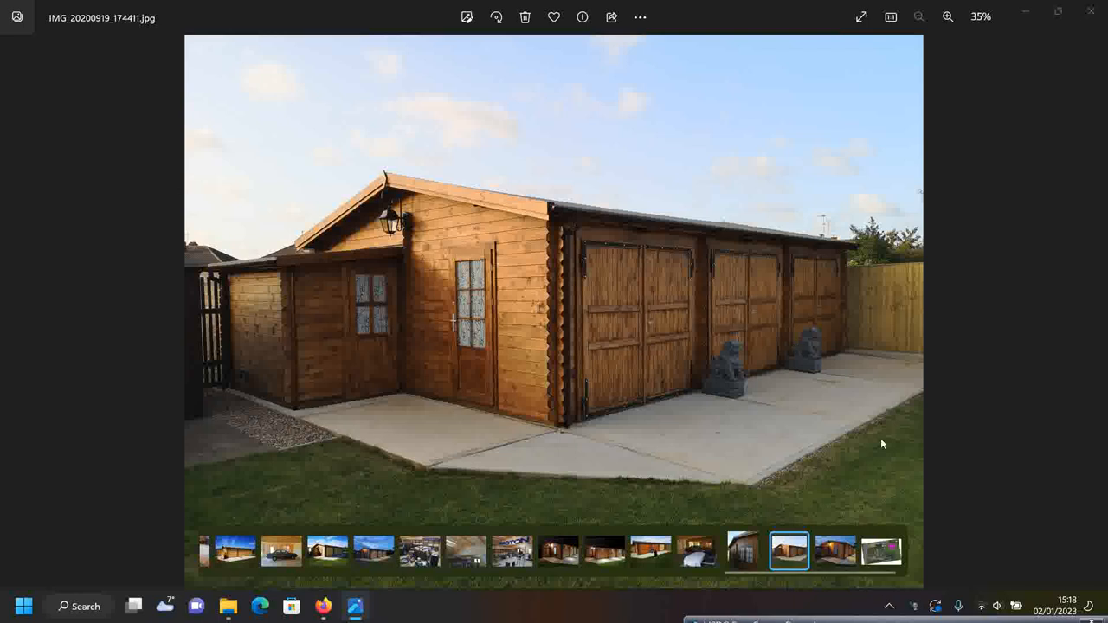
pyautogui.moveTo(889, 437)
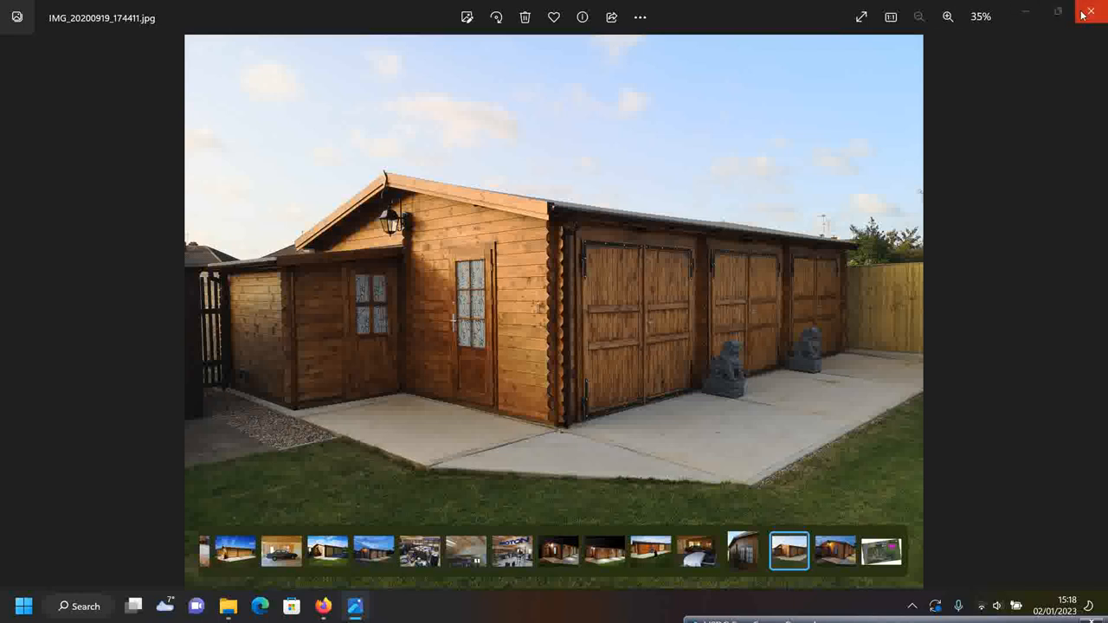
# Close the finished log-cabin garage photo to get back to the Garage Build folder
pyautogui.click(1089, 10)
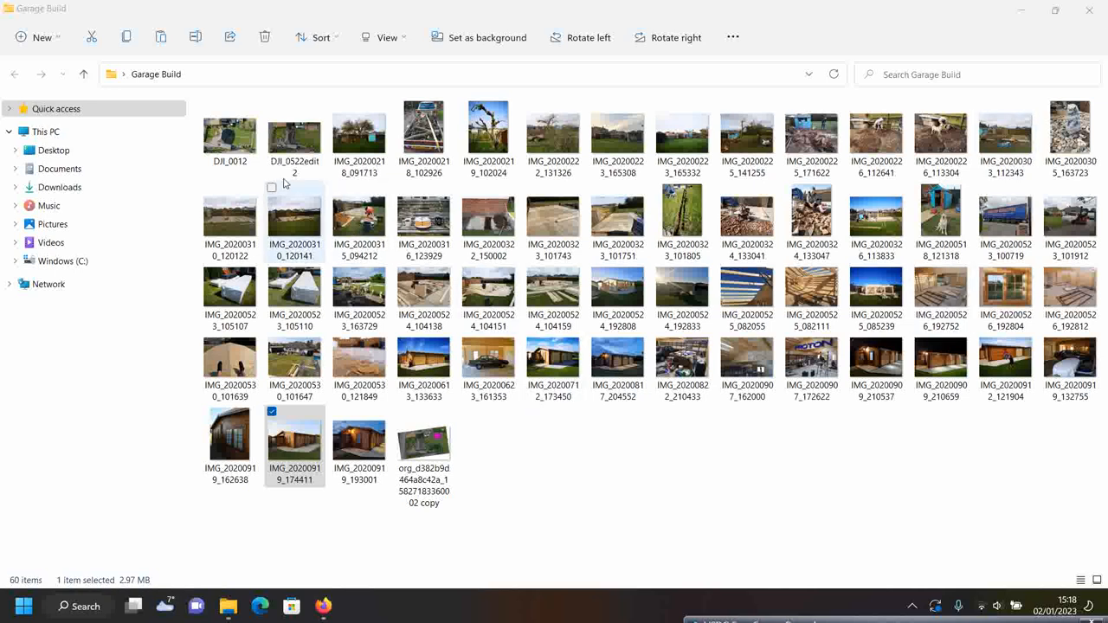
# Open DJI_0012.JPG, the aerial drone view of the house and garden
pyautogui.doubleClick(229, 134)
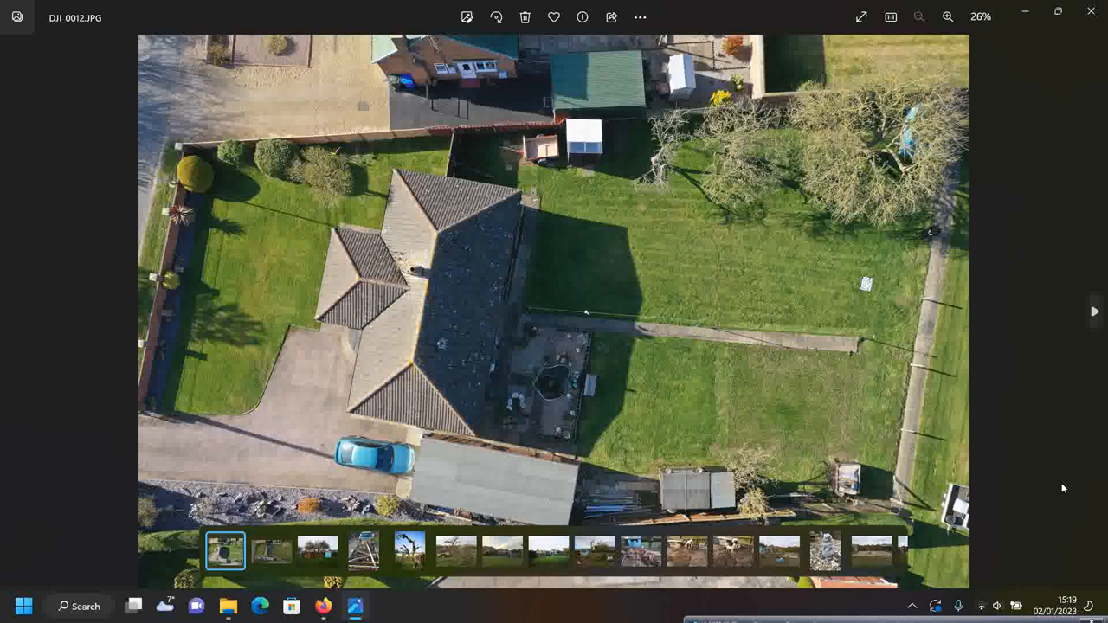
pyautogui.moveTo(900, 359)
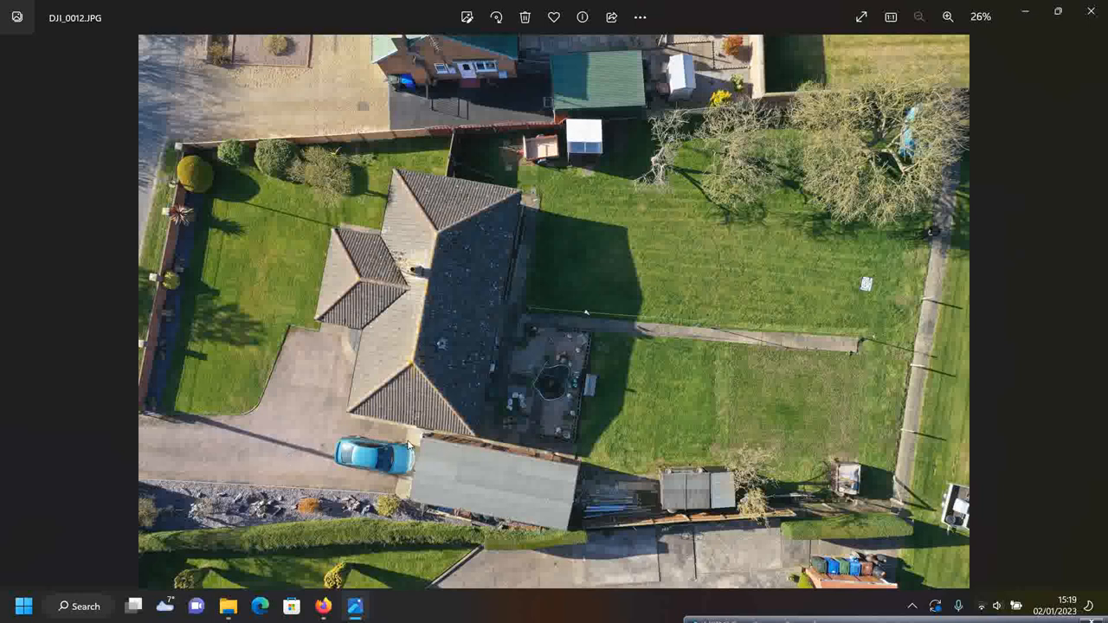
pyautogui.moveTo(379, 439)
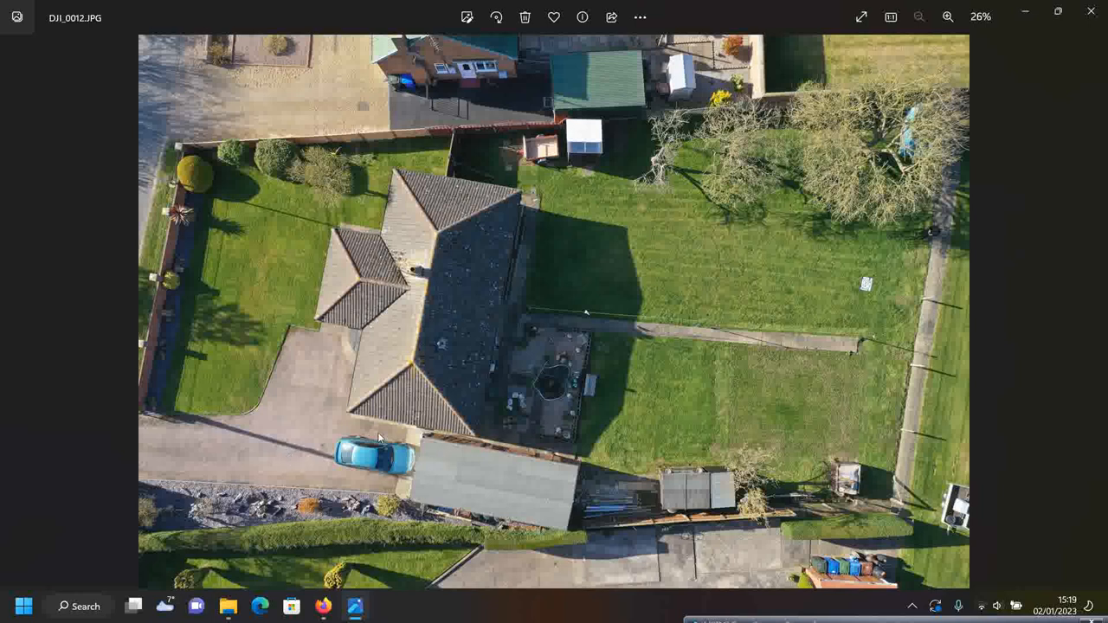
pyautogui.moveTo(565, 501)
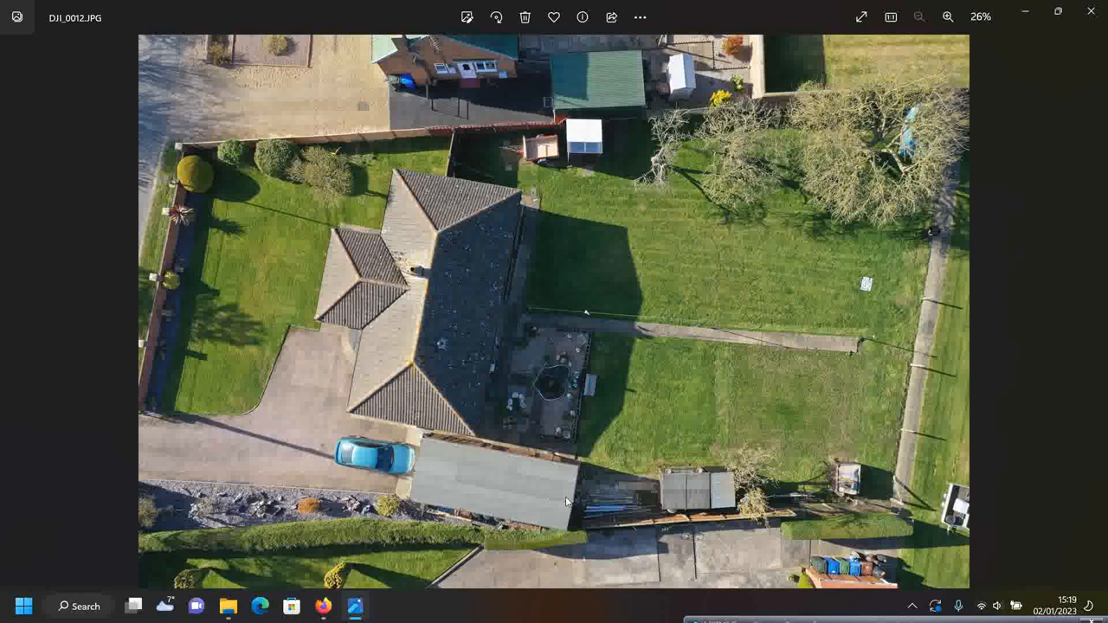
pyautogui.moveTo(572, 517)
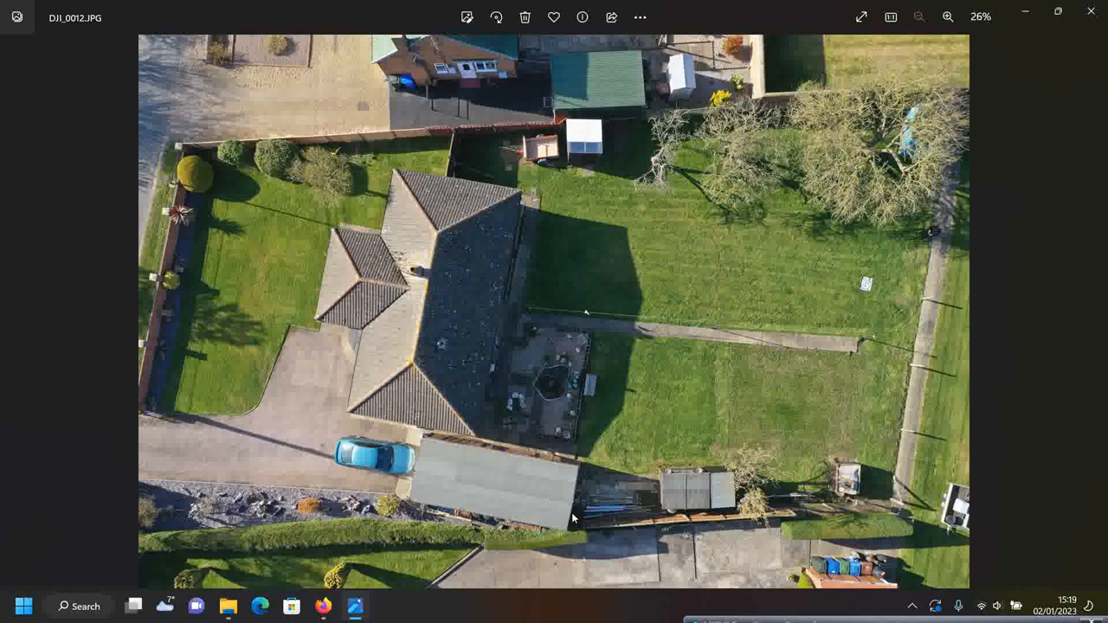
pyautogui.moveTo(582, 518)
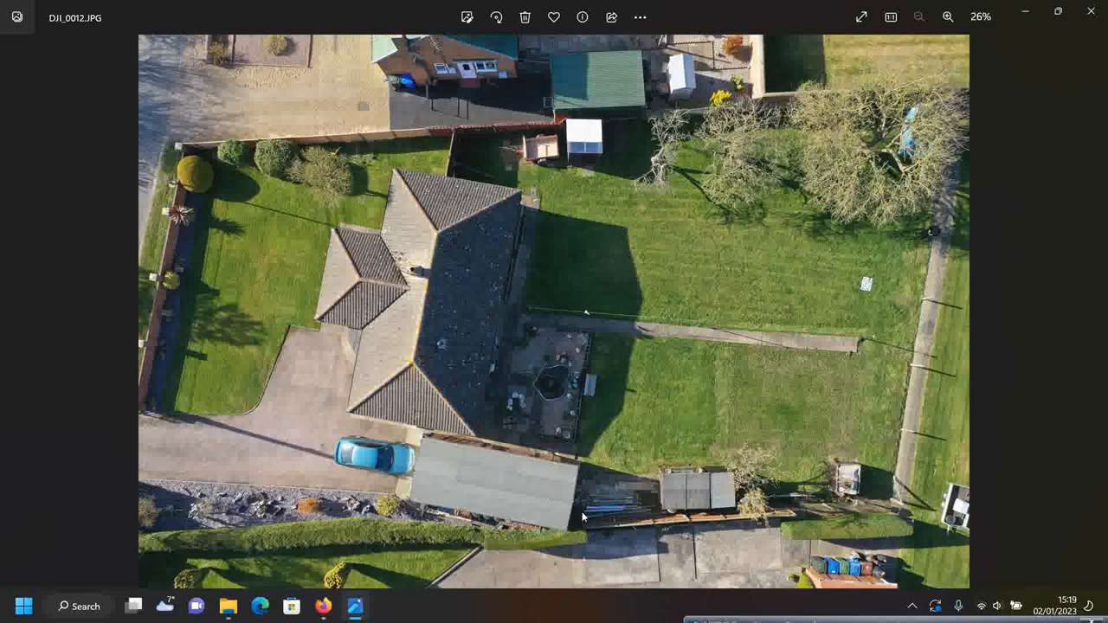
pyautogui.moveTo(595, 467)
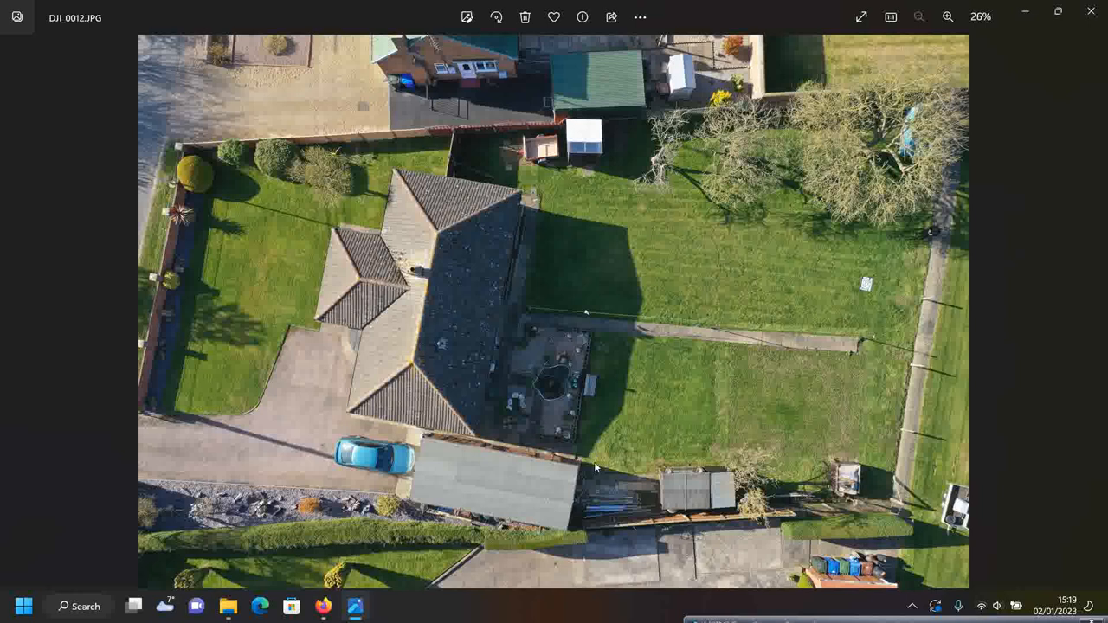
pyautogui.moveTo(595, 422)
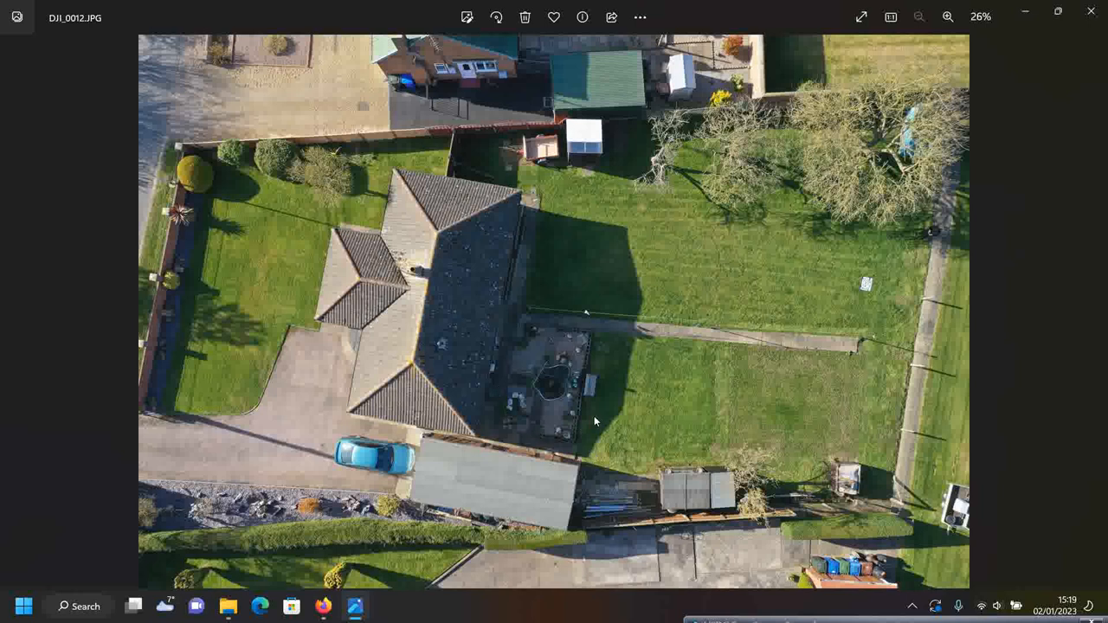
pyautogui.moveTo(491, 364)
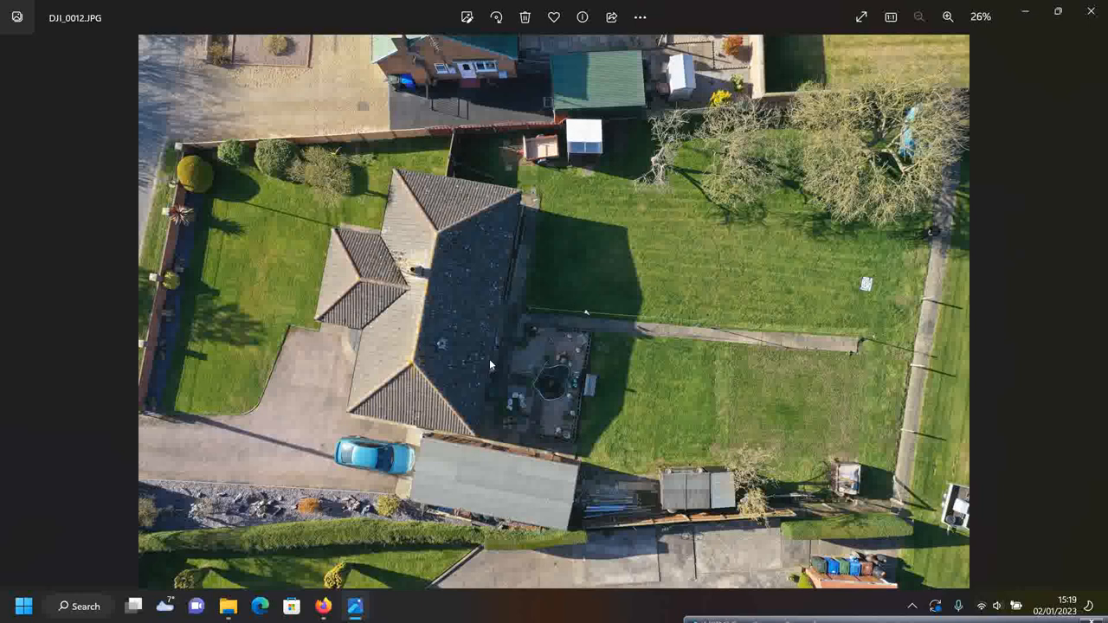
pyautogui.moveTo(788, 150)
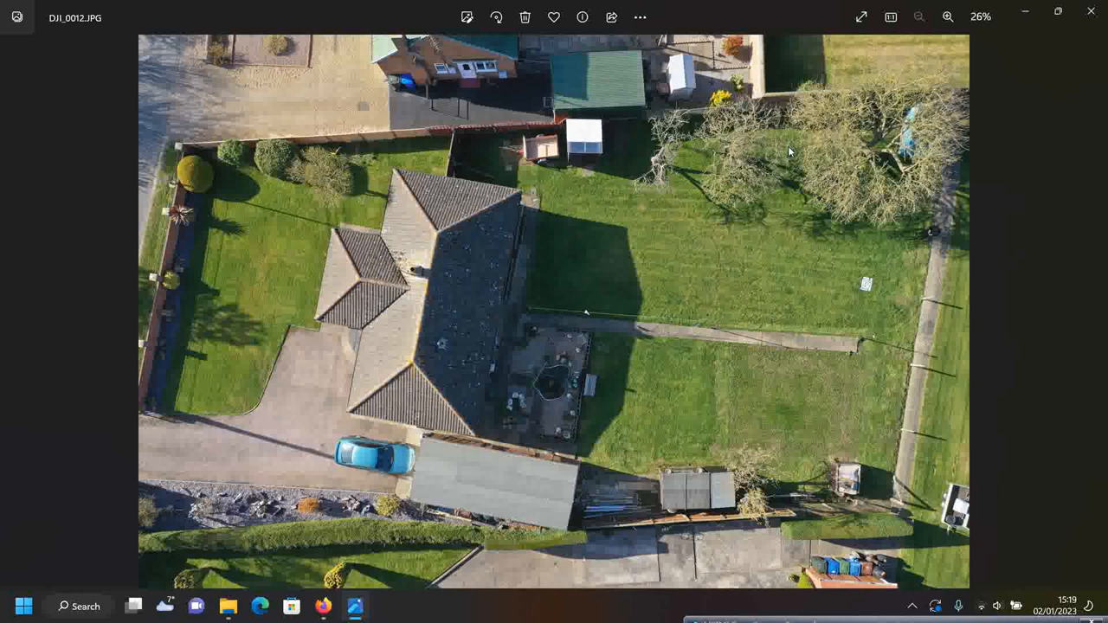
pyautogui.moveTo(879, 319)
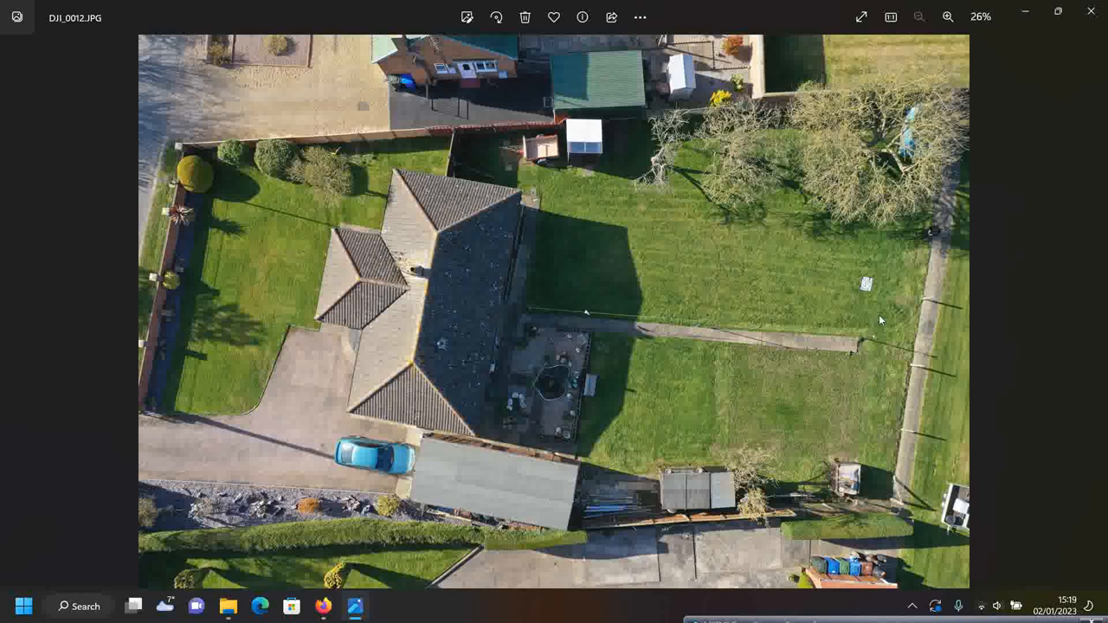
pyautogui.moveTo(731, 171)
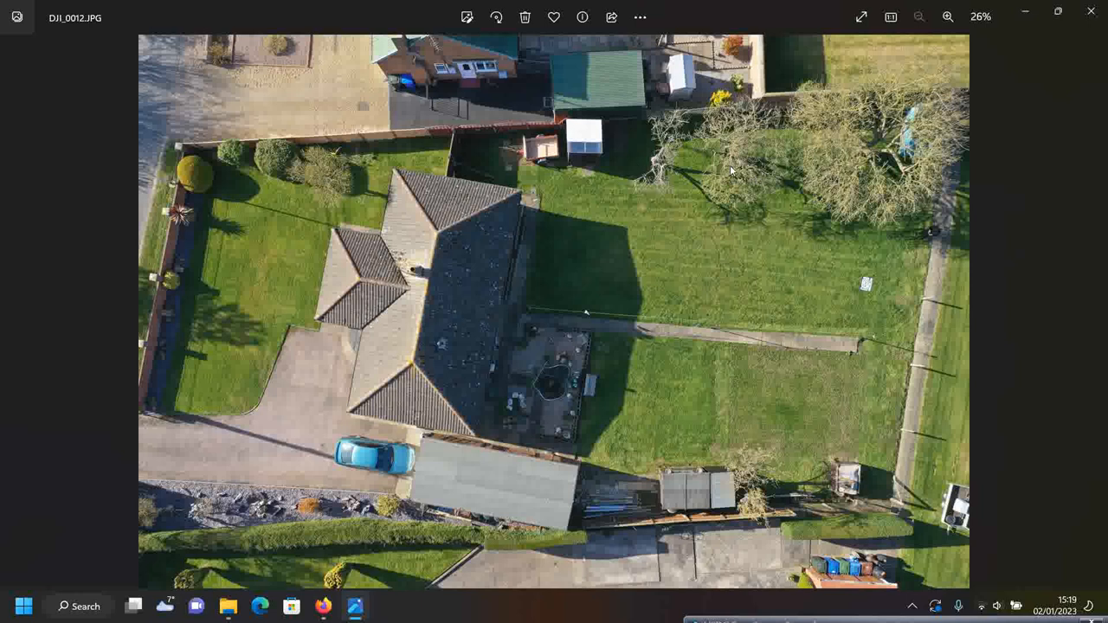
pyautogui.moveTo(862, 134)
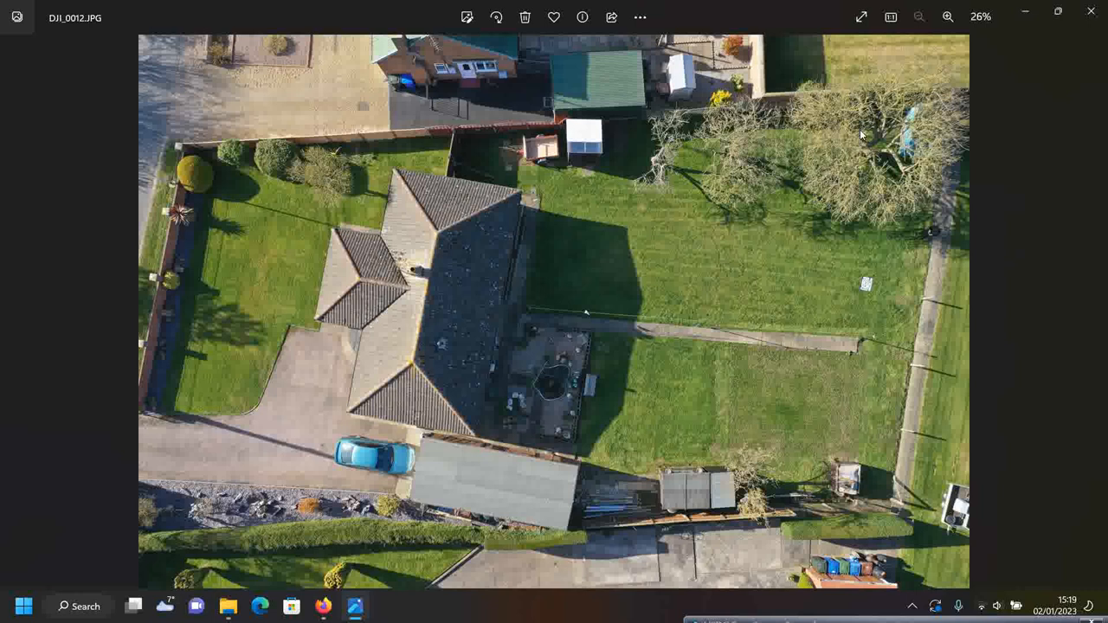
pyautogui.moveTo(868, 160)
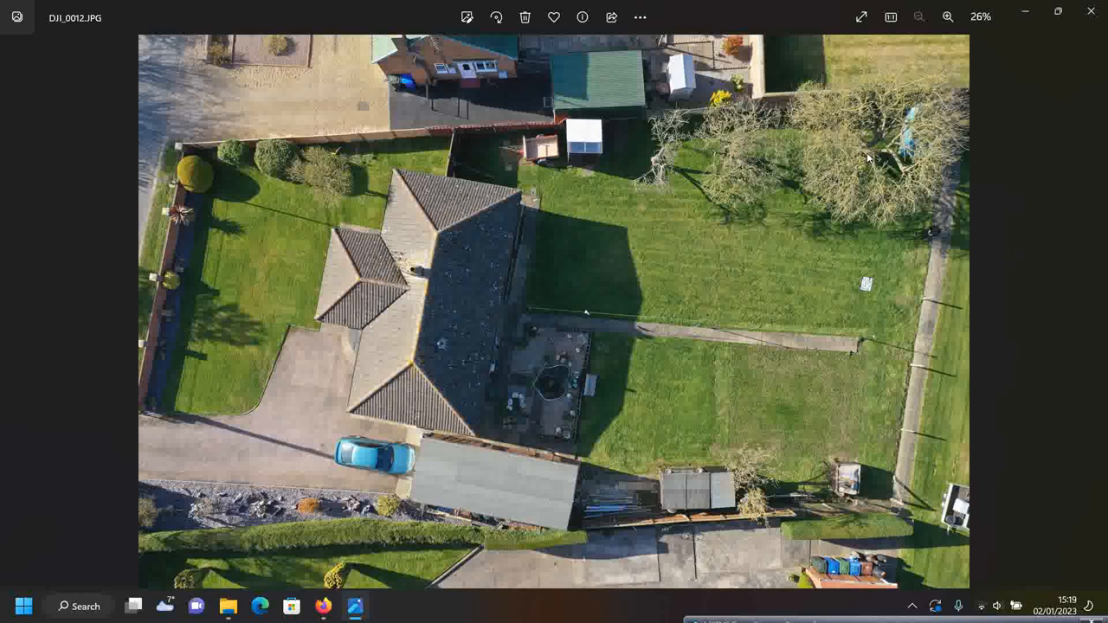
pyautogui.moveTo(865, 294)
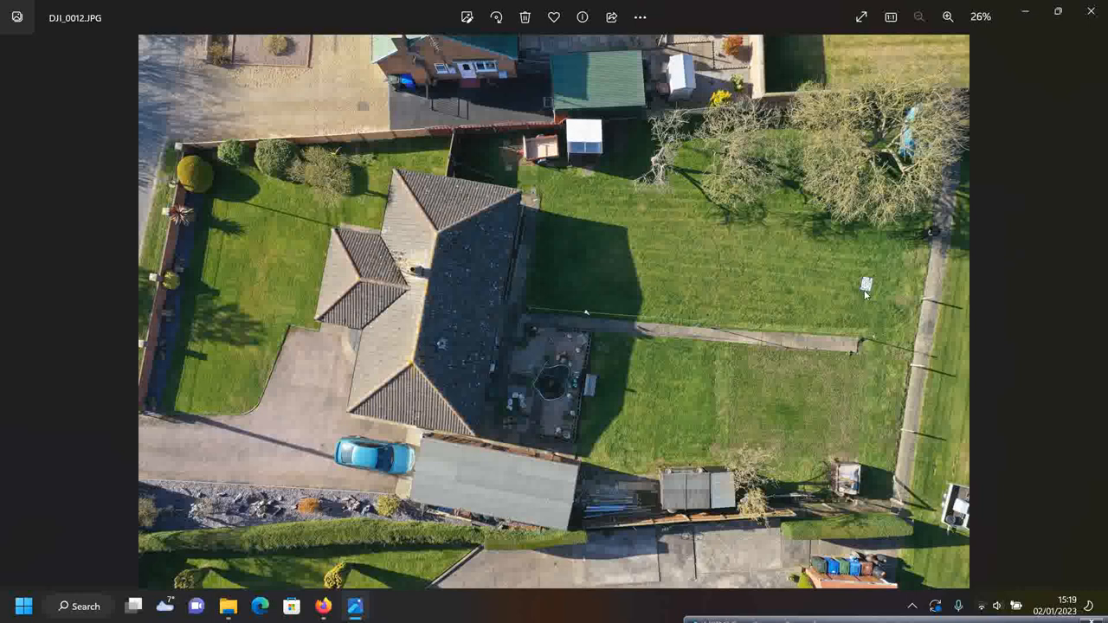
pyautogui.moveTo(907, 306)
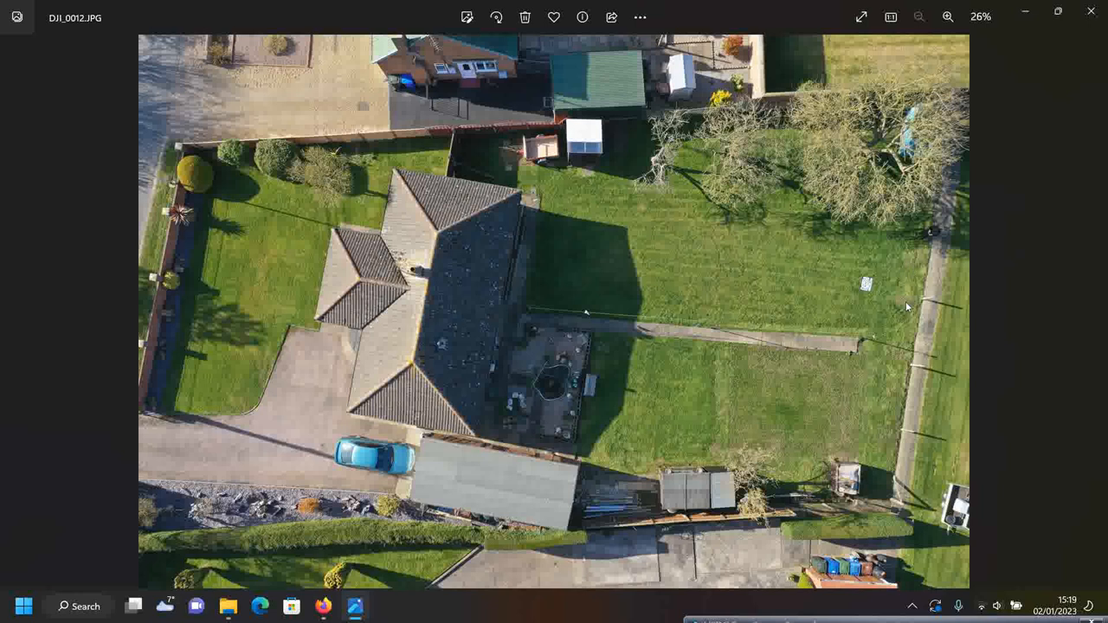
pyautogui.moveTo(848, 458)
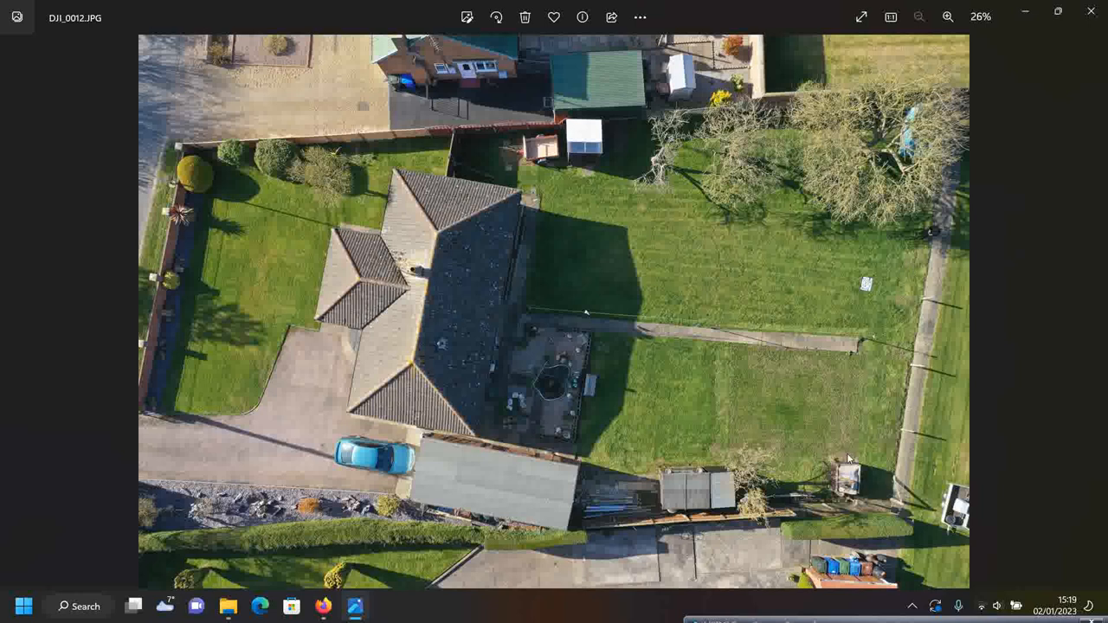
pyautogui.moveTo(872, 500)
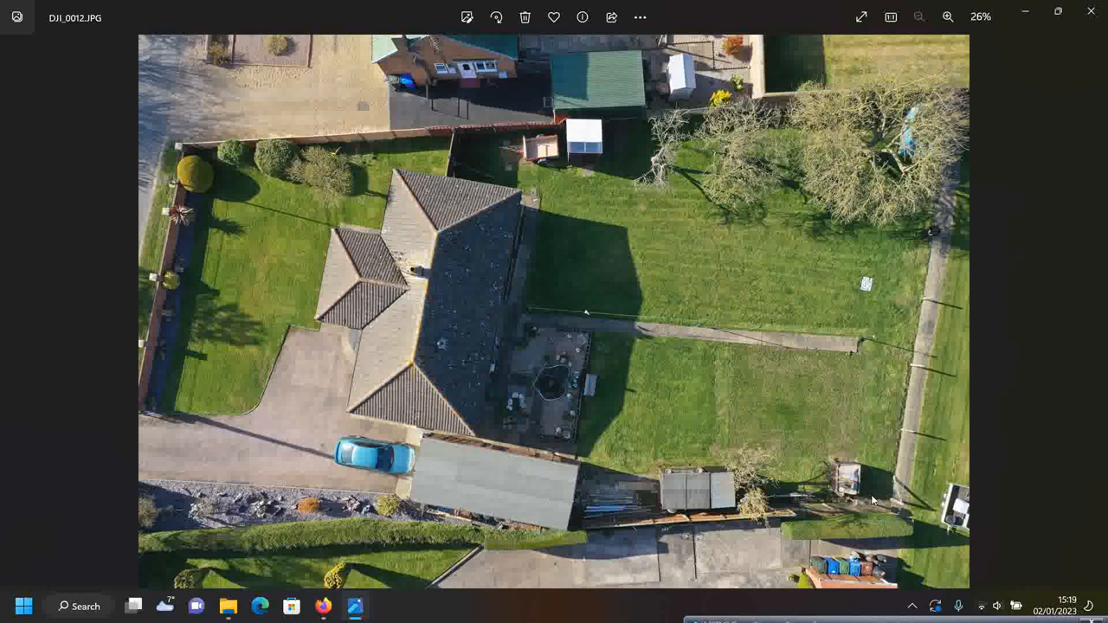
pyautogui.moveTo(868, 491)
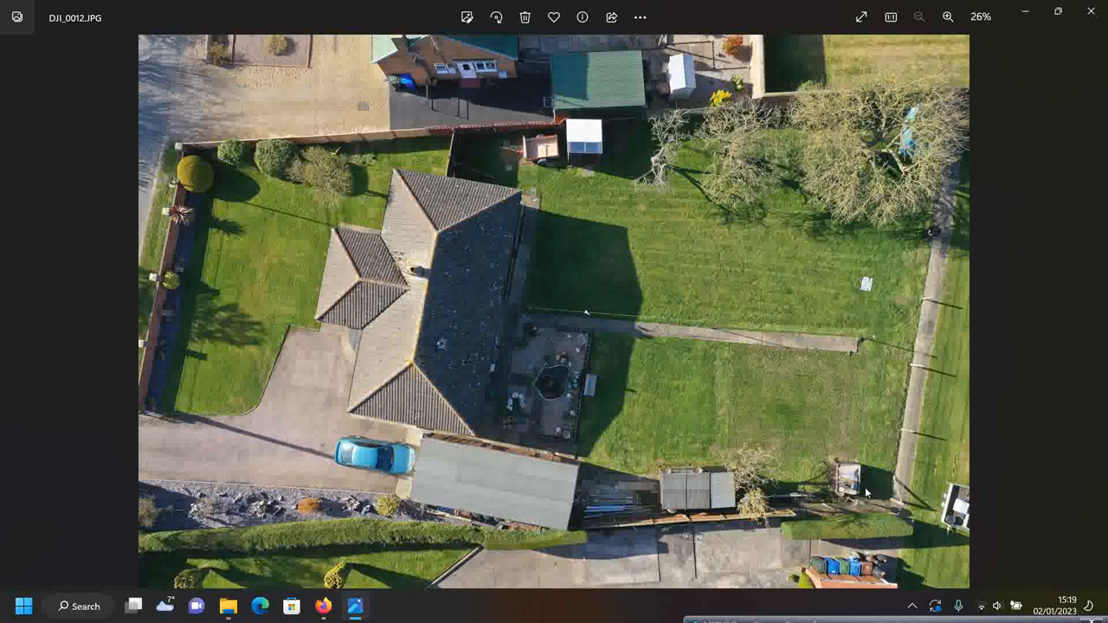
pyautogui.moveTo(321, 154)
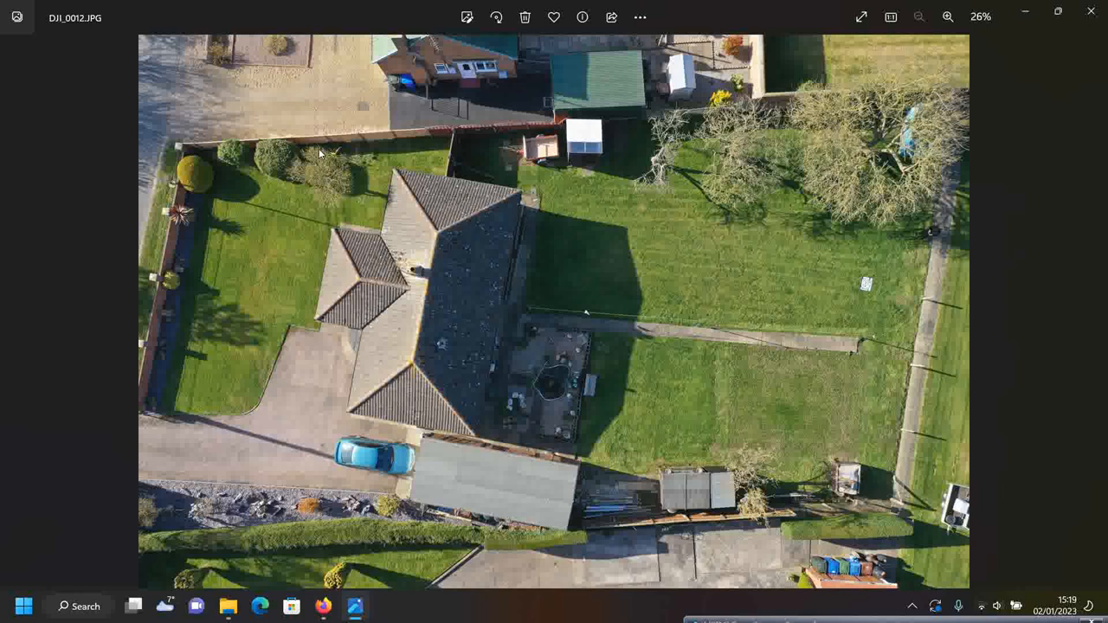
pyautogui.moveTo(587, 491)
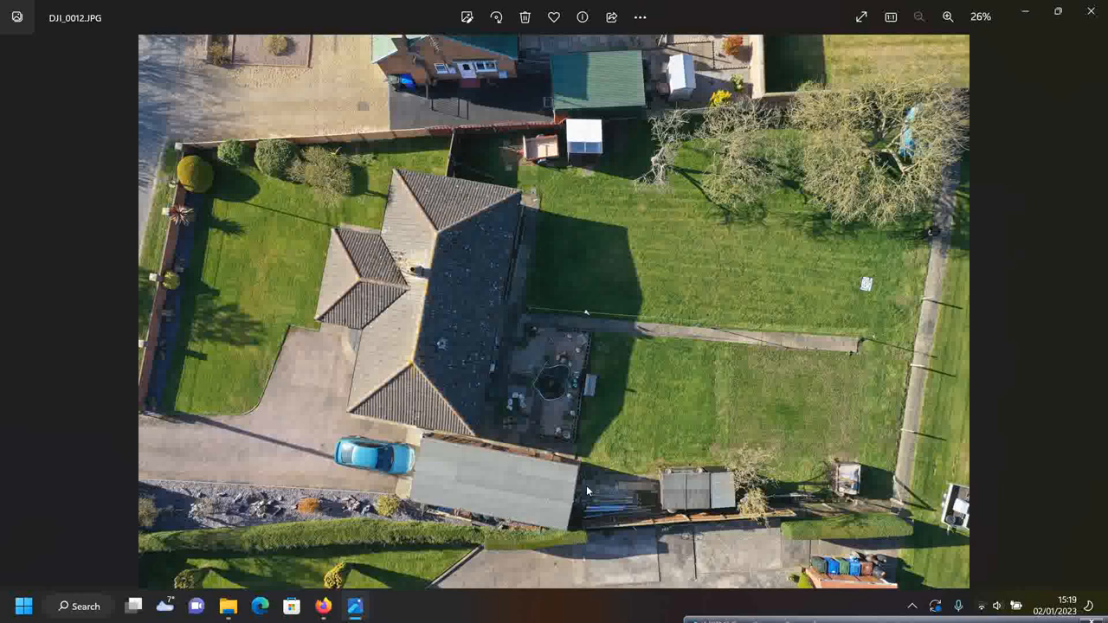
pyautogui.moveTo(955, 376)
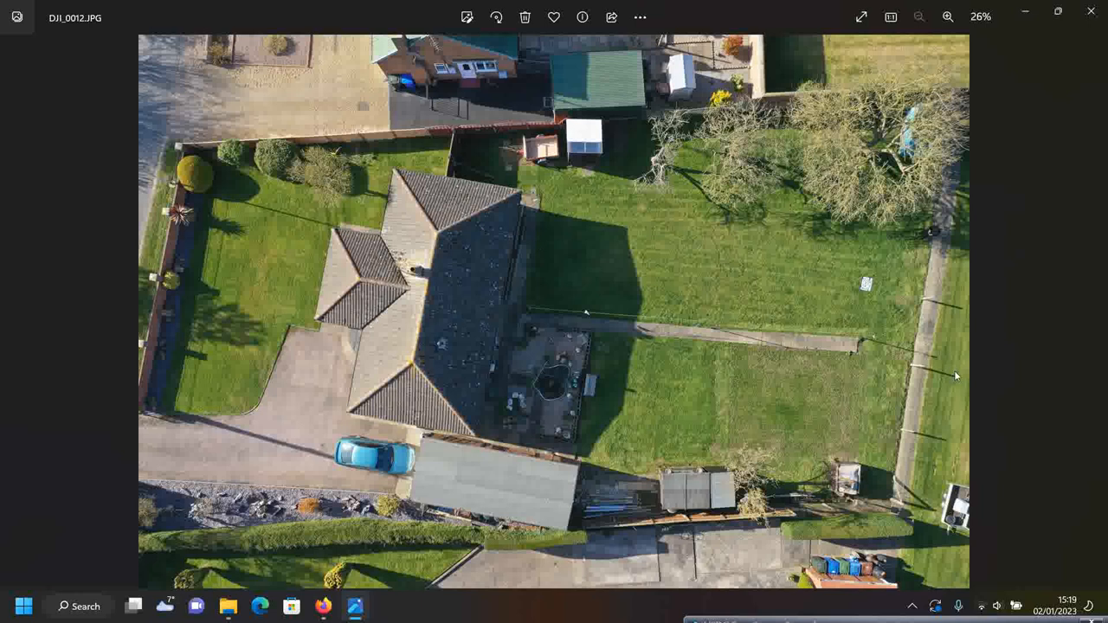
pyautogui.moveTo(498, 494)
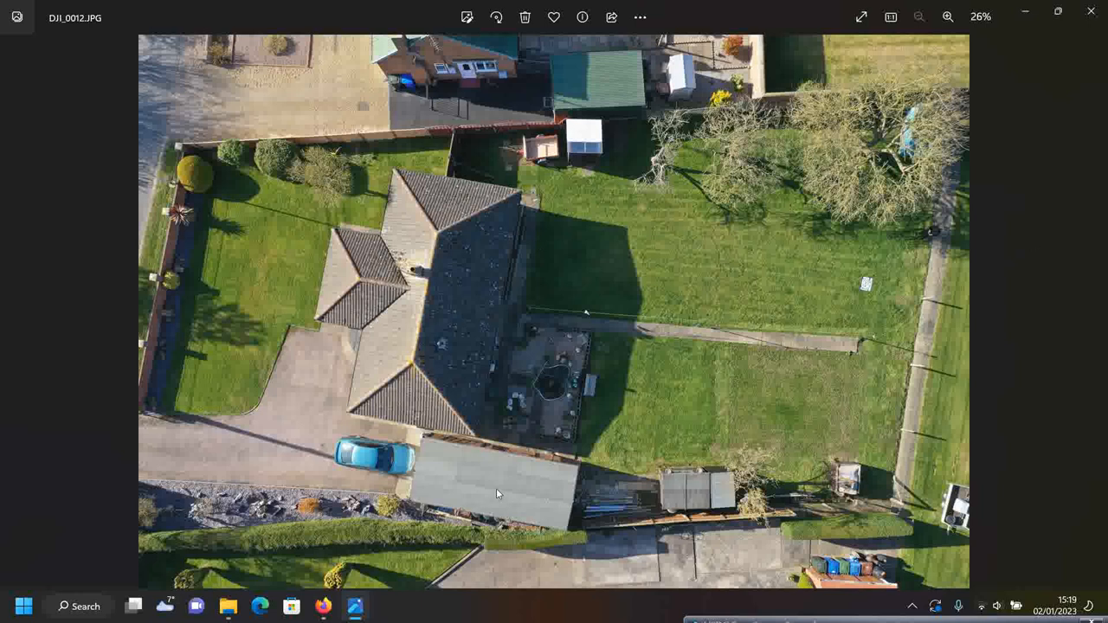
pyautogui.moveTo(523, 469)
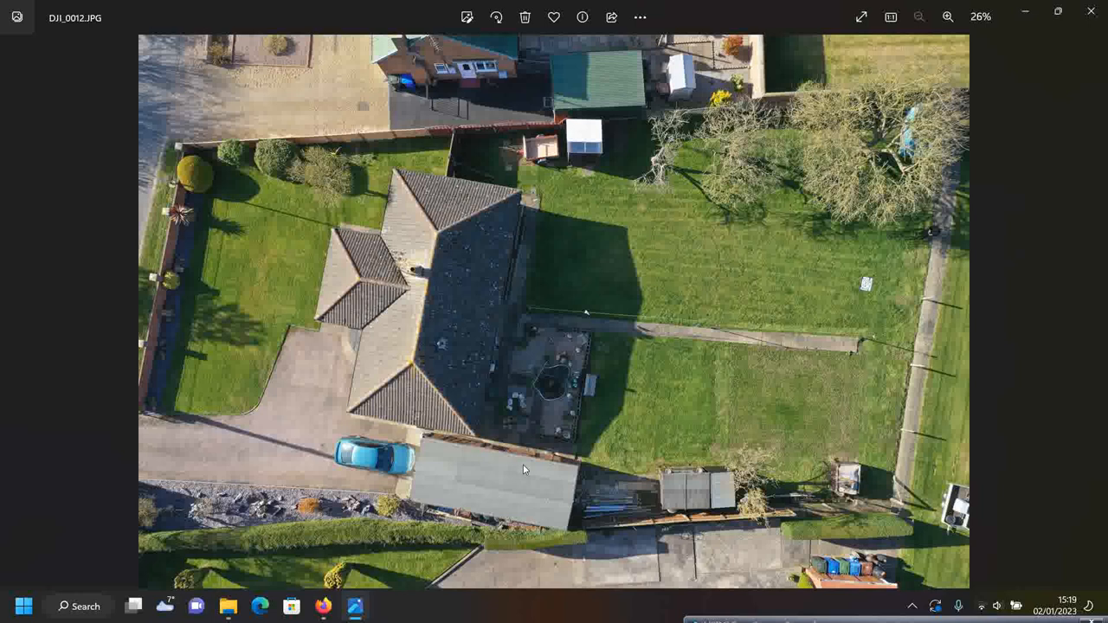
pyautogui.moveTo(436, 485)
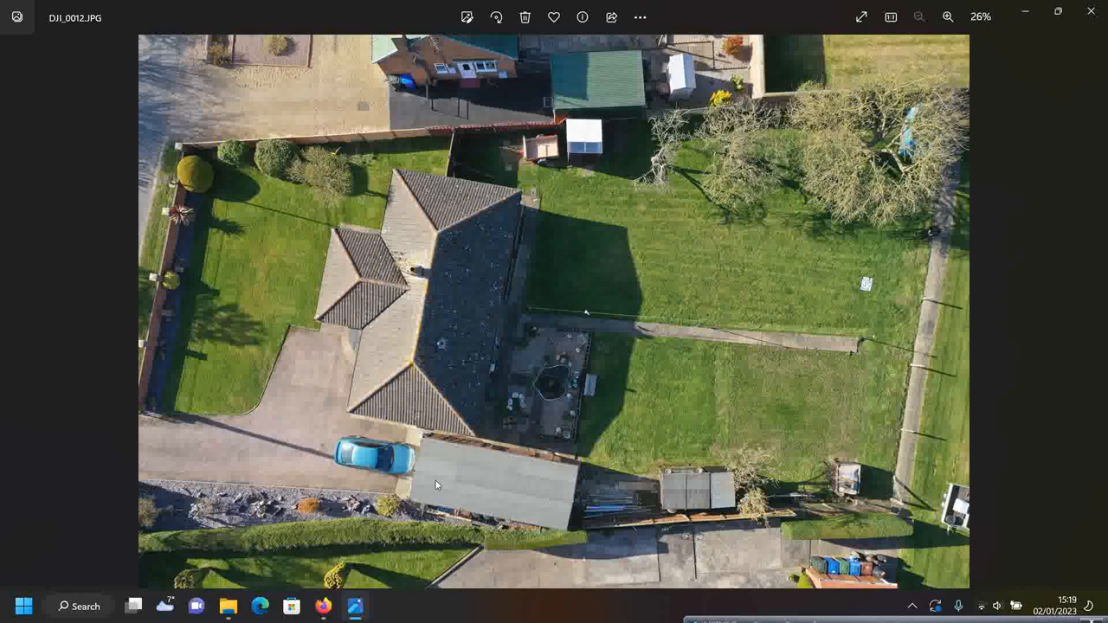
pyautogui.moveTo(432, 541)
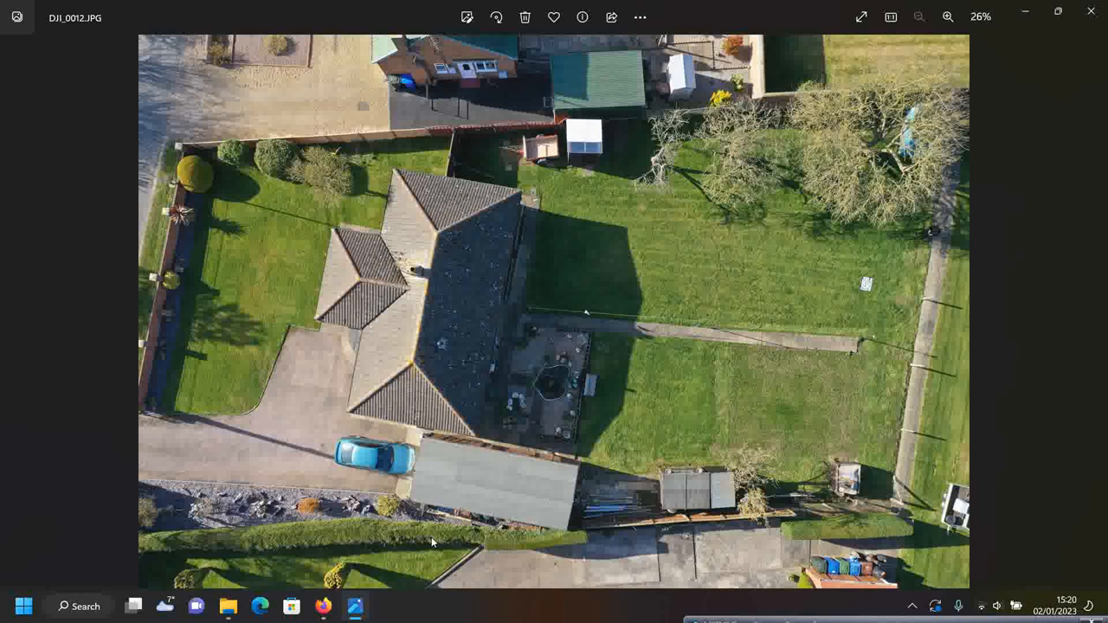
pyautogui.moveTo(493, 502)
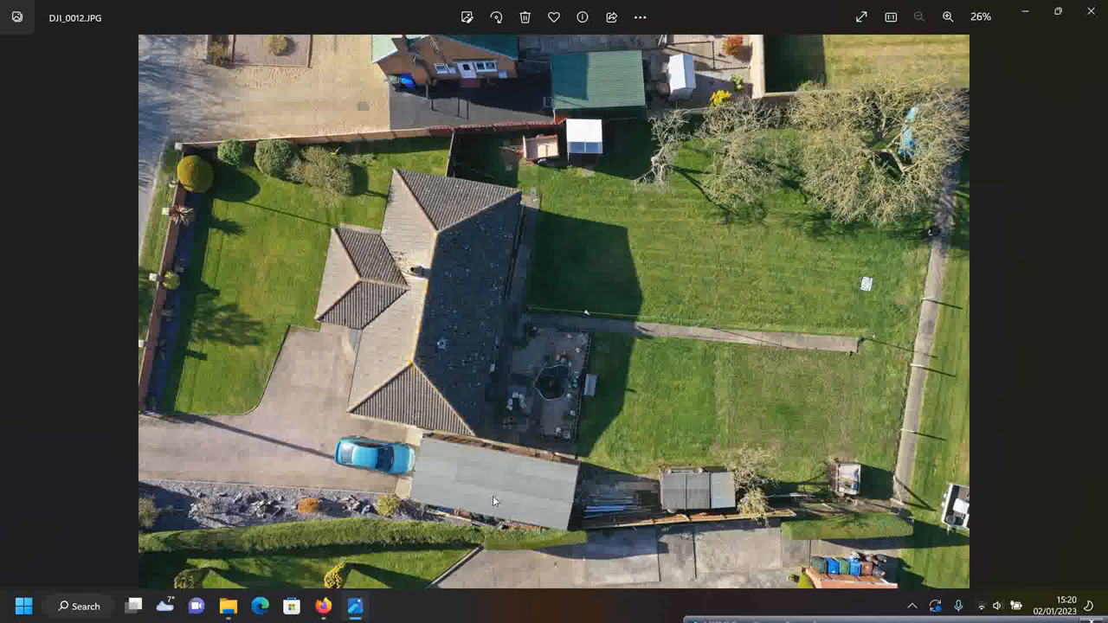
pyautogui.moveTo(409, 477)
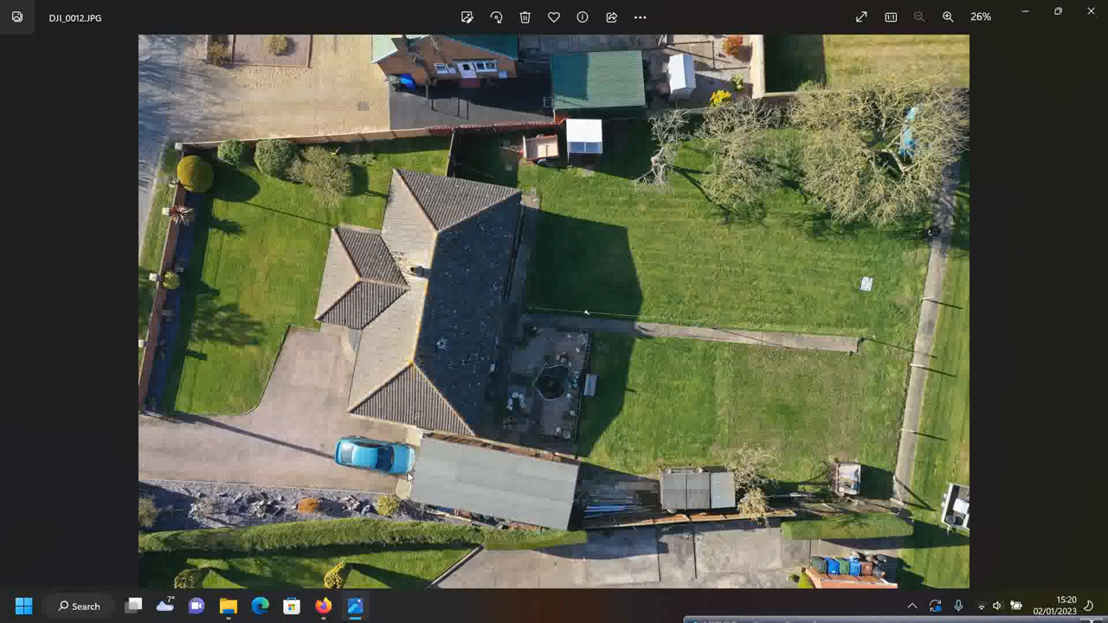
pyautogui.moveTo(570, 495)
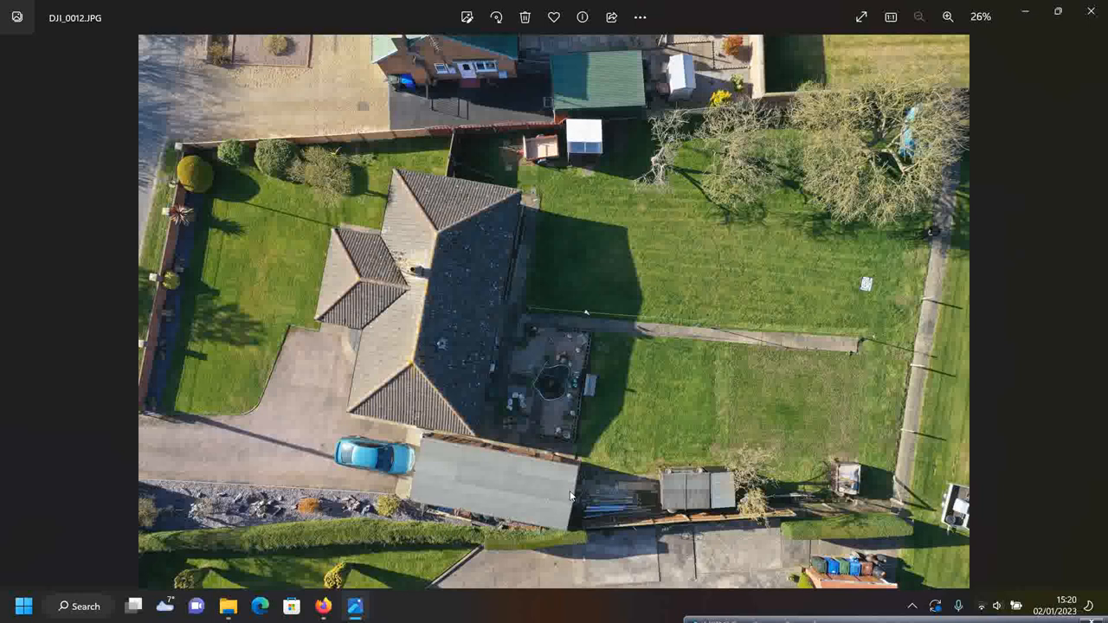
pyautogui.moveTo(861, 437)
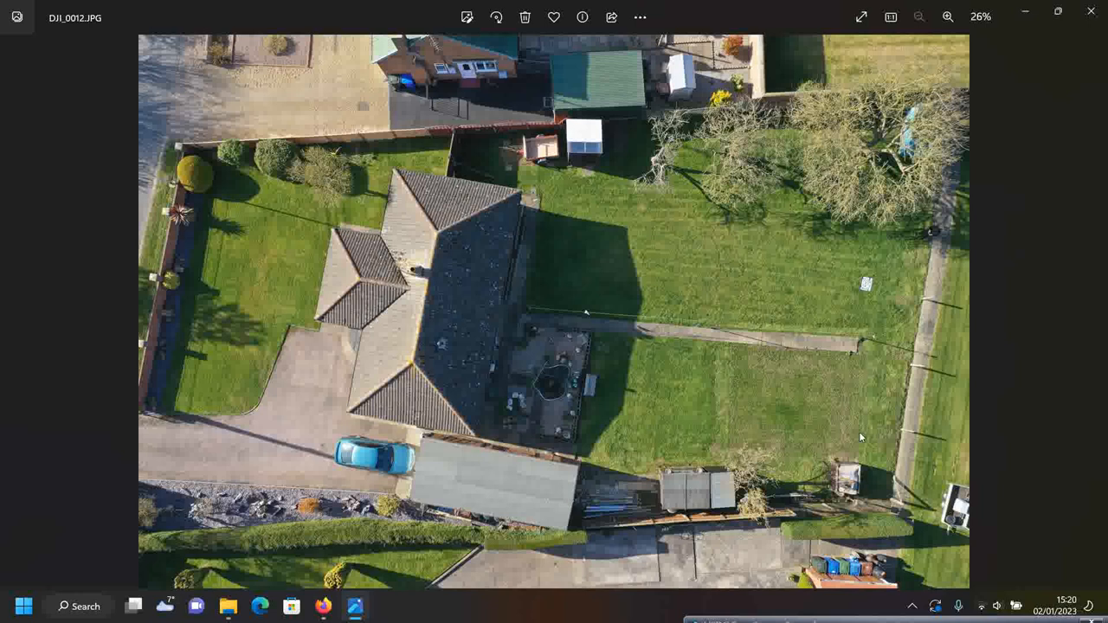
pyautogui.moveTo(611, 489)
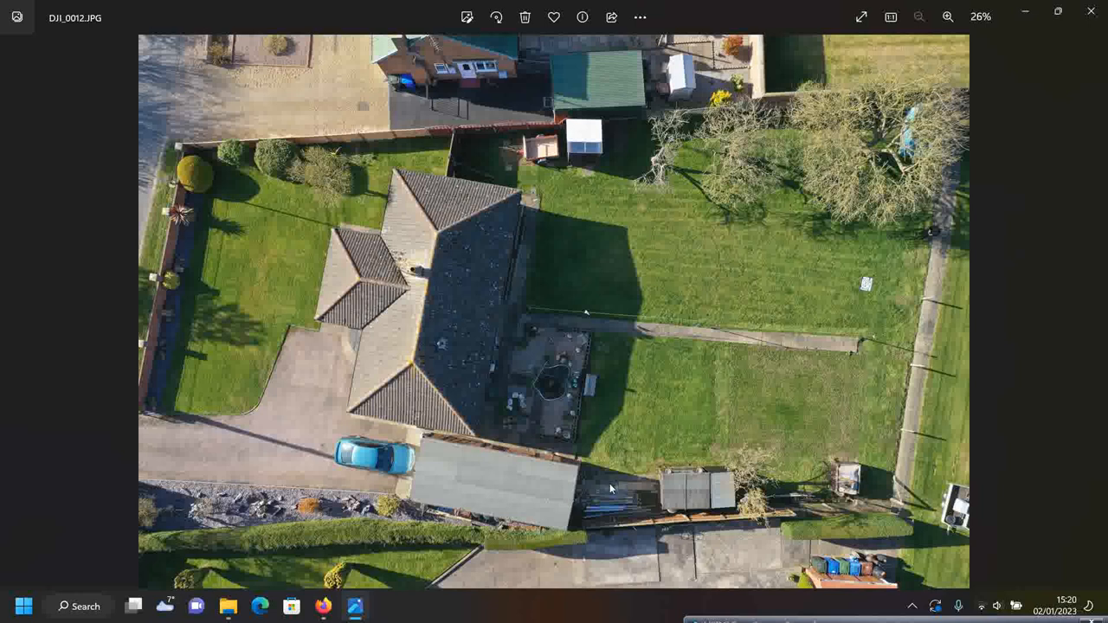
pyautogui.moveTo(605, 499)
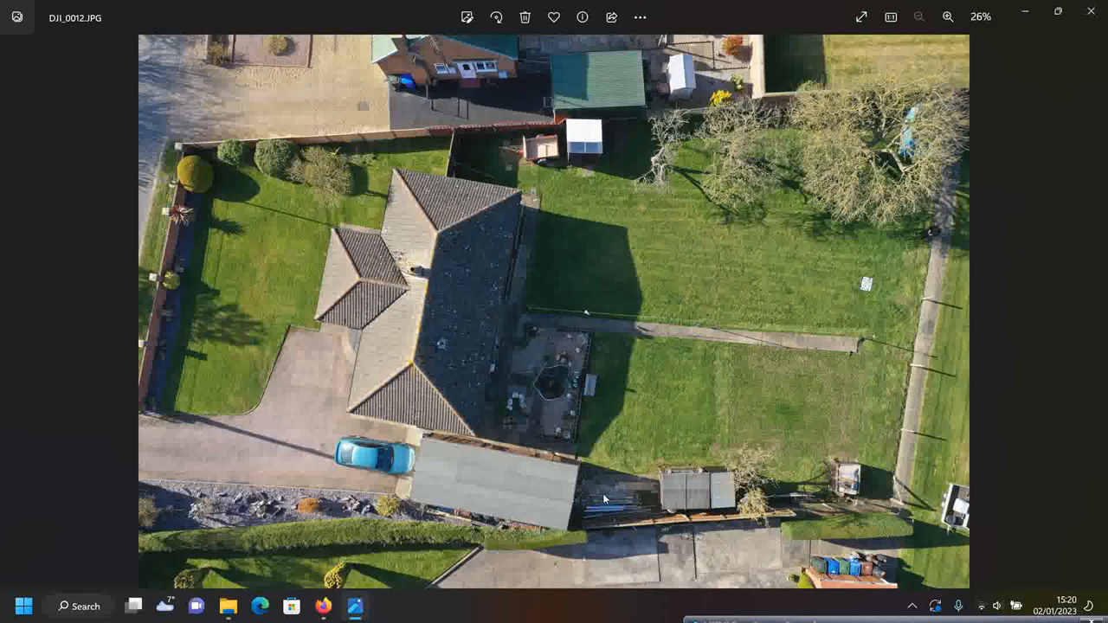
pyautogui.moveTo(913, 226)
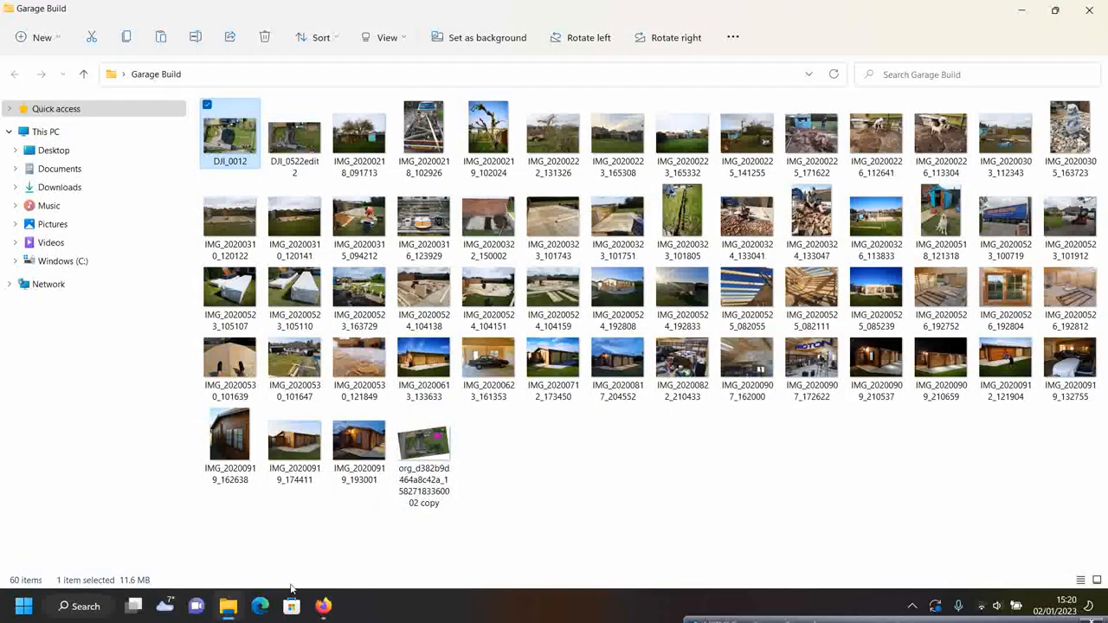
pyautogui.moveTo(323, 605)
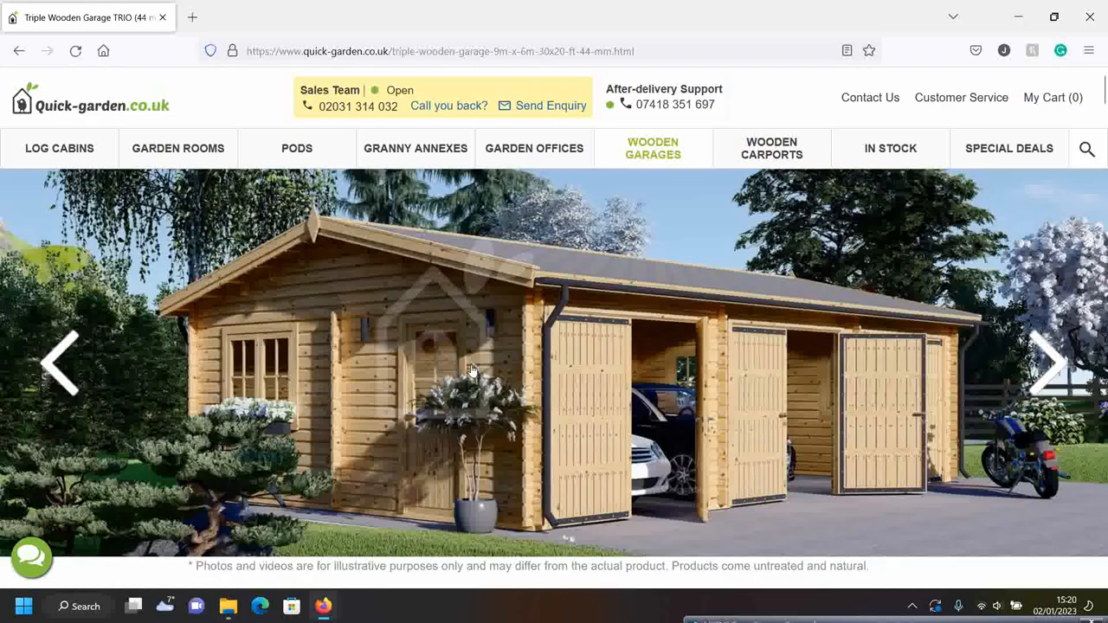
pyautogui.moveTo(290, 199)
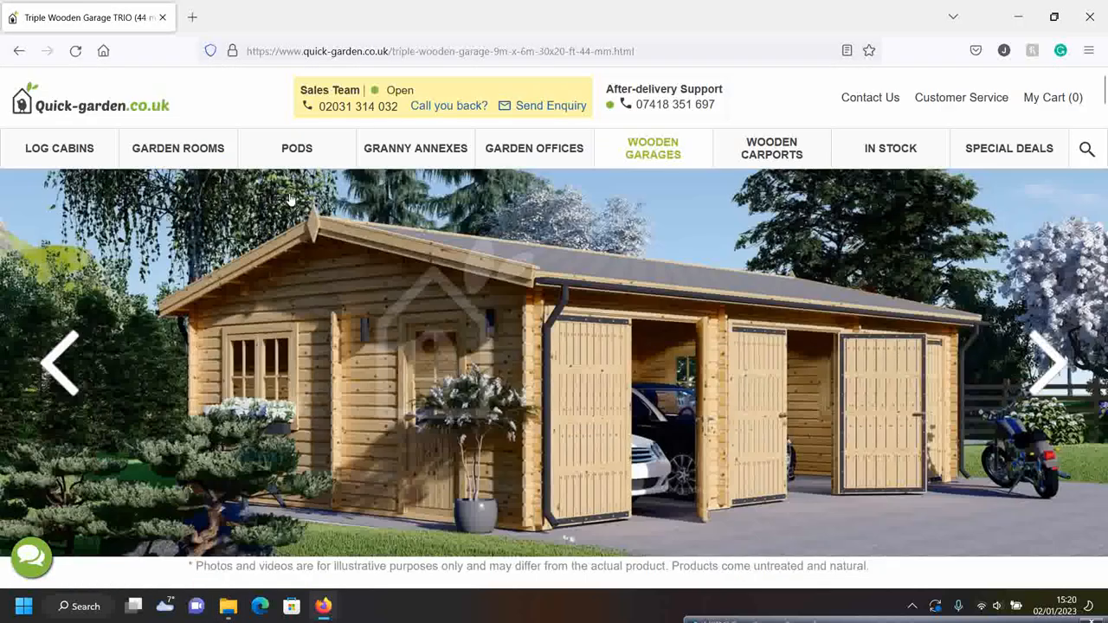
pyautogui.scroll(-3)
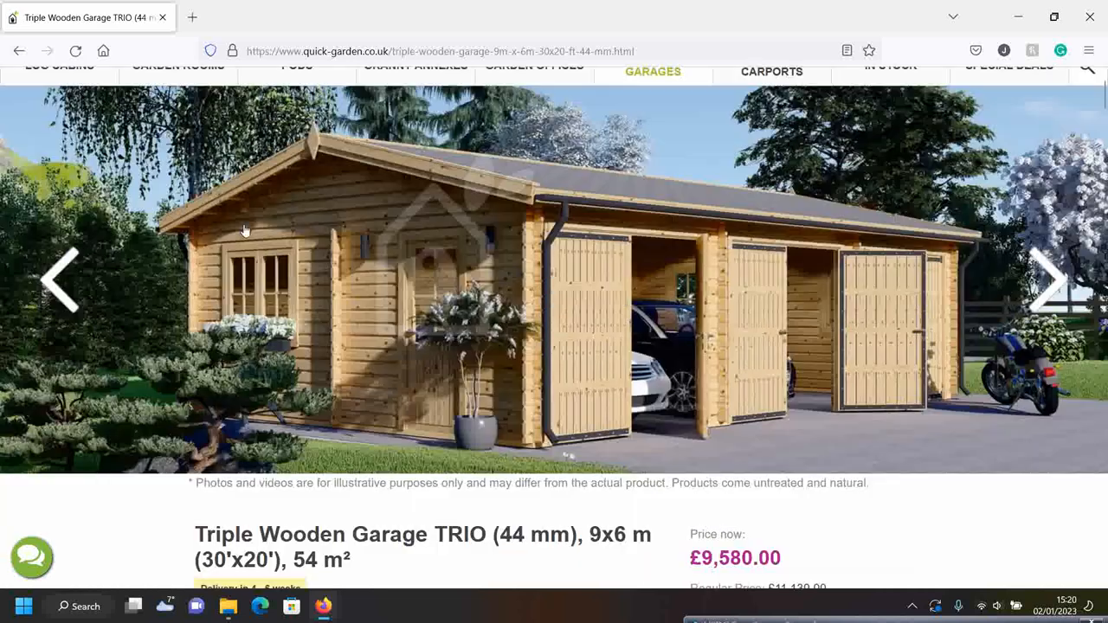
pyautogui.moveTo(1000, 234)
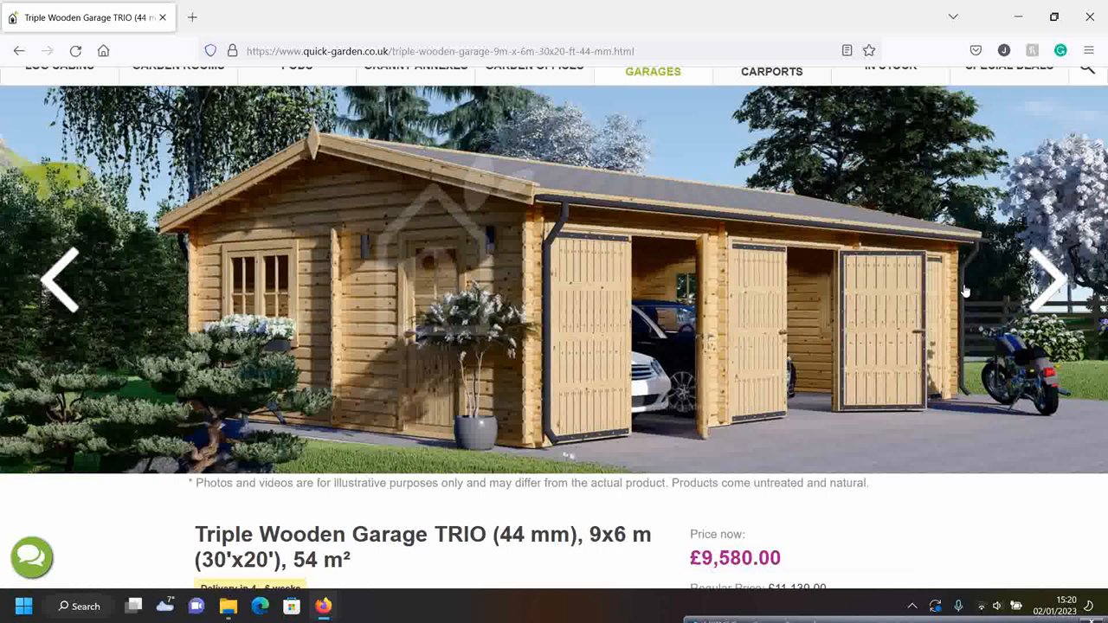
pyautogui.moveTo(621, 422)
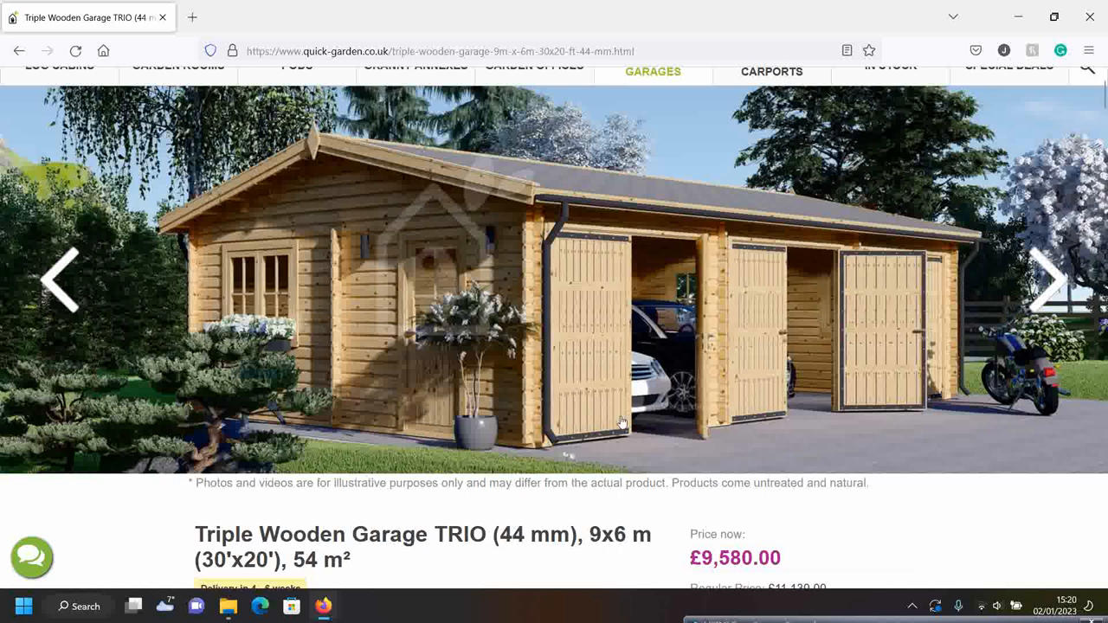
pyautogui.moveTo(626, 439)
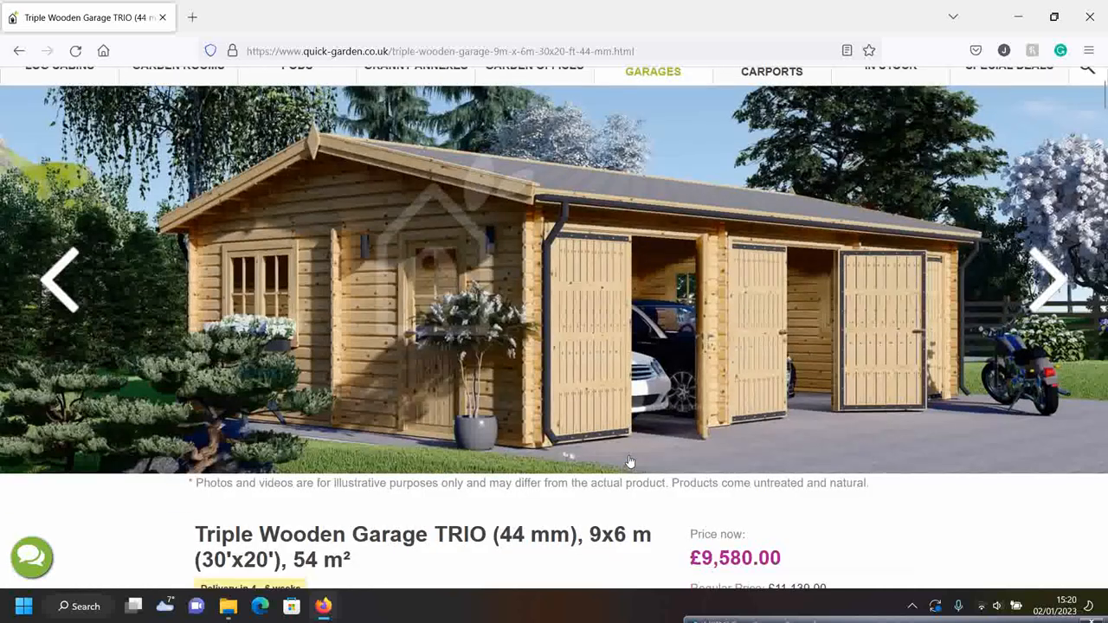
pyautogui.scroll(-3)
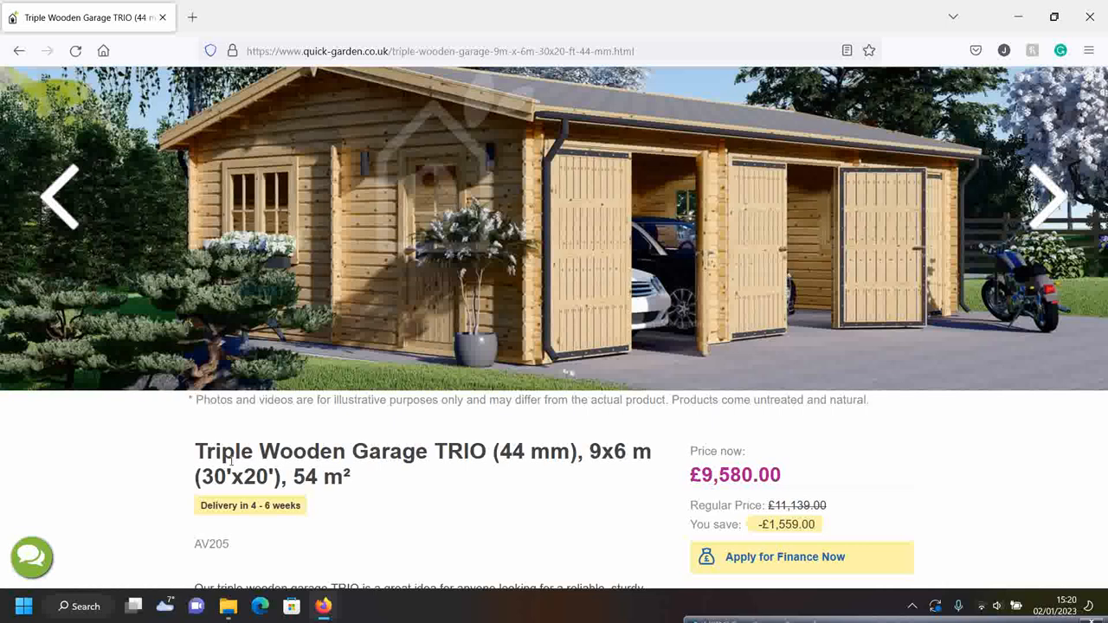
pyautogui.moveTo(589, 456)
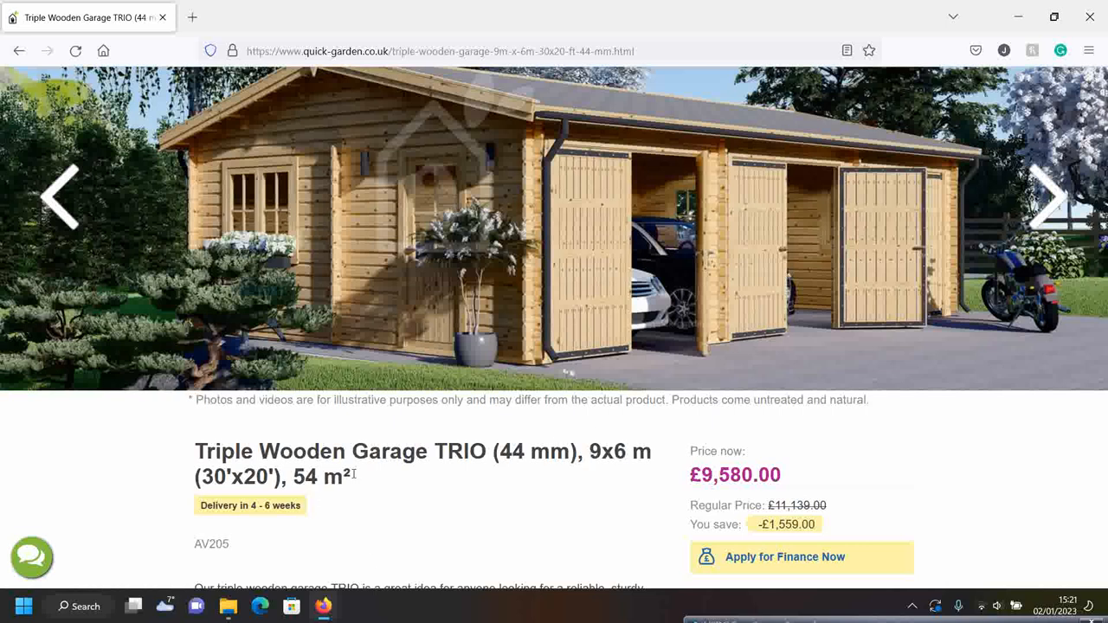
pyautogui.moveTo(551, 325)
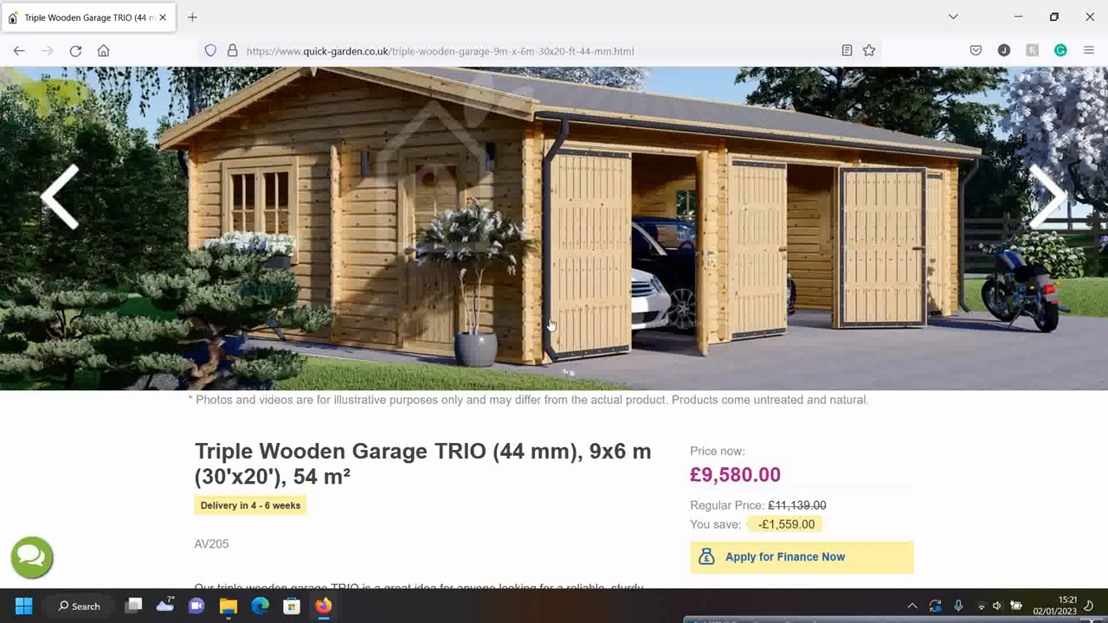
pyautogui.scroll(3)
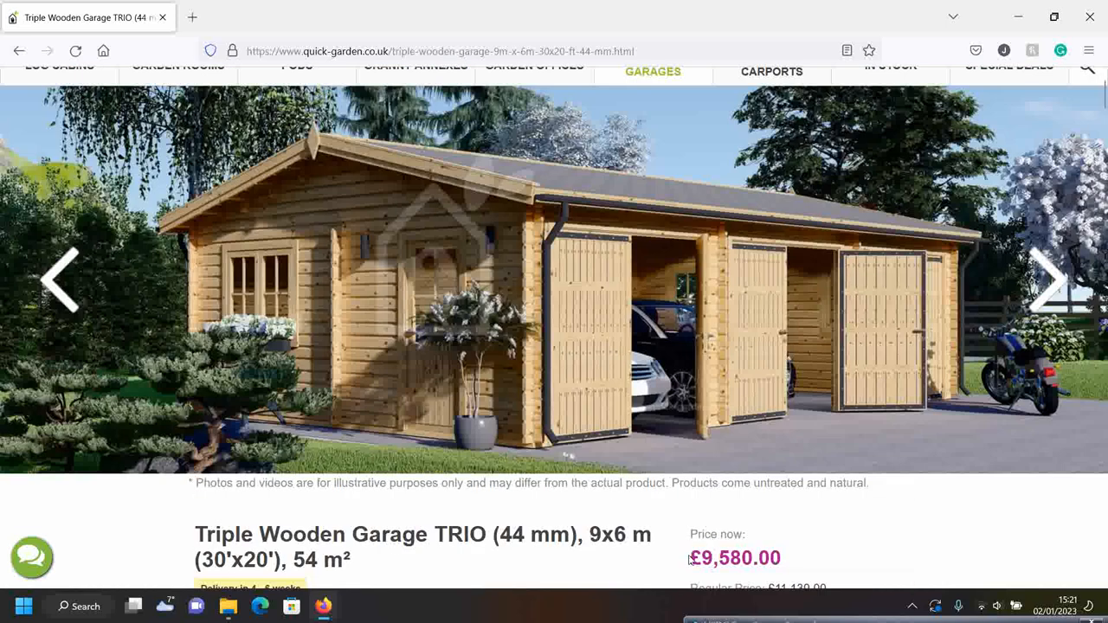
pyautogui.scroll(-3)
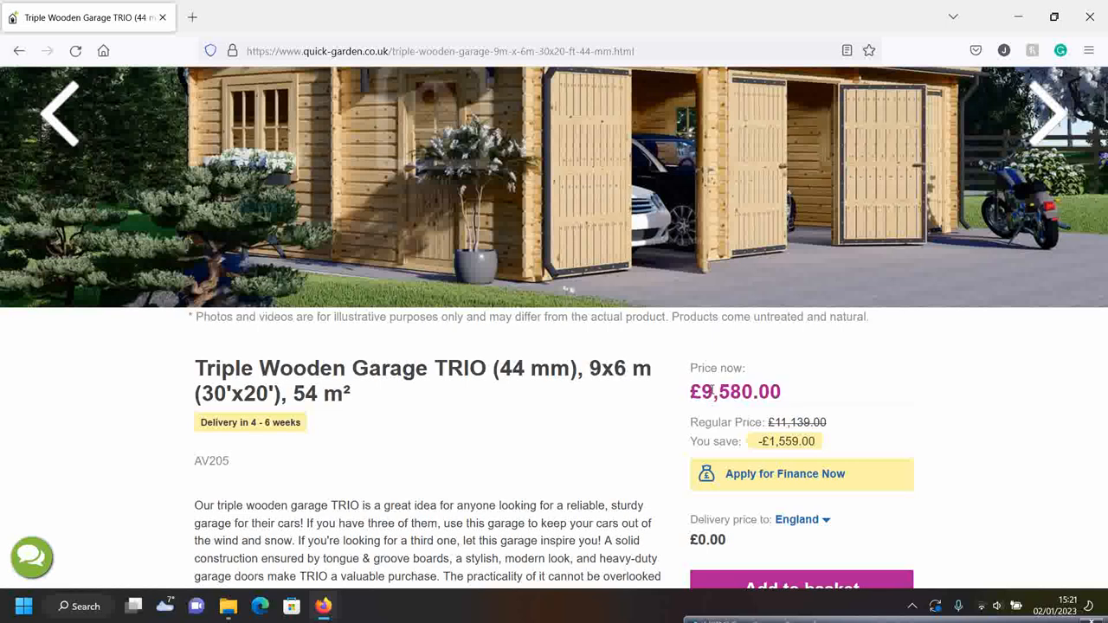
pyautogui.scroll(-3)
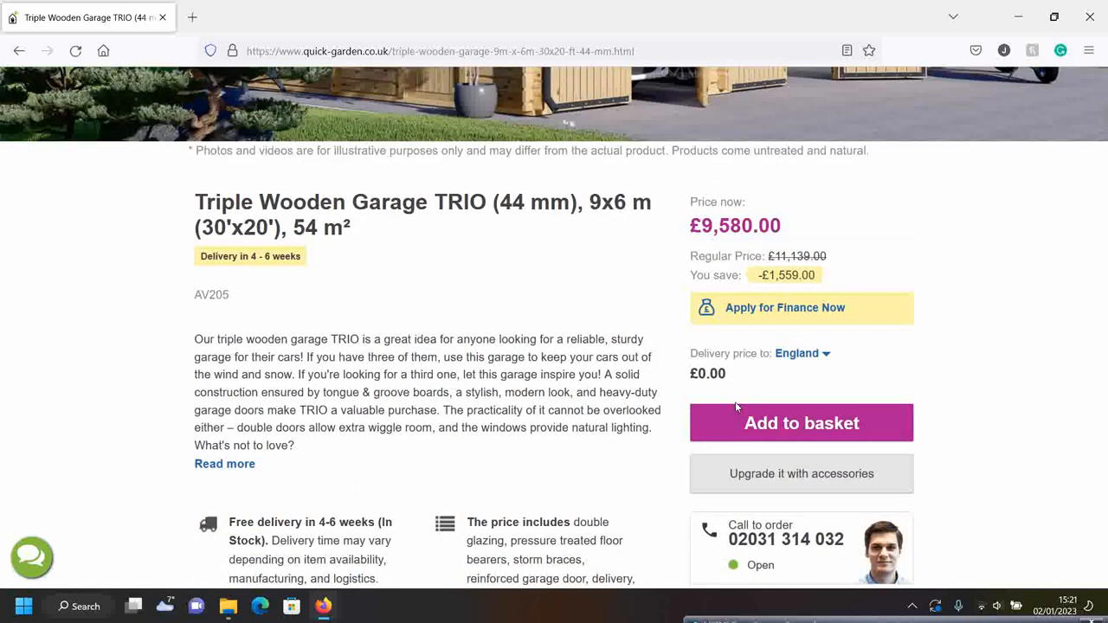
pyautogui.scroll(3)
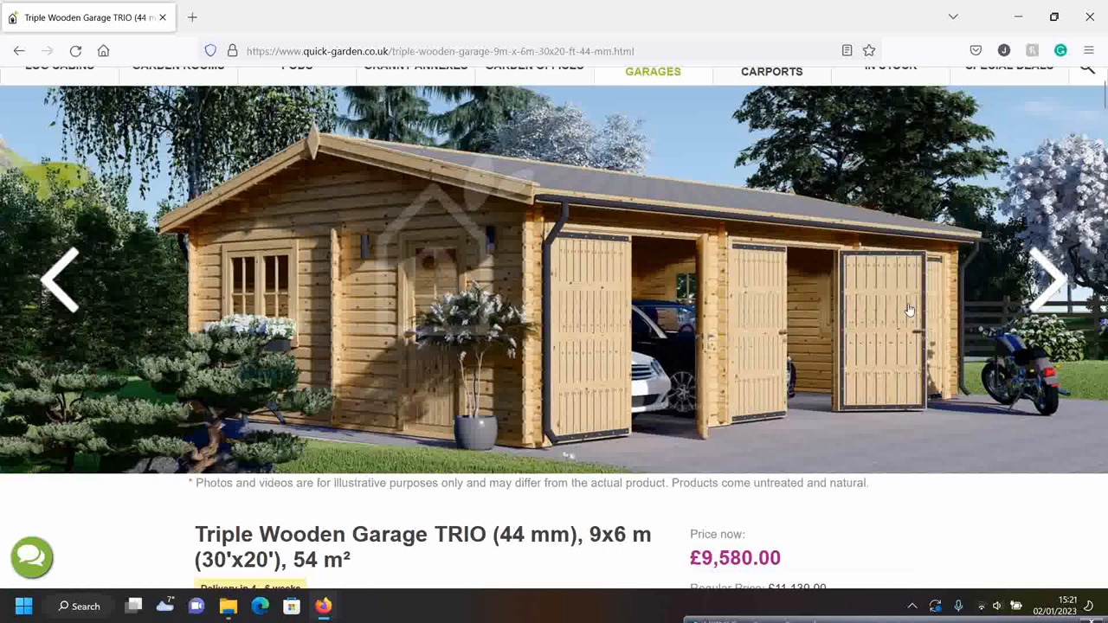
# Cycle through all eight triple-garage renderings in the lightbox, looping back to the first
pyautogui.click(554, 303)
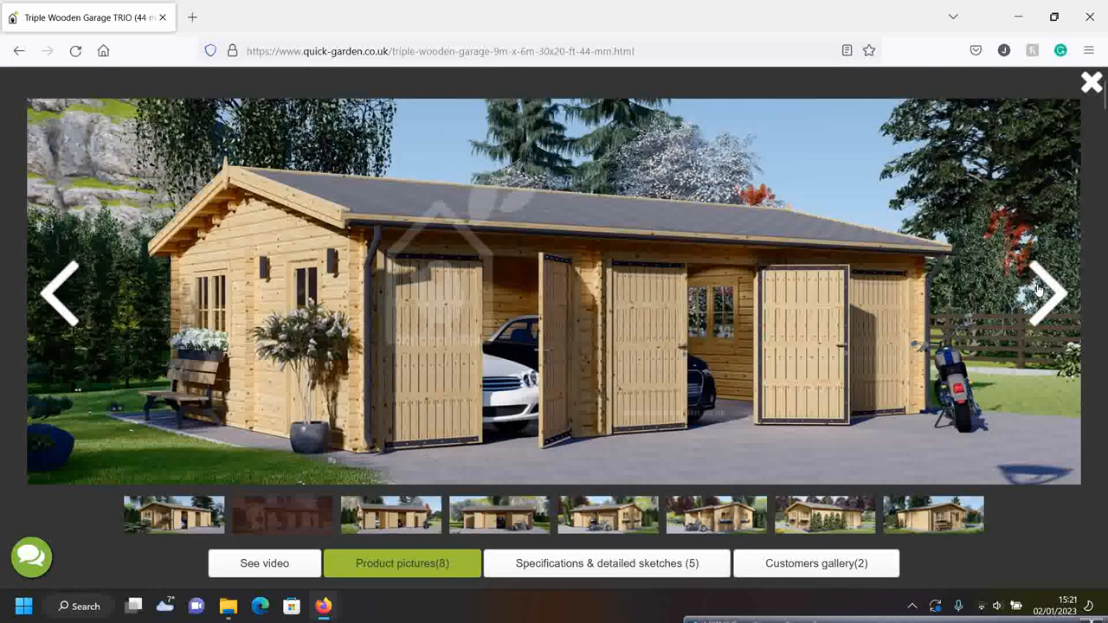
pyautogui.click(1048, 293)
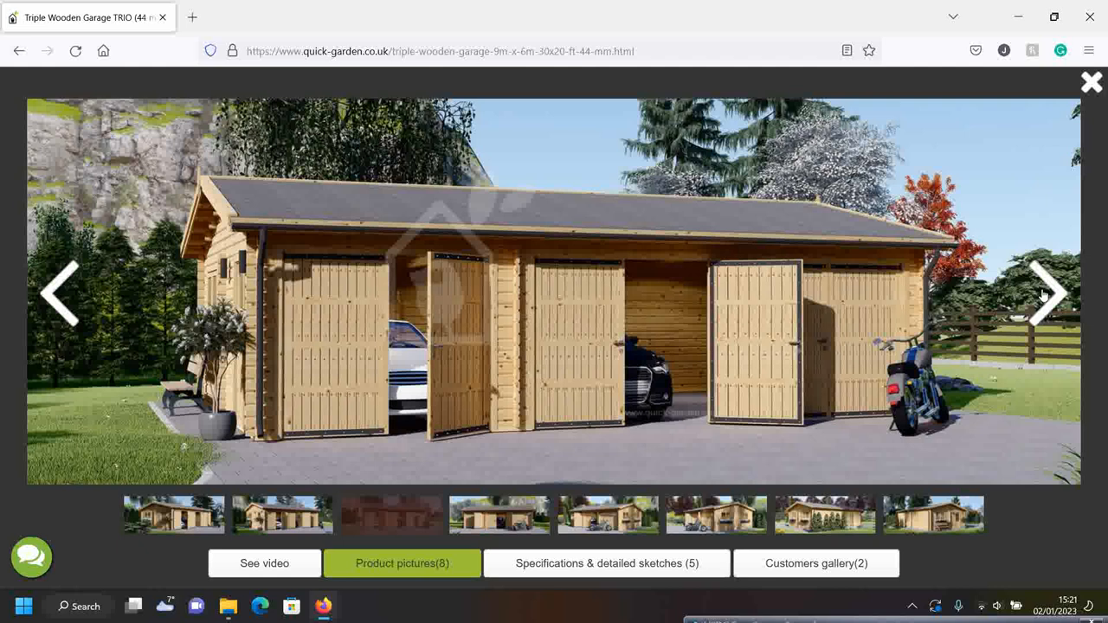
pyautogui.click(1048, 292)
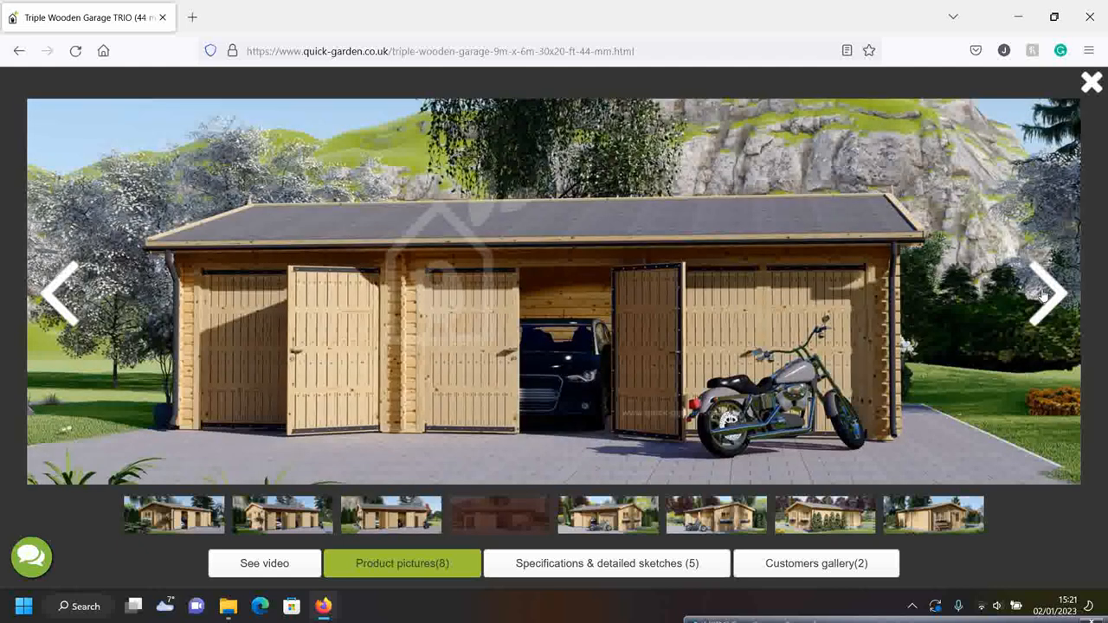
pyautogui.click(1048, 293)
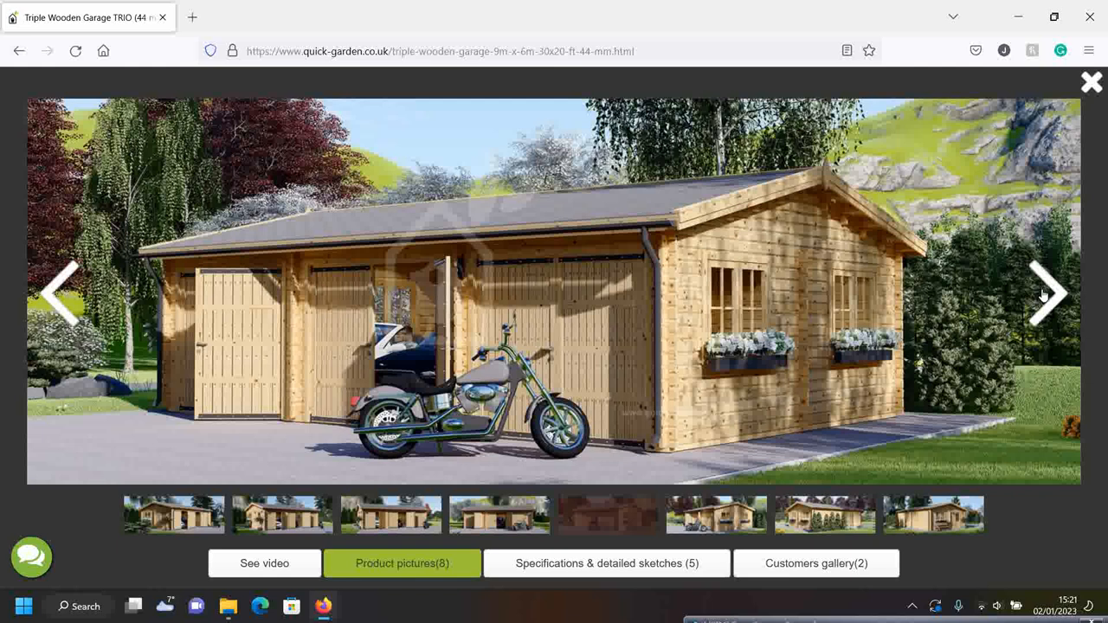
pyautogui.moveTo(1007, 302)
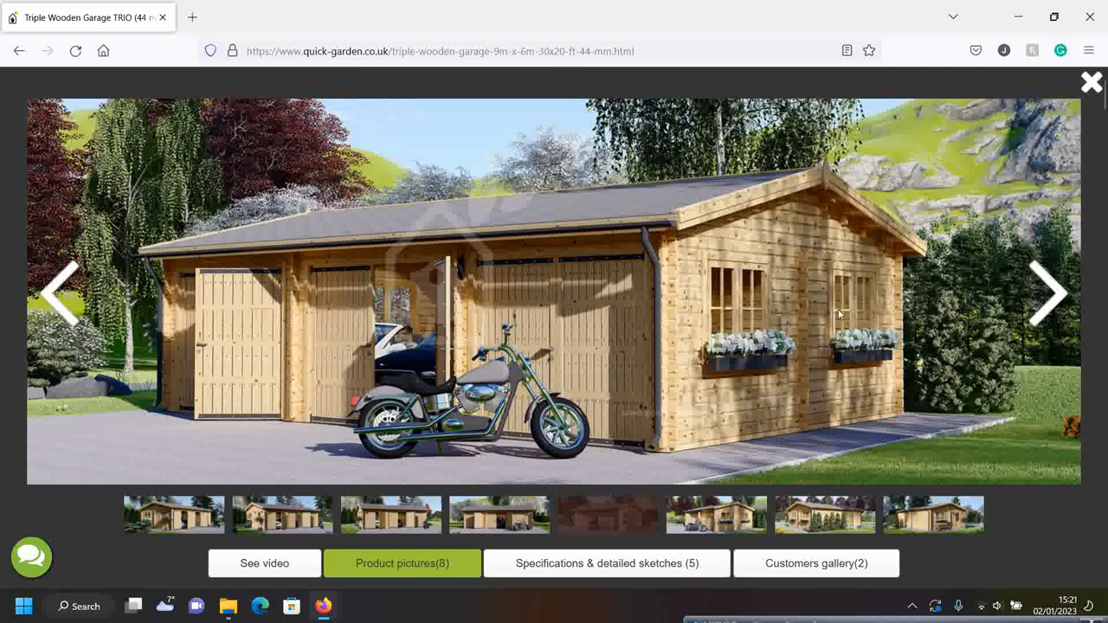
pyautogui.click(1048, 293)
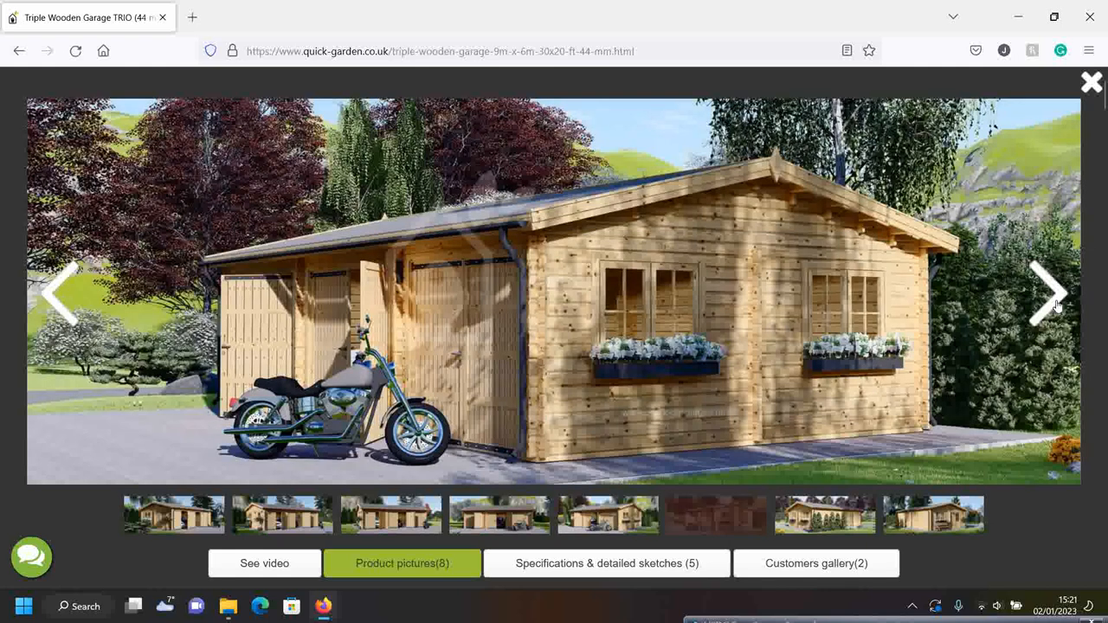
pyautogui.click(1048, 292)
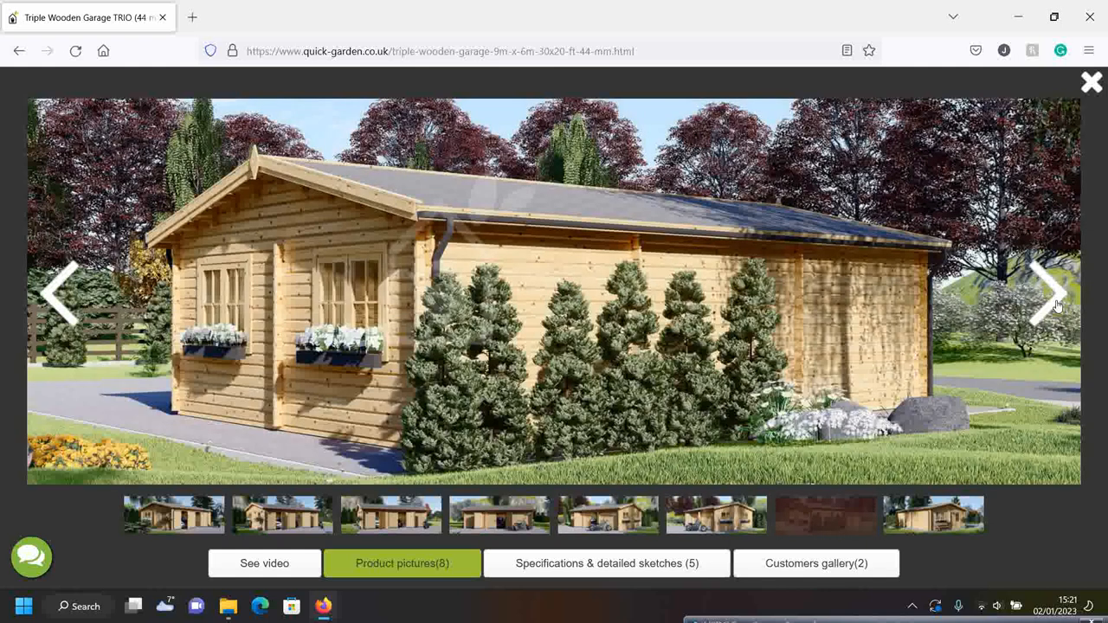
pyautogui.click(1050, 291)
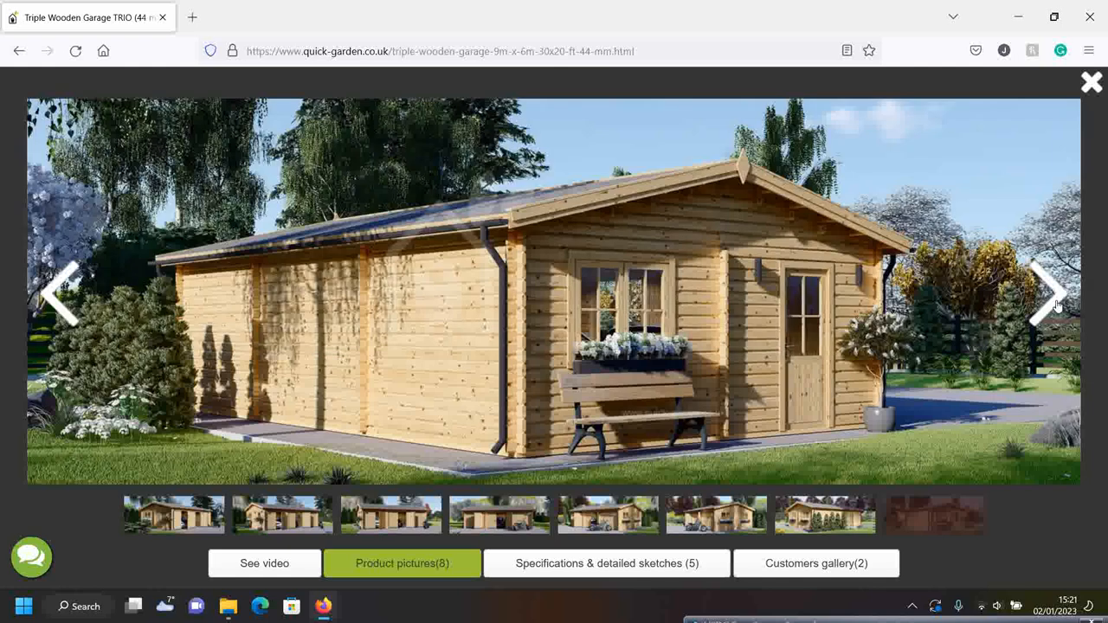
pyautogui.click(1048, 292)
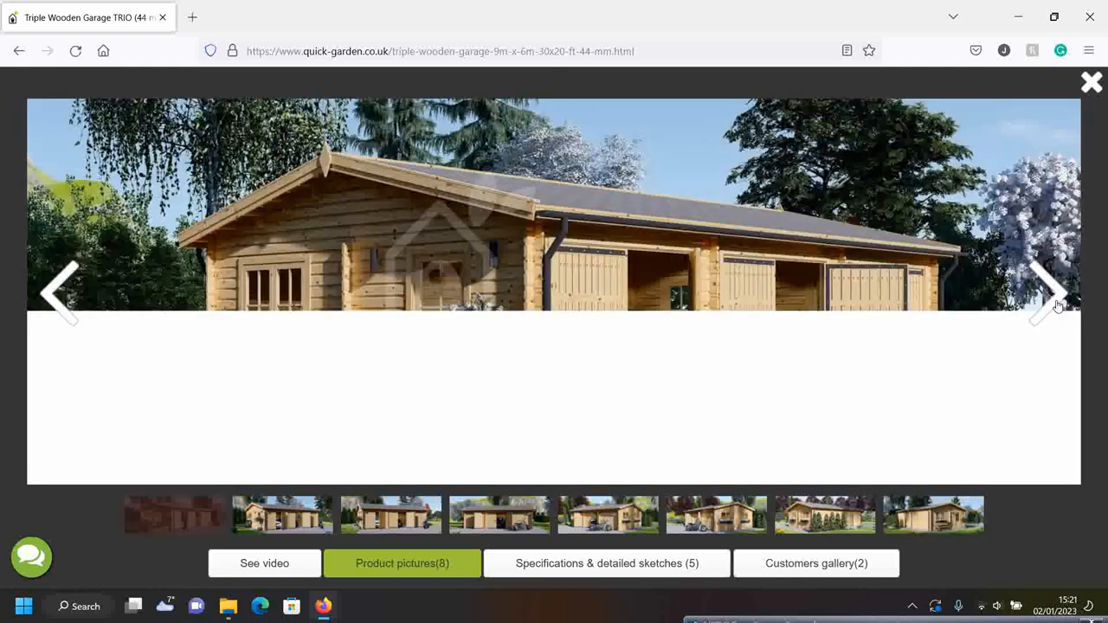
# Page the specification sketches through to the fifth drawing, the two-window side elevation
pyautogui.click(607, 563)
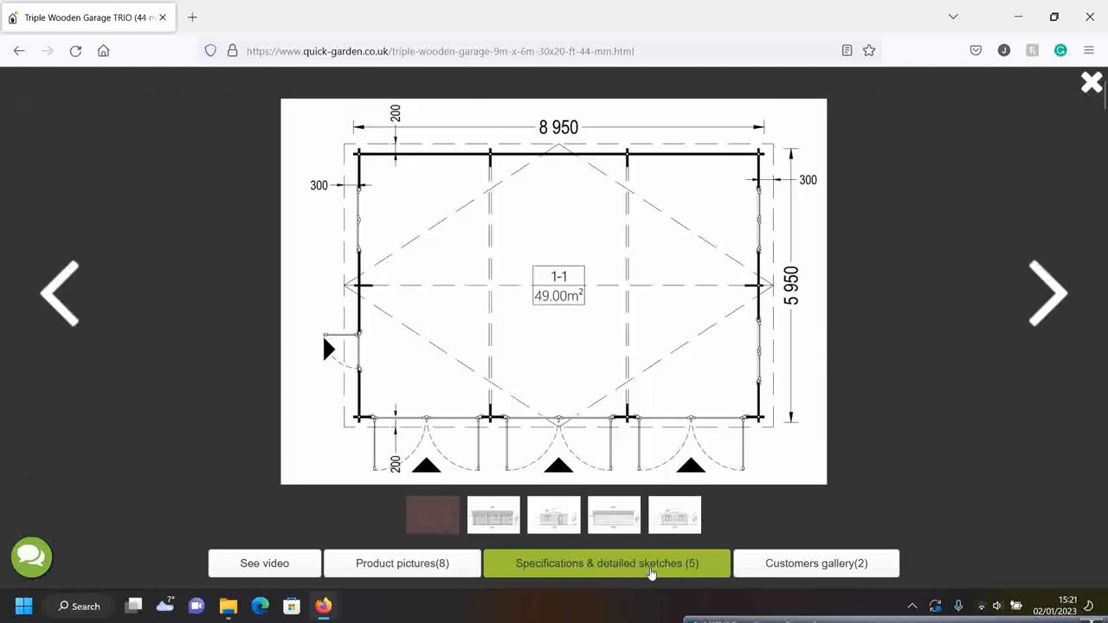
pyautogui.click(1047, 292)
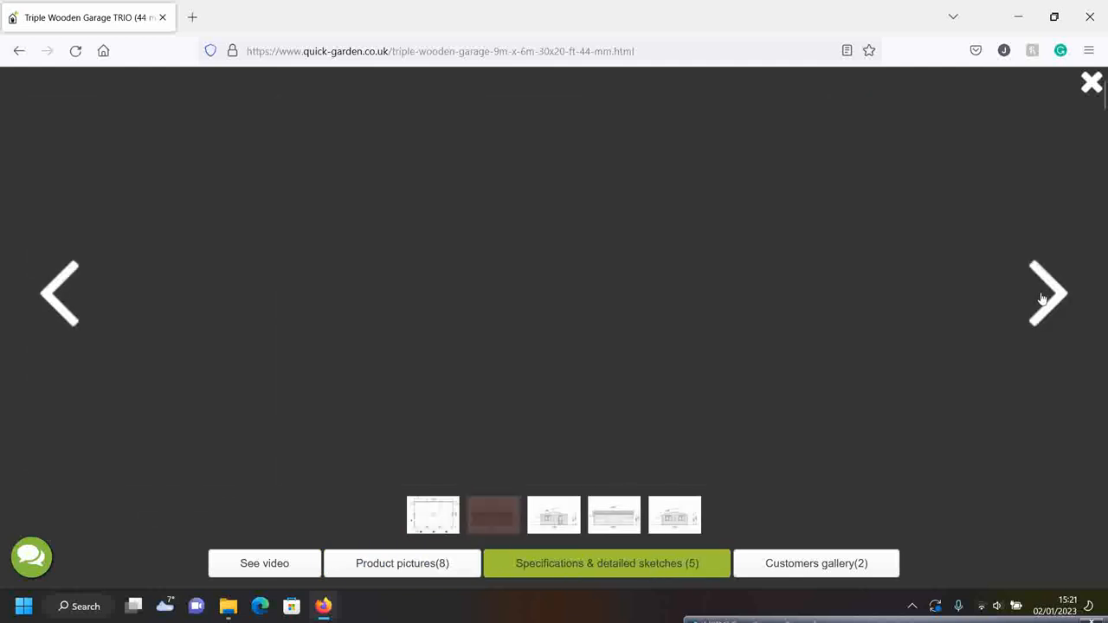
pyautogui.click(1048, 293)
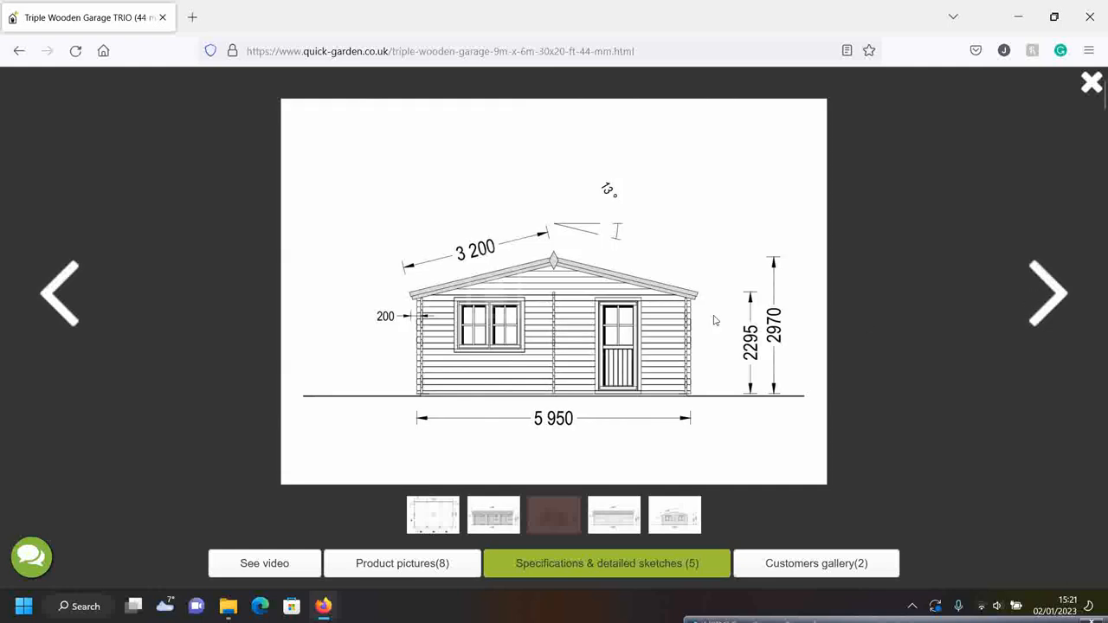
pyautogui.moveTo(1045, 311)
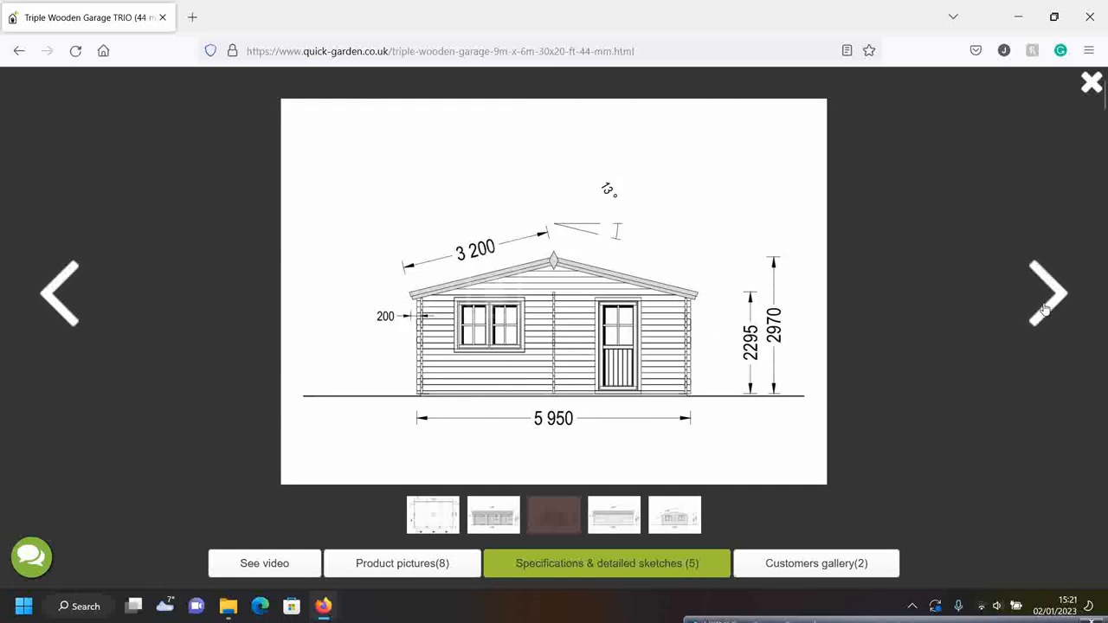
pyautogui.click(1048, 292)
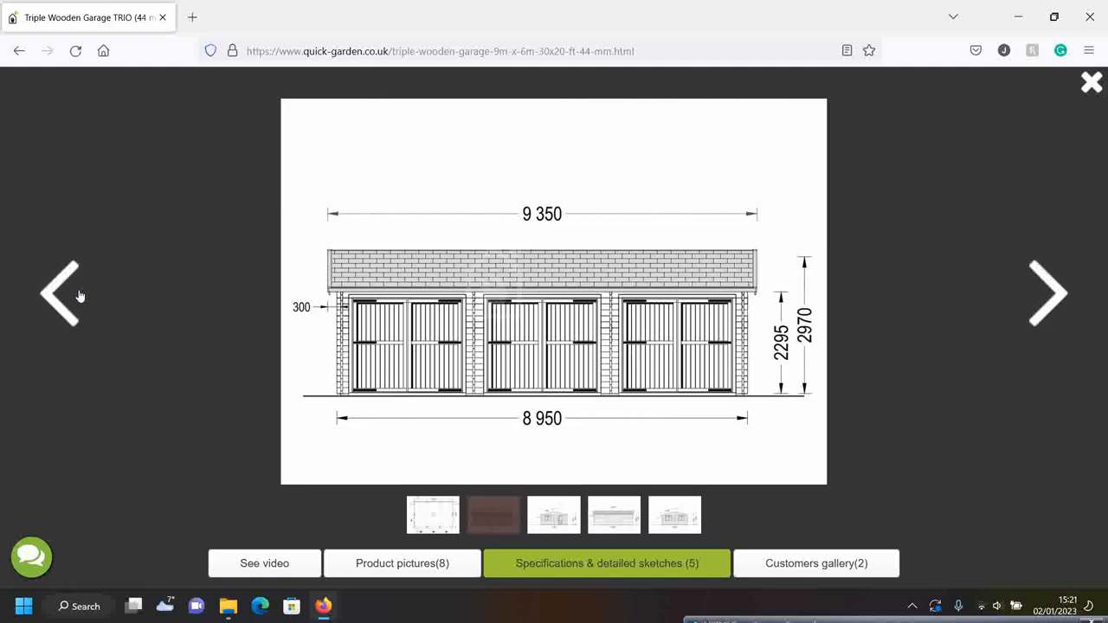
pyautogui.click(1049, 293)
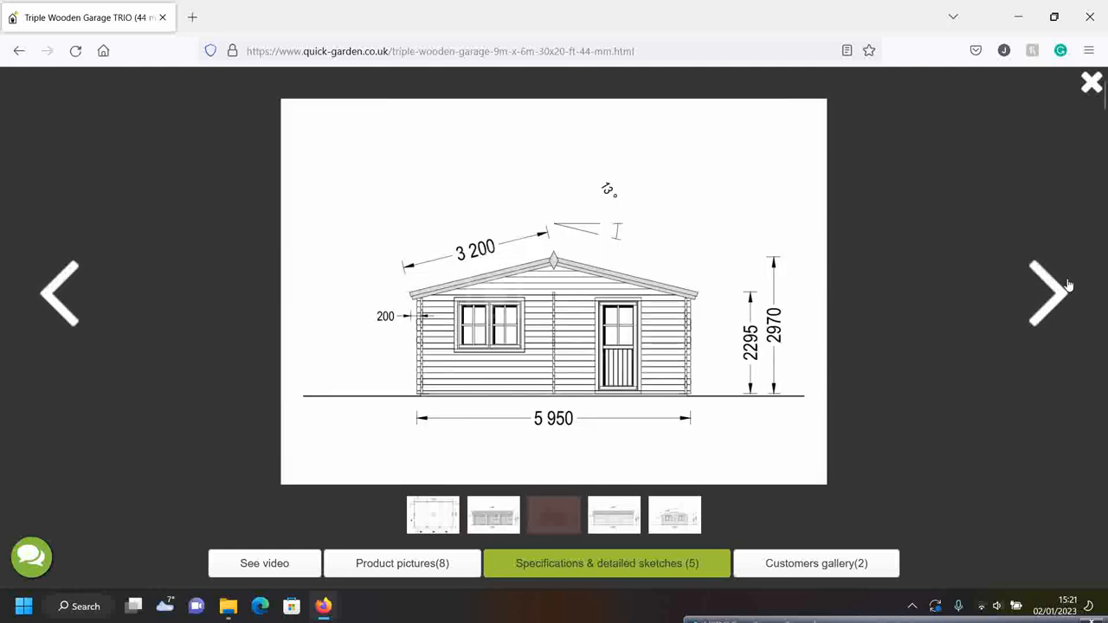
pyautogui.click(1048, 292)
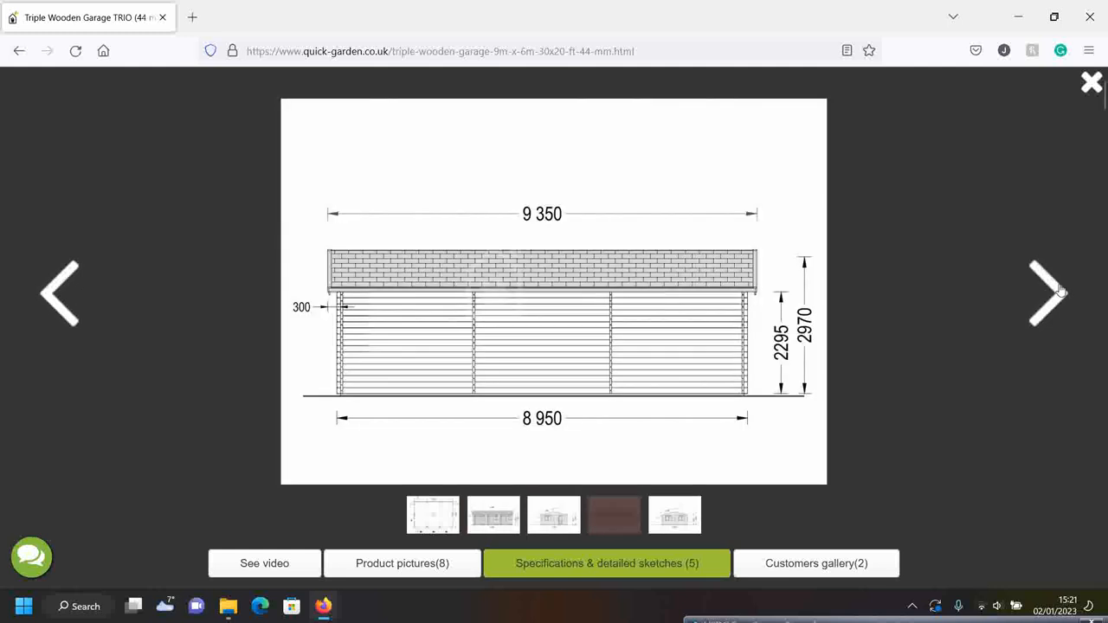
pyautogui.click(1047, 293)
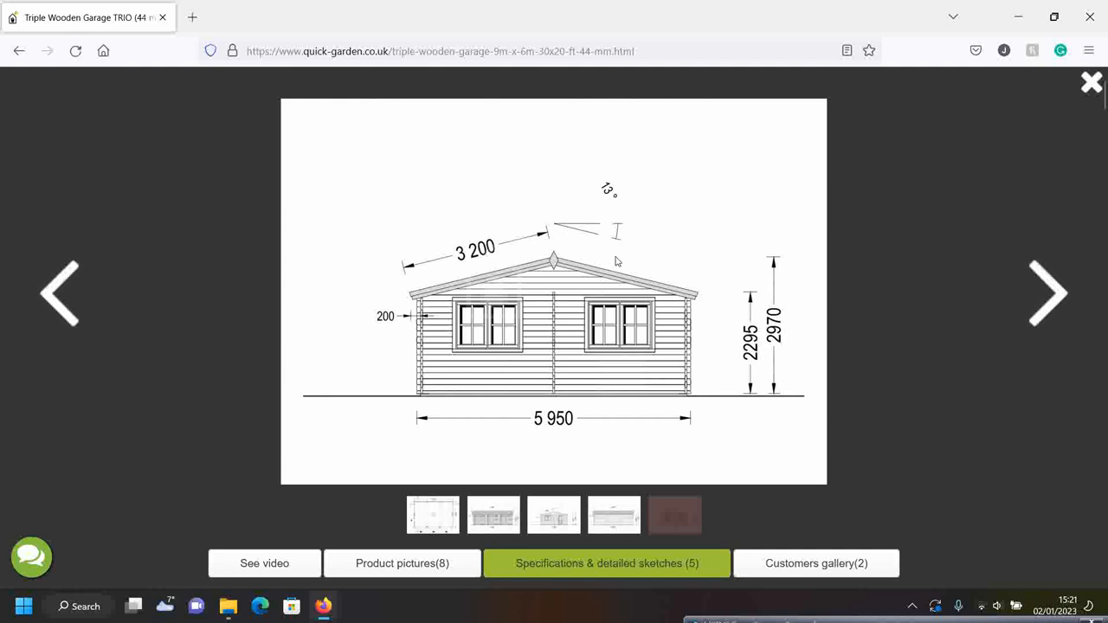
pyautogui.moveTo(952, 109)
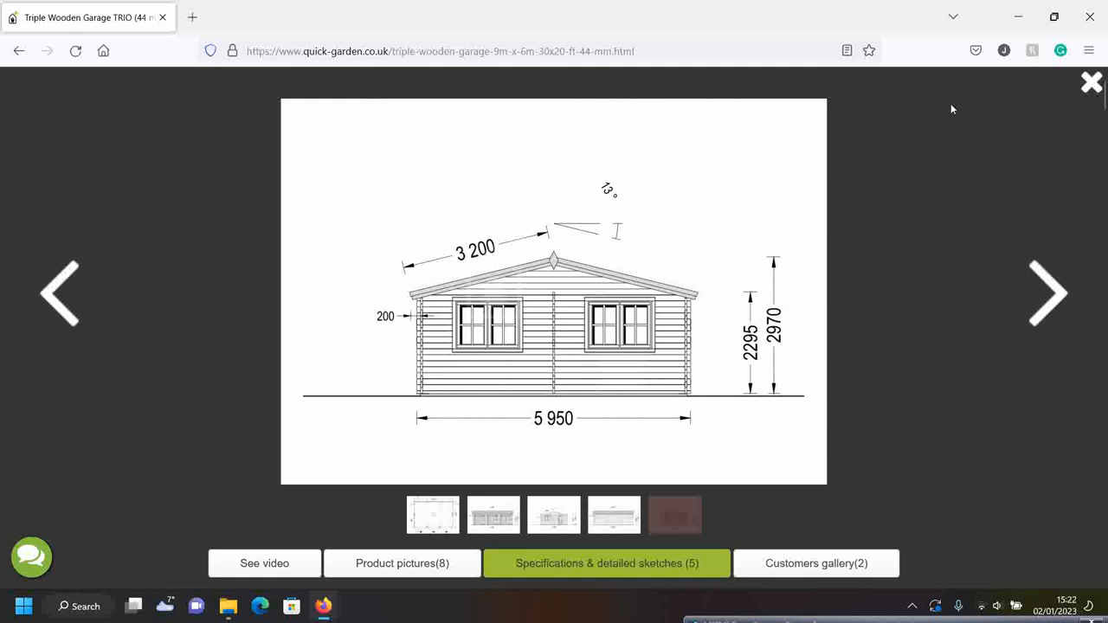
pyautogui.moveTo(1091, 82)
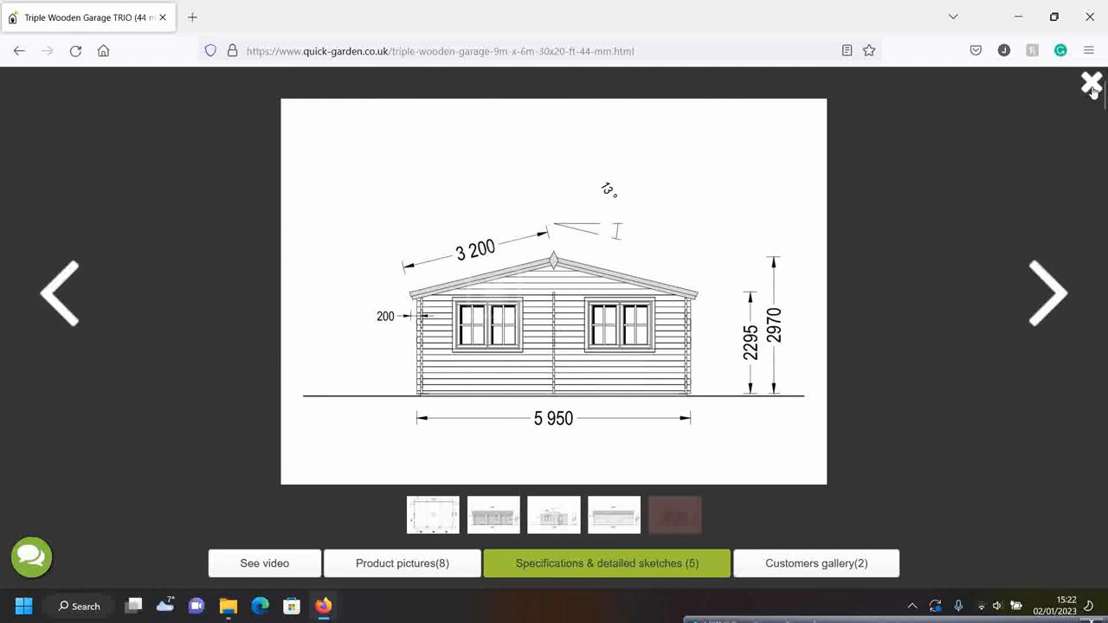
# View the customer photos up to the lit evening garage shot, then close the gallery
pyautogui.click(814, 563)
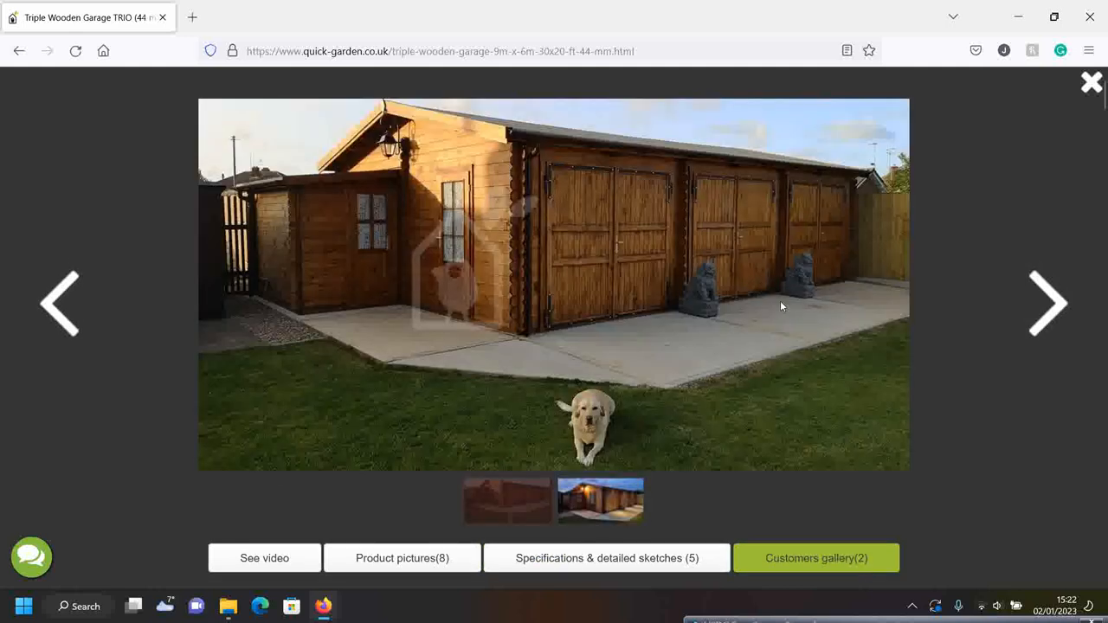
pyautogui.click(1047, 303)
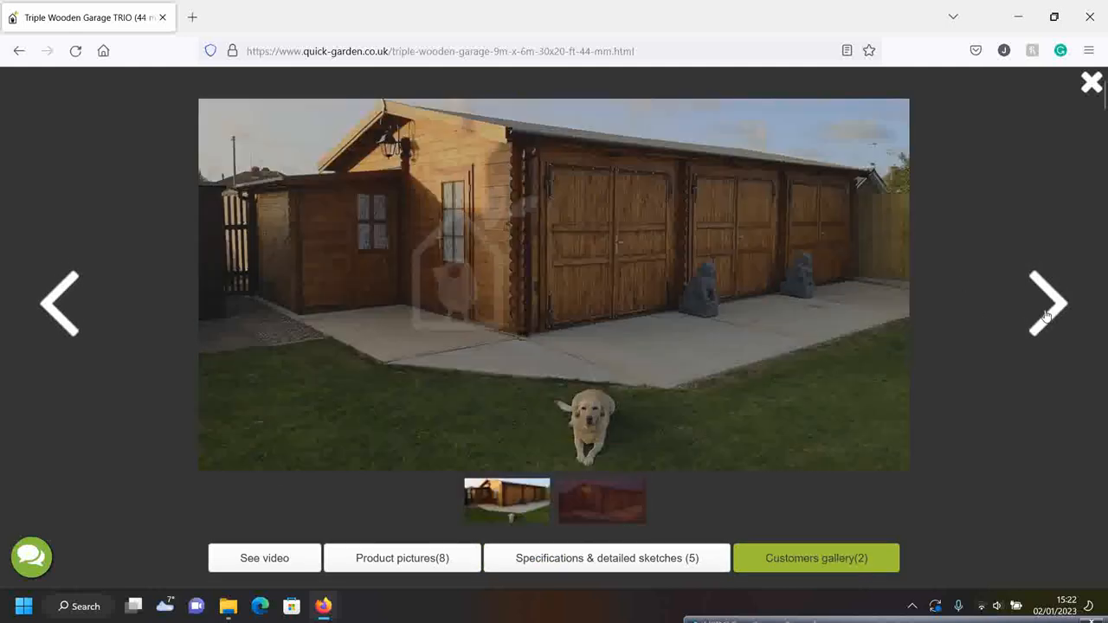
pyautogui.click(1048, 303)
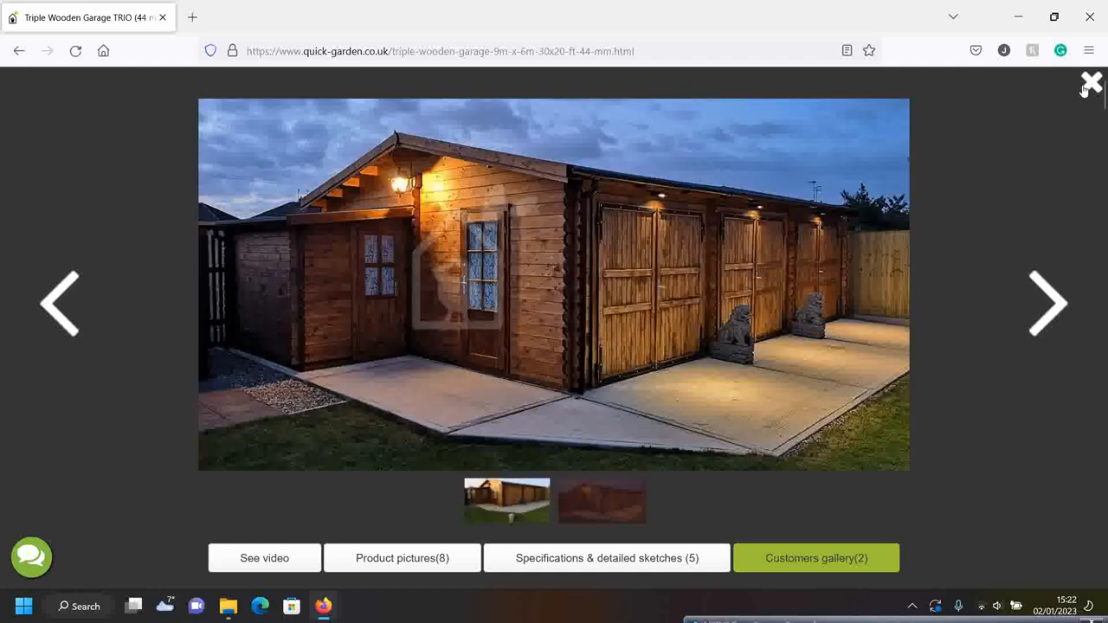
pyautogui.moveTo(935, 254)
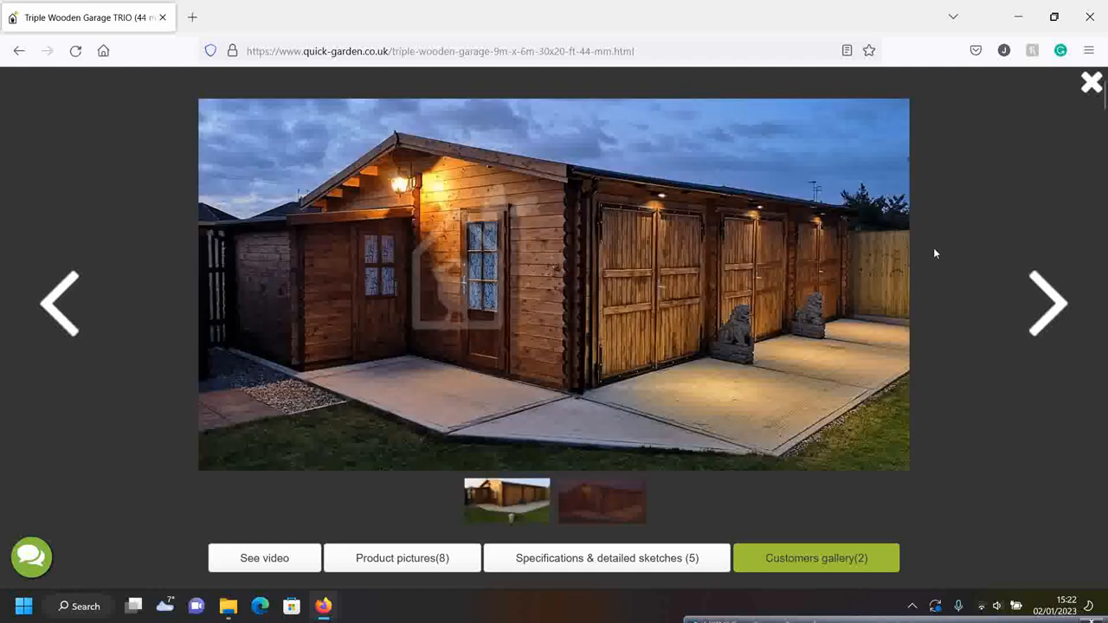
pyautogui.click(1091, 81)
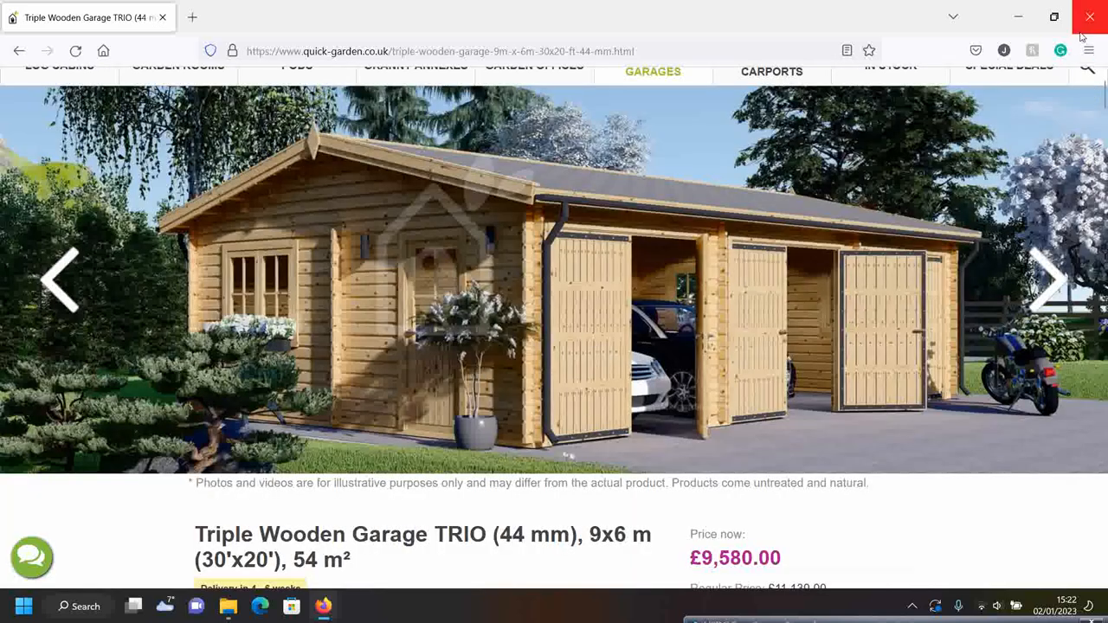
pyautogui.scroll(-3)
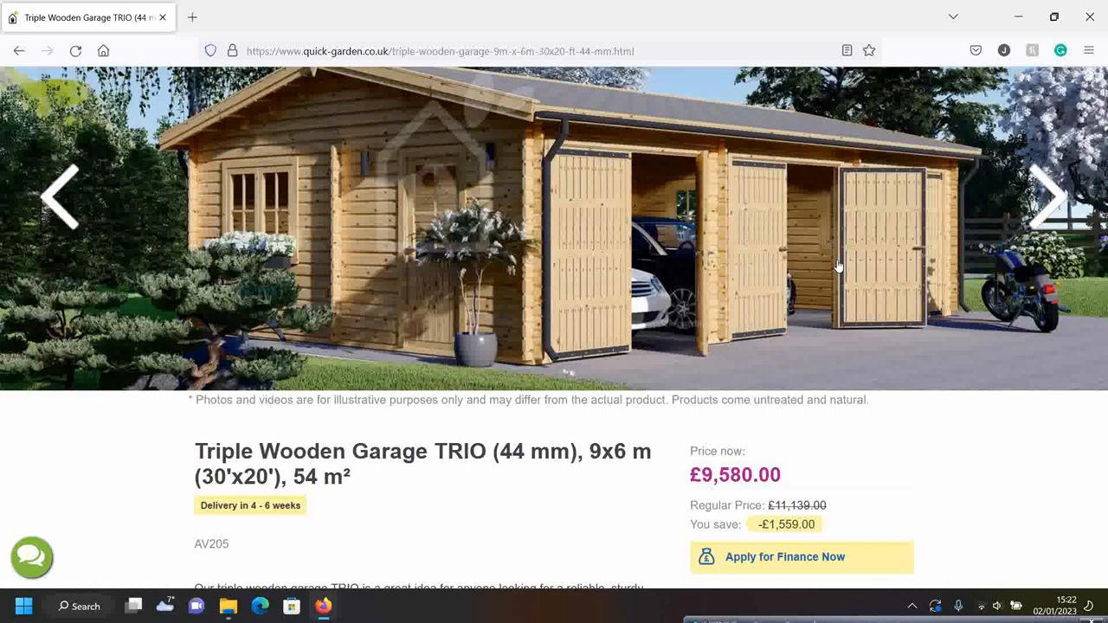
pyautogui.moveTo(1019, 16)
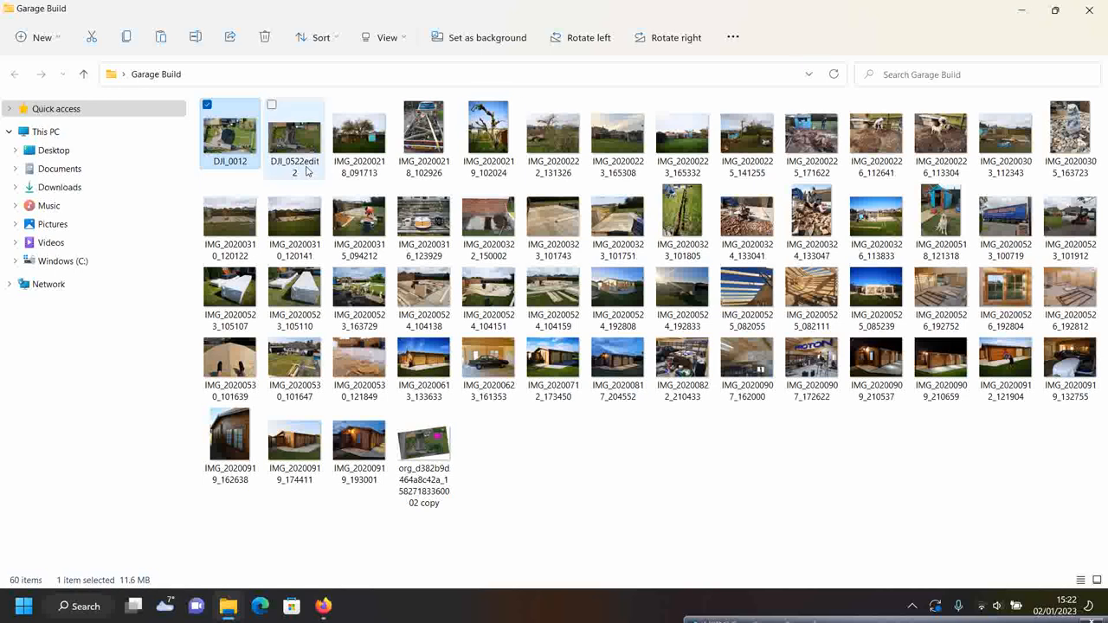
# Open IMG_20200218_091713, showing the bare tree and blue shed, in Photos
pyautogui.doubleClick(359, 128)
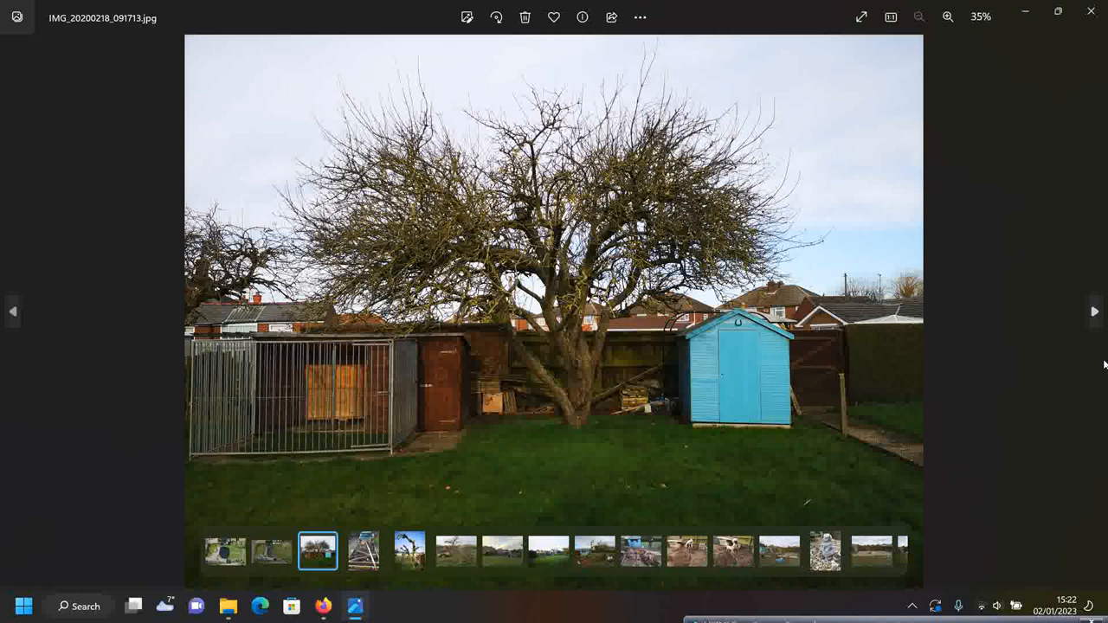
pyautogui.moveTo(1072, 506)
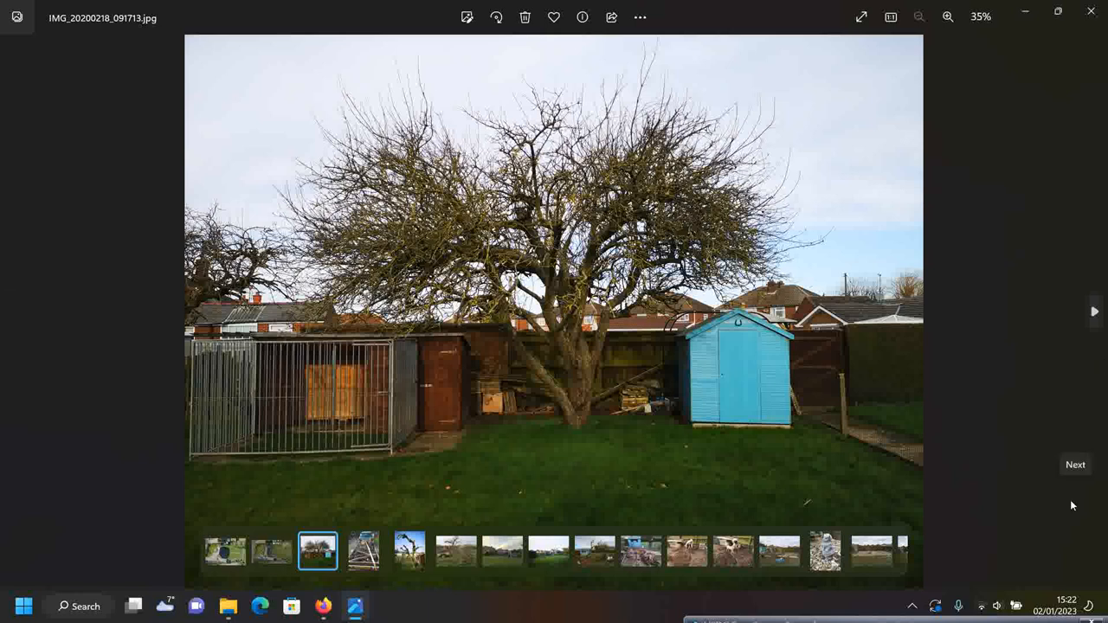
pyautogui.moveTo(409, 89)
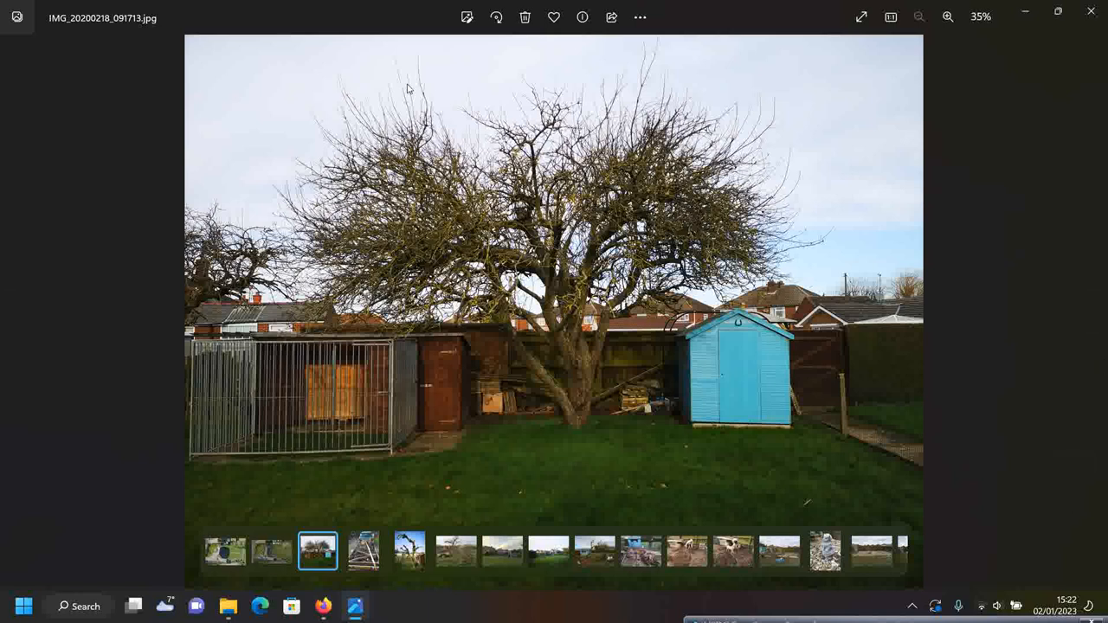
pyautogui.moveTo(362, 460)
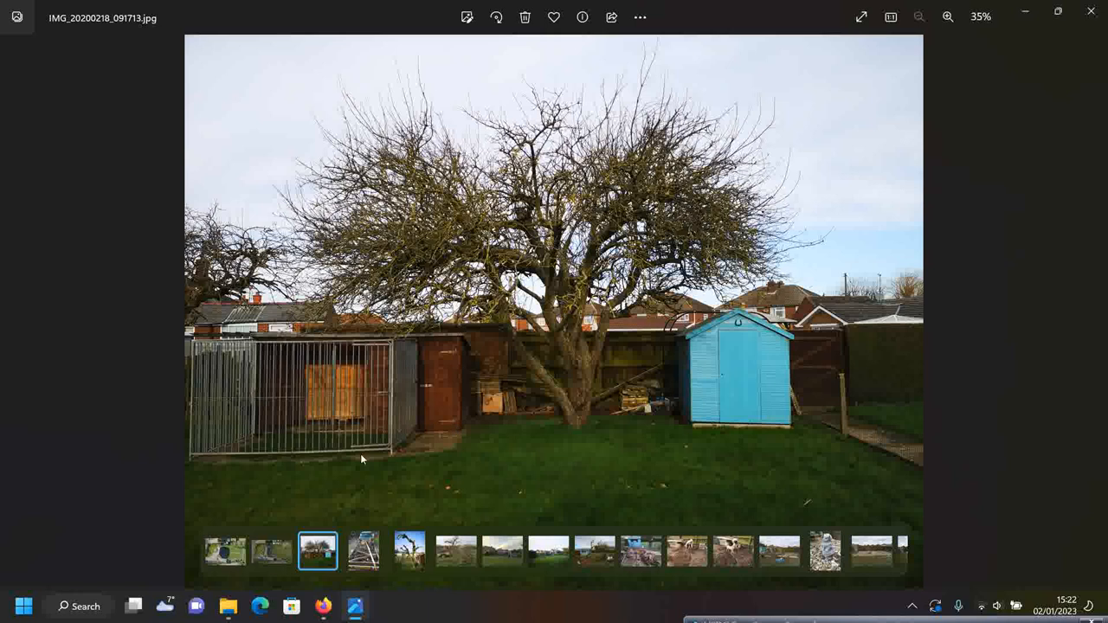
pyautogui.moveTo(710, 440)
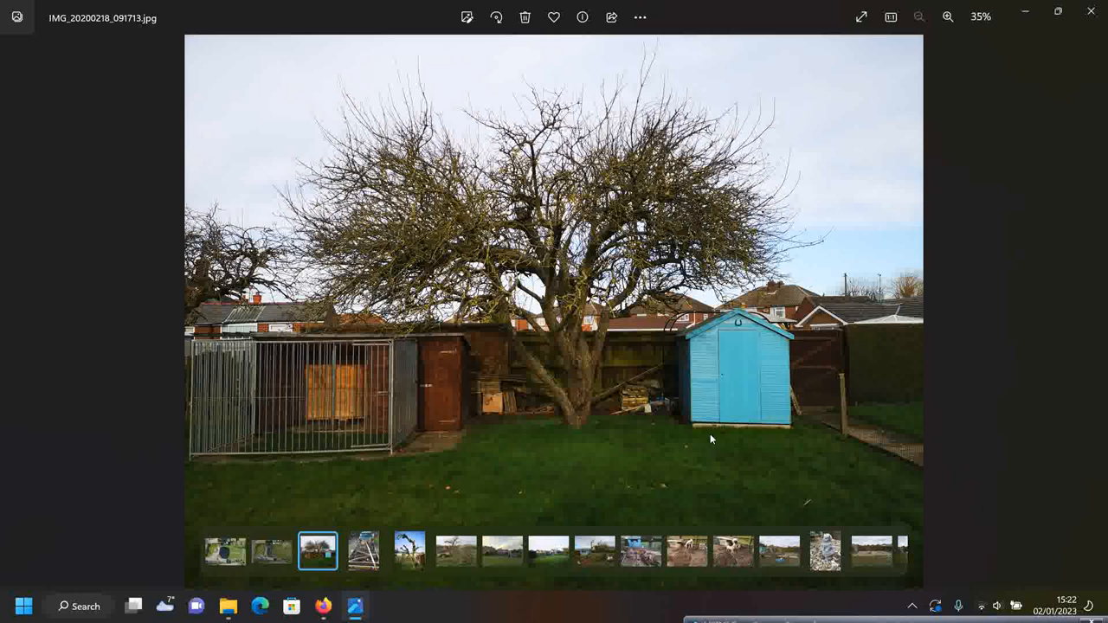
pyautogui.click(271, 551)
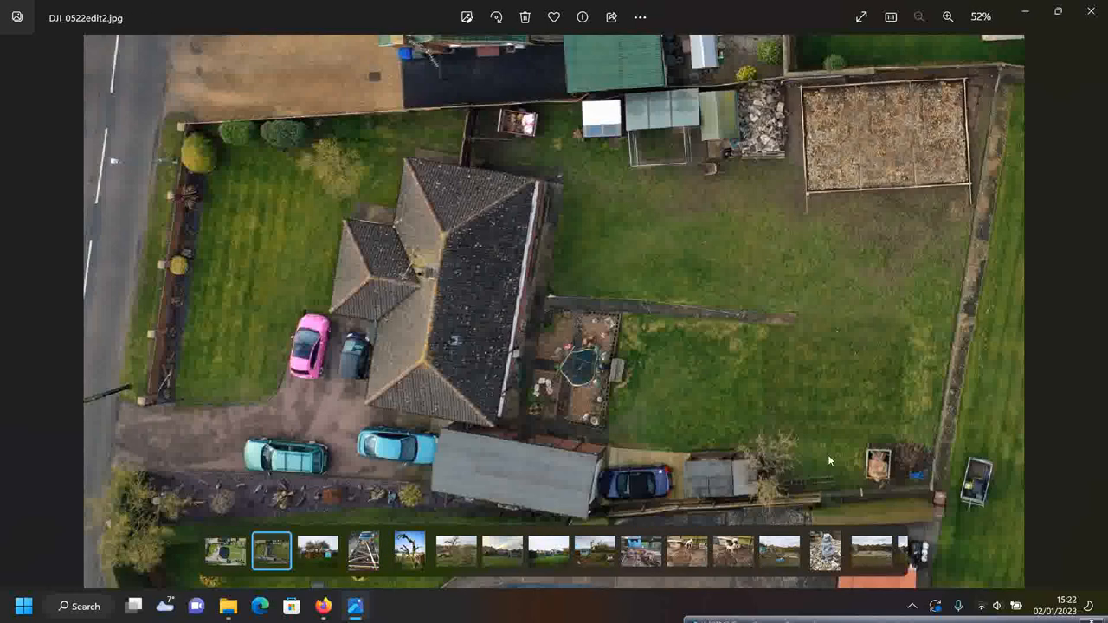
pyautogui.click(223, 552)
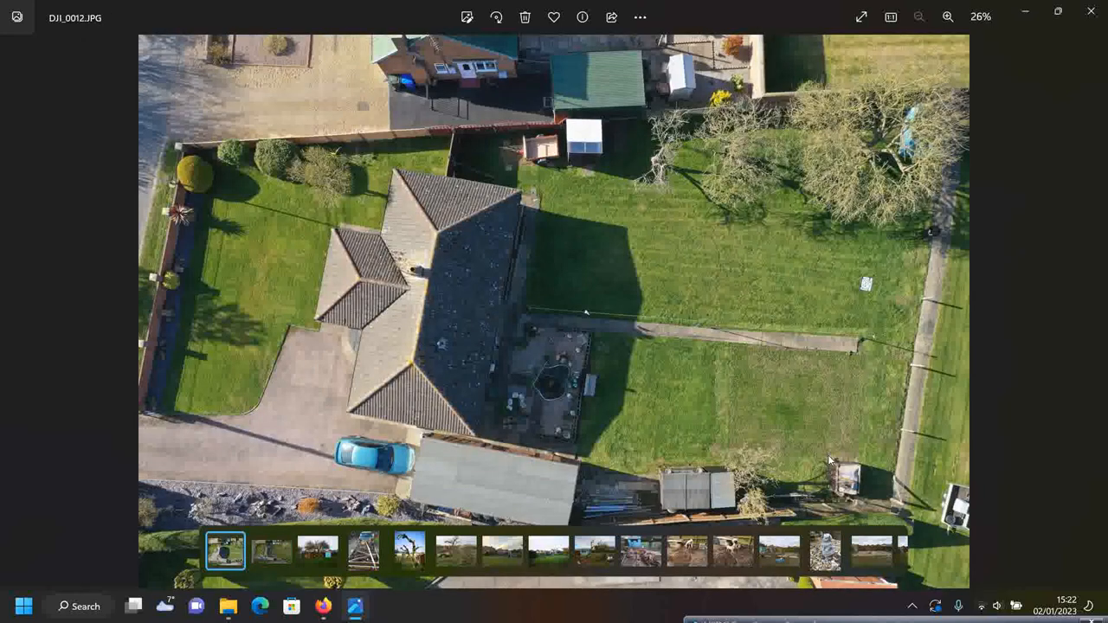
pyautogui.moveTo(826, 248)
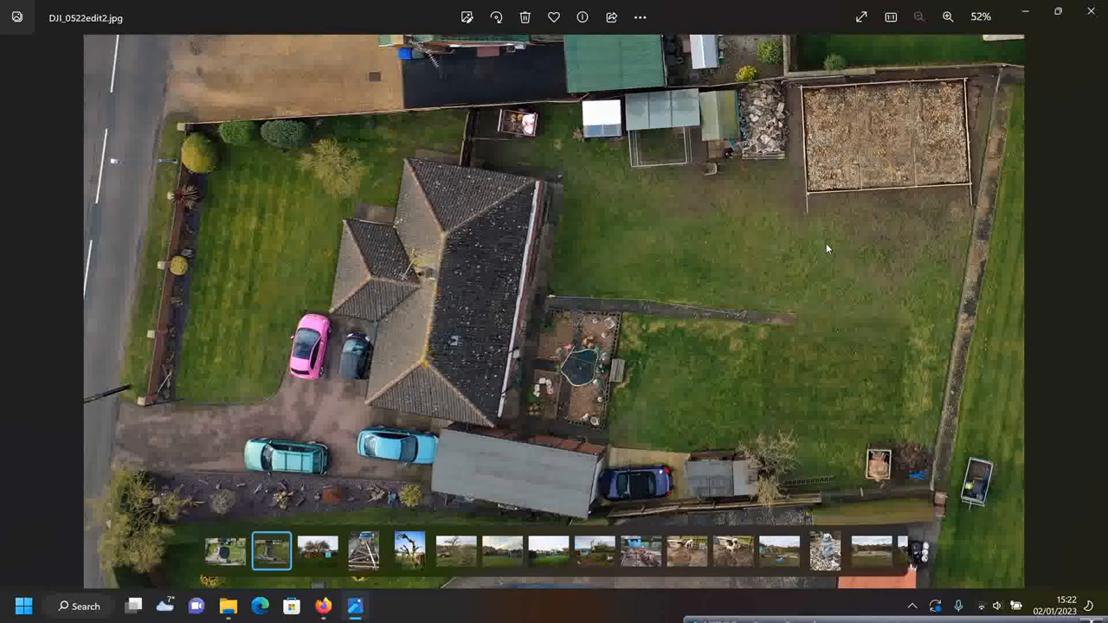
pyautogui.moveTo(429, 191)
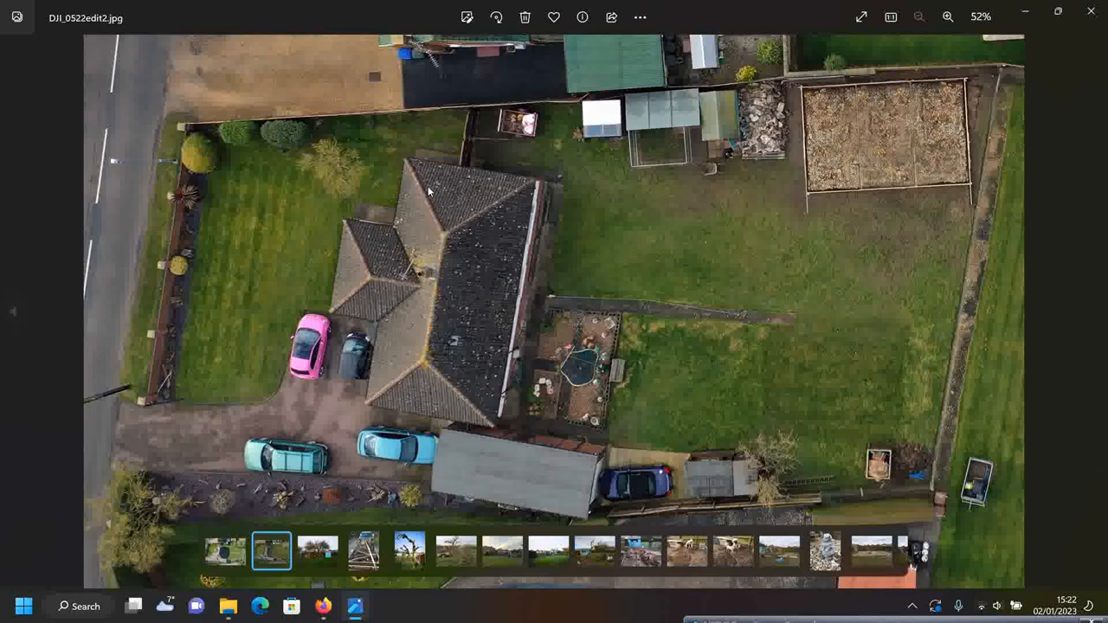
pyautogui.moveTo(563, 207)
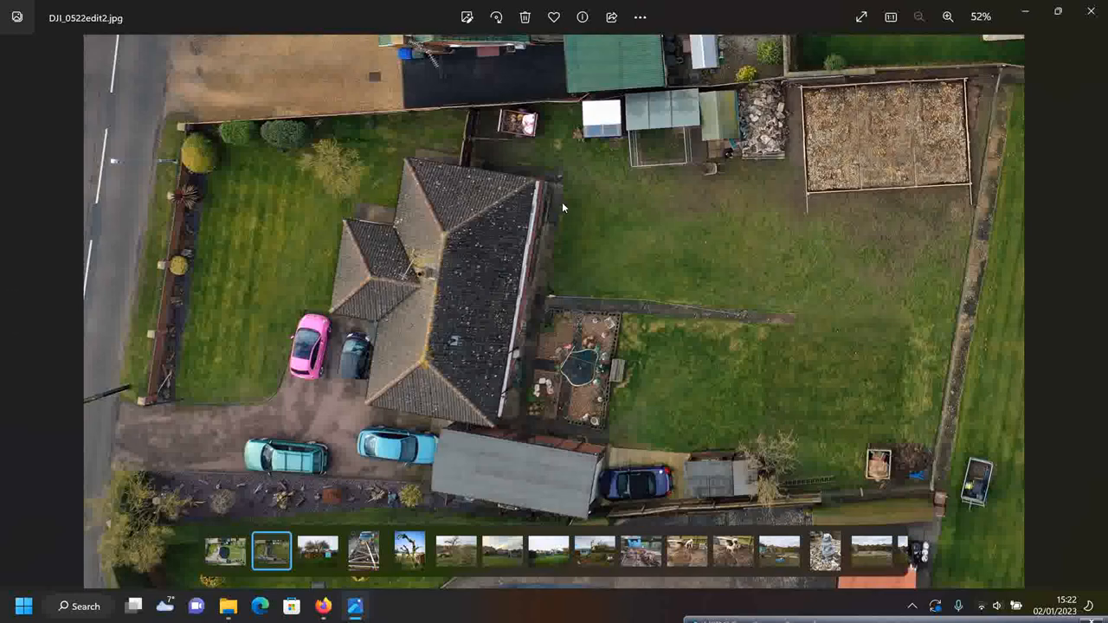
pyautogui.moveTo(816, 206)
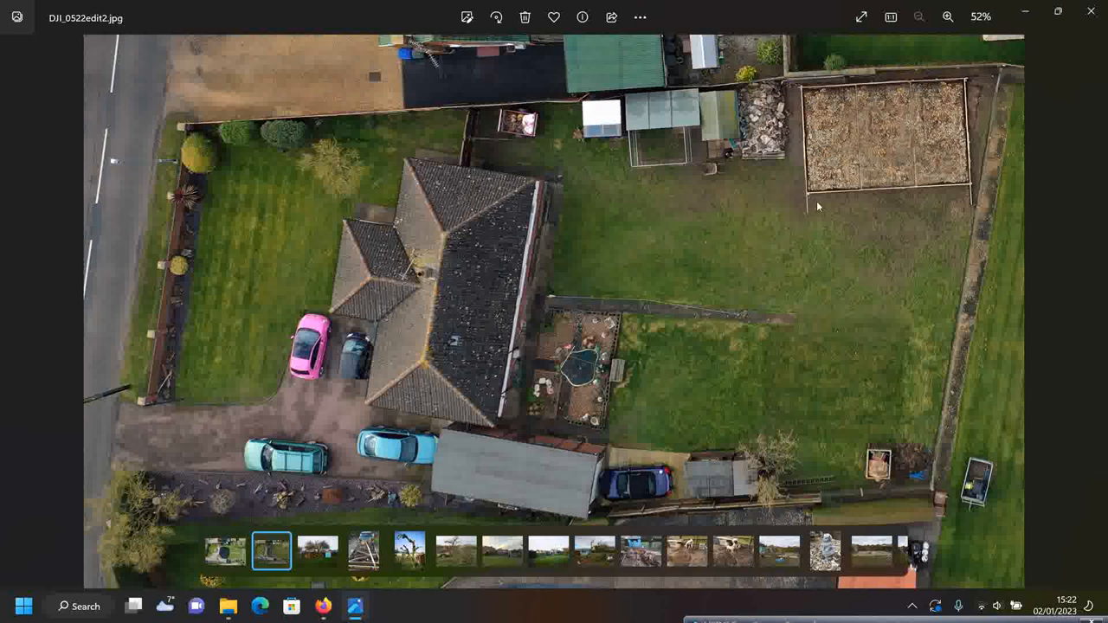
pyautogui.moveTo(1013, 255)
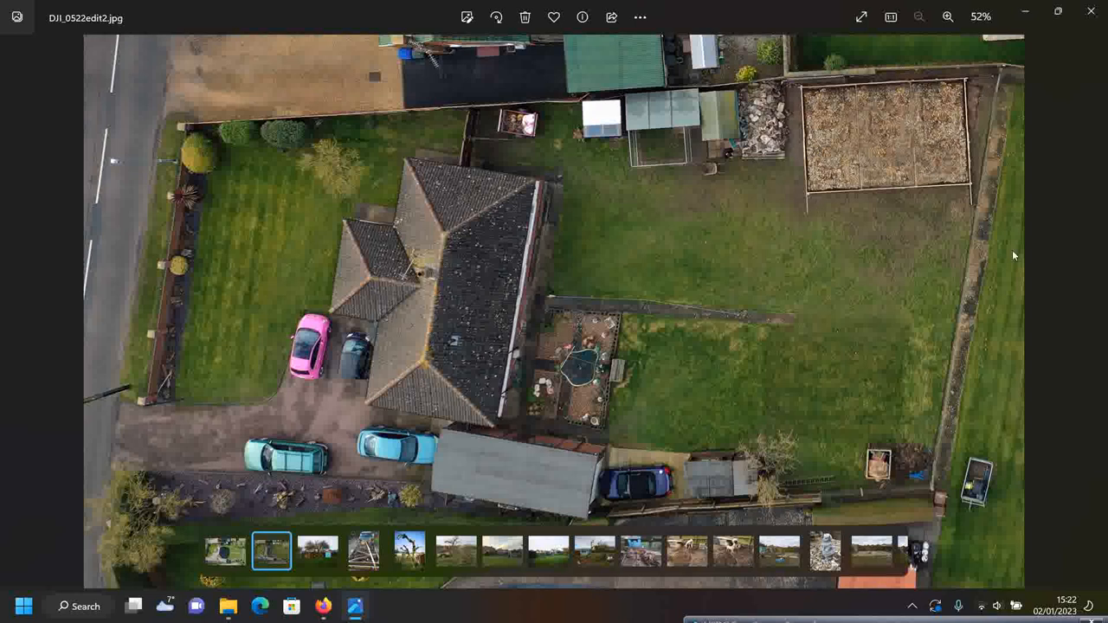
pyautogui.moveTo(868, 184)
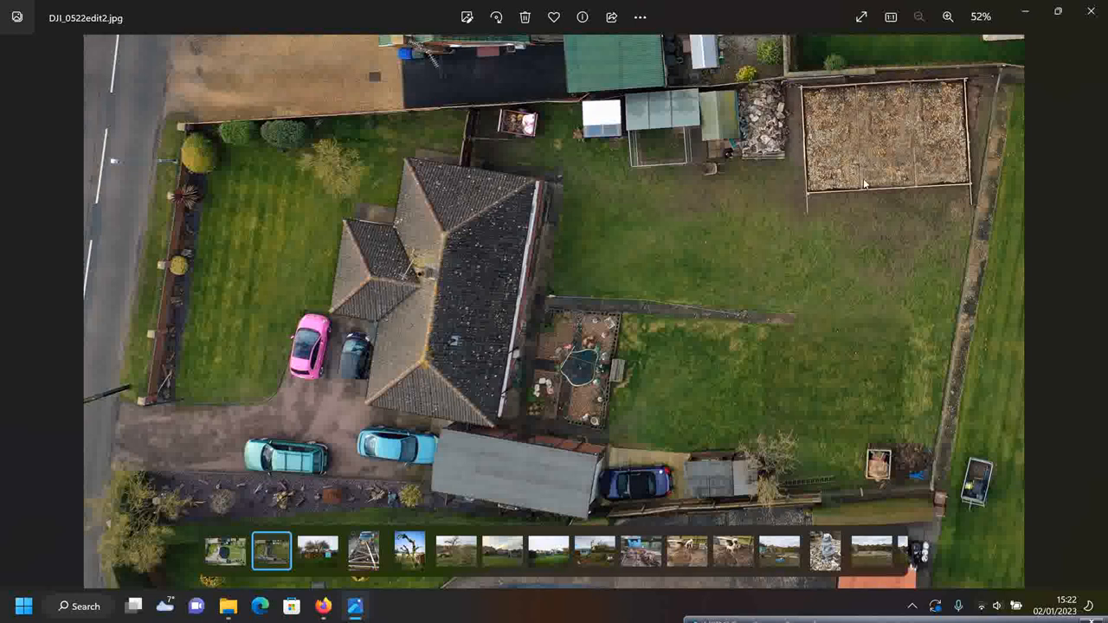
pyautogui.moveTo(800, 188)
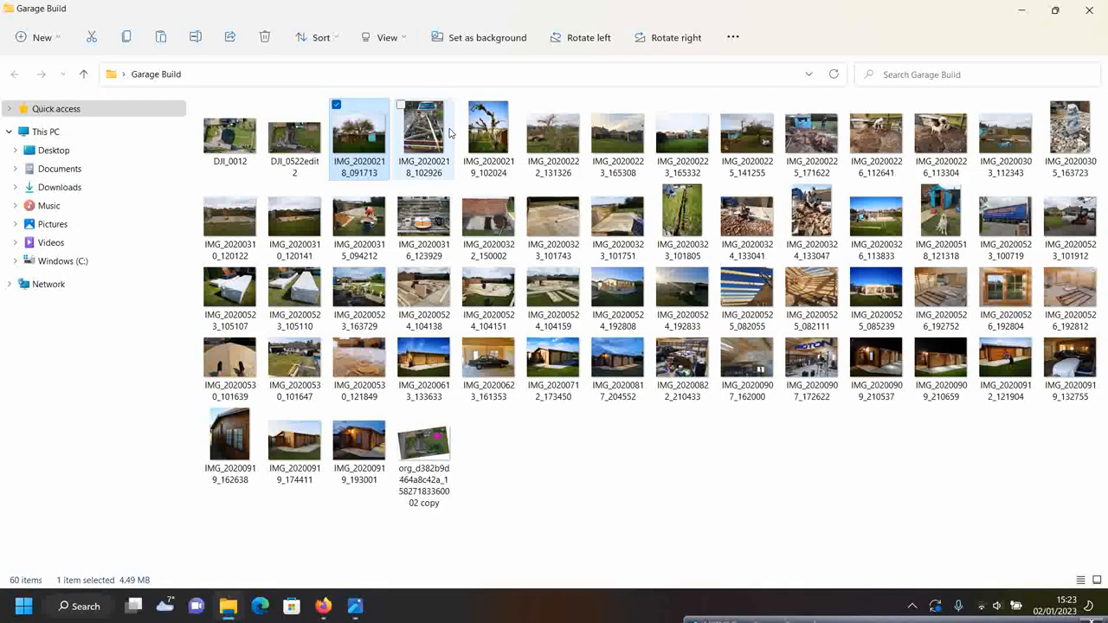
pyautogui.doubleClick(295, 130)
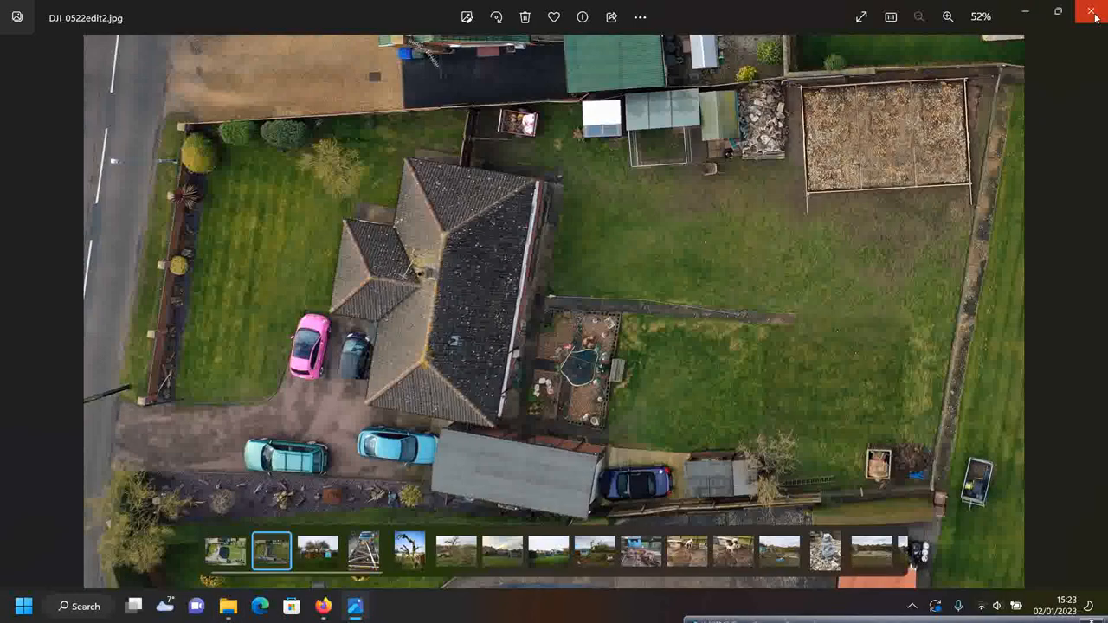
pyautogui.click(1090, 12)
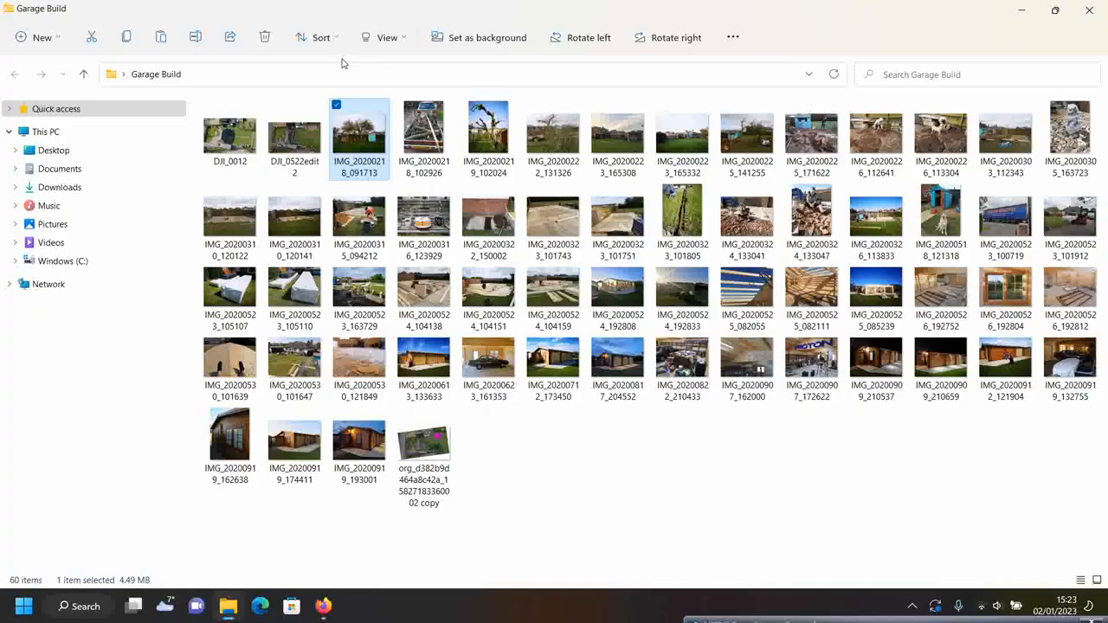
pyautogui.doubleClick(229, 131)
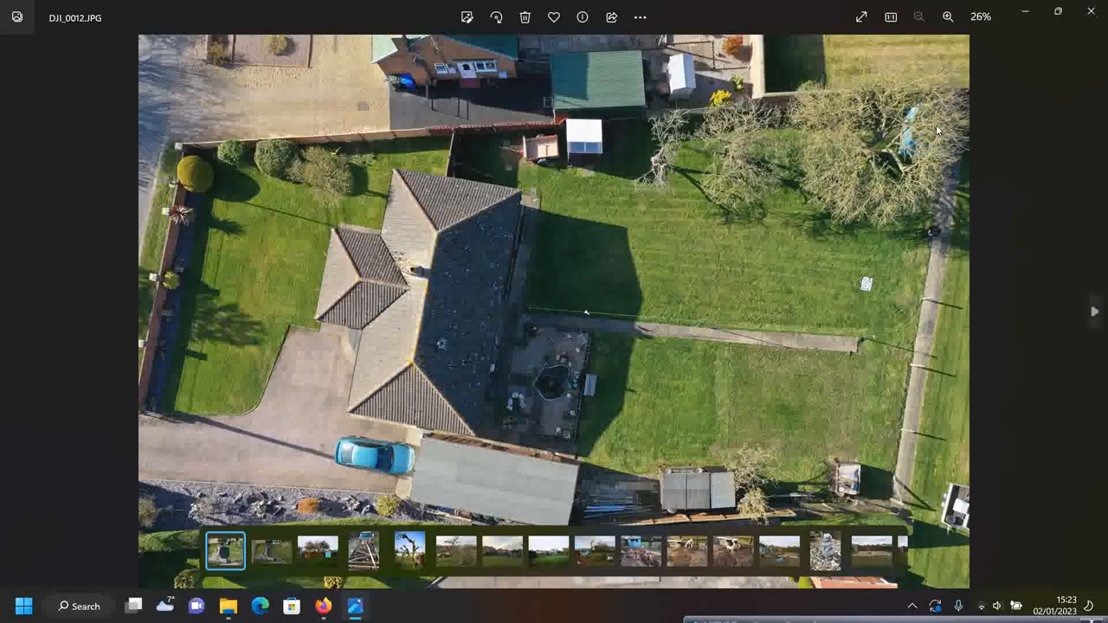
pyautogui.moveTo(849, 157)
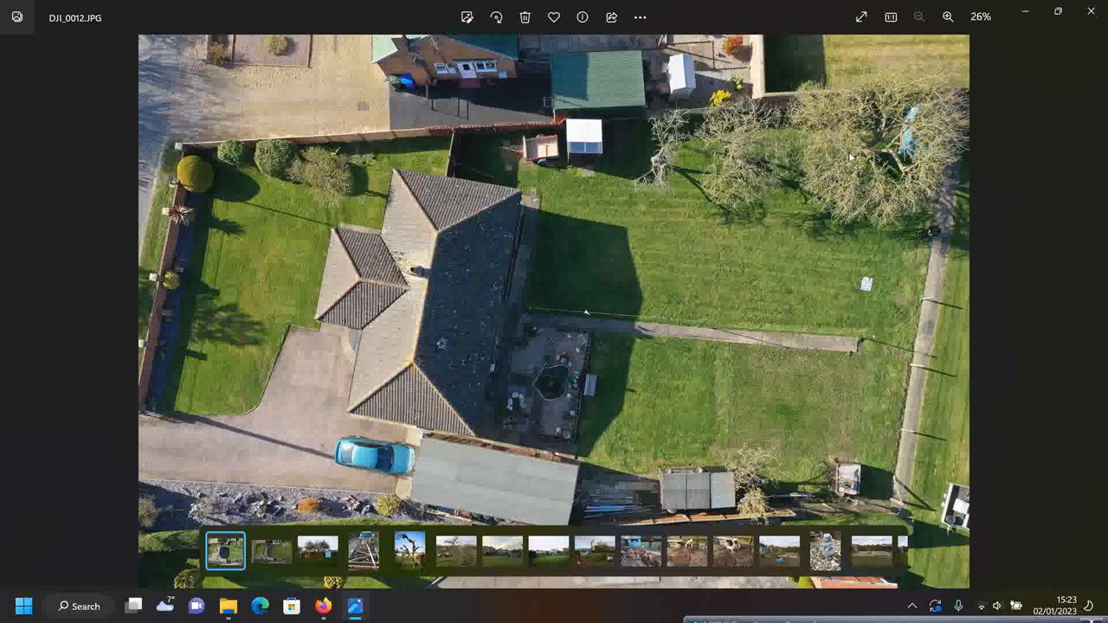
pyautogui.moveTo(710, 214)
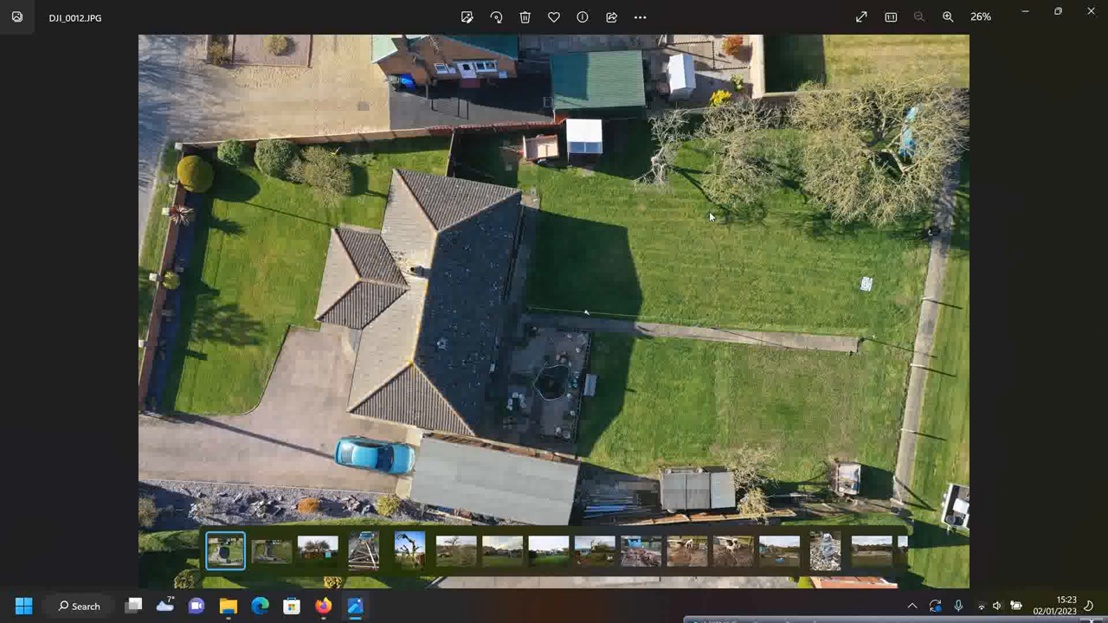
pyautogui.moveTo(757, 182)
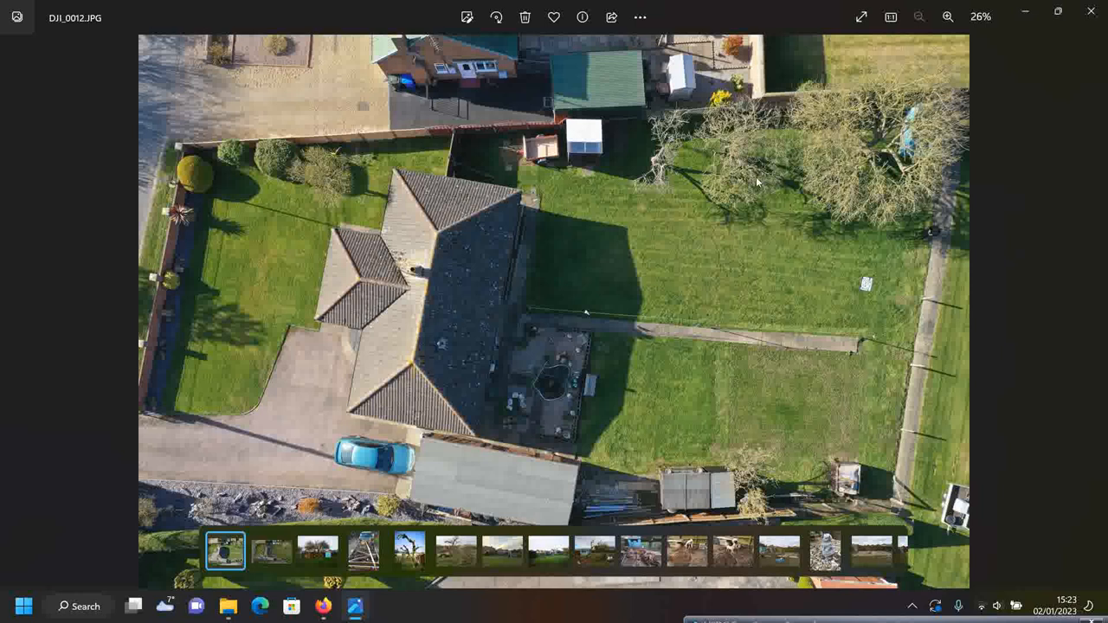
pyautogui.moveTo(883, 155)
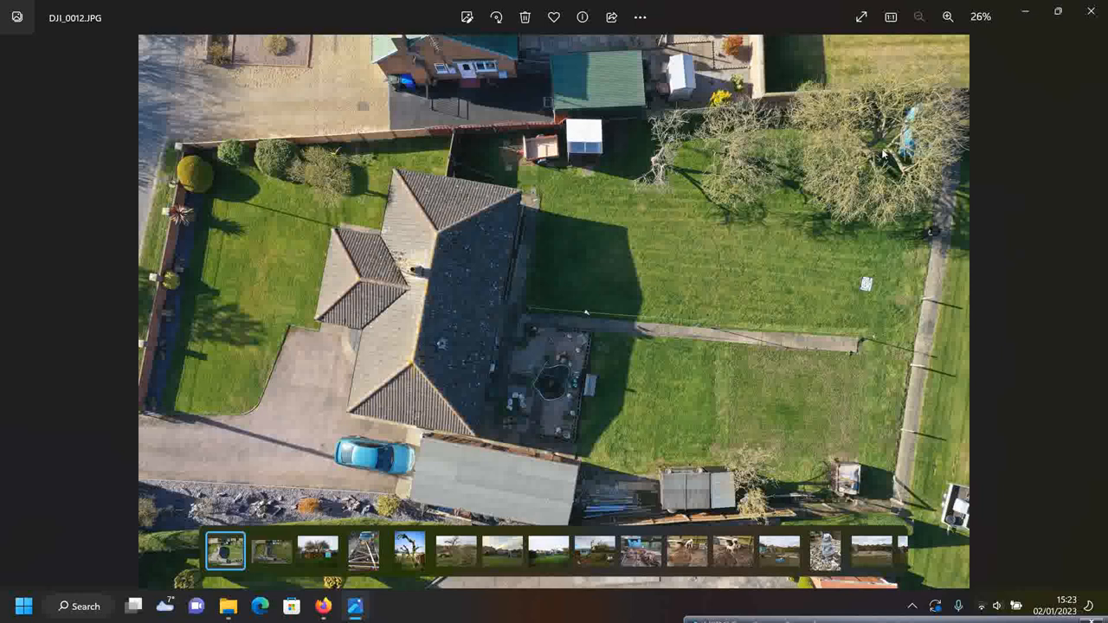
pyautogui.moveTo(589, 236)
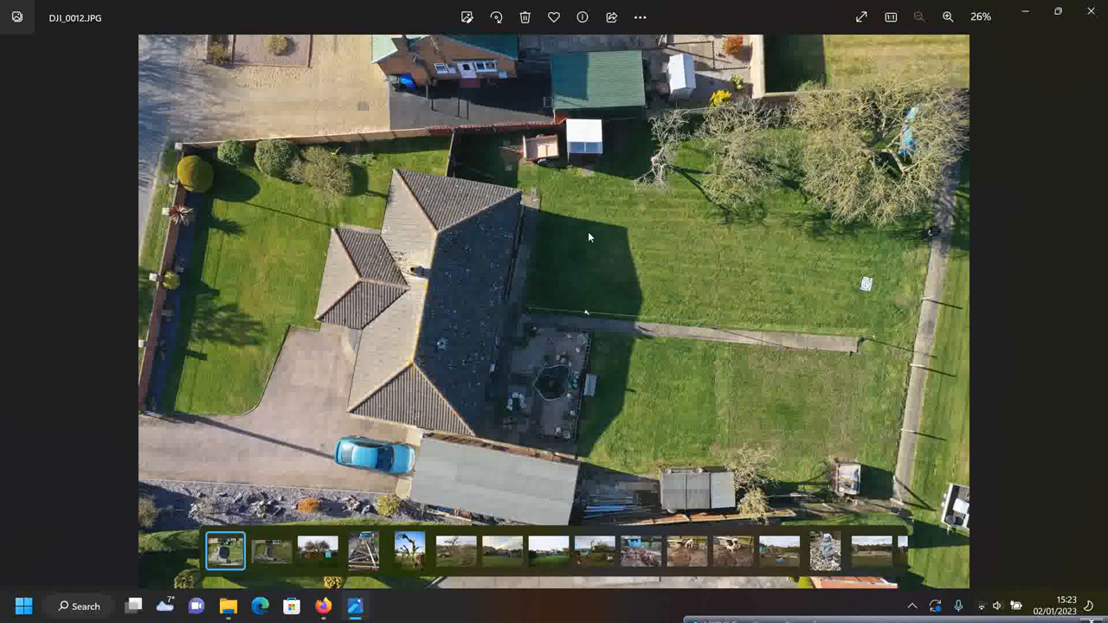
pyautogui.moveTo(650, 266)
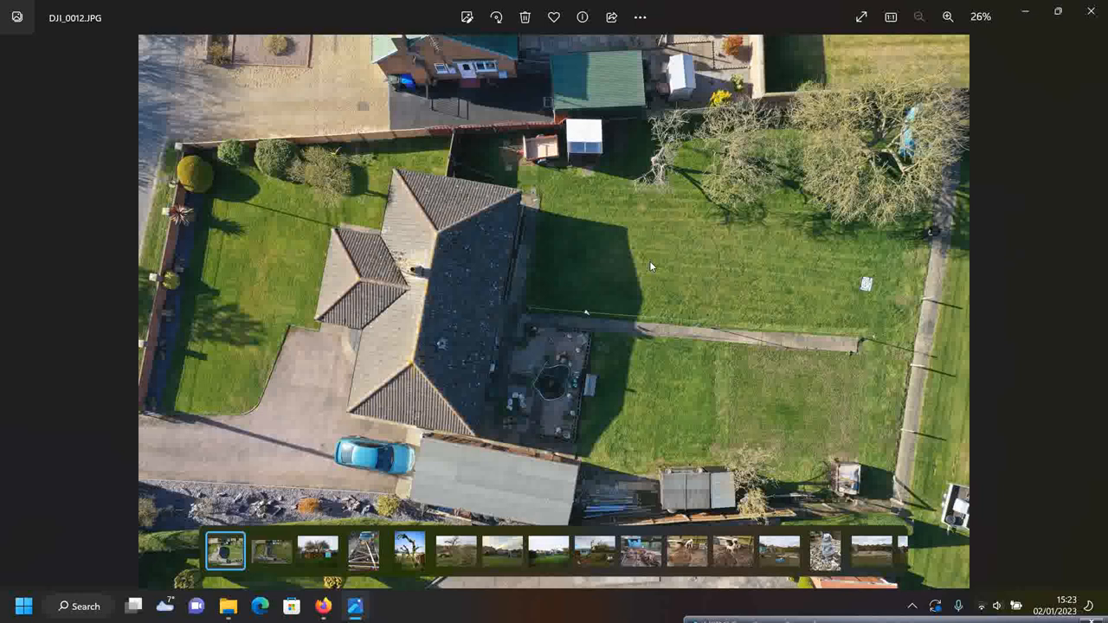
pyautogui.moveTo(854, 288)
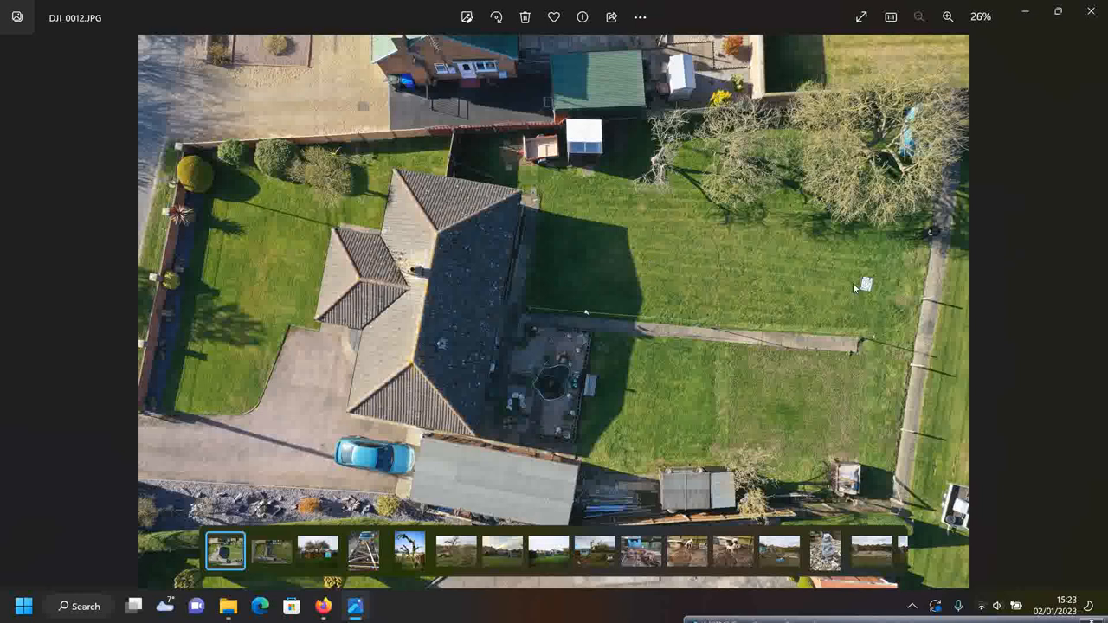
pyautogui.moveTo(725, 234)
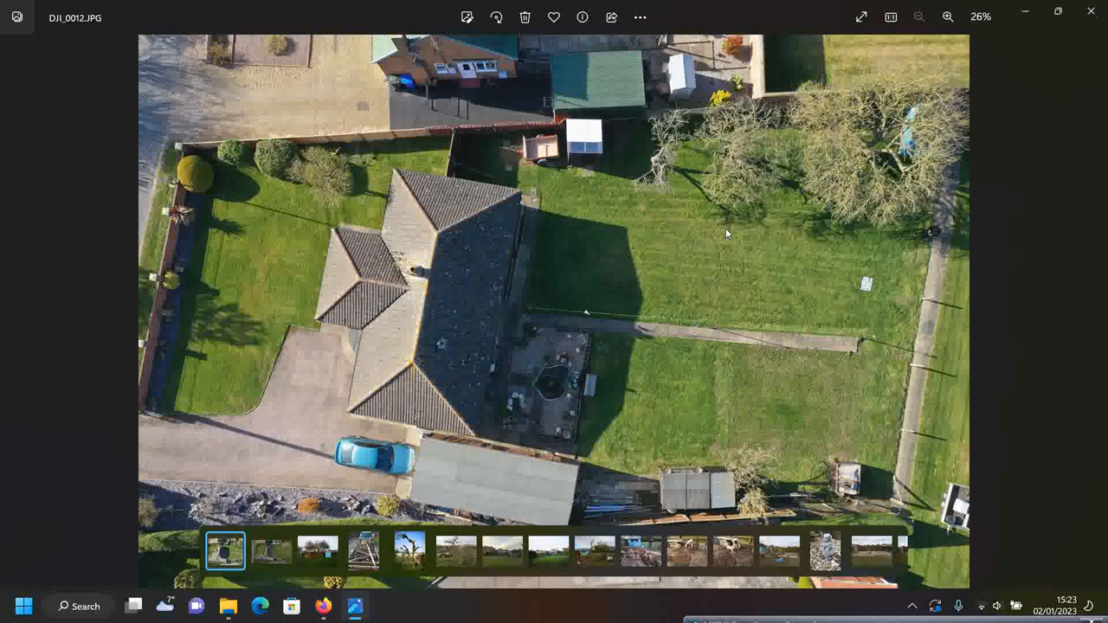
pyautogui.moveTo(756, 225)
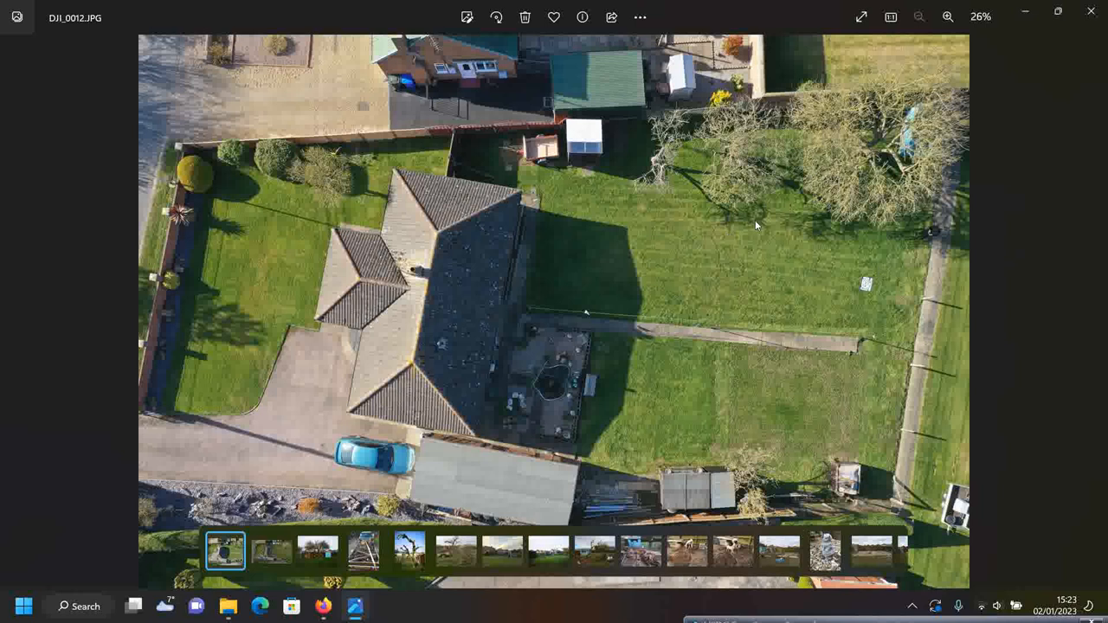
pyautogui.moveTo(596, 183)
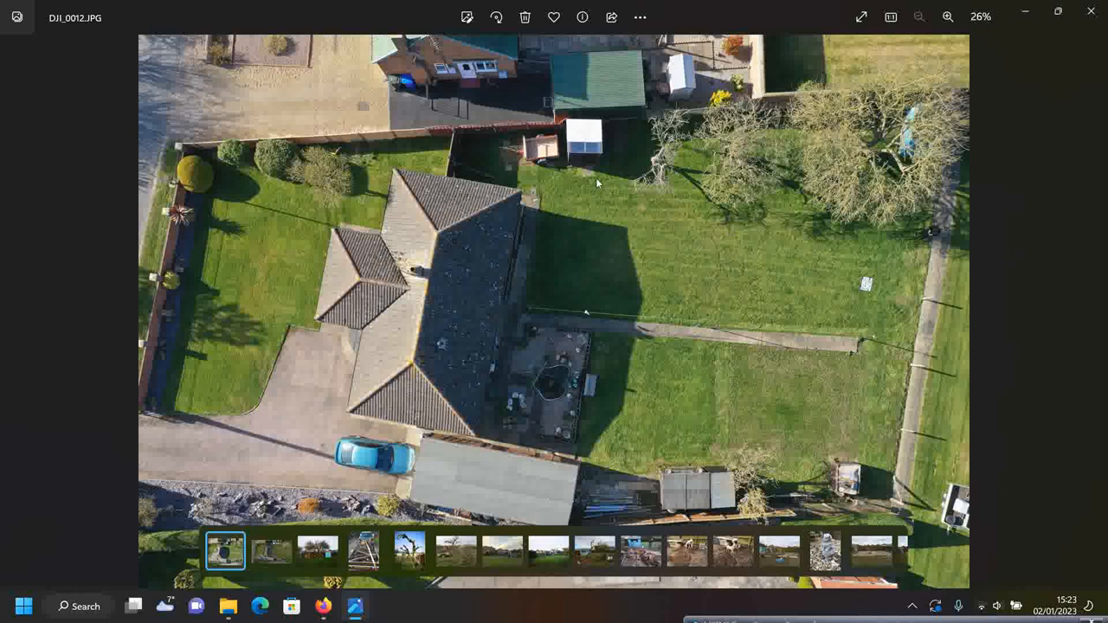
pyautogui.moveTo(827, 165)
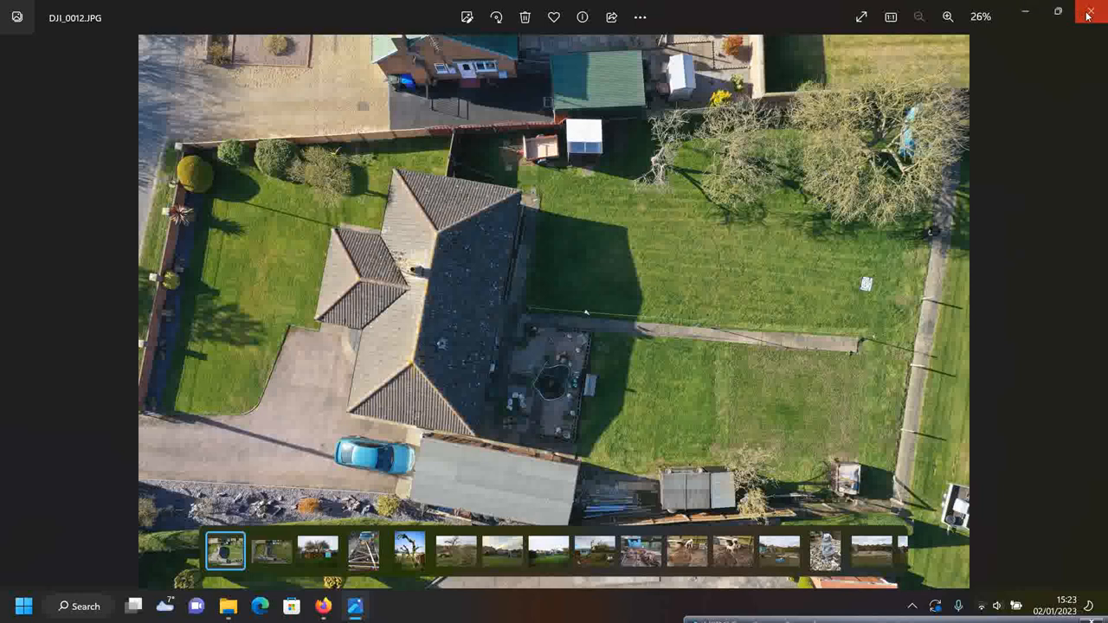
# Reopen a Garage Build photo and browse the pruned tree, felled branches and dusk garden shots
pyautogui.click(1089, 12)
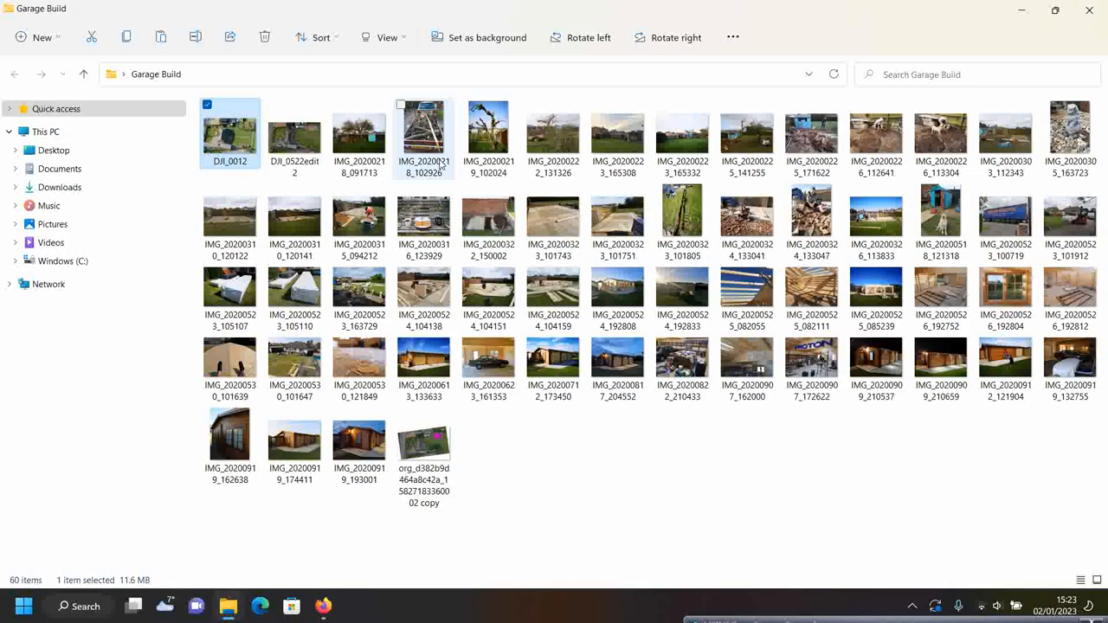
pyautogui.moveTo(359, 134)
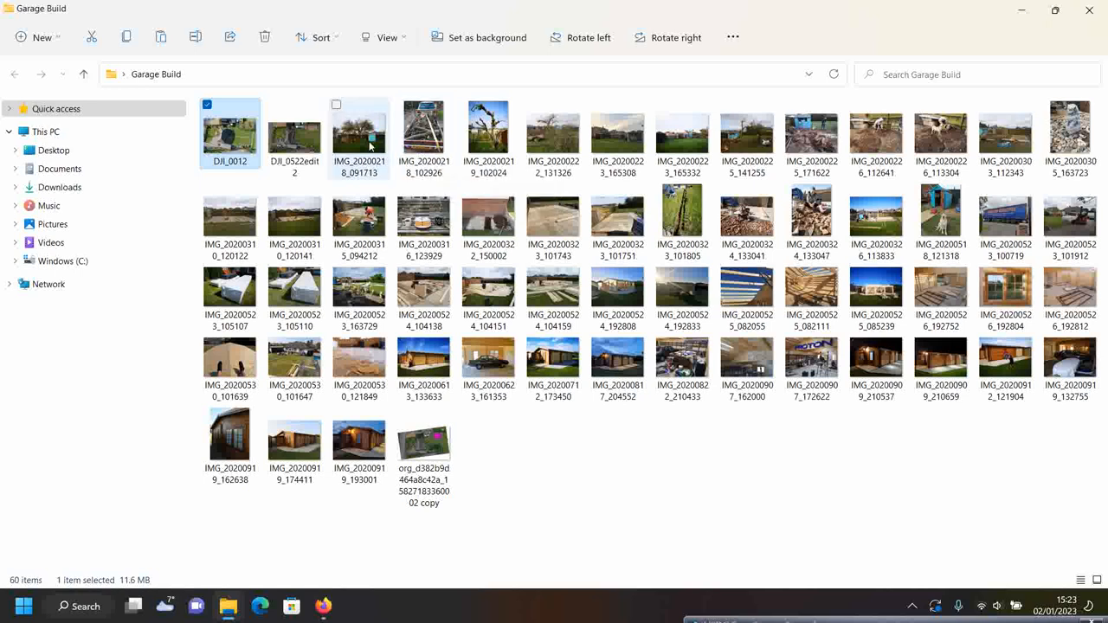
pyautogui.doubleClick(423, 127)
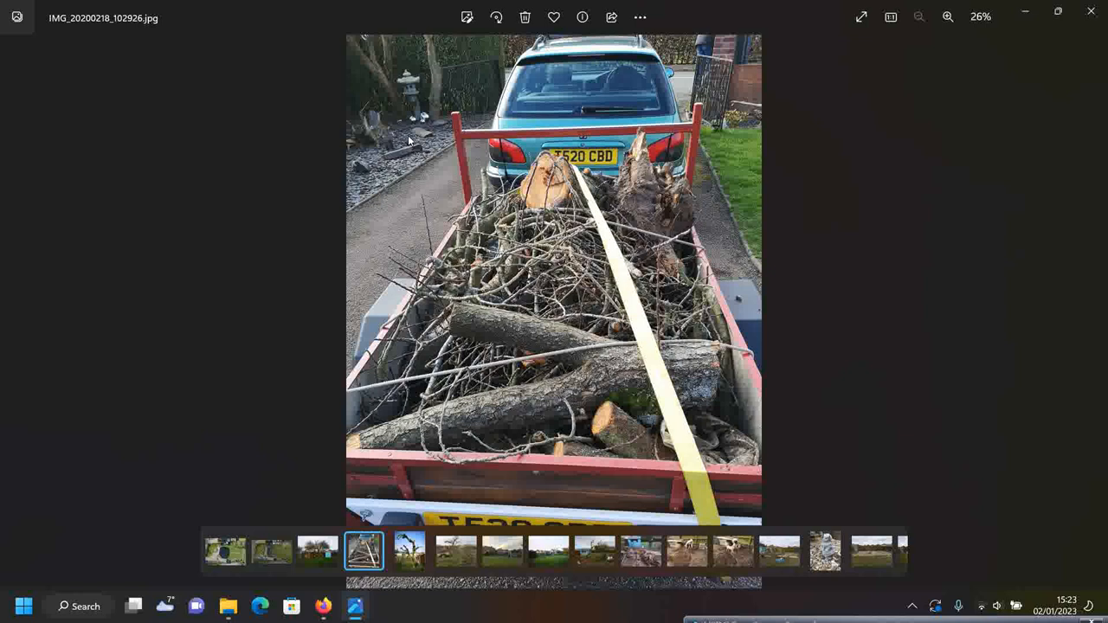
pyautogui.moveTo(628, 233)
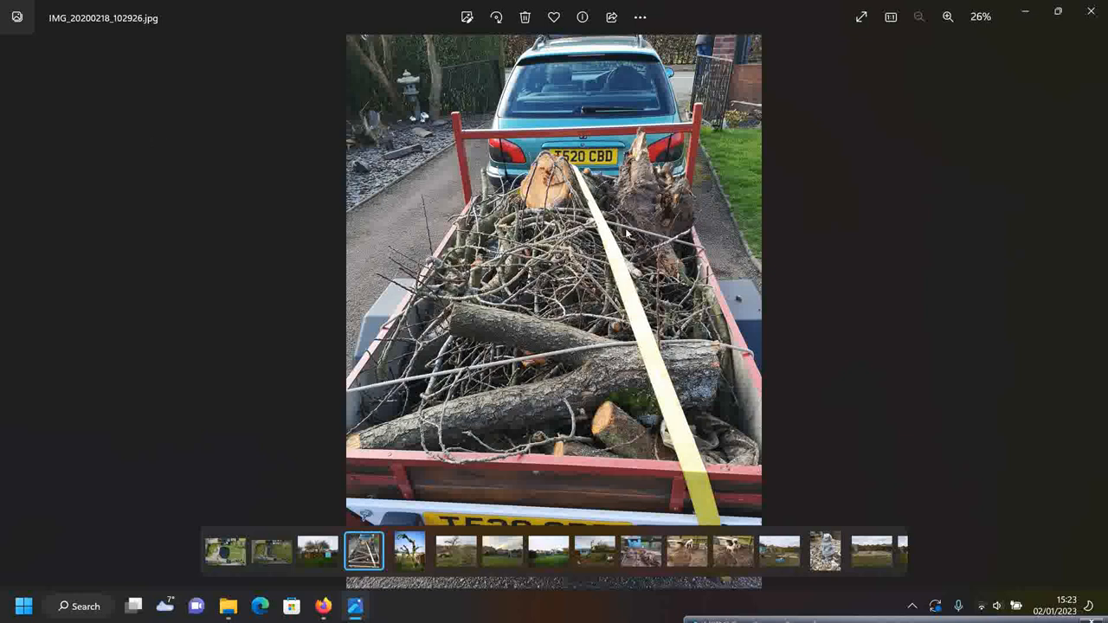
pyautogui.click(409, 552)
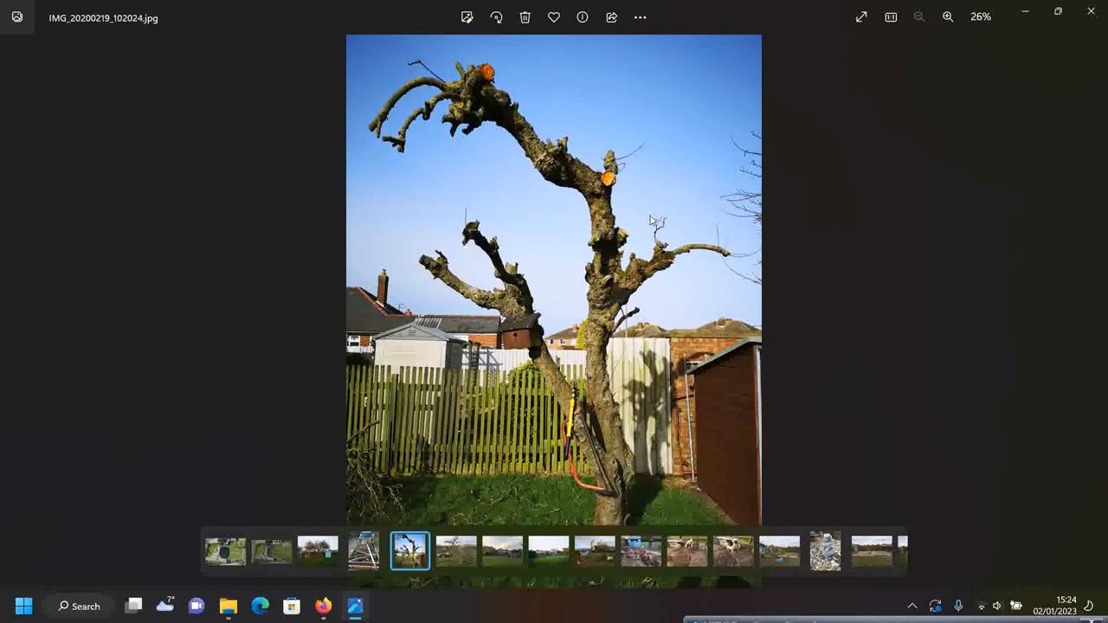
pyautogui.click(455, 552)
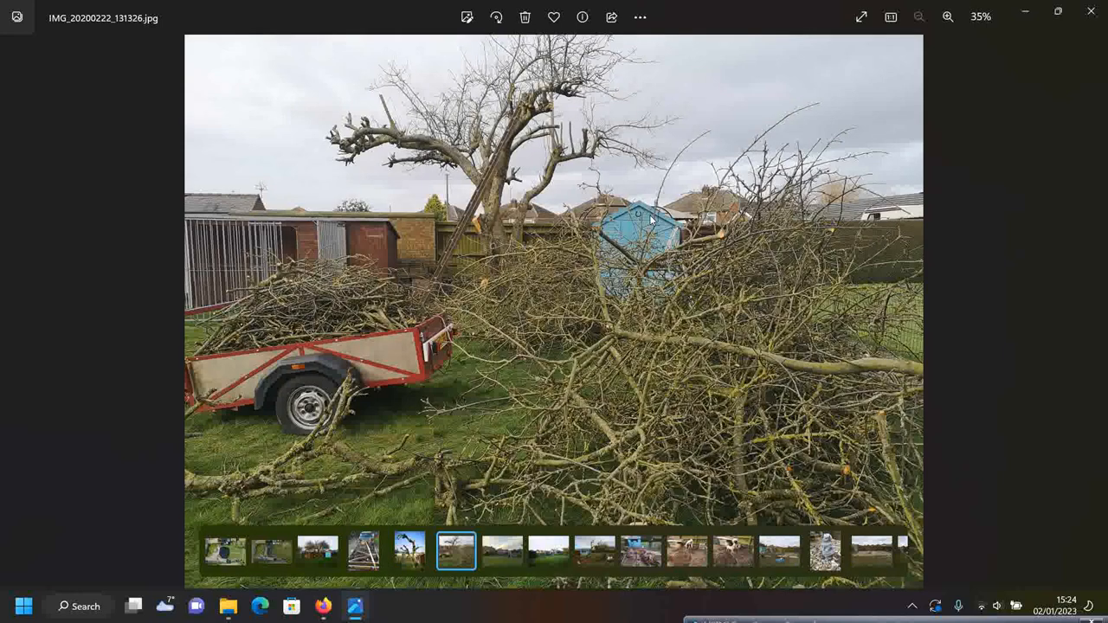
pyautogui.click(409, 552)
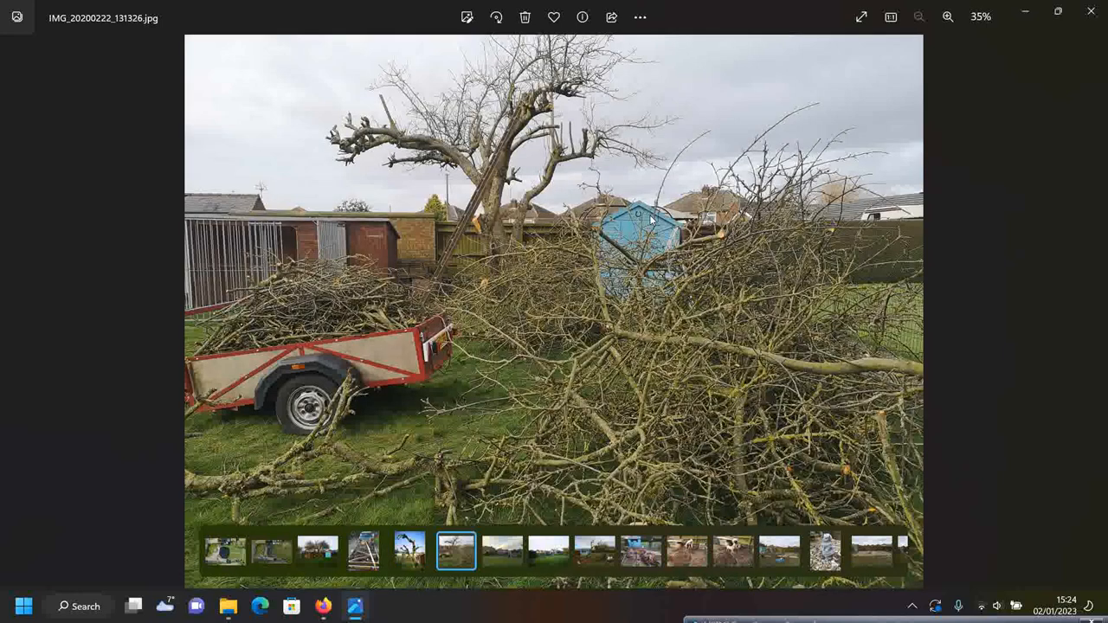
pyautogui.click(410, 552)
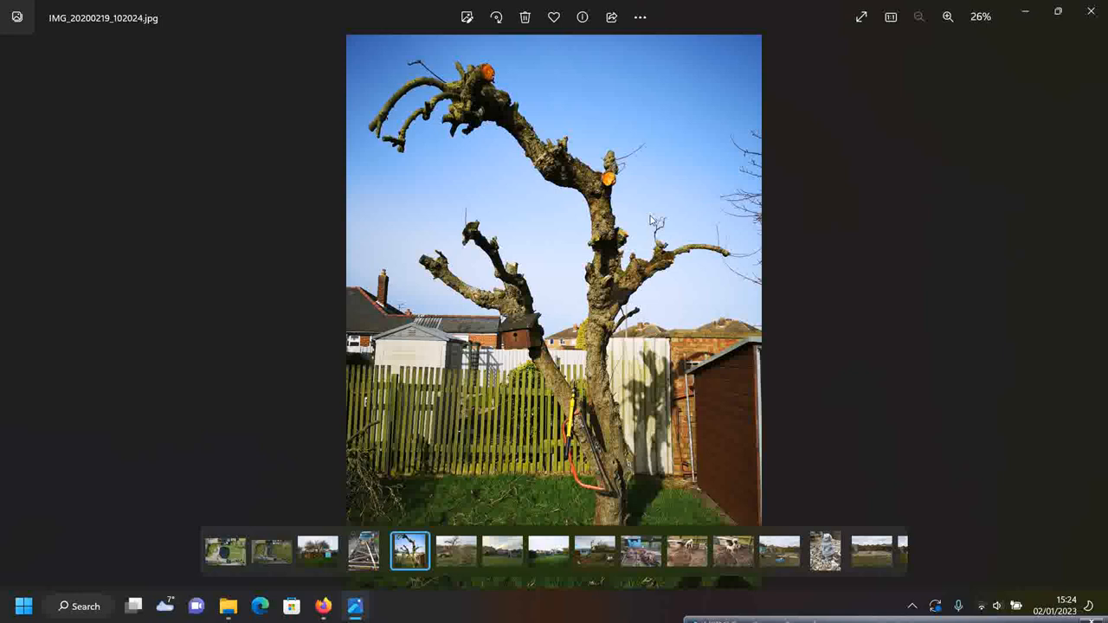
pyautogui.click(457, 551)
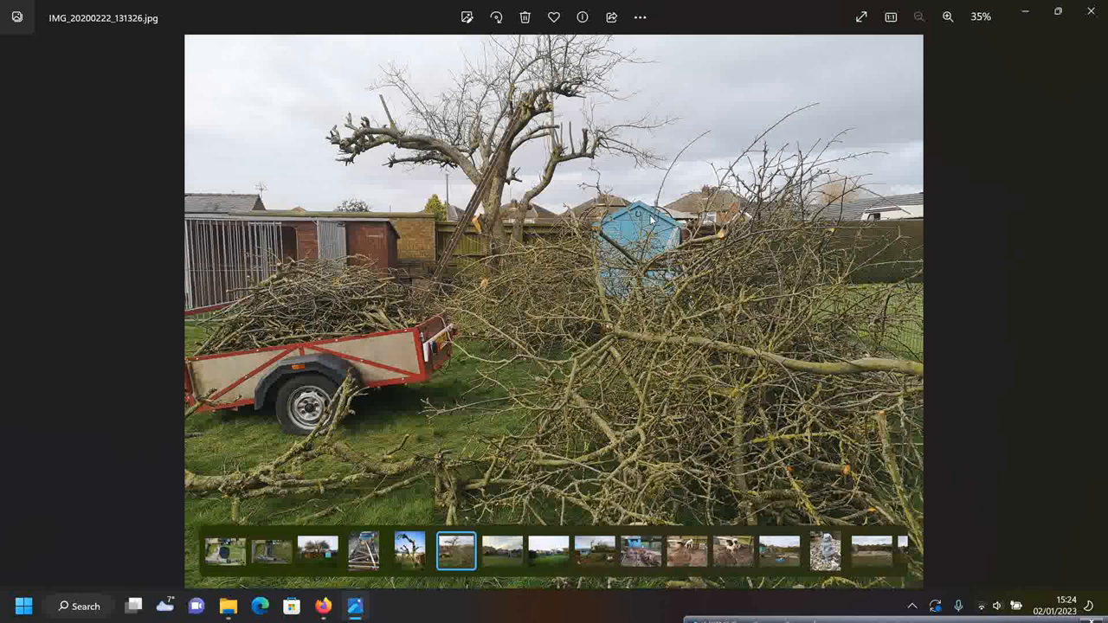
pyautogui.moveTo(750, 139)
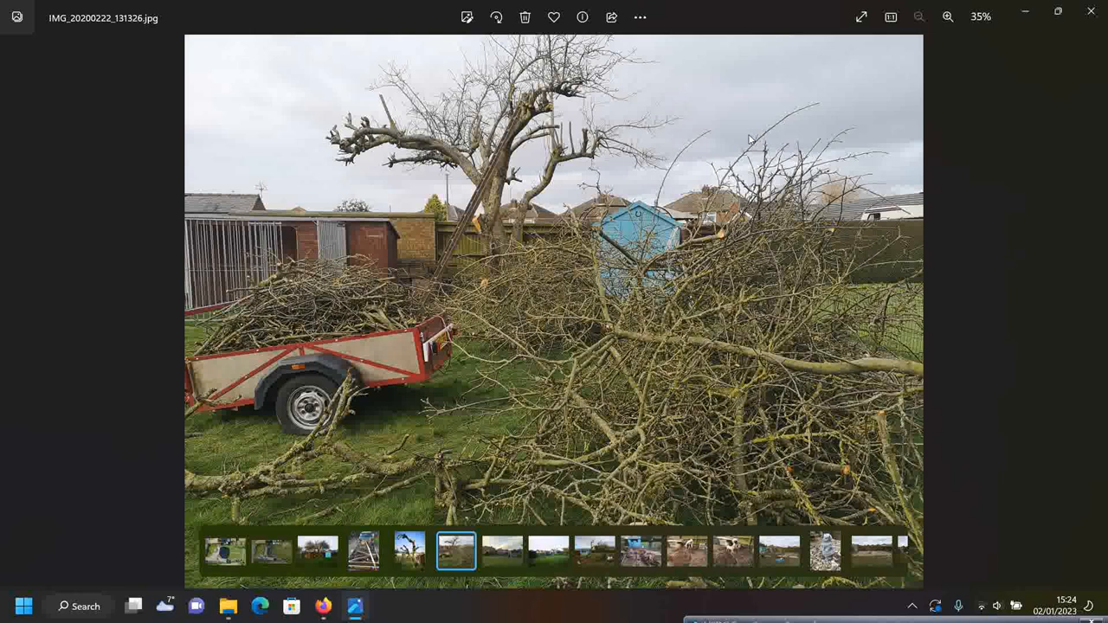
pyautogui.moveTo(405, 287)
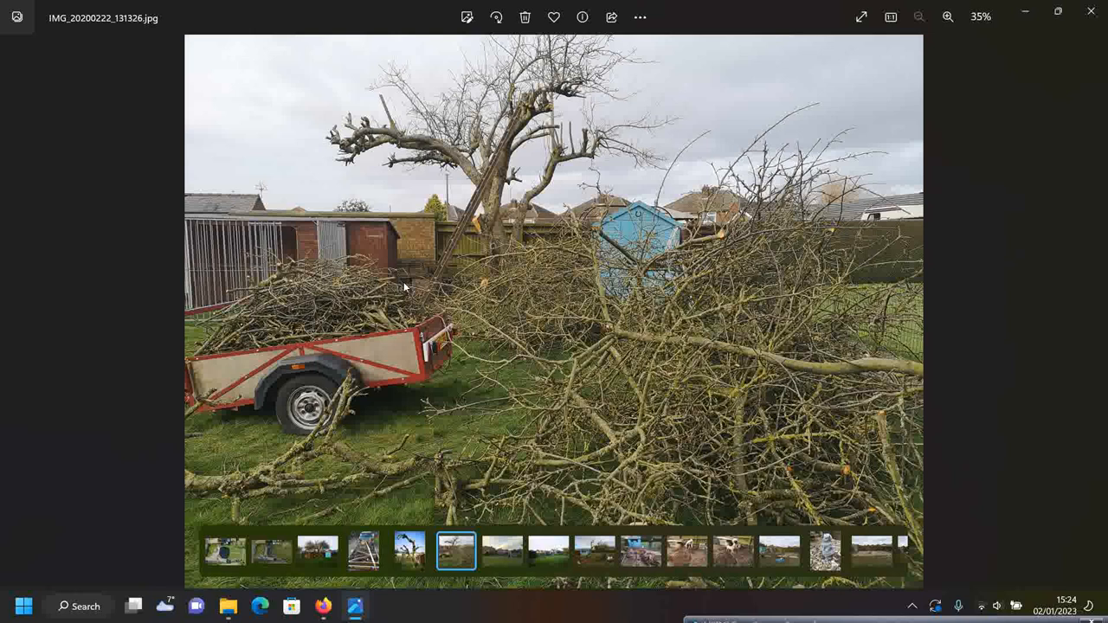
pyautogui.click(409, 551)
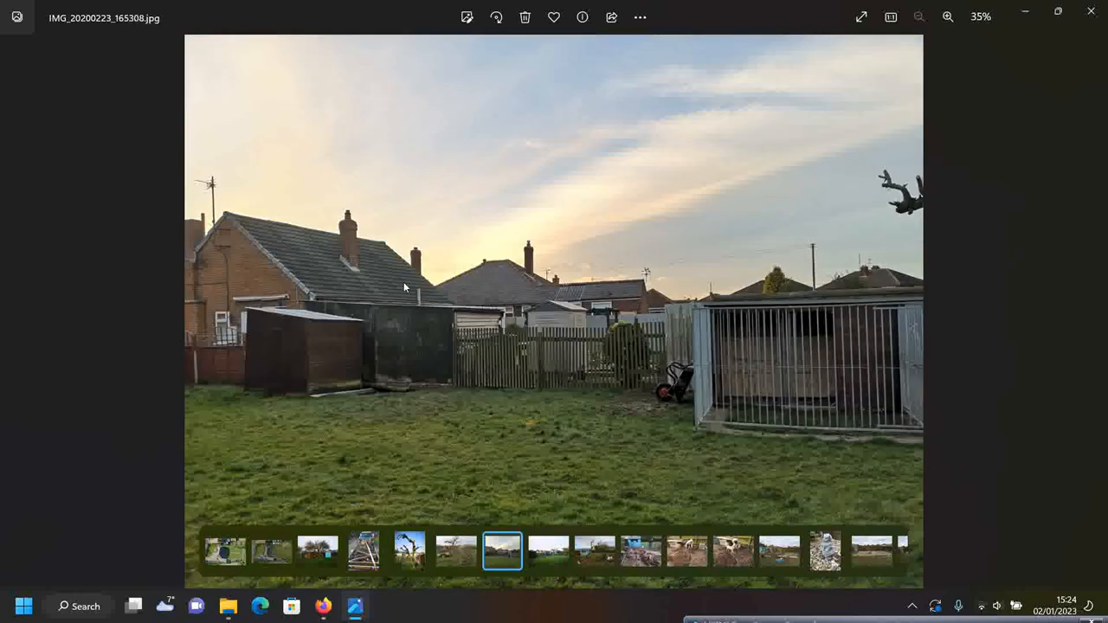
pyautogui.moveTo(270, 409)
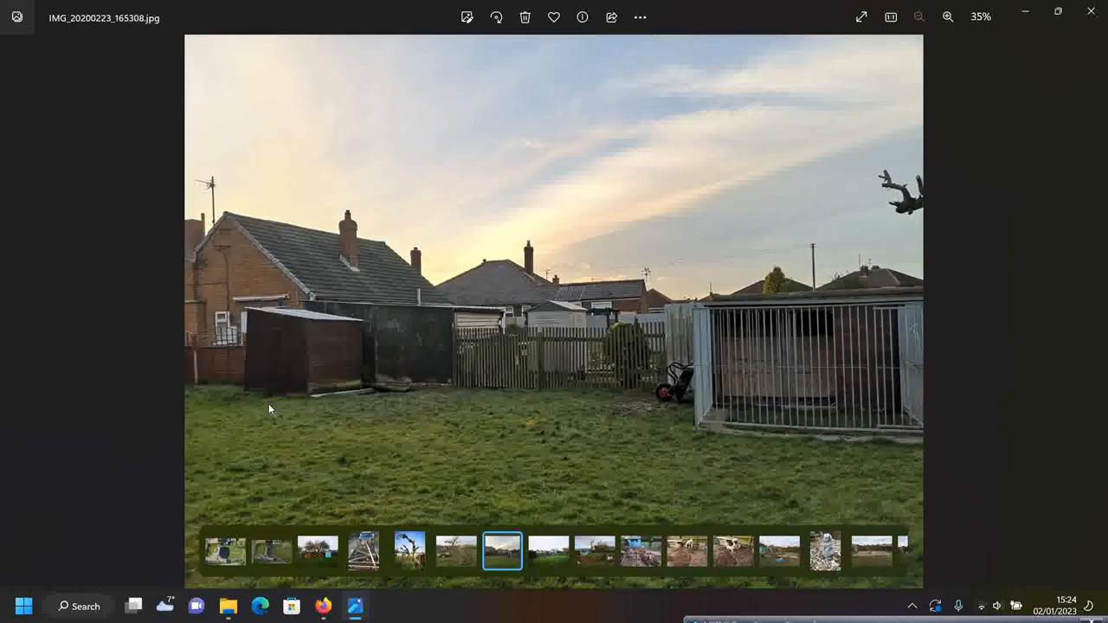
# Zoom in on the sheds and back out, then advance to IMG_20200223_165332
pyautogui.click(948, 17)
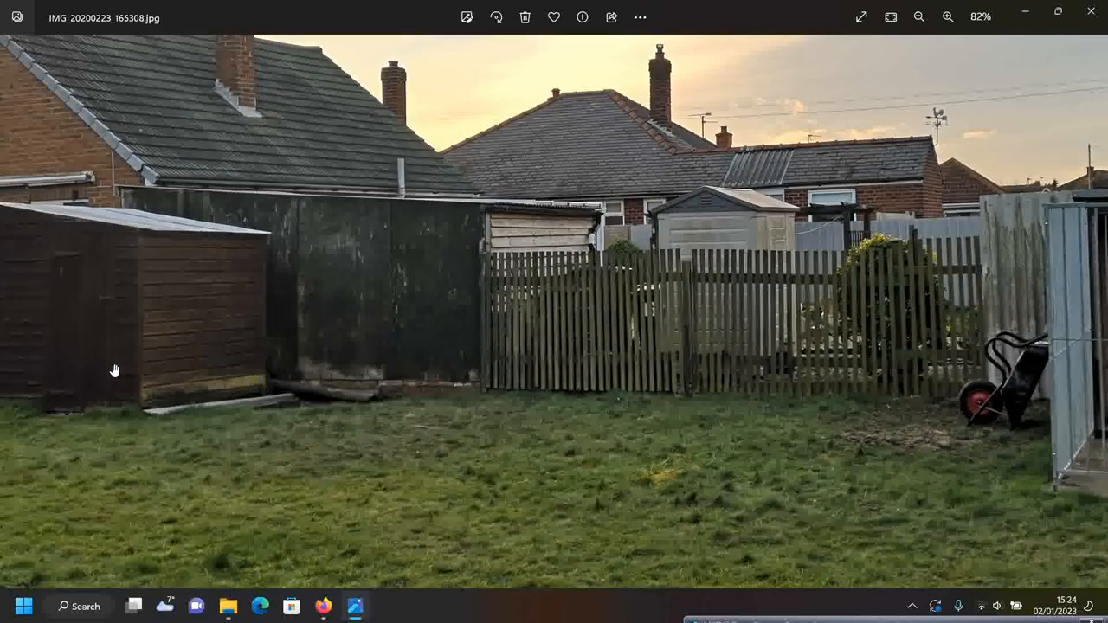
pyautogui.click(918, 17)
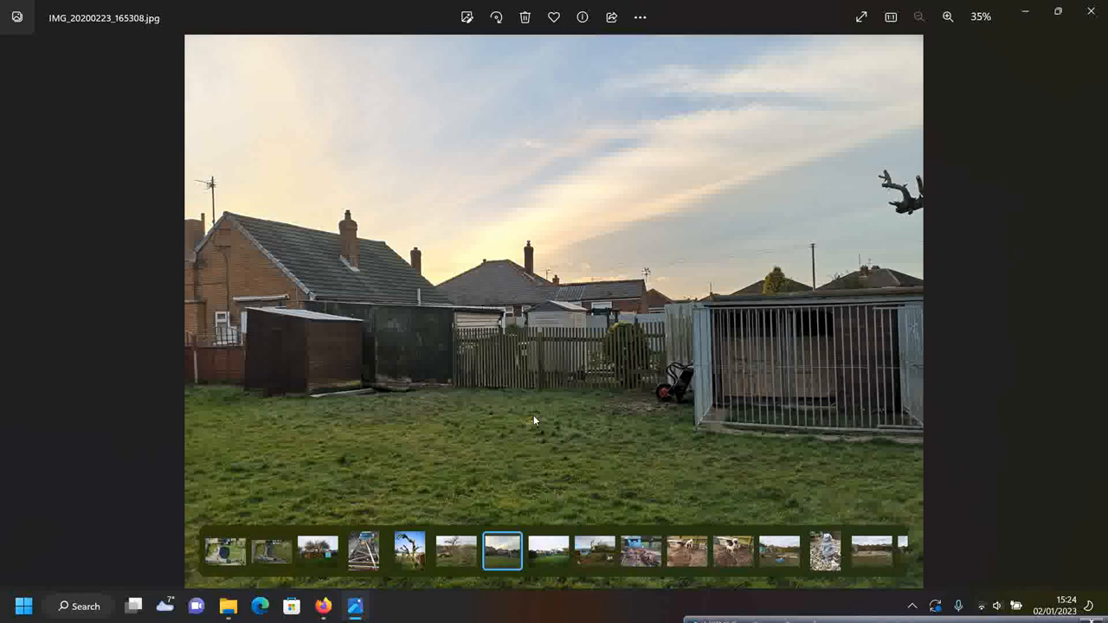
pyautogui.moveTo(498, 405)
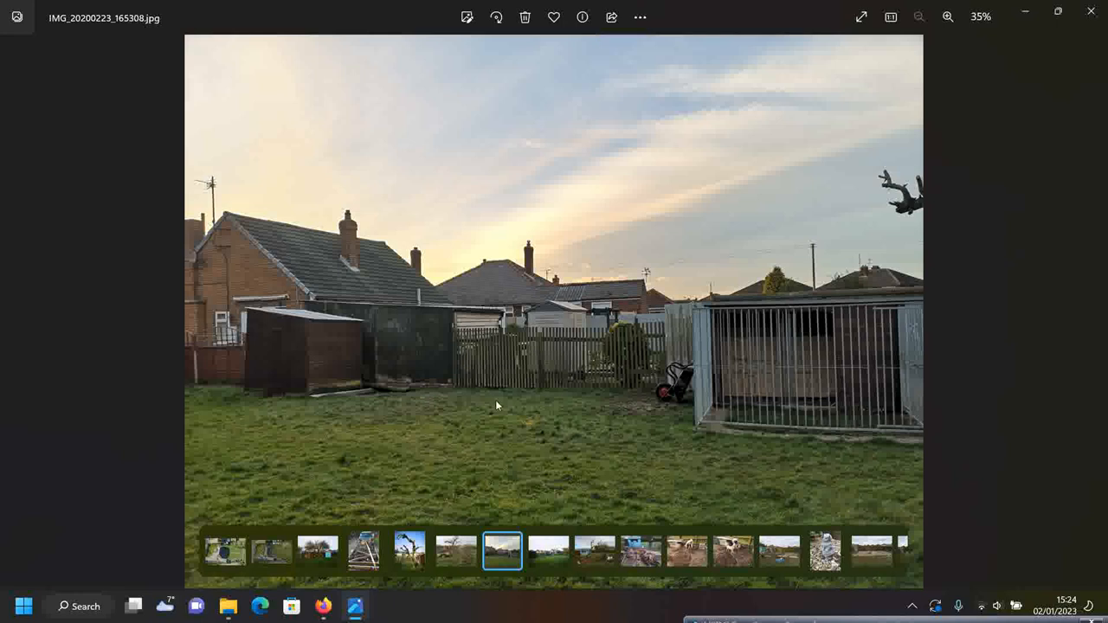
pyautogui.moveTo(887, 466)
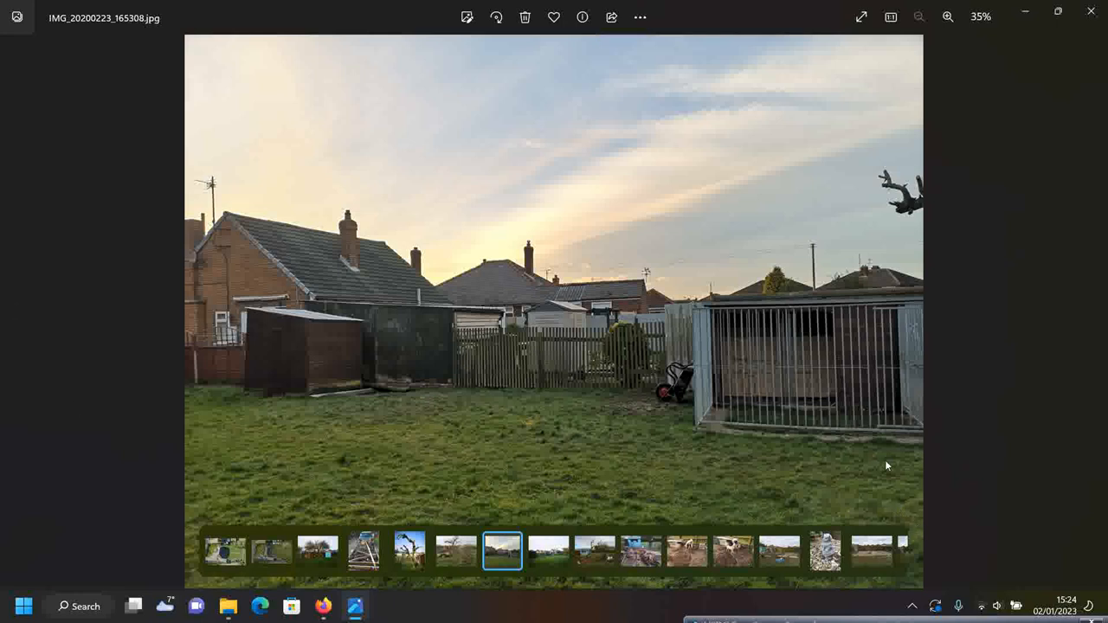
pyautogui.click(549, 550)
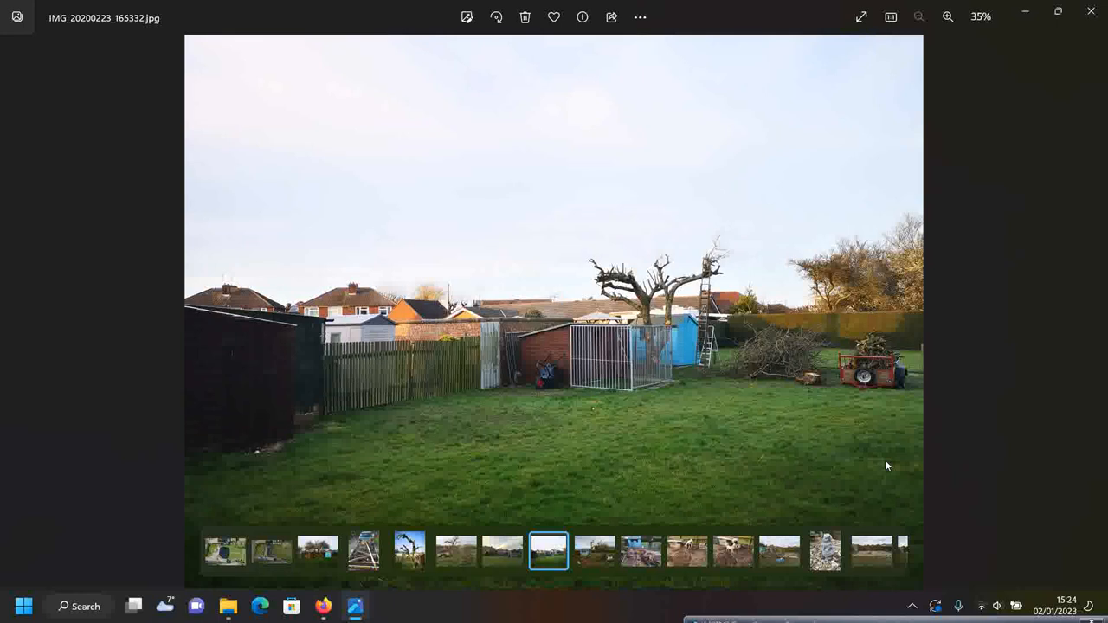
pyautogui.moveTo(497, 411)
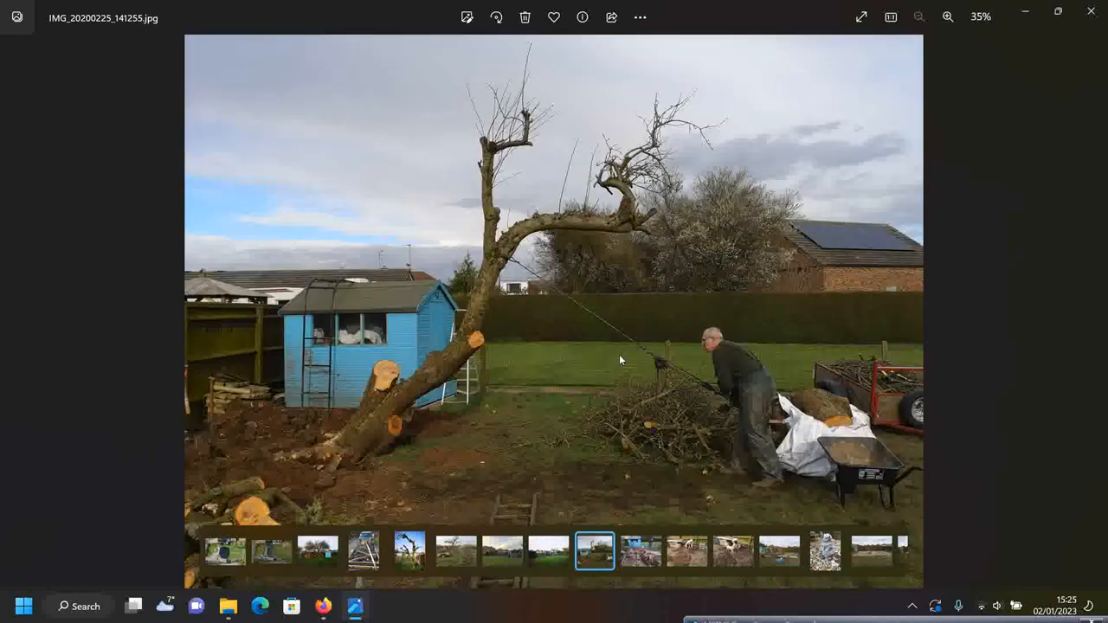
pyautogui.moveTo(614, 383)
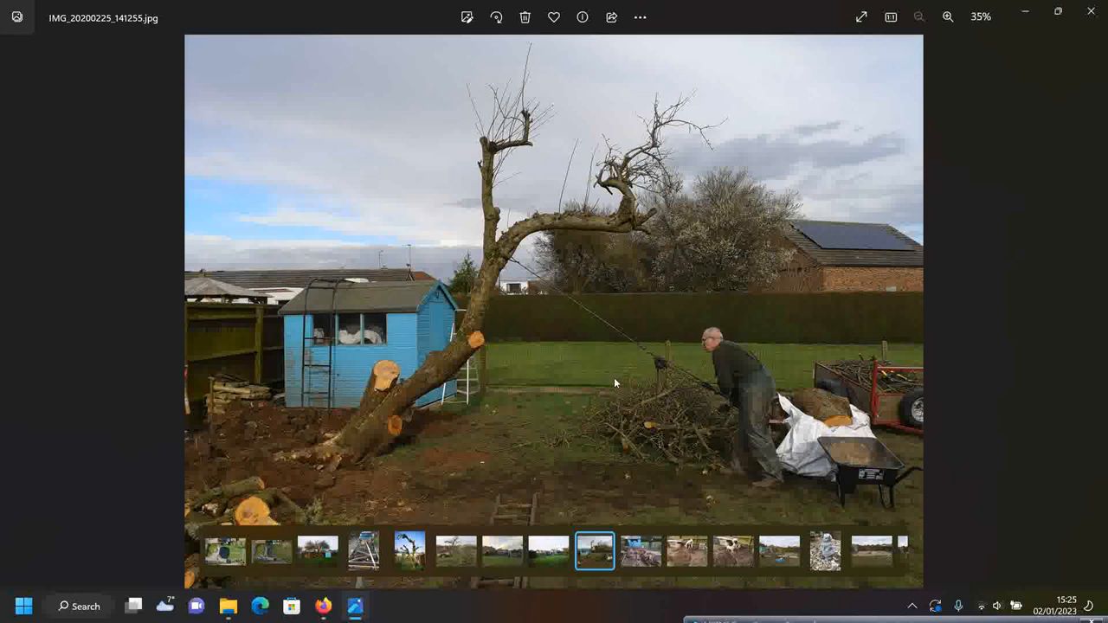
pyautogui.moveTo(561, 224)
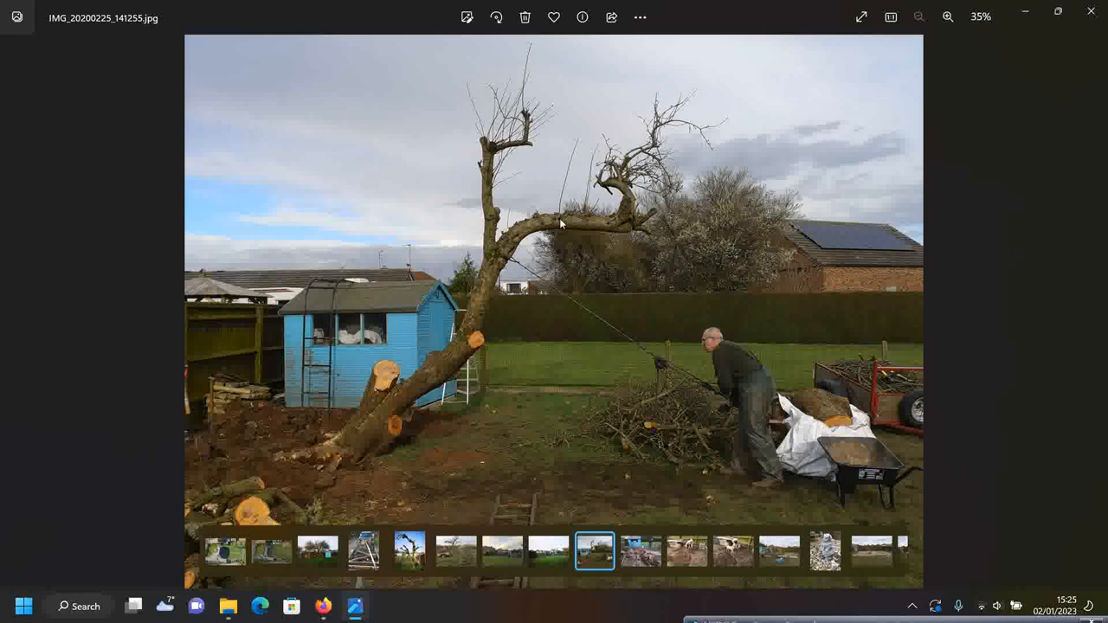
# Zoom into the tree-felling photo of the man pulling the rope, then fit it back
pyautogui.click(948, 16)
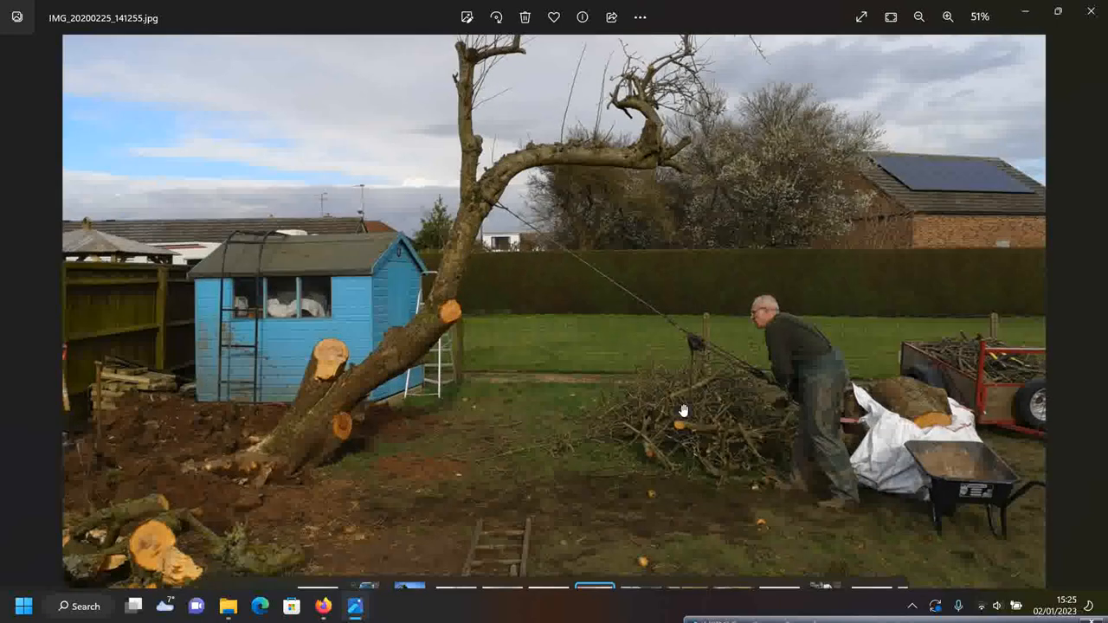
pyautogui.click(948, 16)
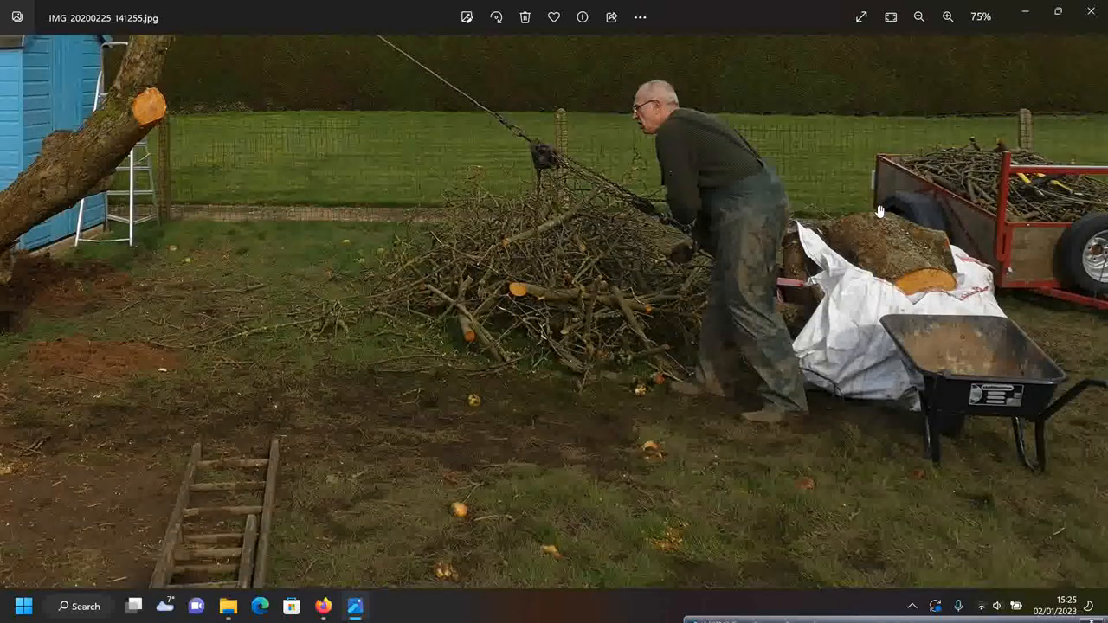
pyautogui.click(918, 17)
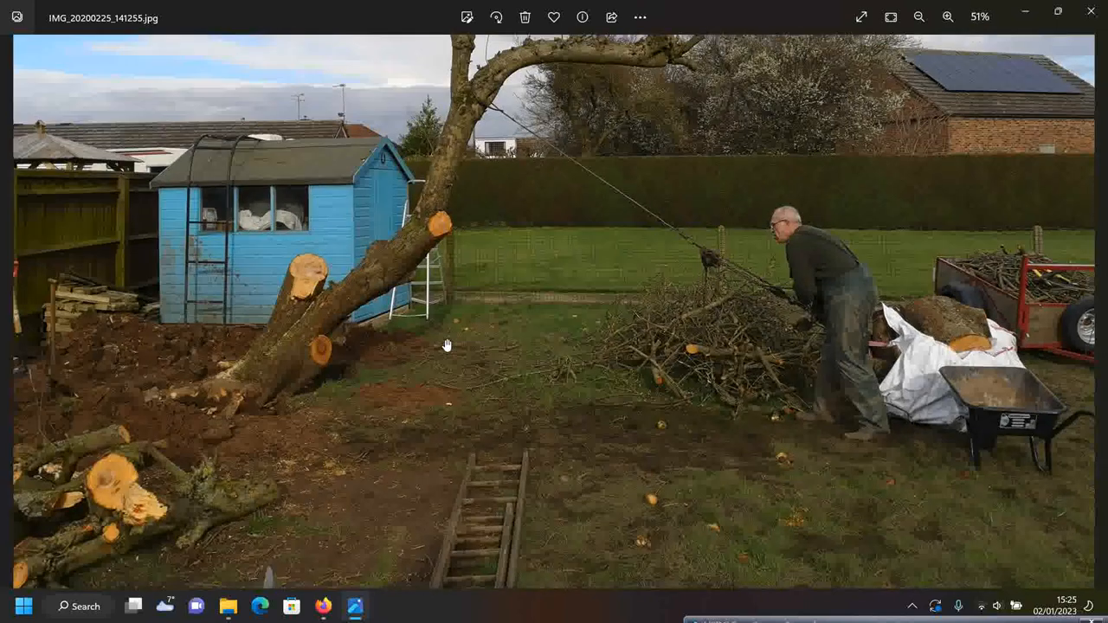
pyautogui.click(920, 17)
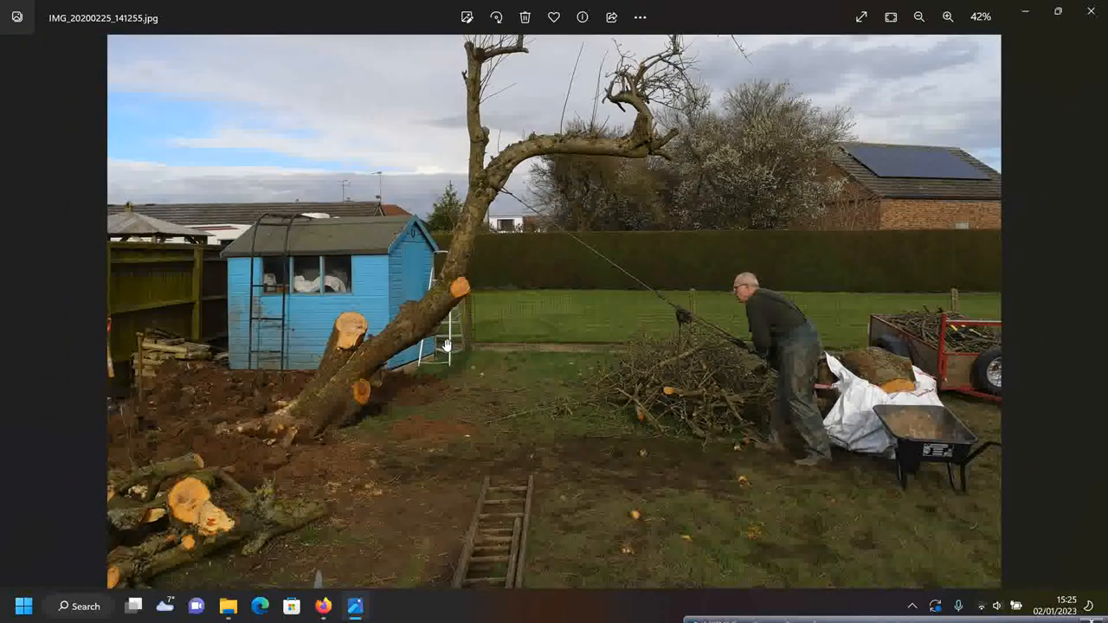
pyautogui.click(919, 17)
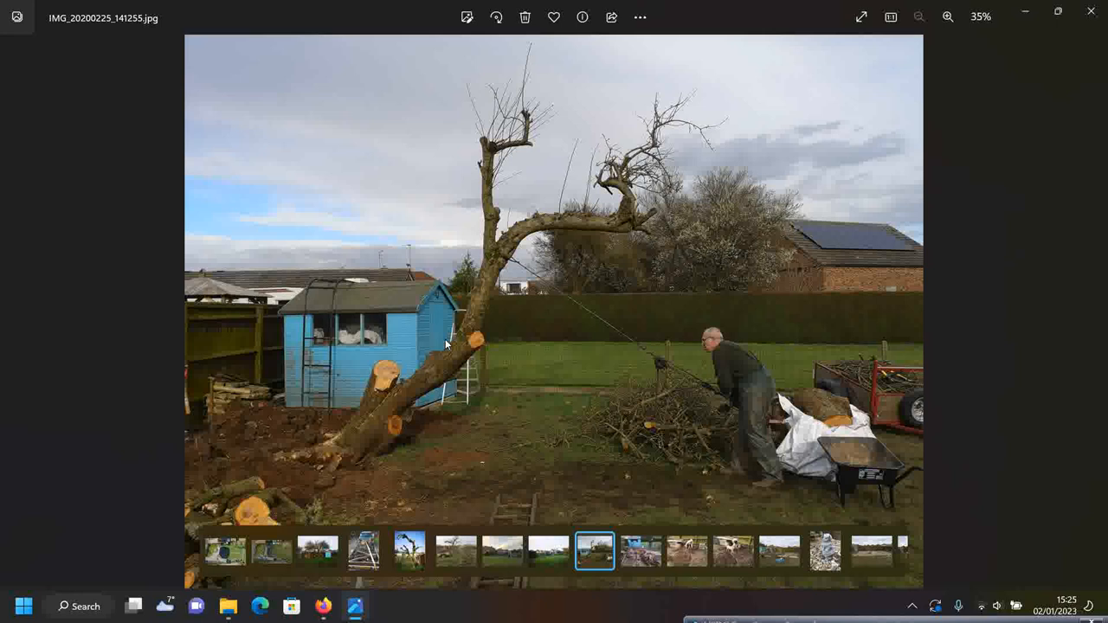
# Advance past the stump removal photos to IMG_20200226_112641 of someone digging
pyautogui.click(641, 550)
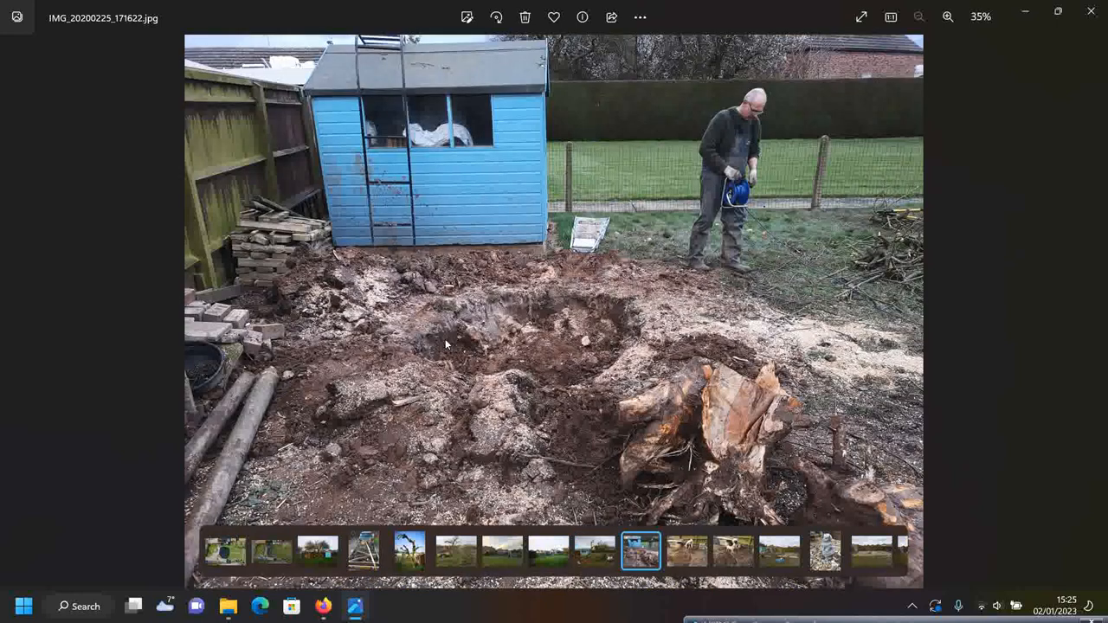
pyautogui.moveTo(562, 318)
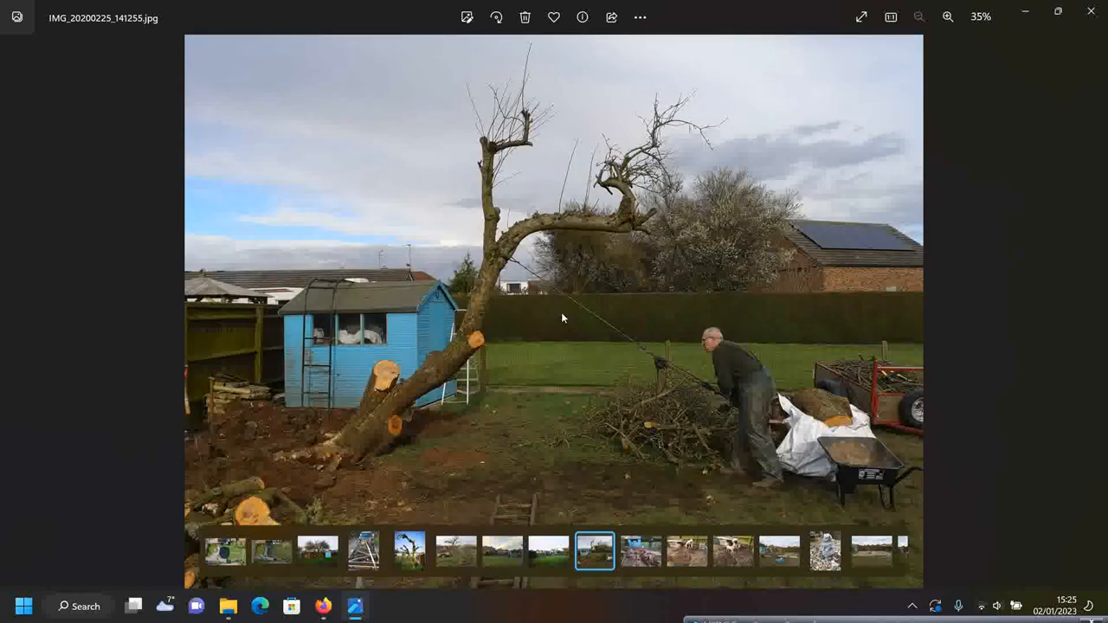
pyautogui.moveTo(334, 409)
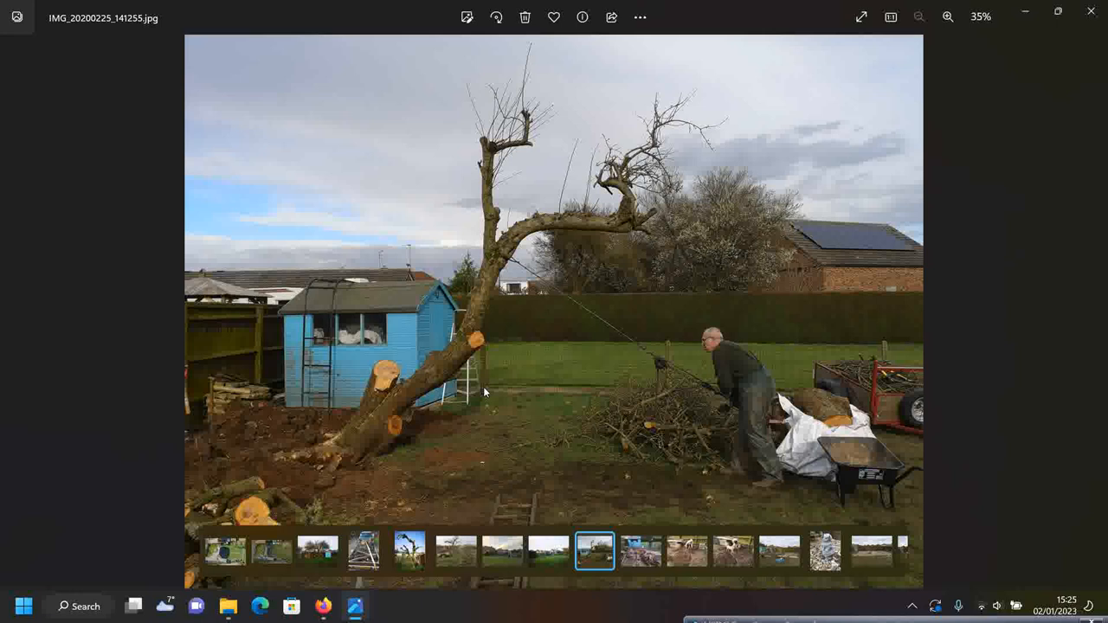
pyautogui.moveTo(797, 619)
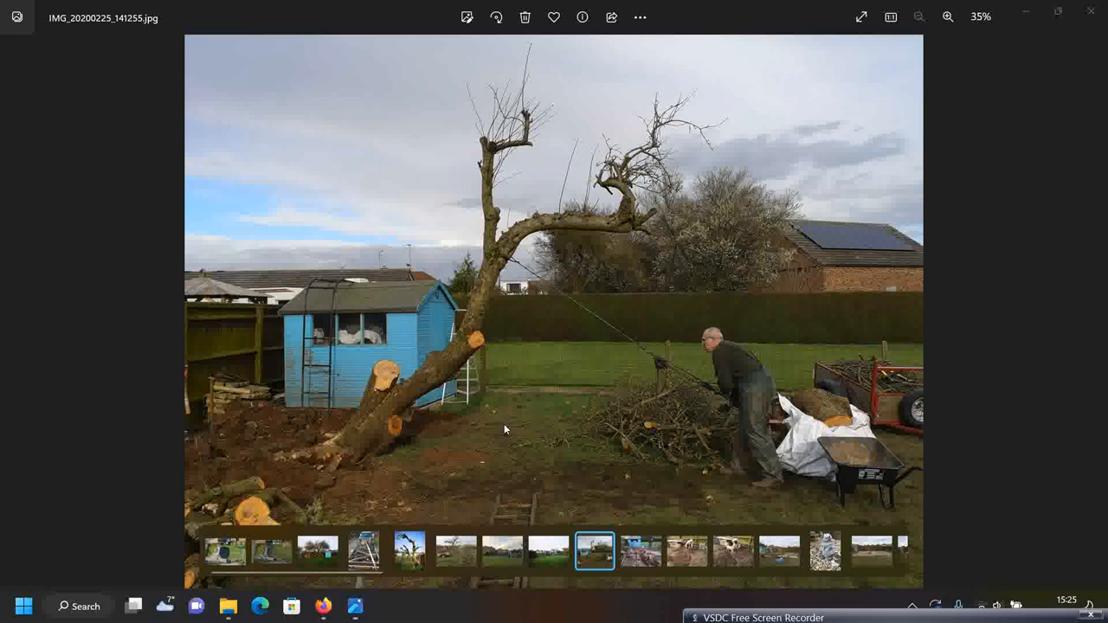
pyautogui.moveTo(522, 189)
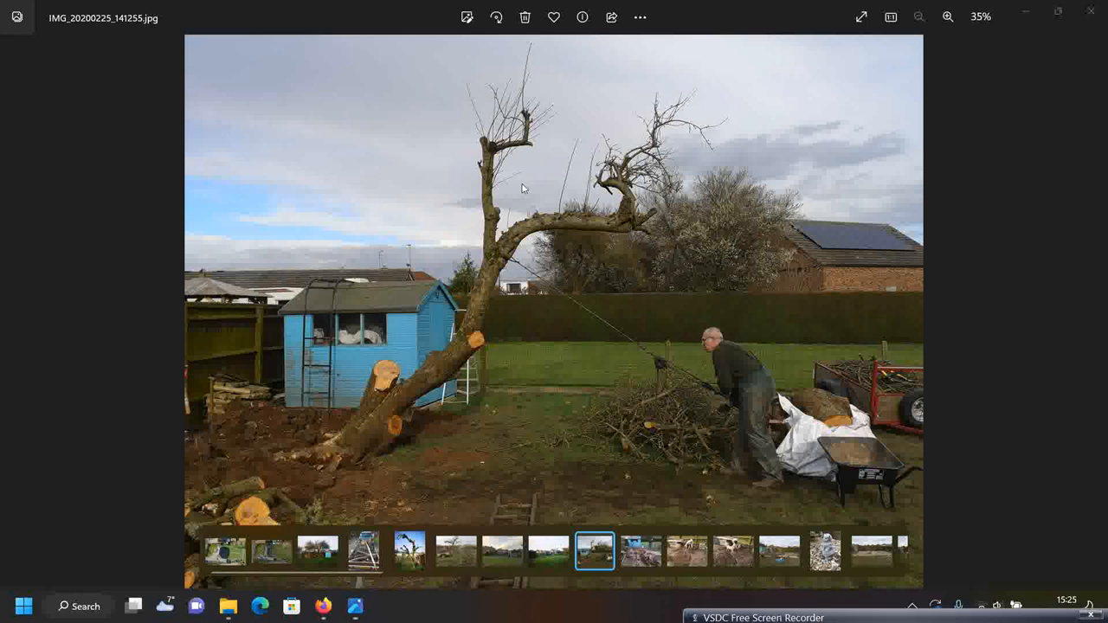
pyautogui.moveTo(404, 417)
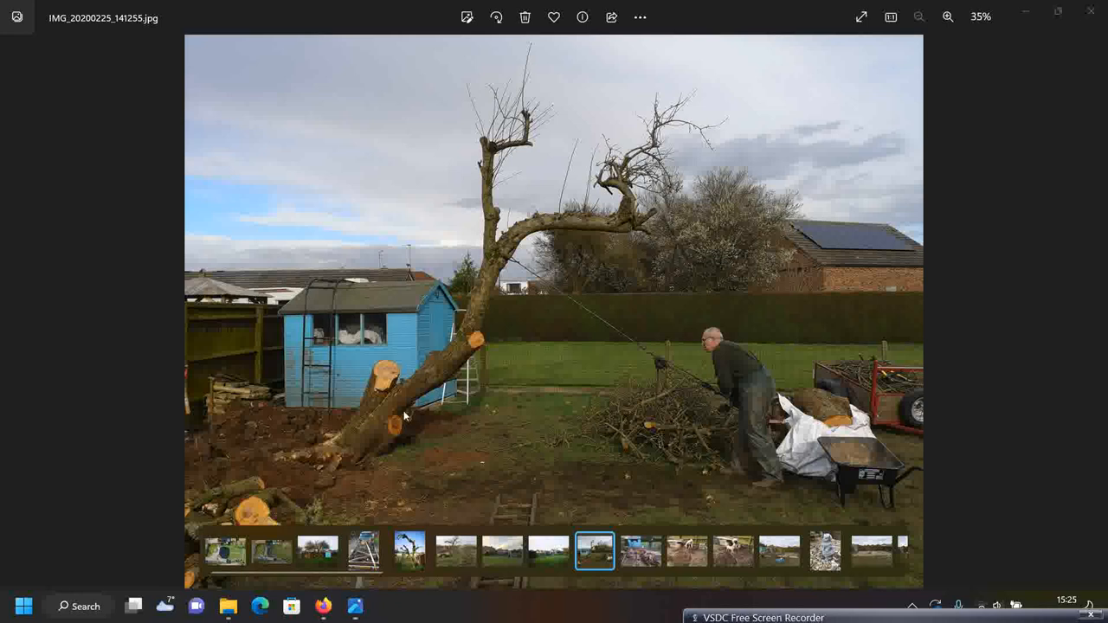
pyautogui.moveTo(838, 301)
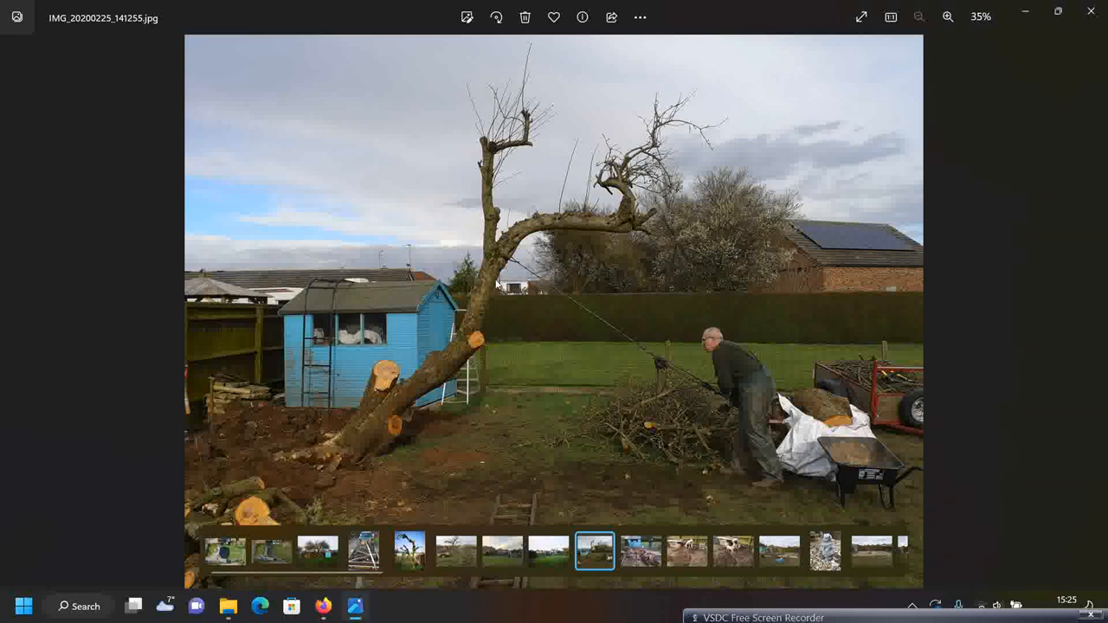
pyautogui.click(640, 552)
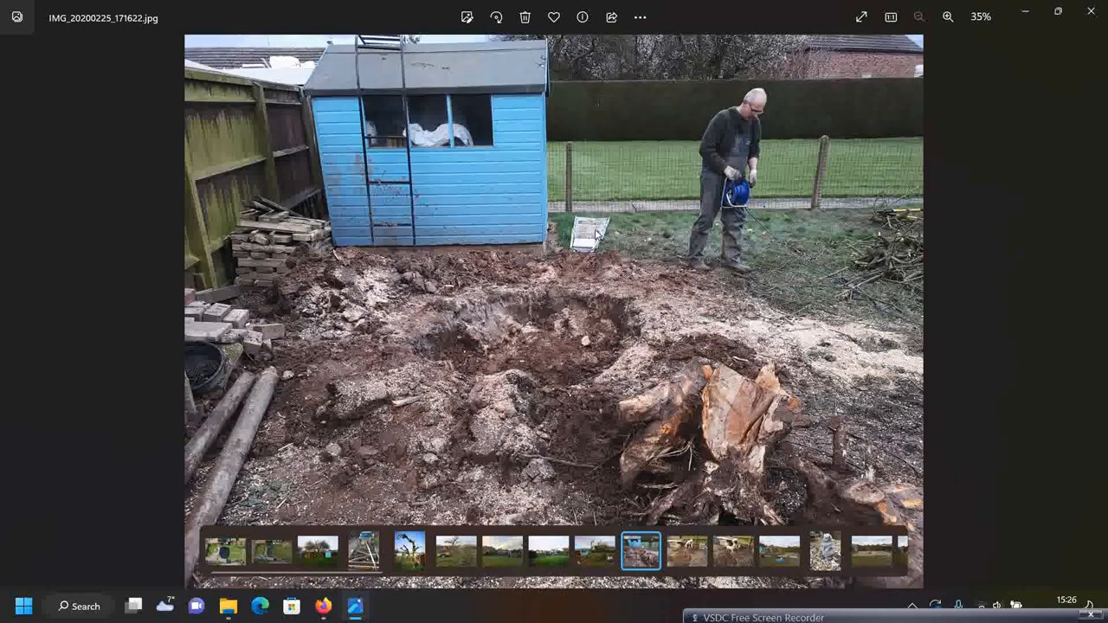
pyautogui.click(687, 551)
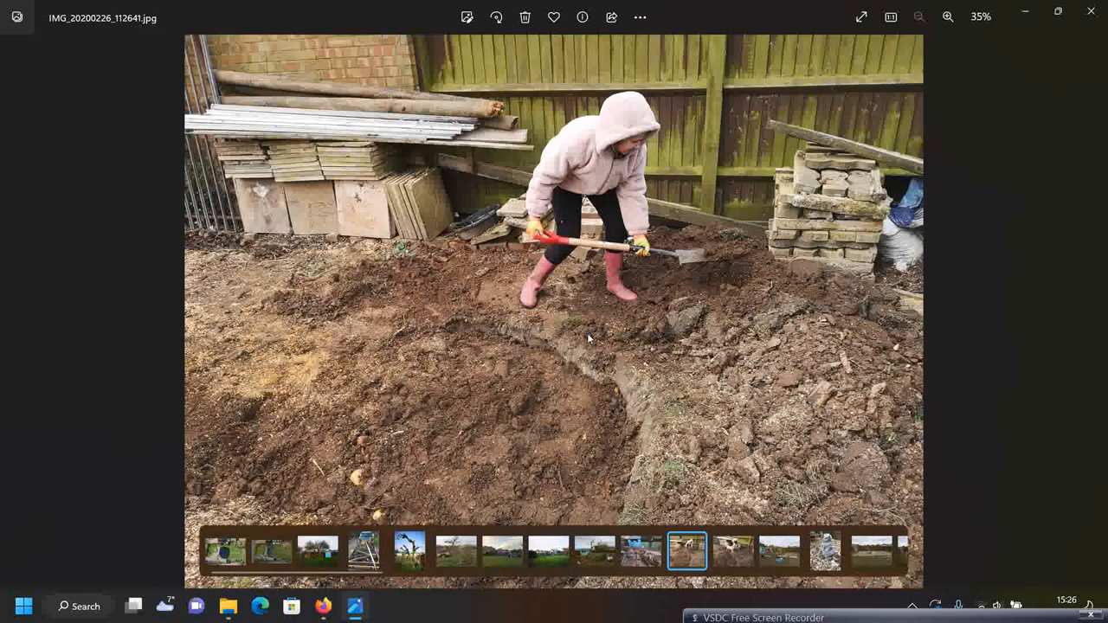
# Move past the dog photo to the rubble base photo, IMG_20200303_112343
pyautogui.click(733, 552)
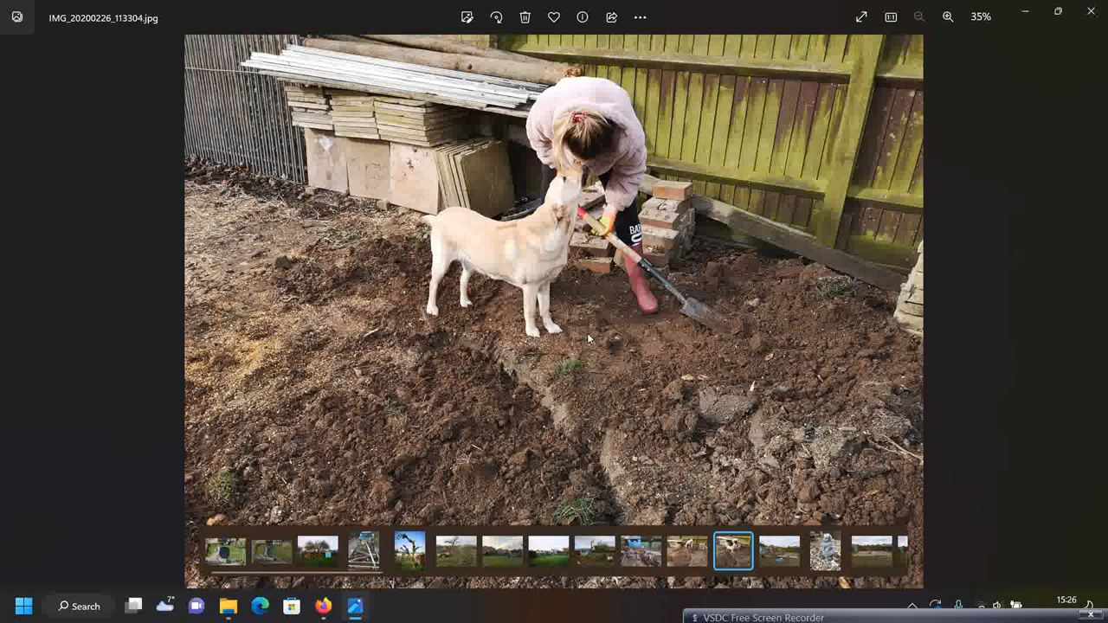
pyautogui.click(779, 551)
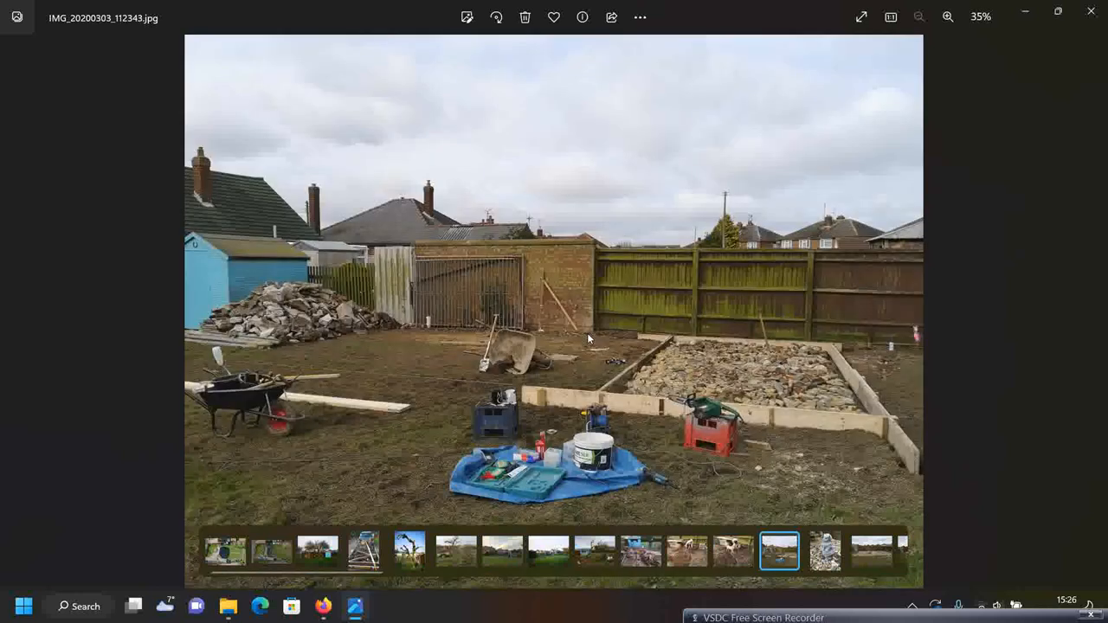
pyautogui.click(732, 552)
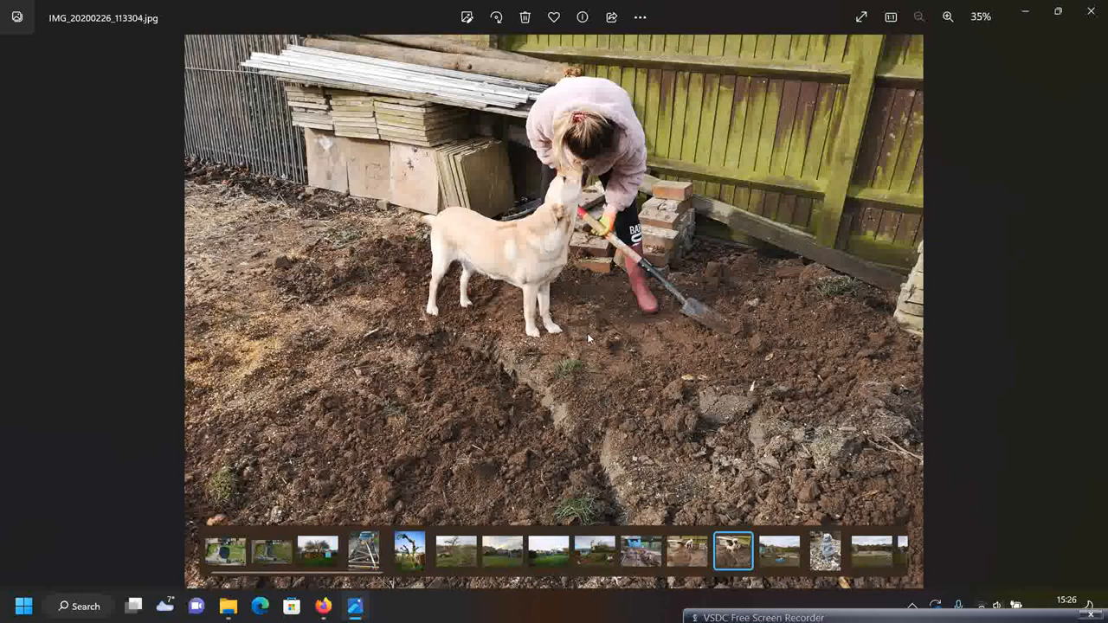
pyautogui.click(779, 551)
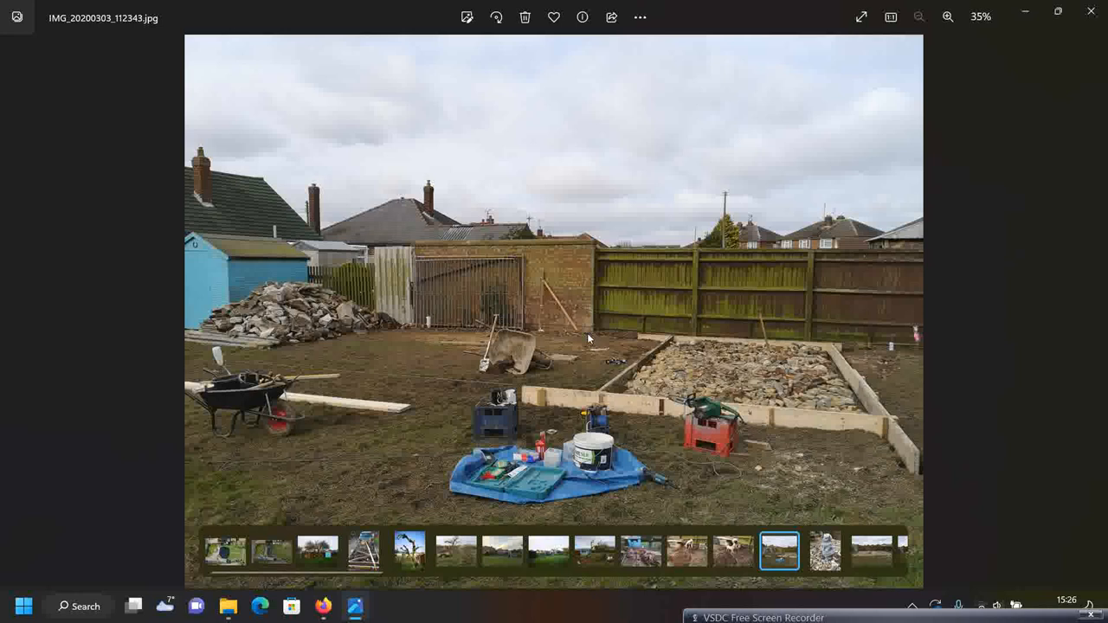
pyautogui.moveTo(403, 380)
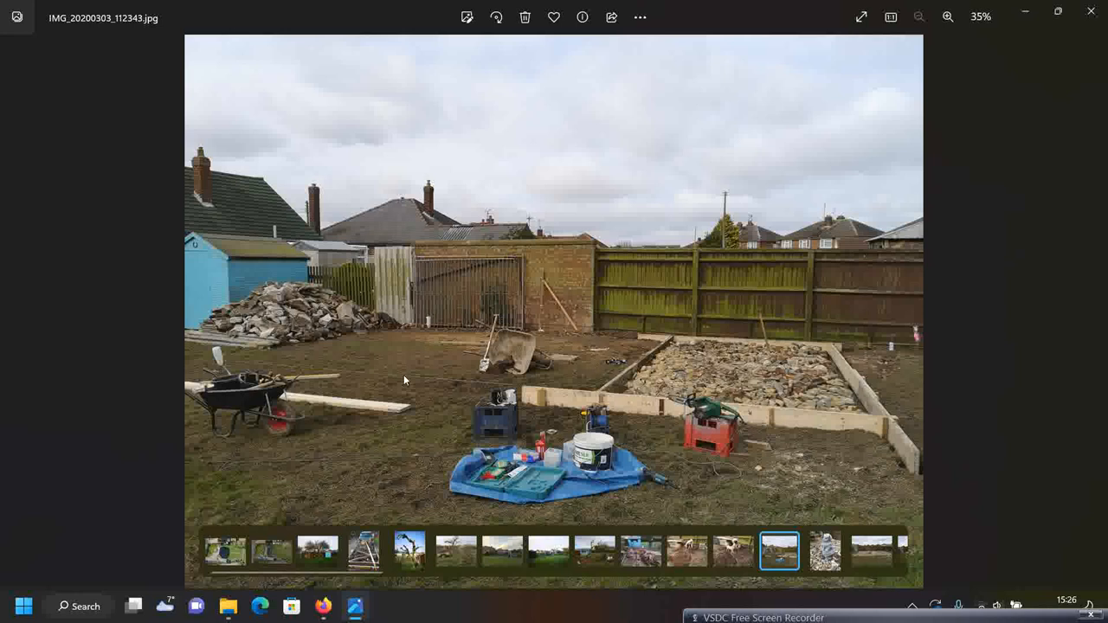
# Zoom in on the rubble pile and the timber-framed base, then fit the photo again
pyautogui.click(948, 16)
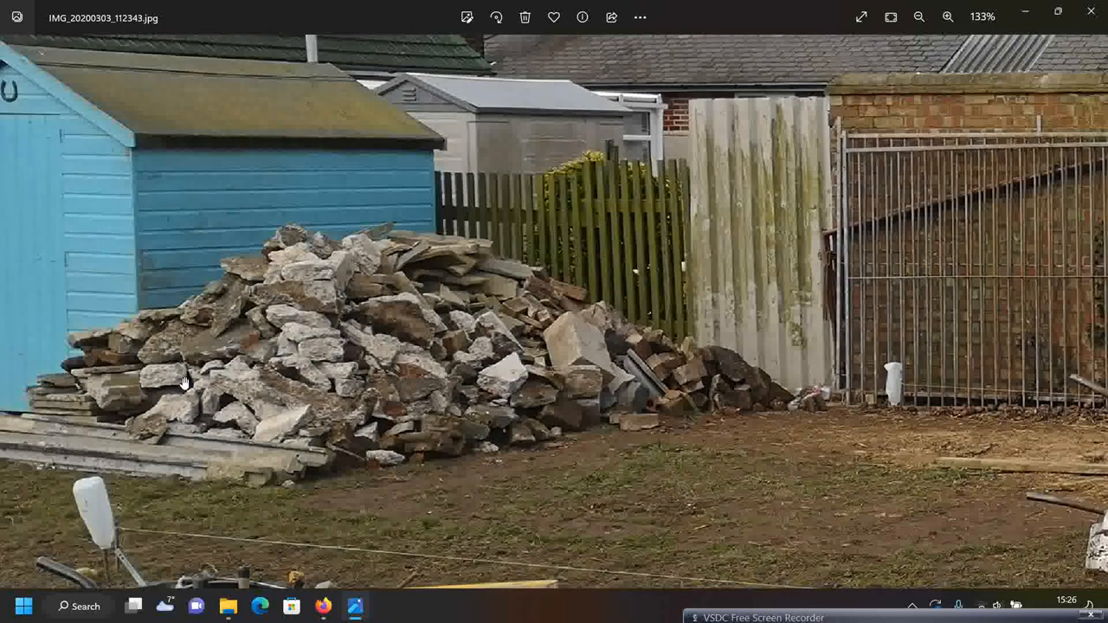
pyautogui.click(918, 17)
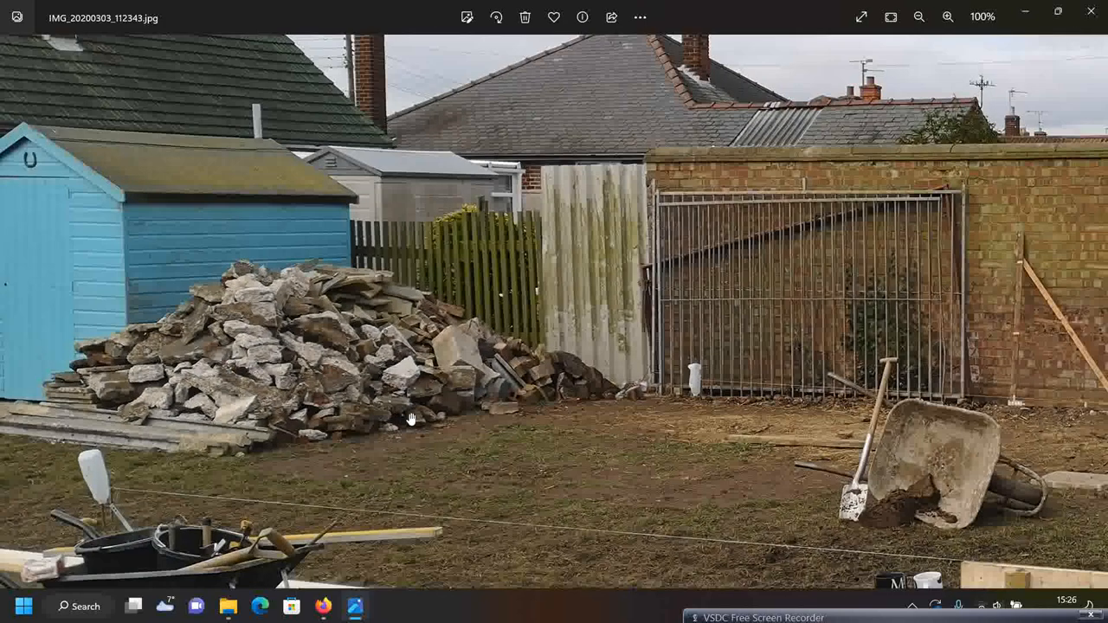
pyautogui.click(919, 16)
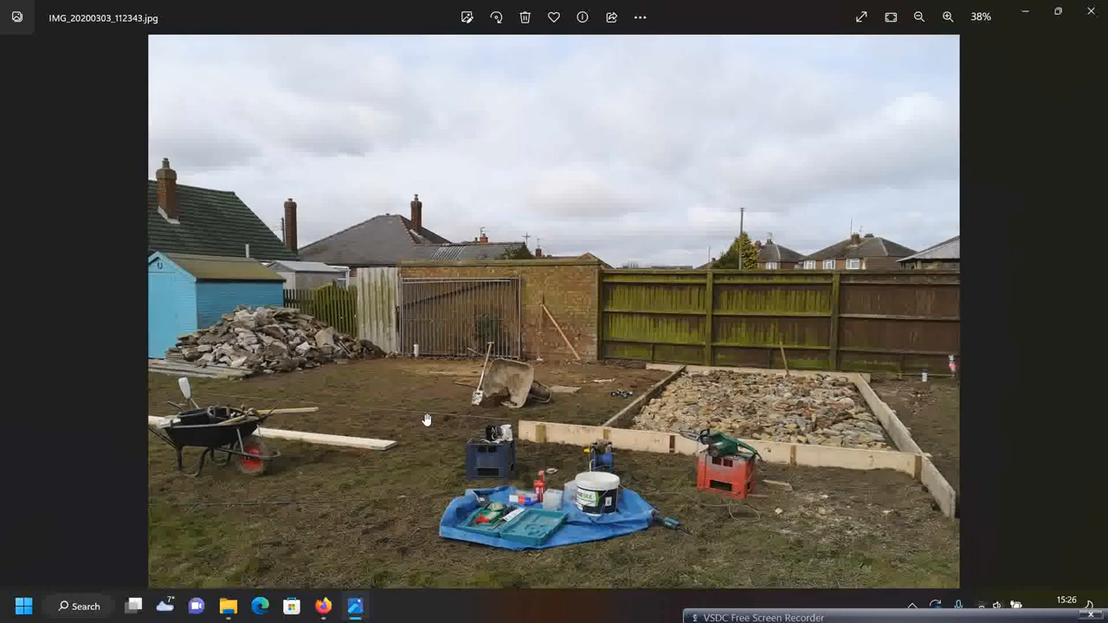
pyautogui.click(948, 16)
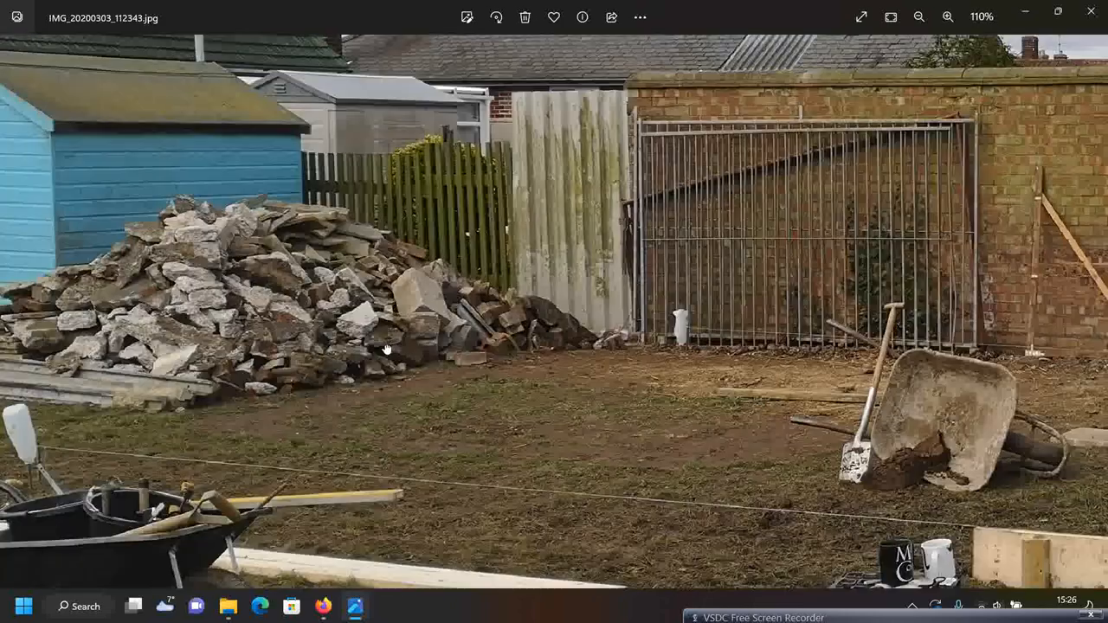
pyautogui.click(919, 16)
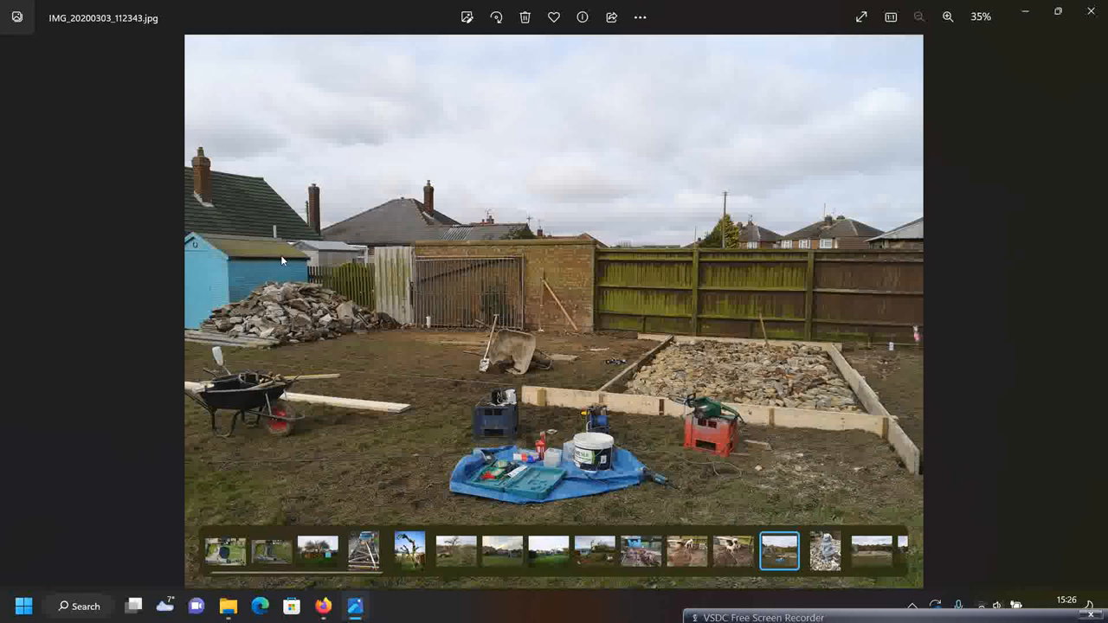
pyautogui.moveTo(280, 352)
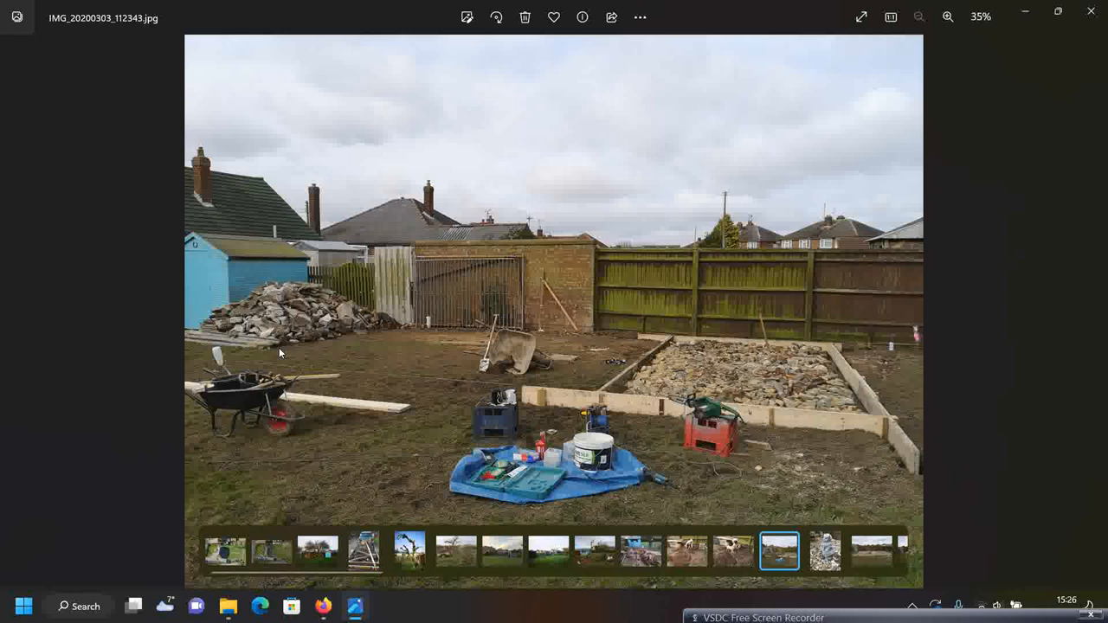
pyautogui.moveTo(650, 378)
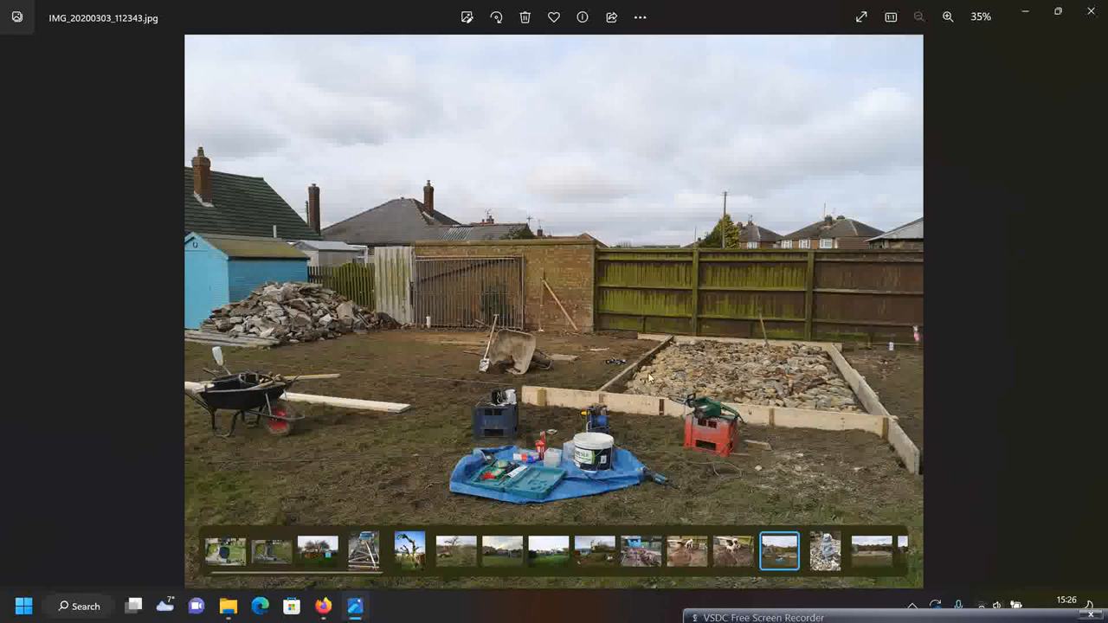
pyautogui.moveTo(805, 415)
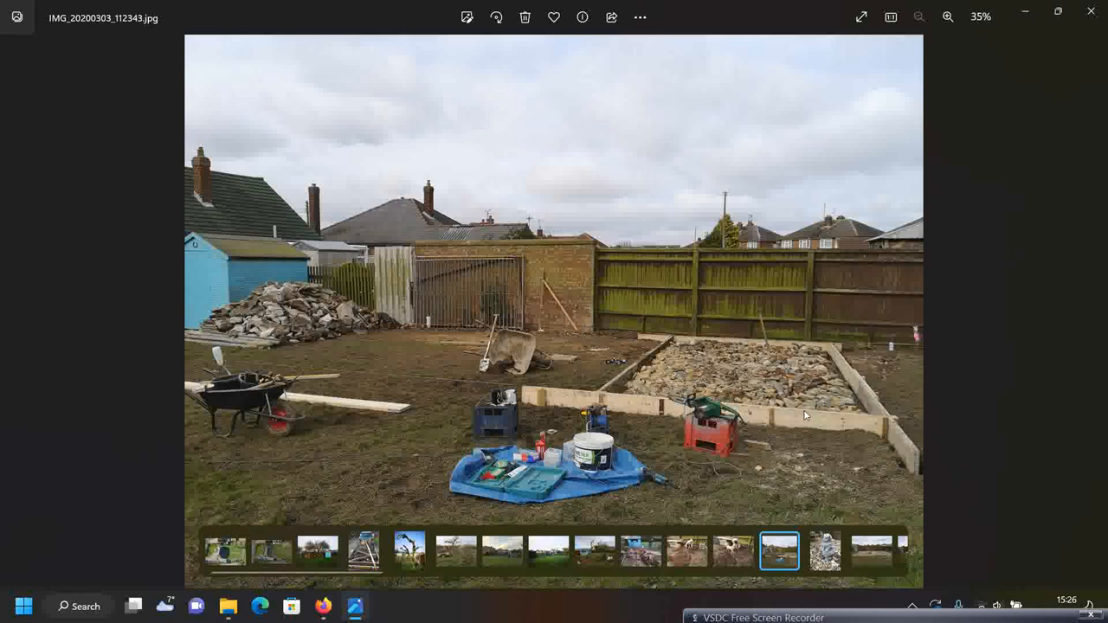
pyautogui.click(947, 17)
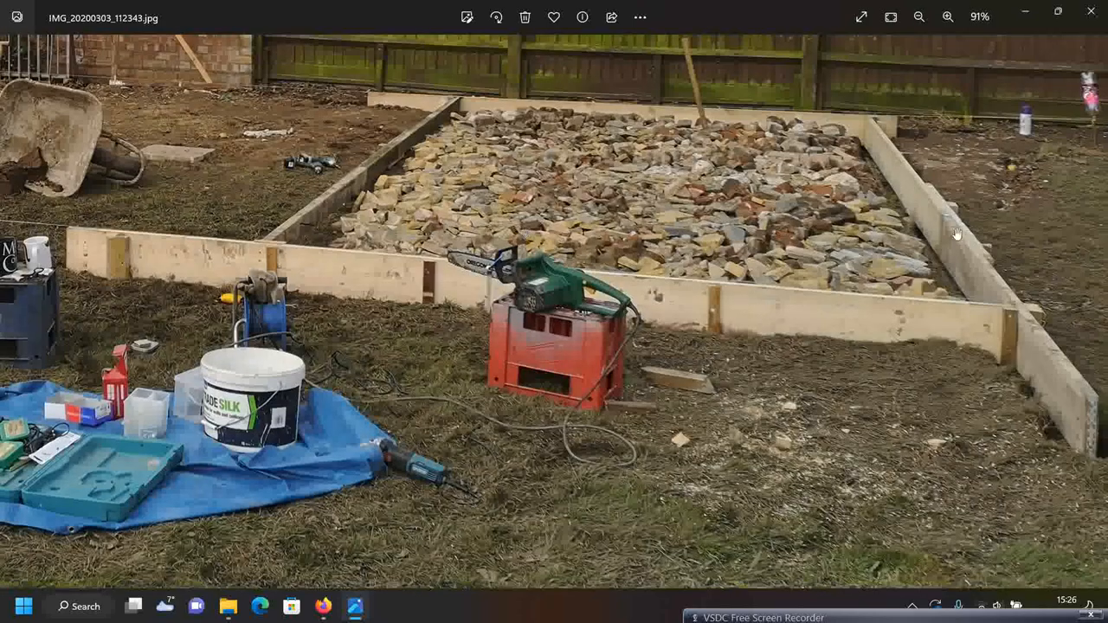
pyautogui.click(918, 17)
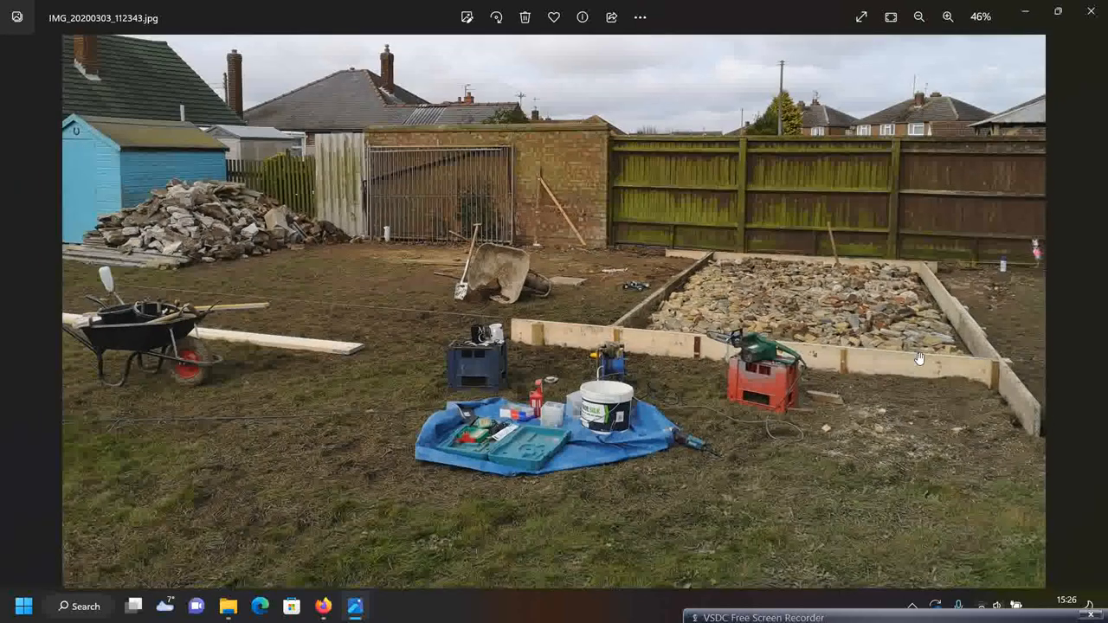
pyautogui.click(918, 17)
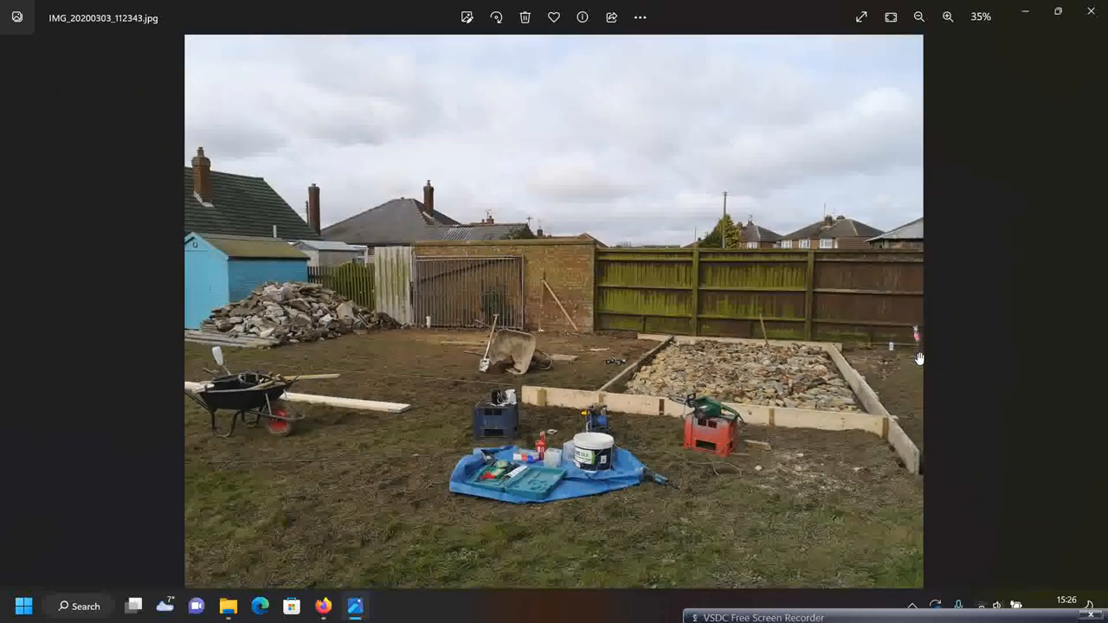
pyautogui.moveTo(794, 369)
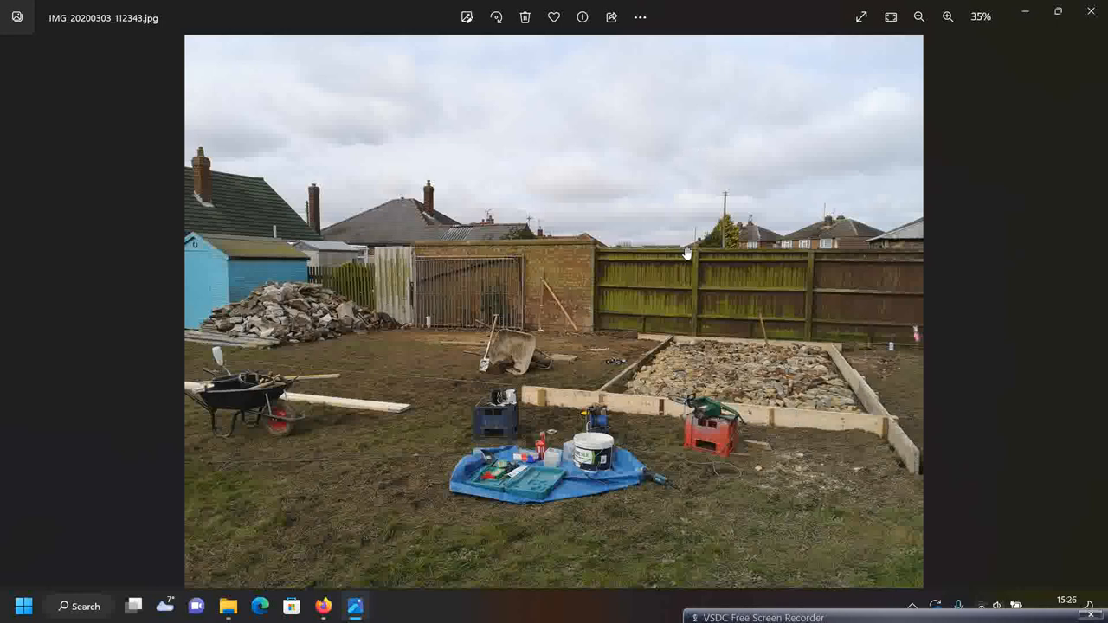
pyautogui.moveTo(686, 301)
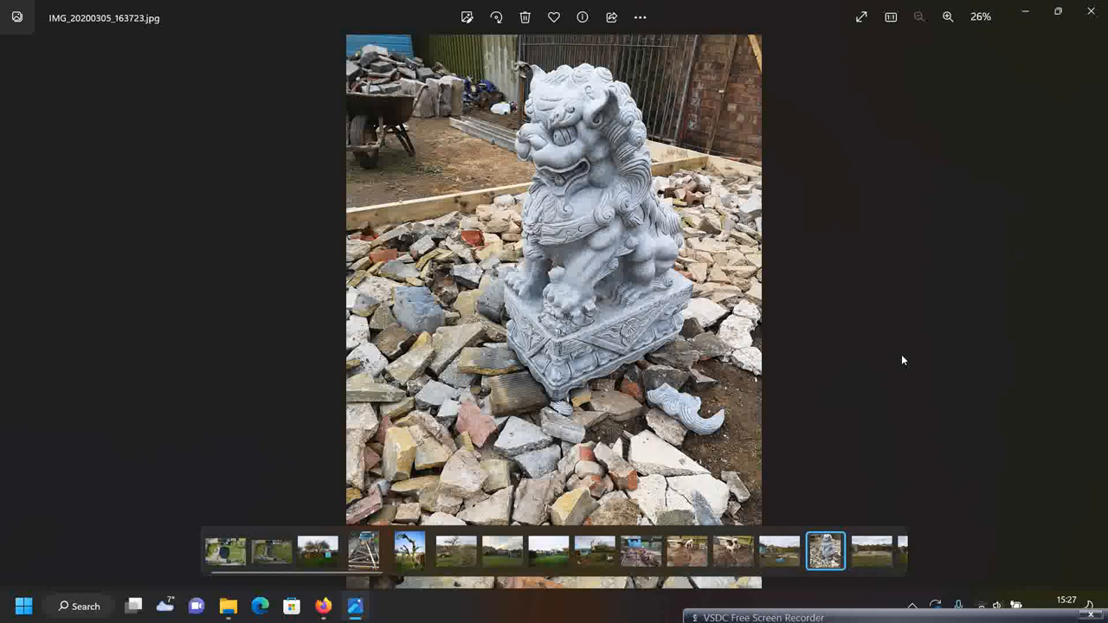
pyautogui.moveTo(601, 131)
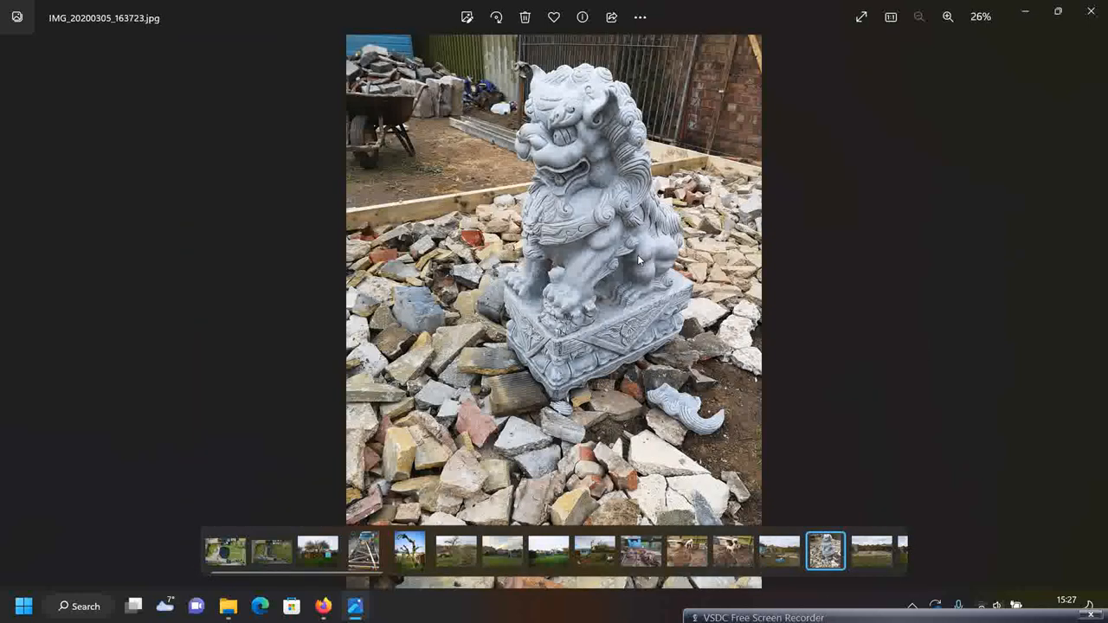
# Advance to the gravel-filled timber base photo, then zoom in and back out
pyautogui.click(871, 551)
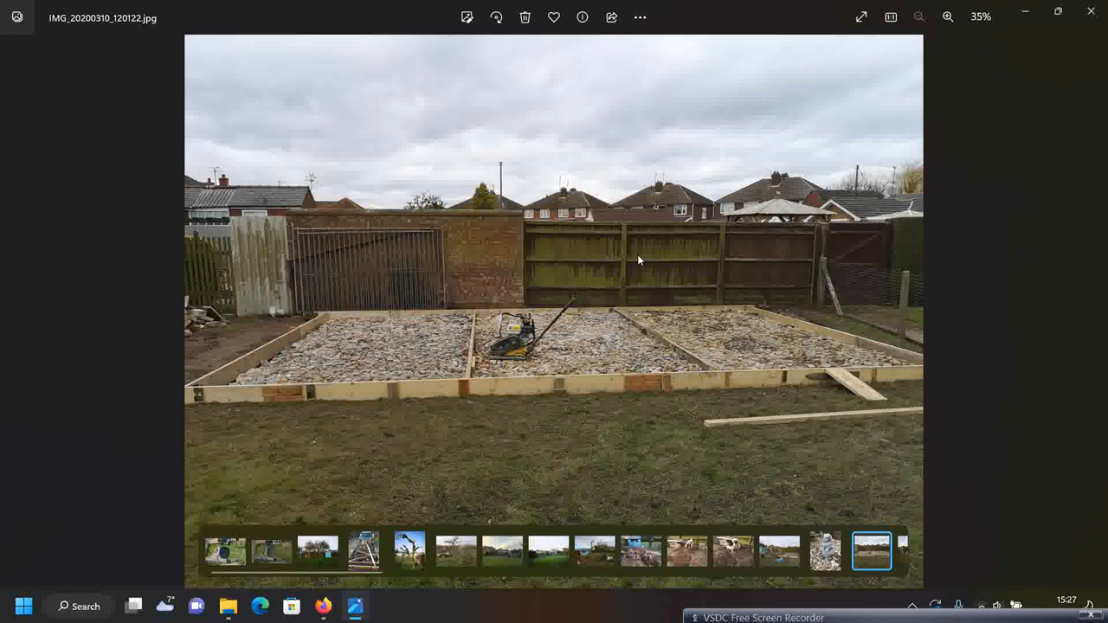
pyautogui.click(948, 16)
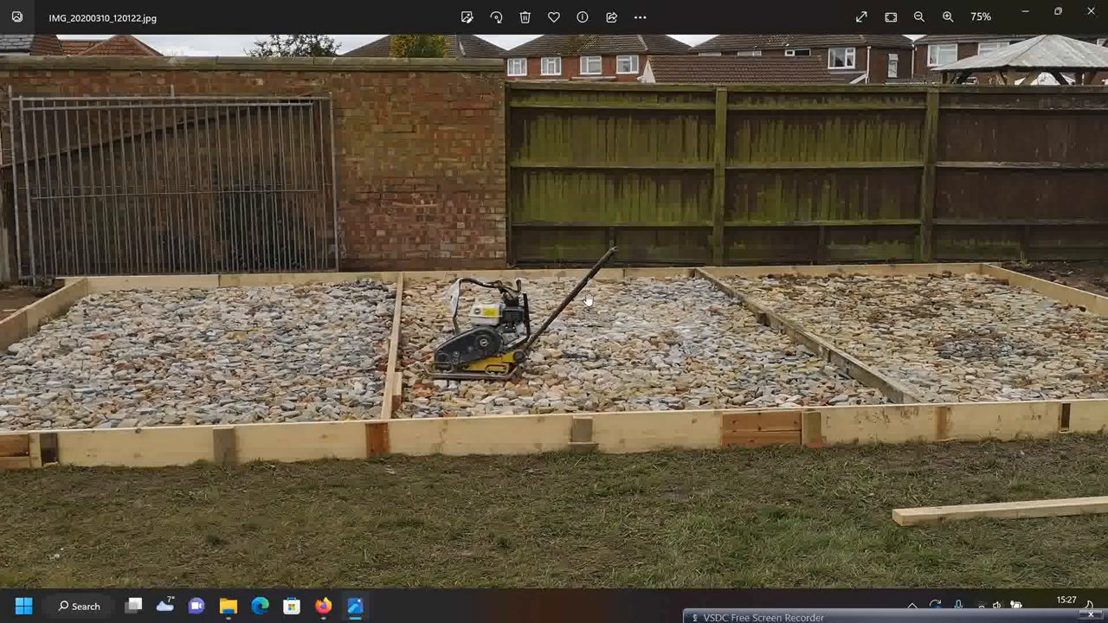
pyautogui.click(919, 17)
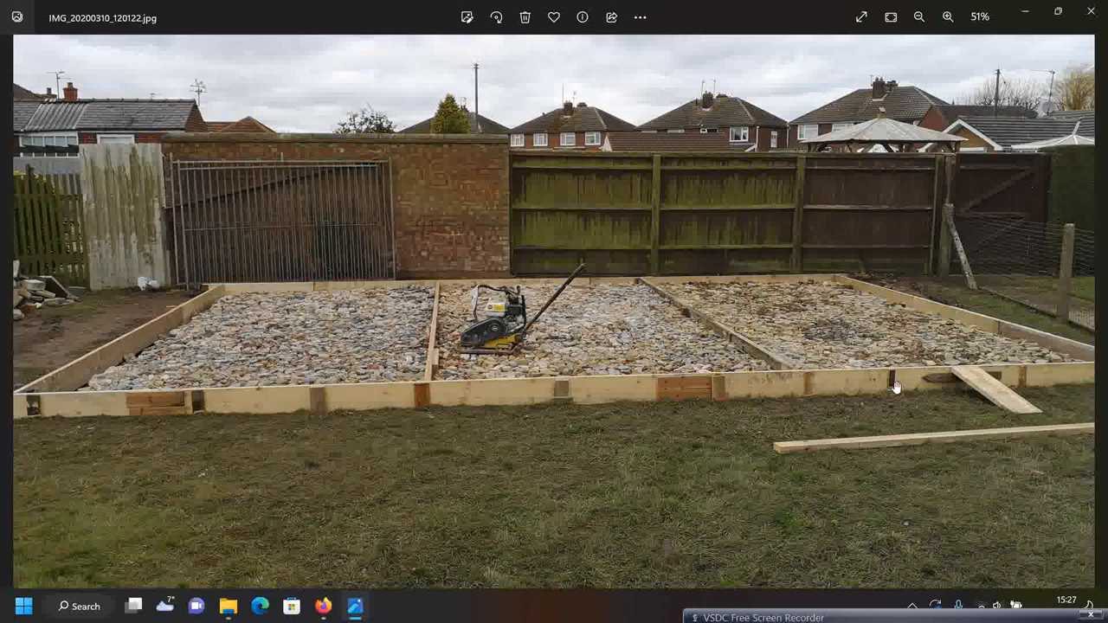
pyautogui.moveTo(760, 215)
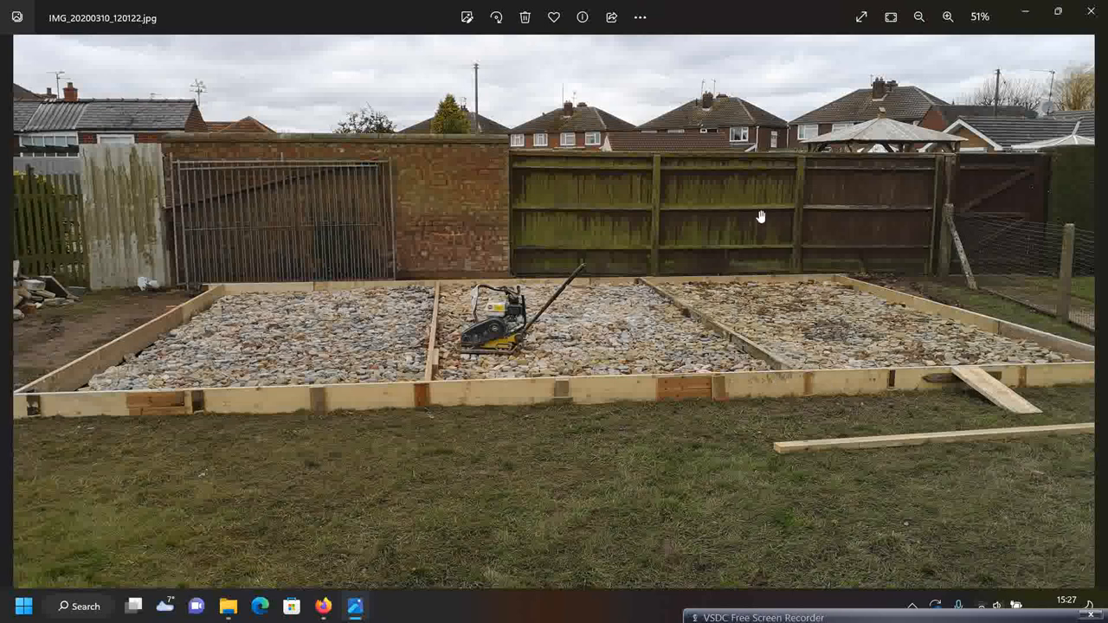
pyautogui.moveTo(855, 277)
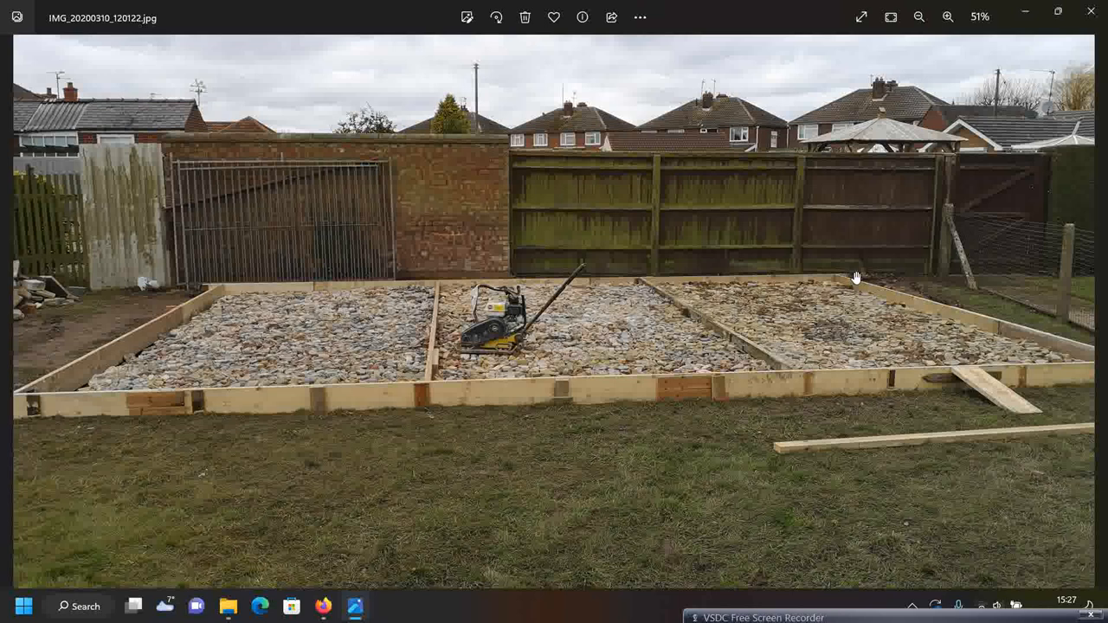
pyautogui.moveTo(657, 201)
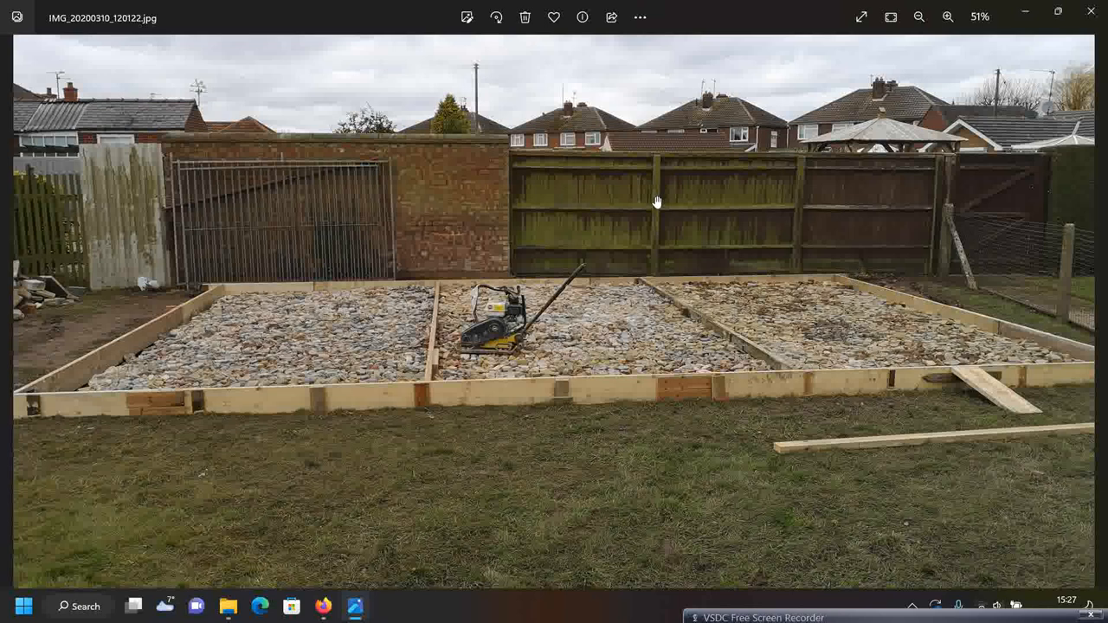
pyautogui.moveTo(684, 272)
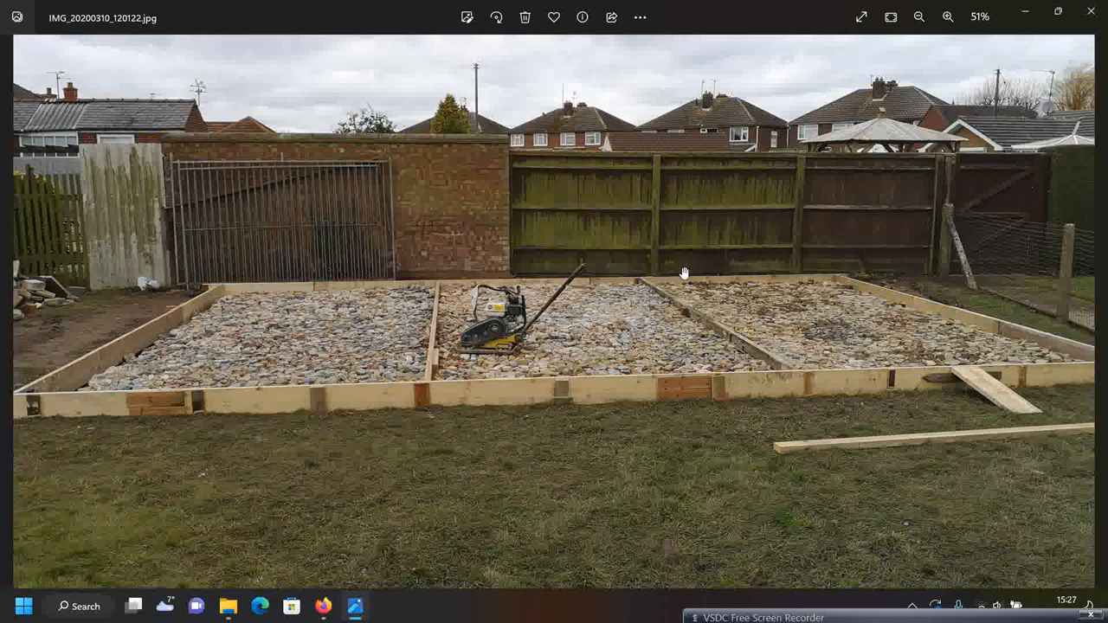
pyautogui.moveTo(796, 215)
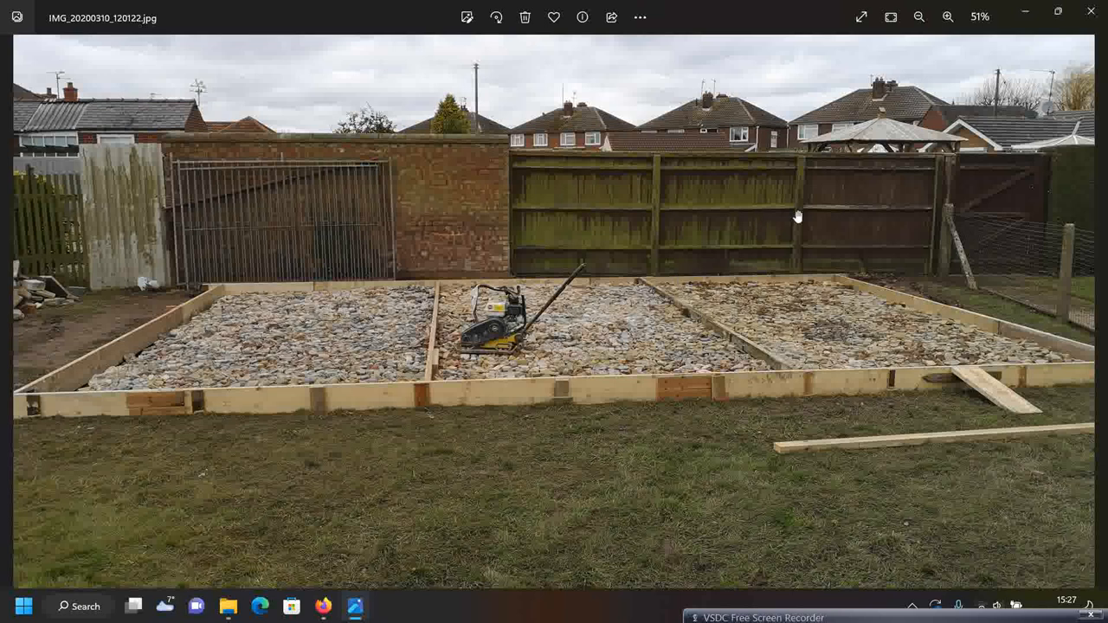
pyautogui.moveTo(837, 354)
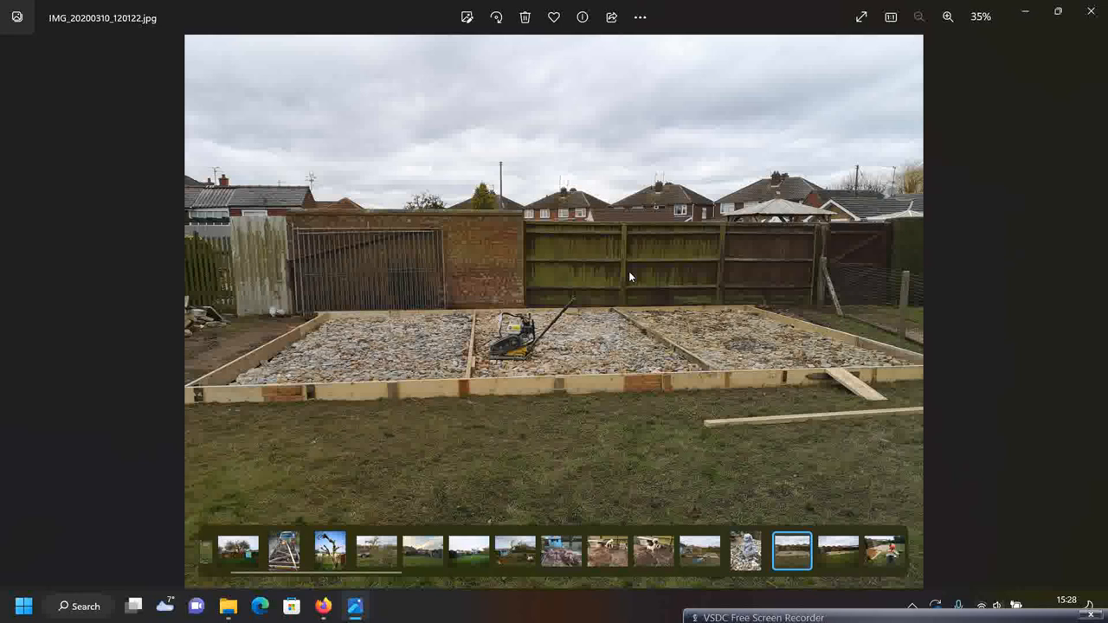
pyautogui.moveTo(556, 315)
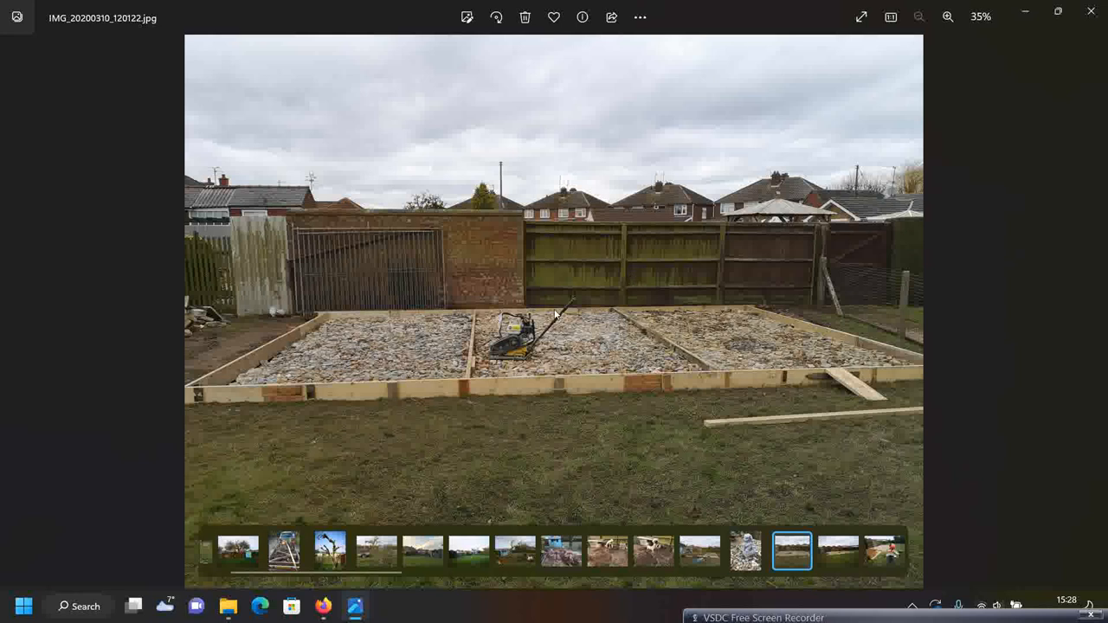
pyautogui.moveTo(814, 279)
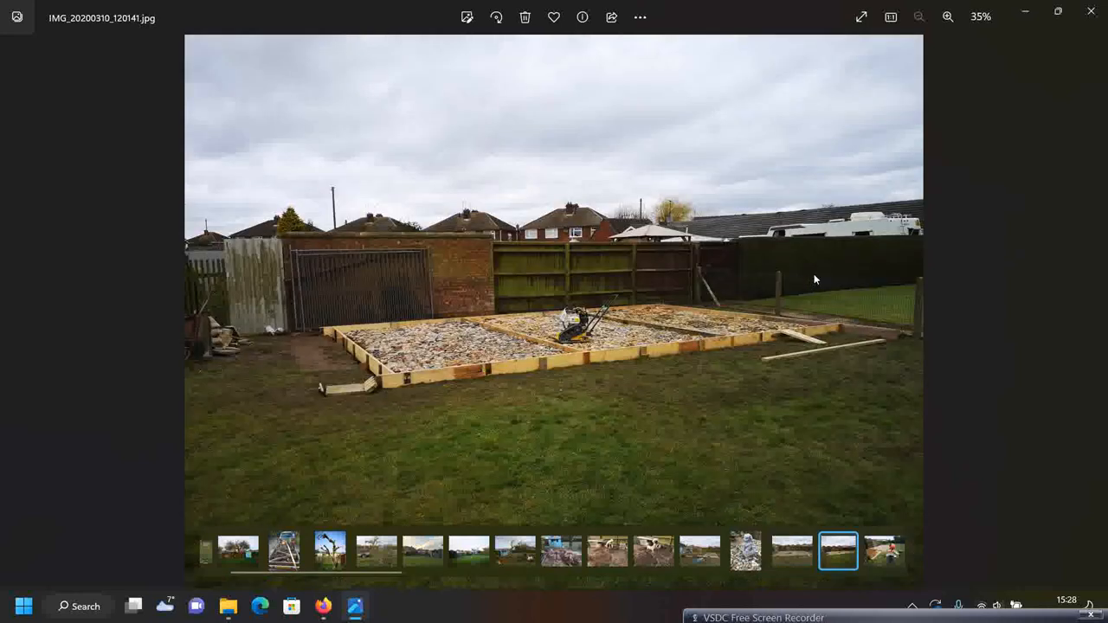
# Advance to the cement mixer photo IMG_20200315_094212
pyautogui.click(884, 549)
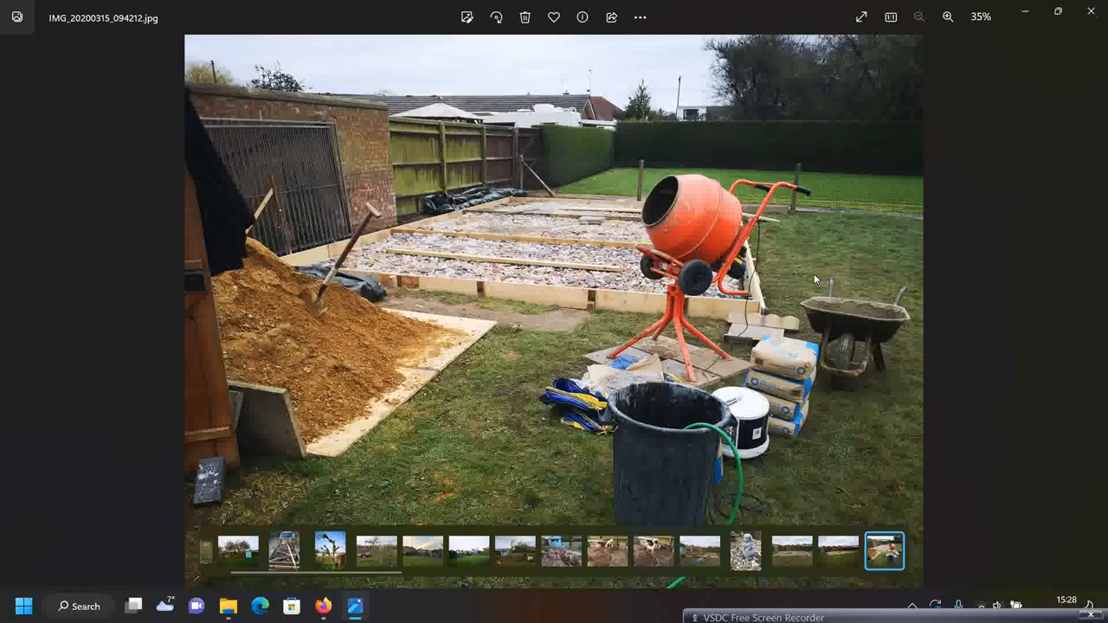
pyautogui.moveTo(355, 346)
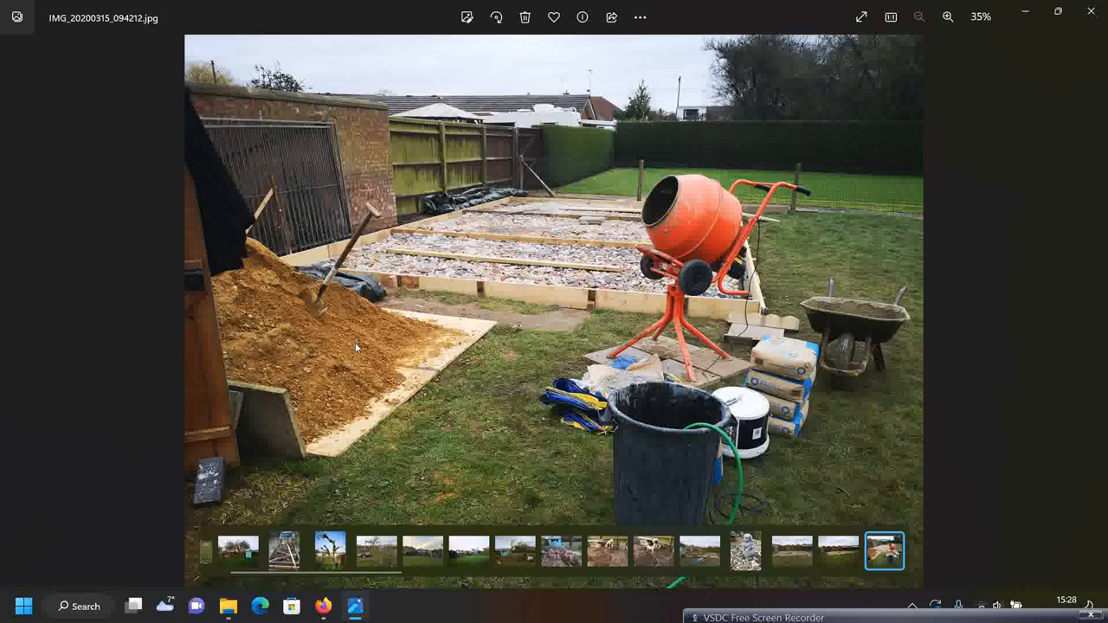
pyautogui.moveTo(265, 398)
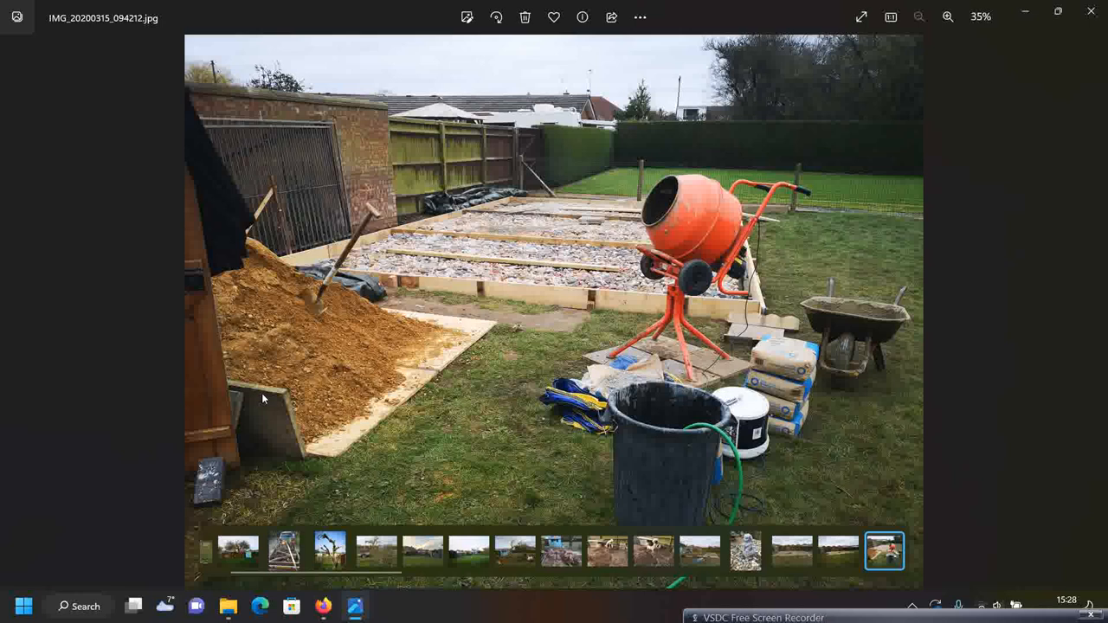
pyautogui.moveTo(780, 372)
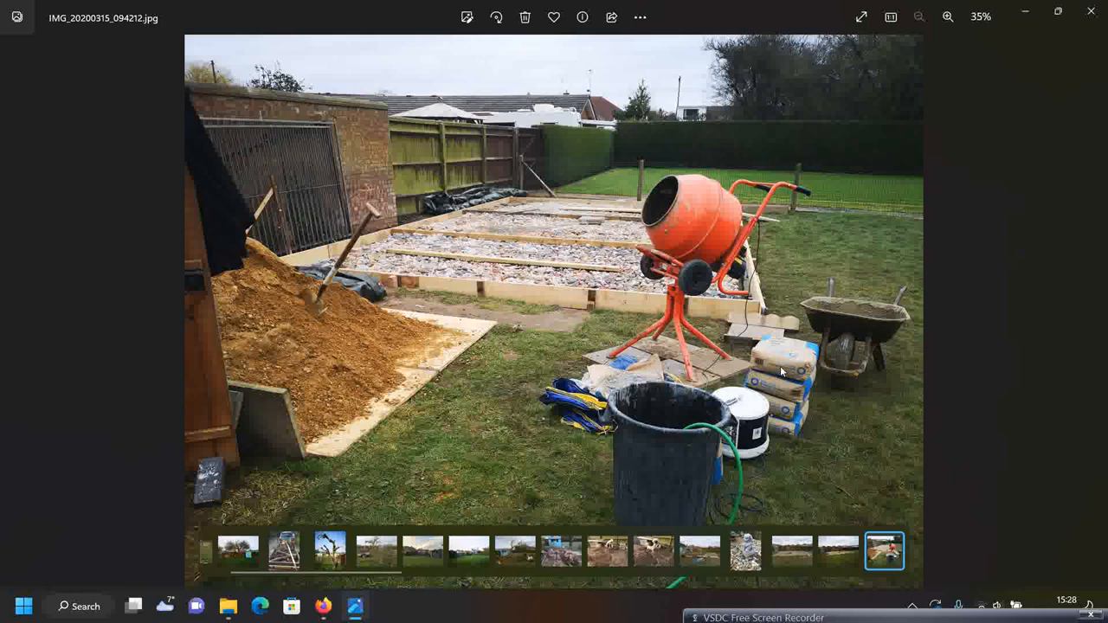
pyautogui.moveTo(820, 374)
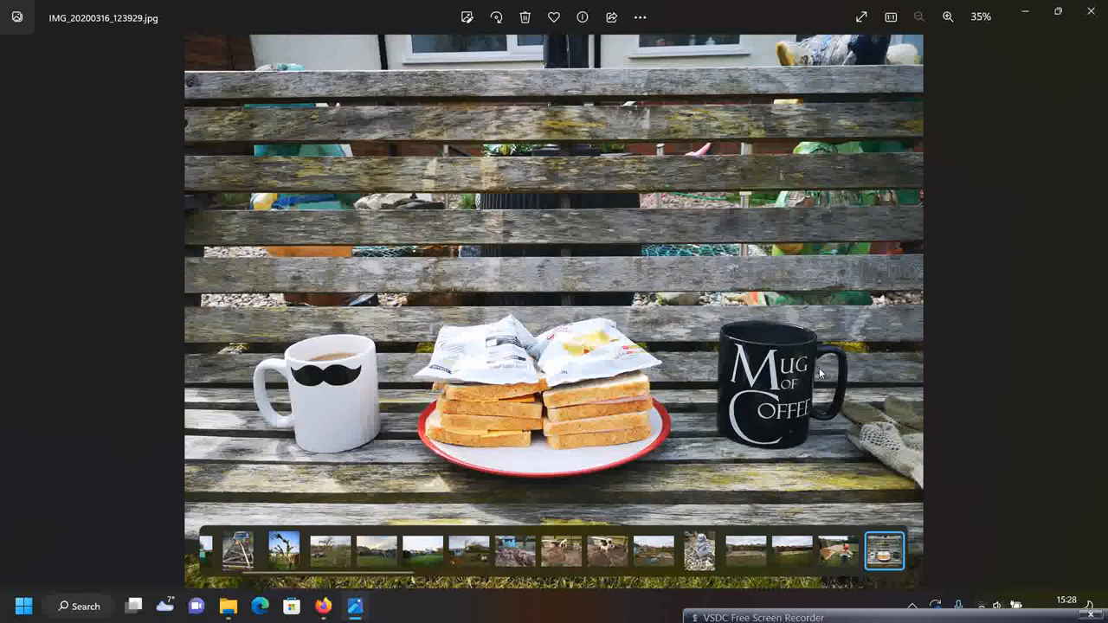
pyautogui.moveTo(559, 430)
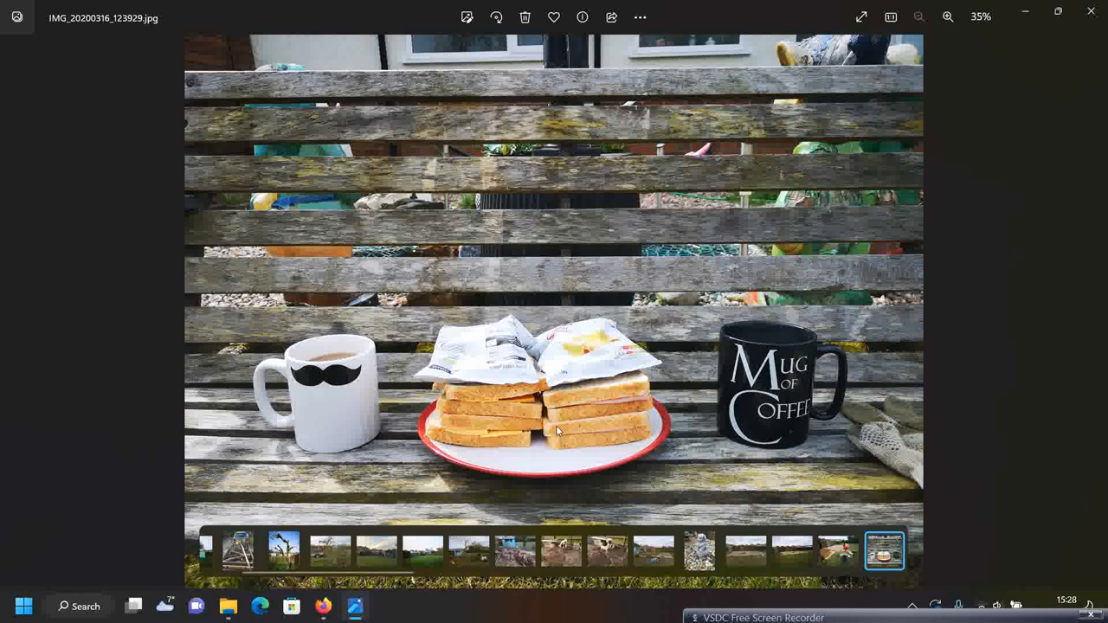
pyautogui.moveTo(586, 338)
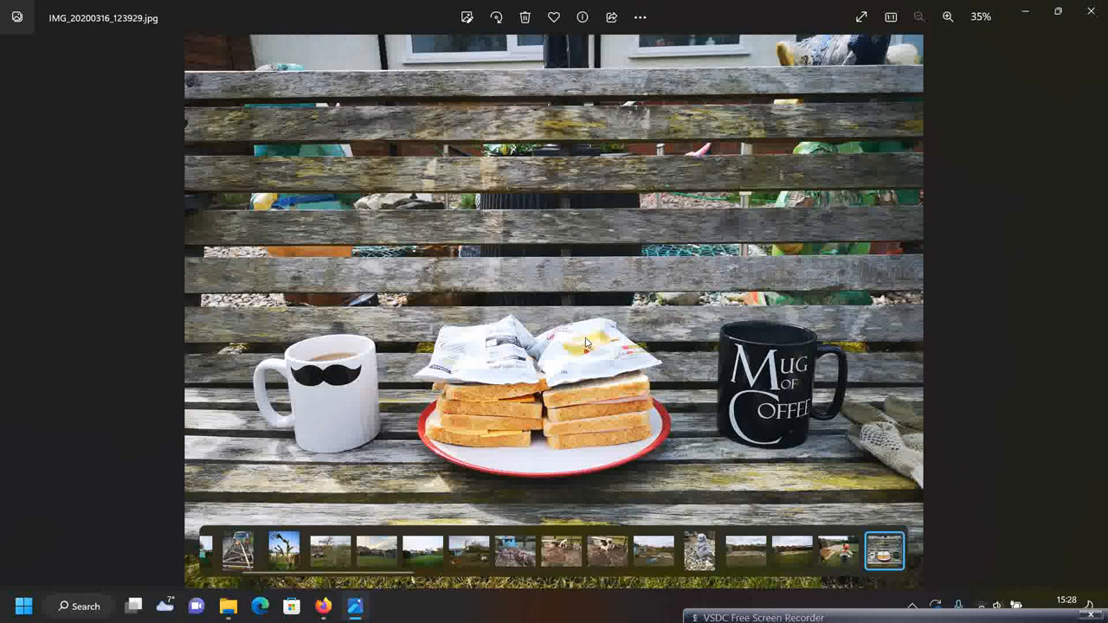
pyautogui.moveTo(412, 297)
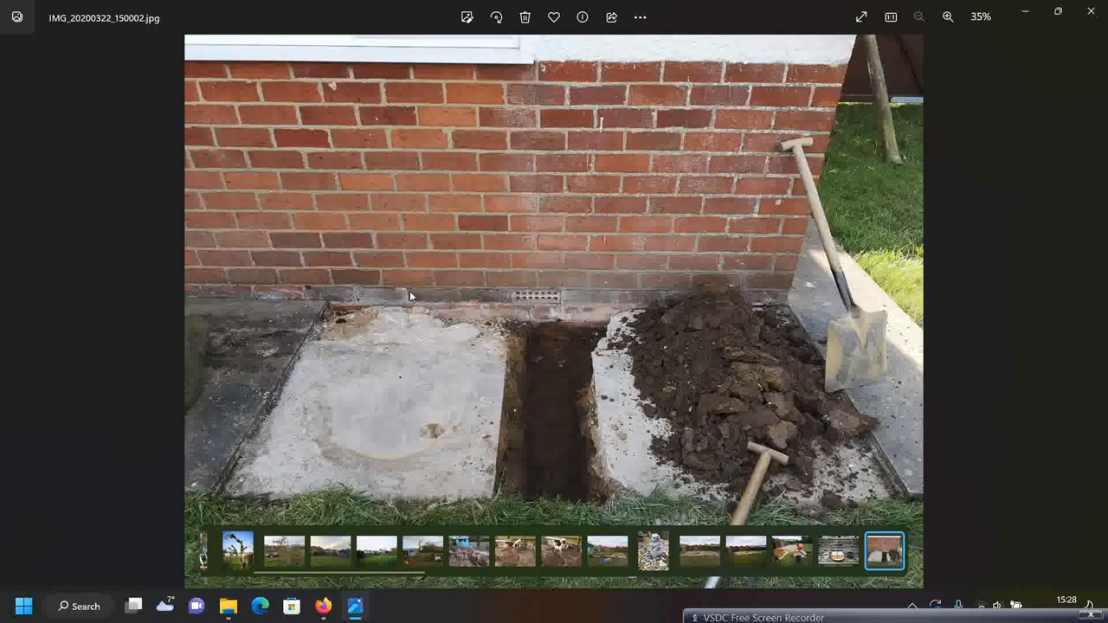
pyautogui.moveTo(471, 250)
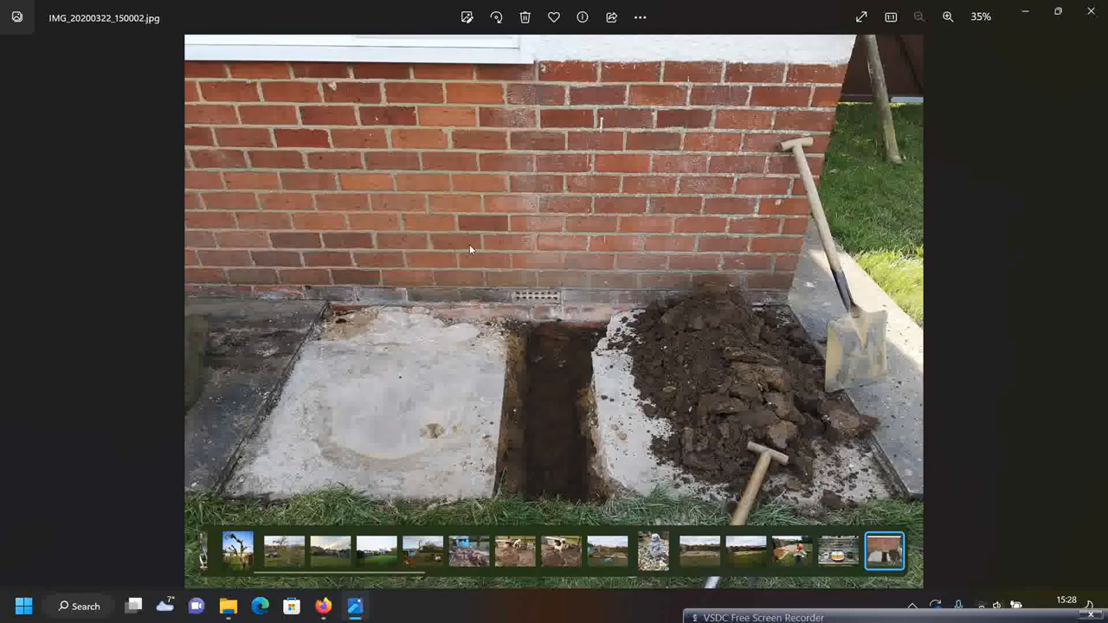
pyautogui.moveTo(467, 245)
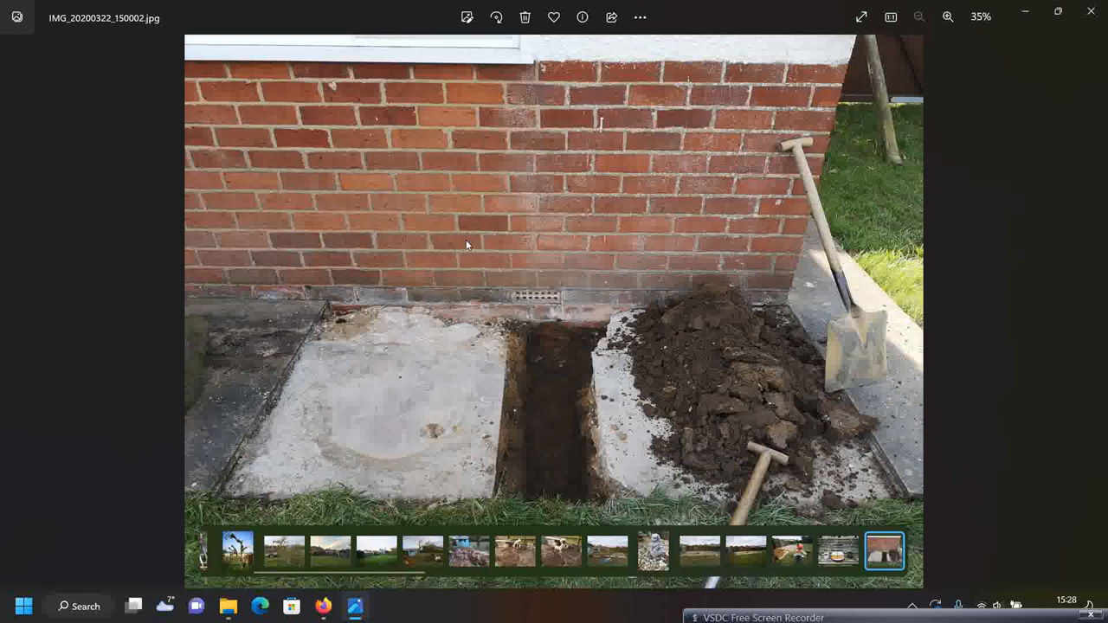
pyautogui.moveTo(512, 313)
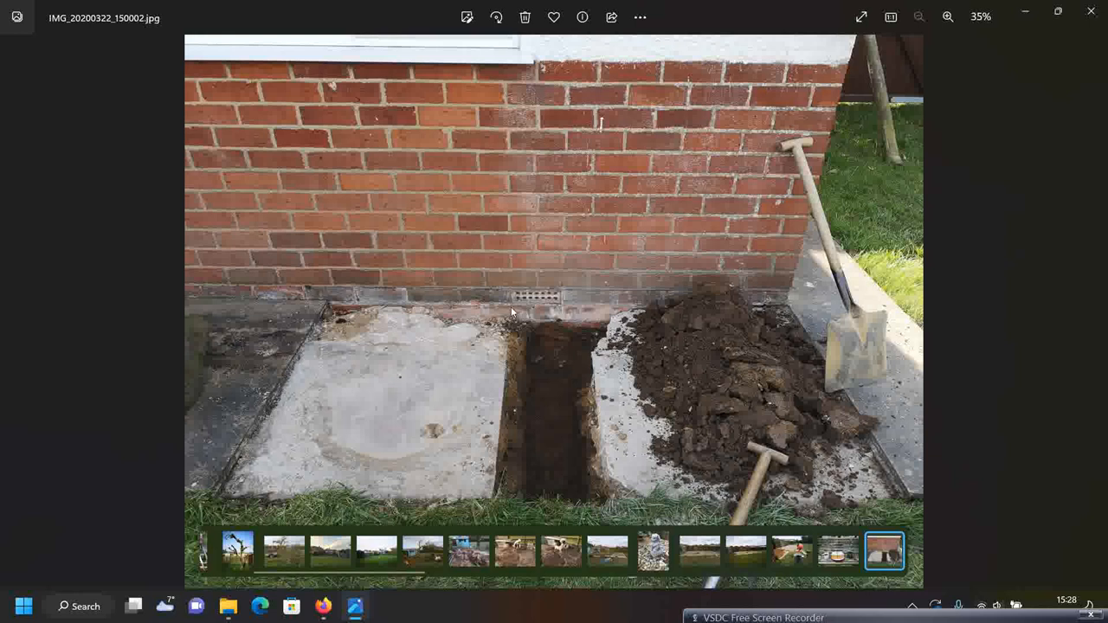
pyautogui.moveTo(566, 365)
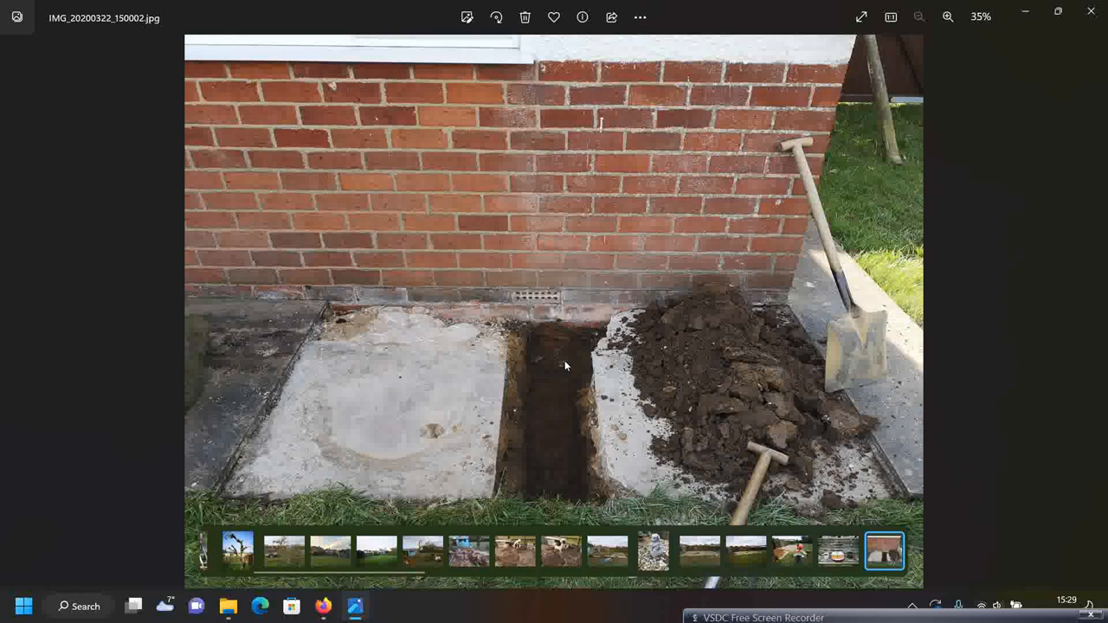
pyautogui.moveTo(581, 111)
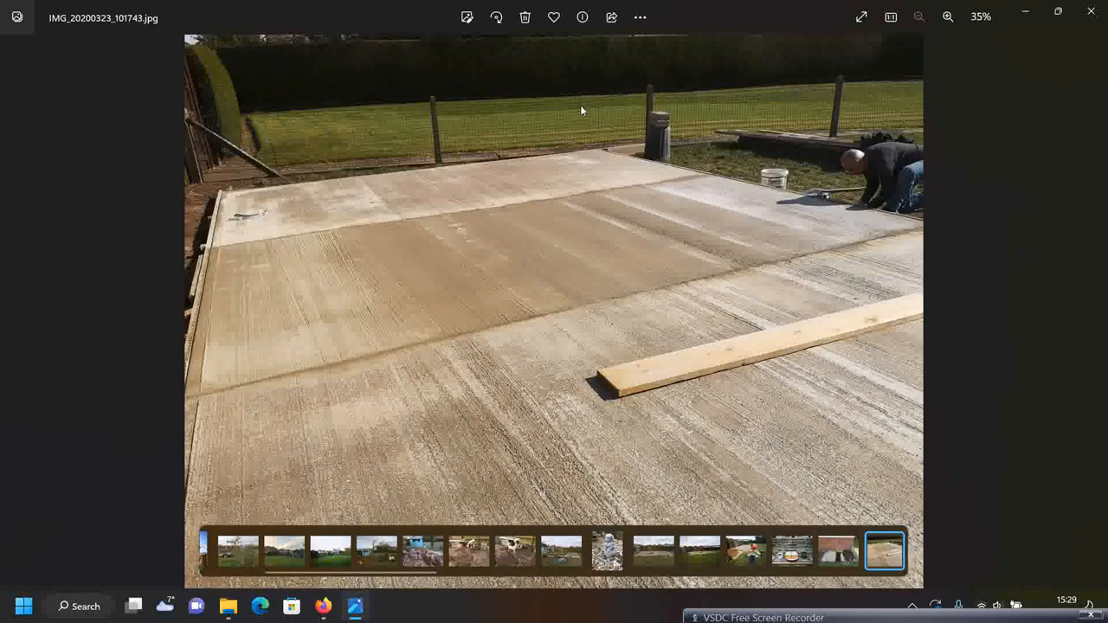
pyautogui.moveTo(575, 126)
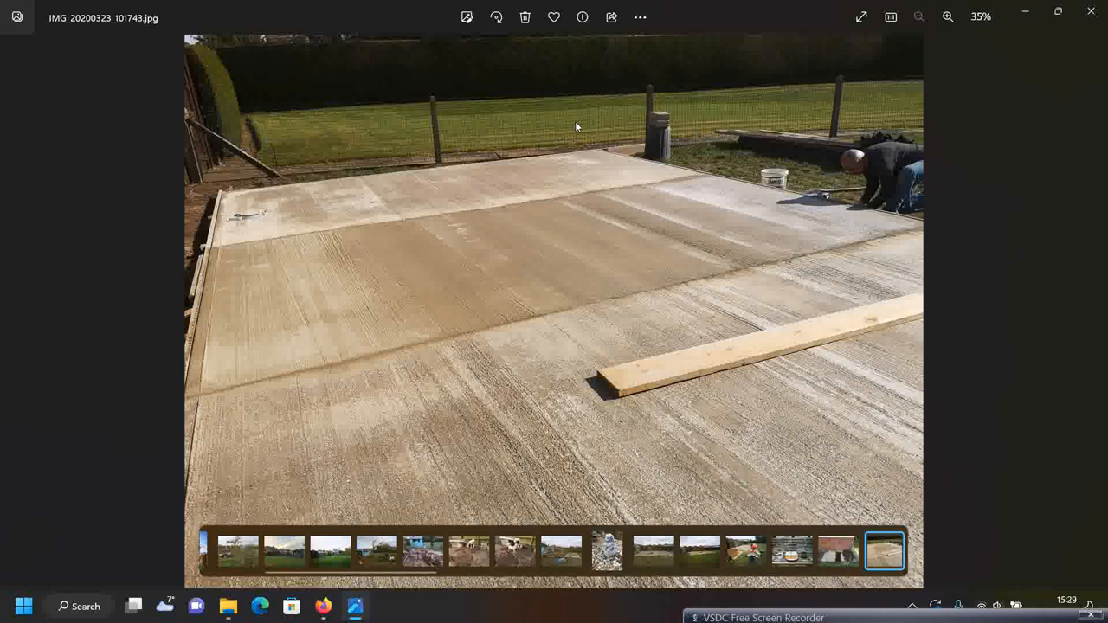
pyautogui.moveTo(577, 143)
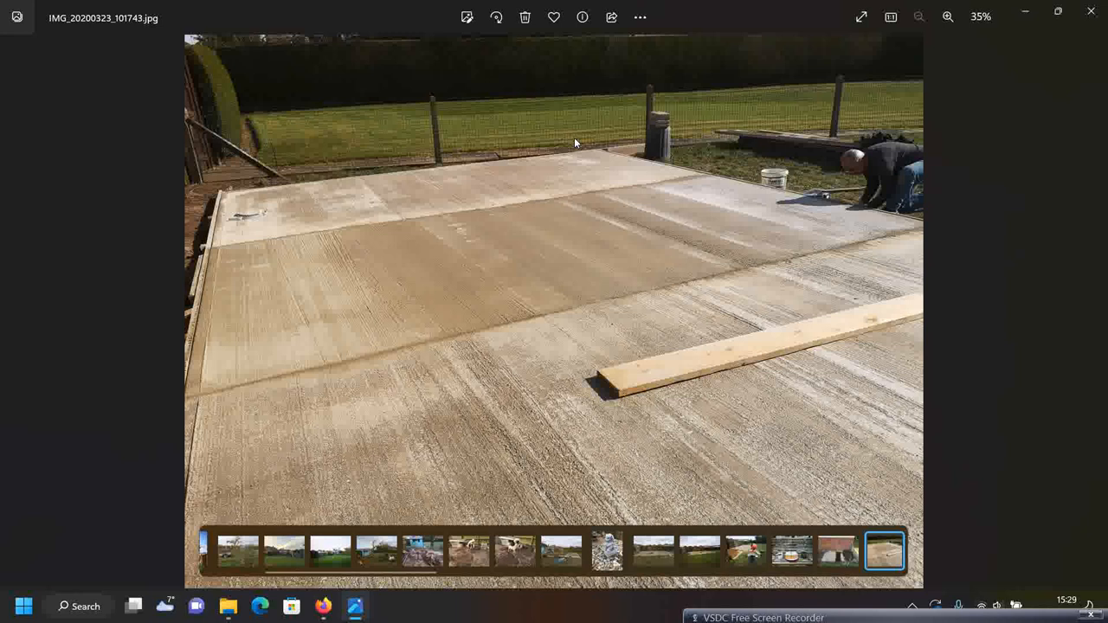
pyautogui.moveTo(608, 385)
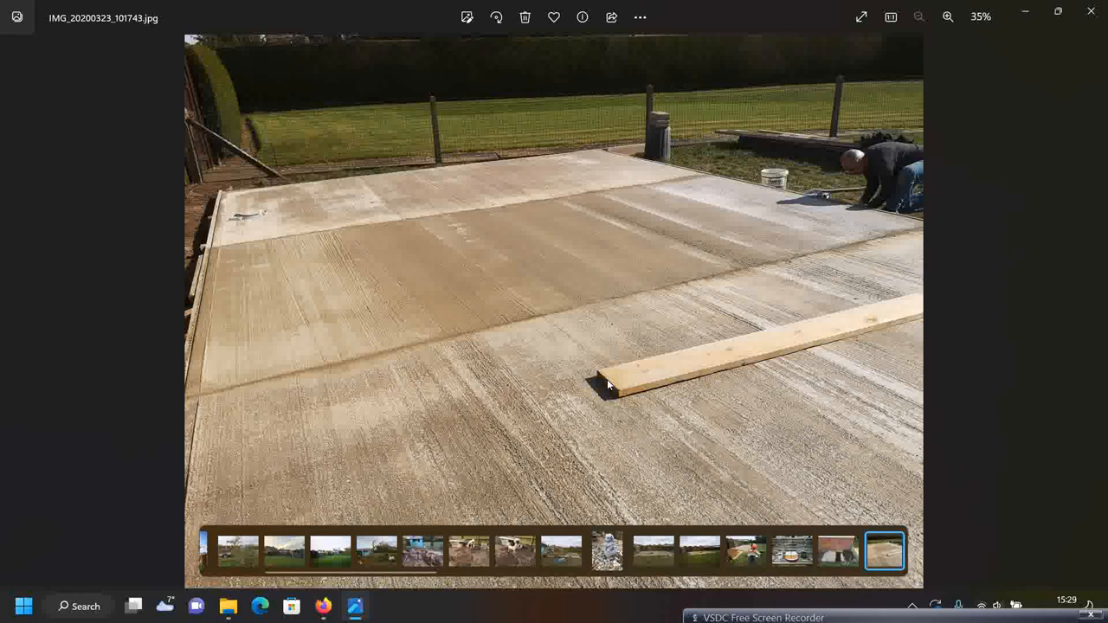
pyautogui.moveTo(192, 355)
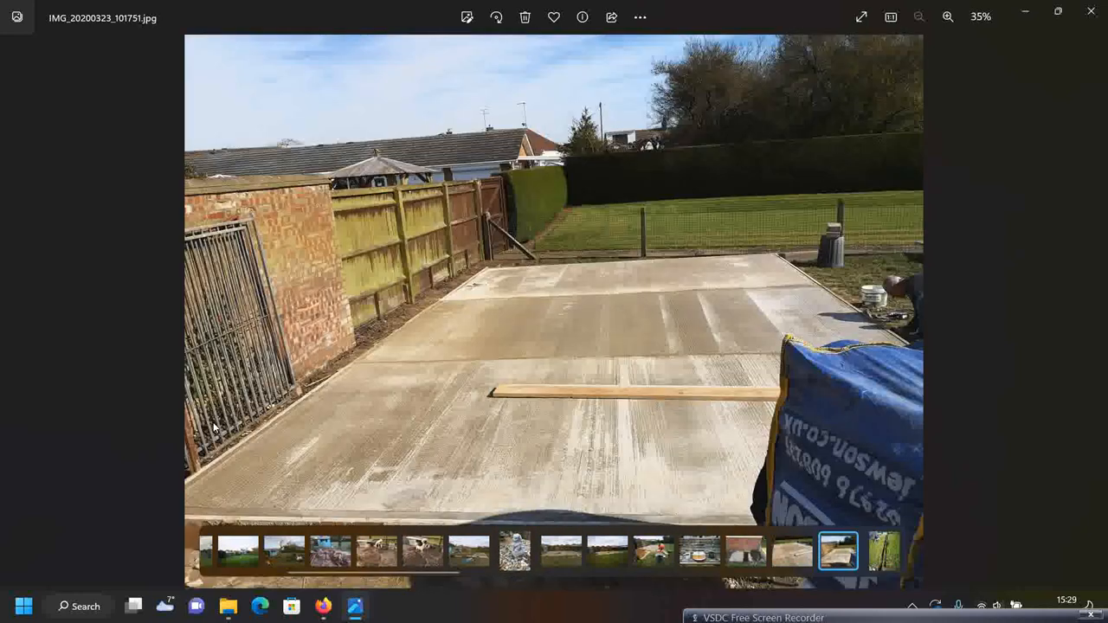
# Enlarge the trench-across-the-lawn photo IMG_20200323_101805, then zoom out until it fits
pyautogui.click(884, 551)
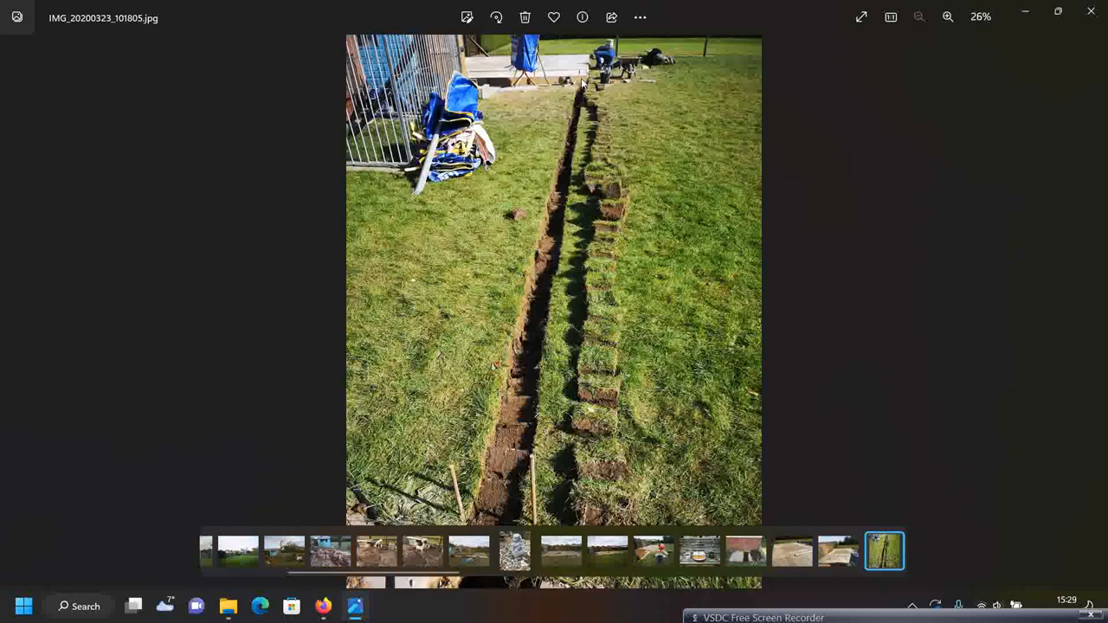
pyautogui.click(947, 16)
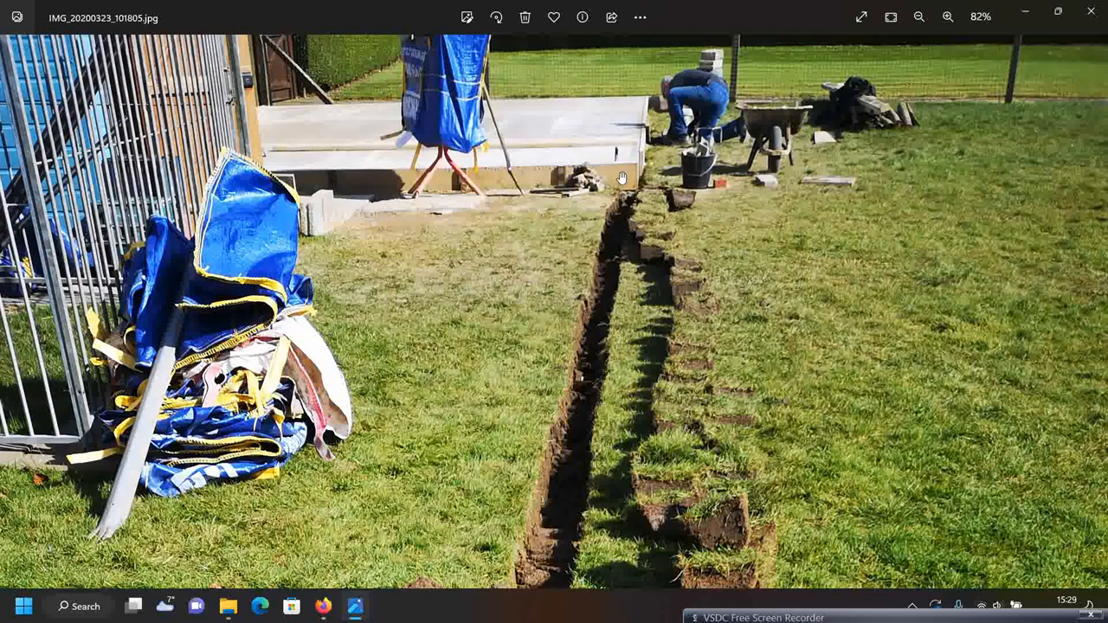
pyautogui.moveTo(626, 201)
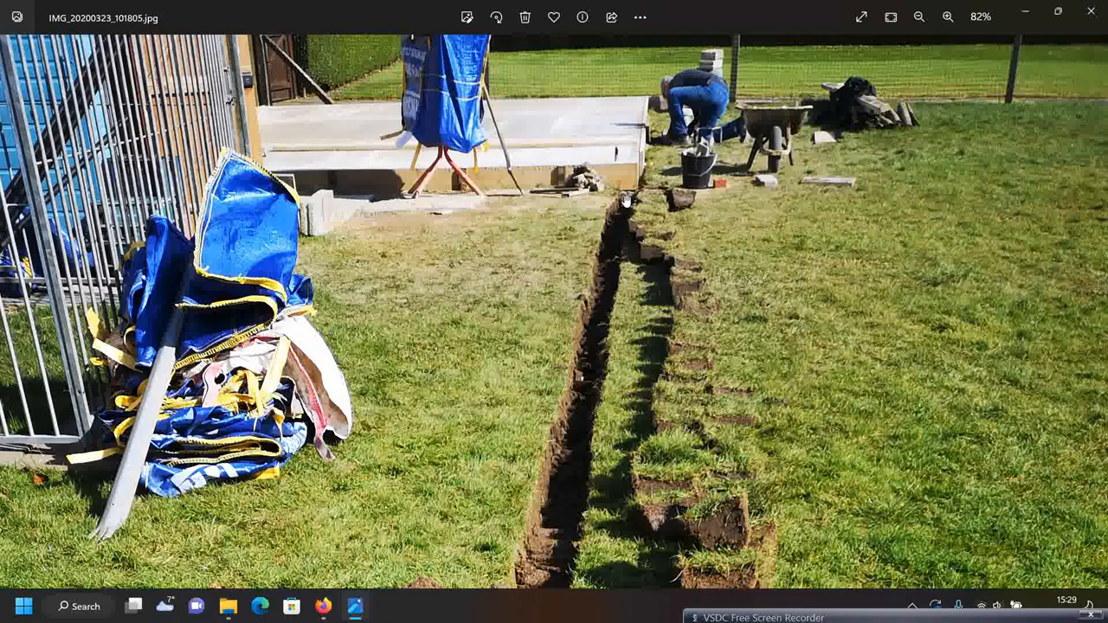
pyautogui.click(918, 17)
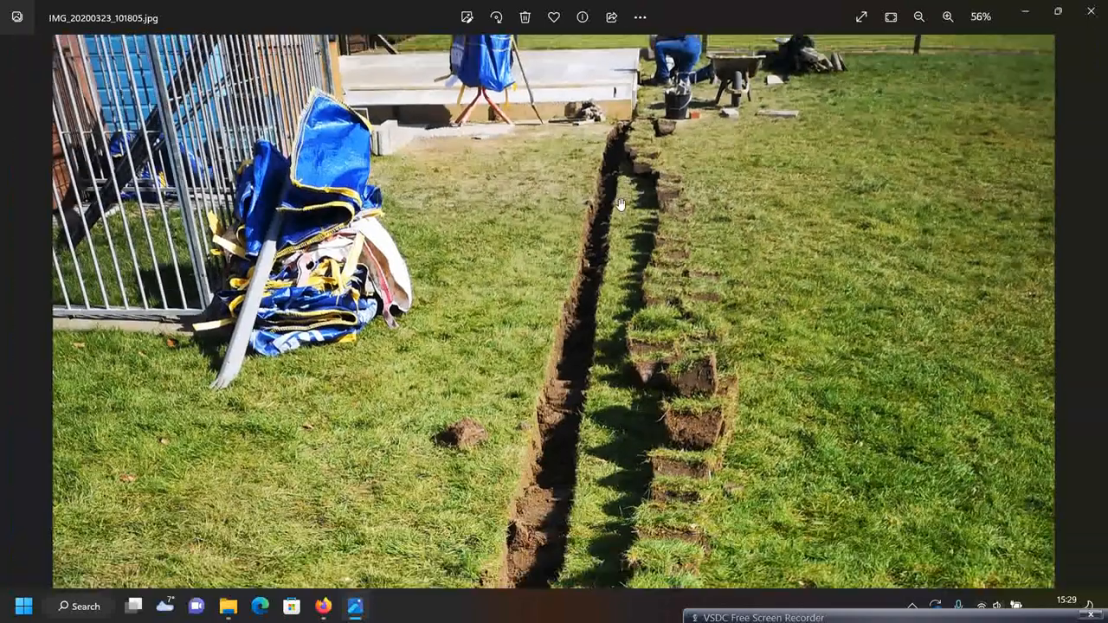
pyautogui.click(919, 17)
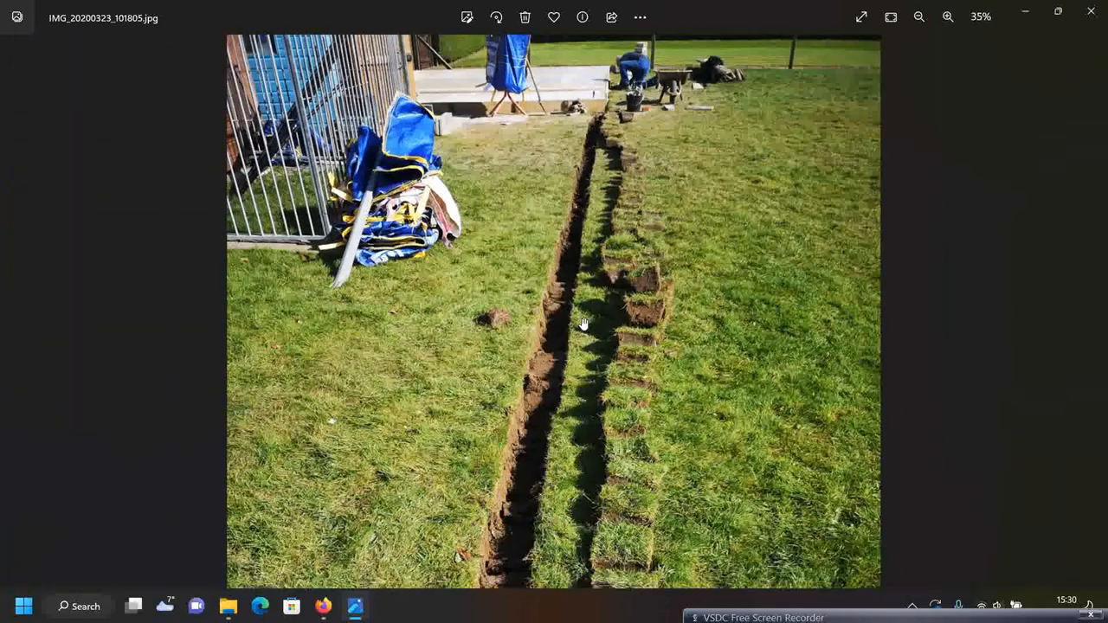
pyautogui.click(918, 16)
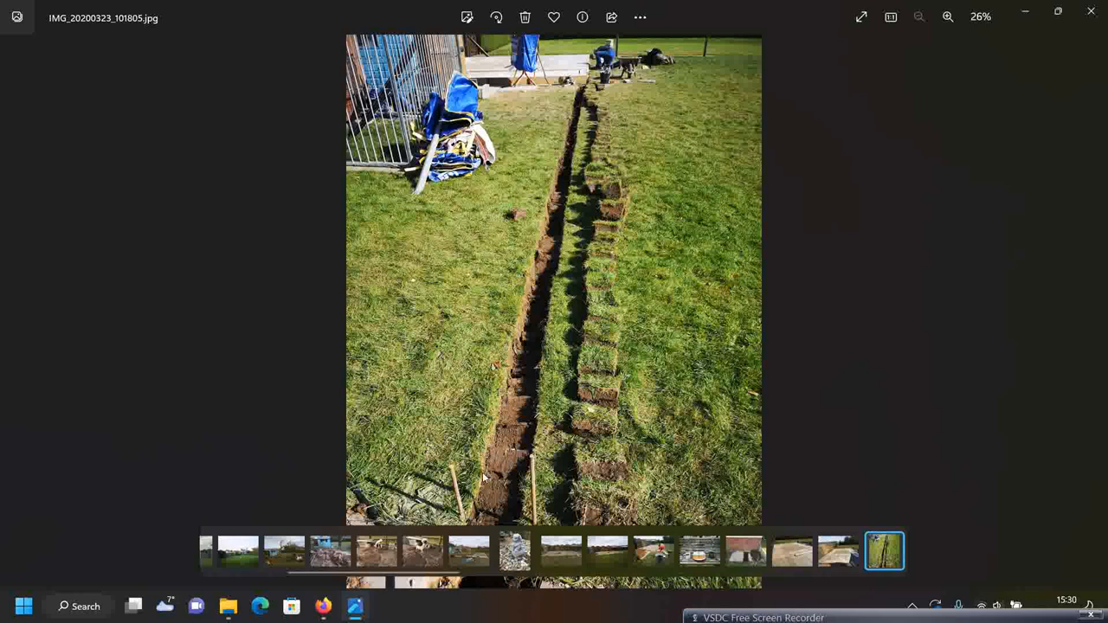
pyautogui.moveTo(557, 455)
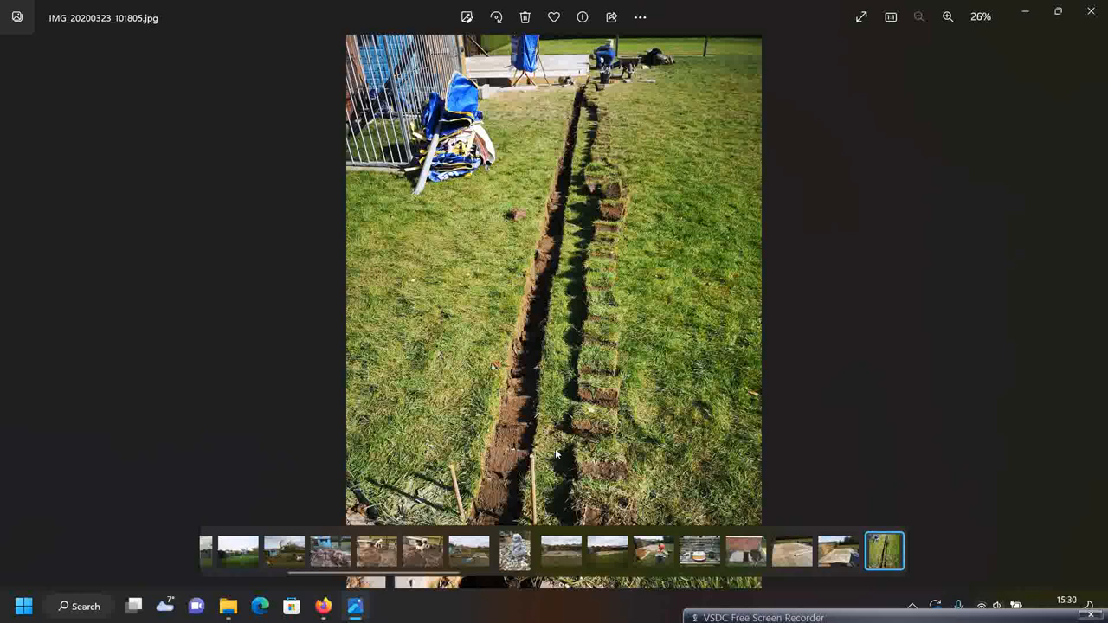
pyautogui.moveTo(589, 89)
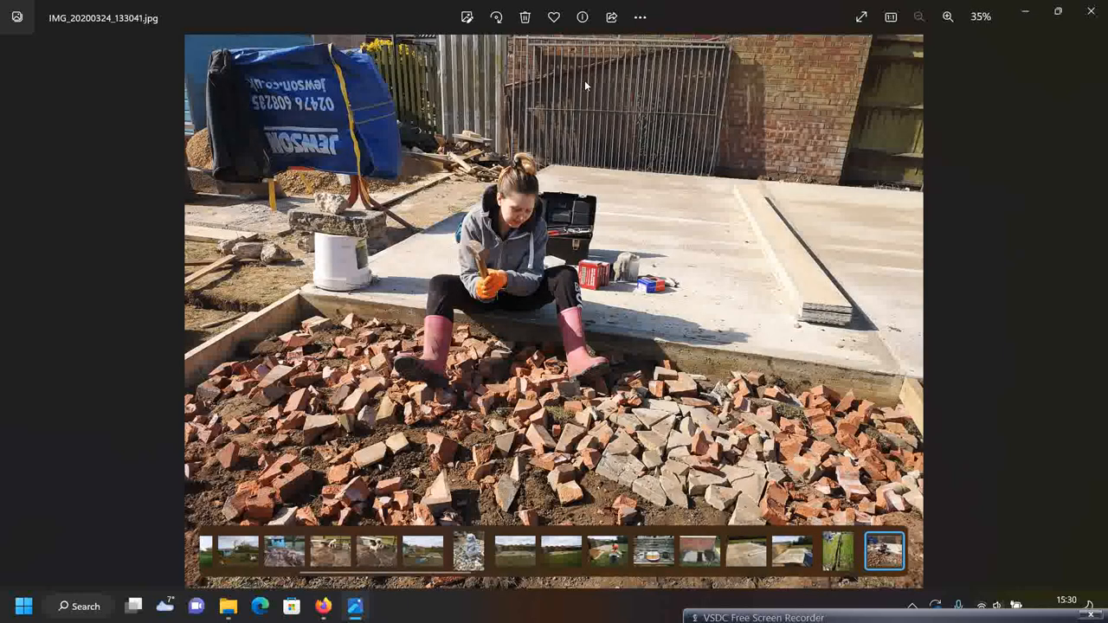
pyautogui.moveTo(537, 260)
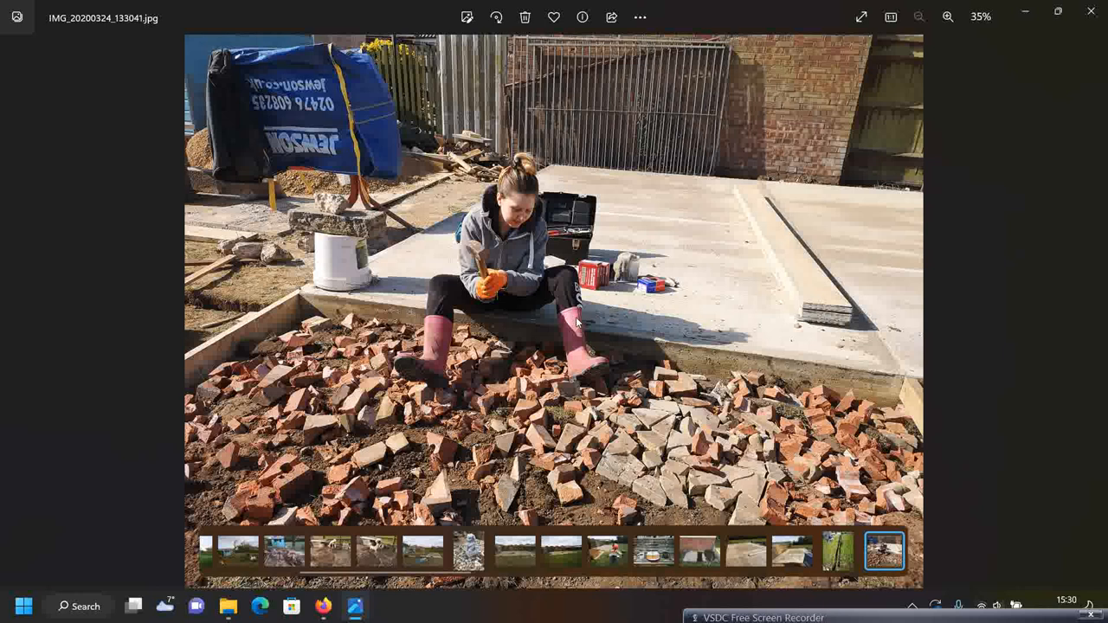
pyautogui.moveTo(444, 303)
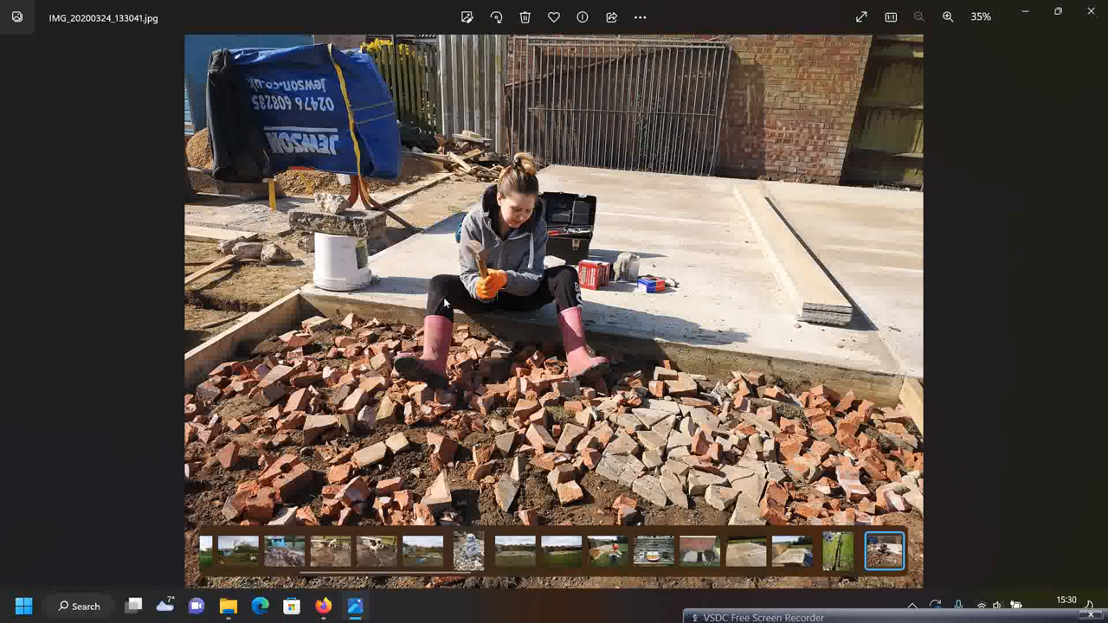
# Zoom in on both brick-breaking photos, ending on concrete base photo IMG_20200326_113833
pyautogui.click(948, 17)
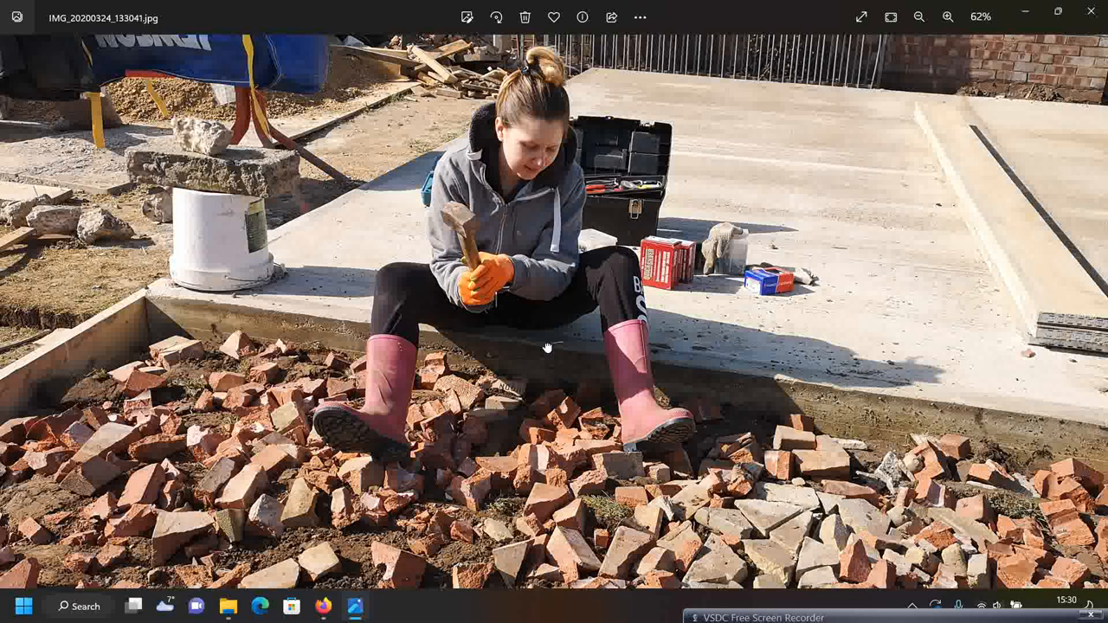
pyautogui.click(918, 17)
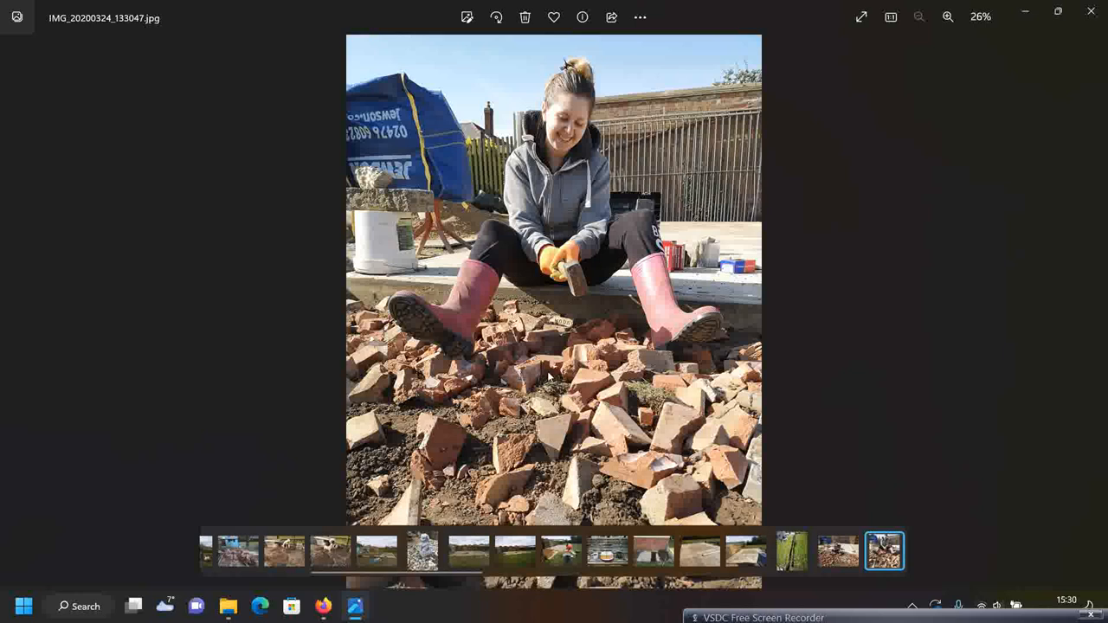
pyautogui.click(948, 17)
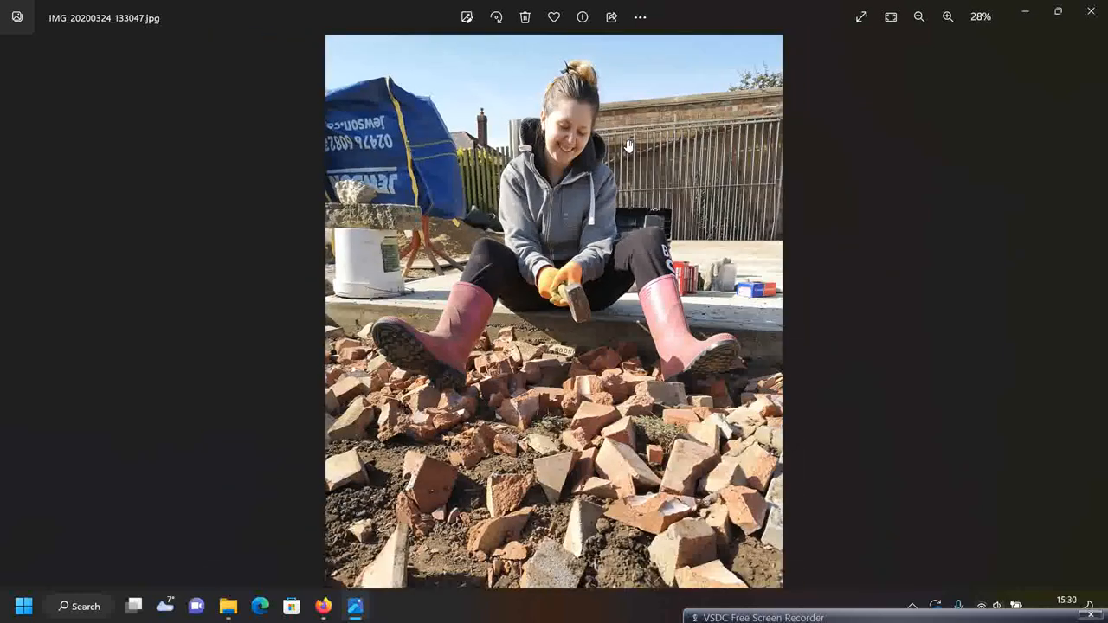
pyautogui.click(919, 17)
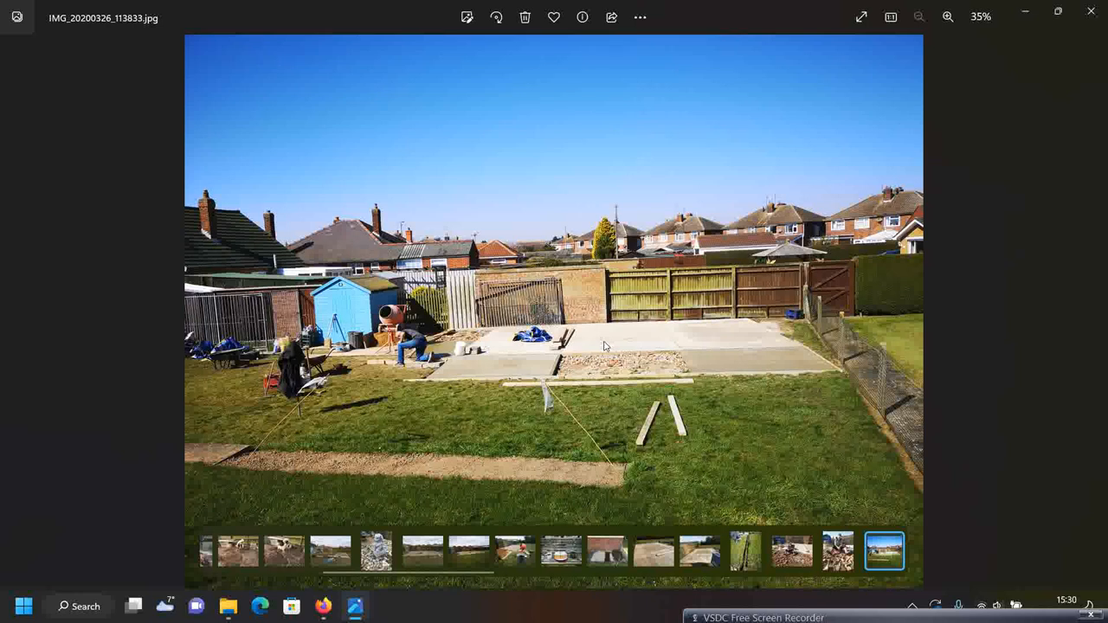
pyautogui.moveTo(649, 422)
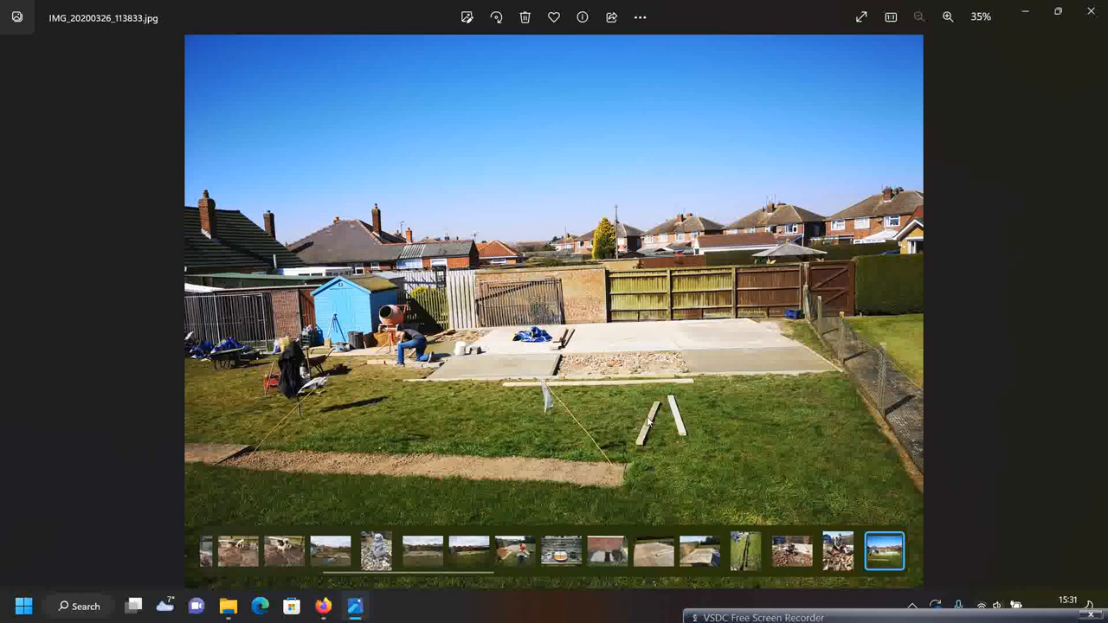
pyautogui.moveTo(310, 472)
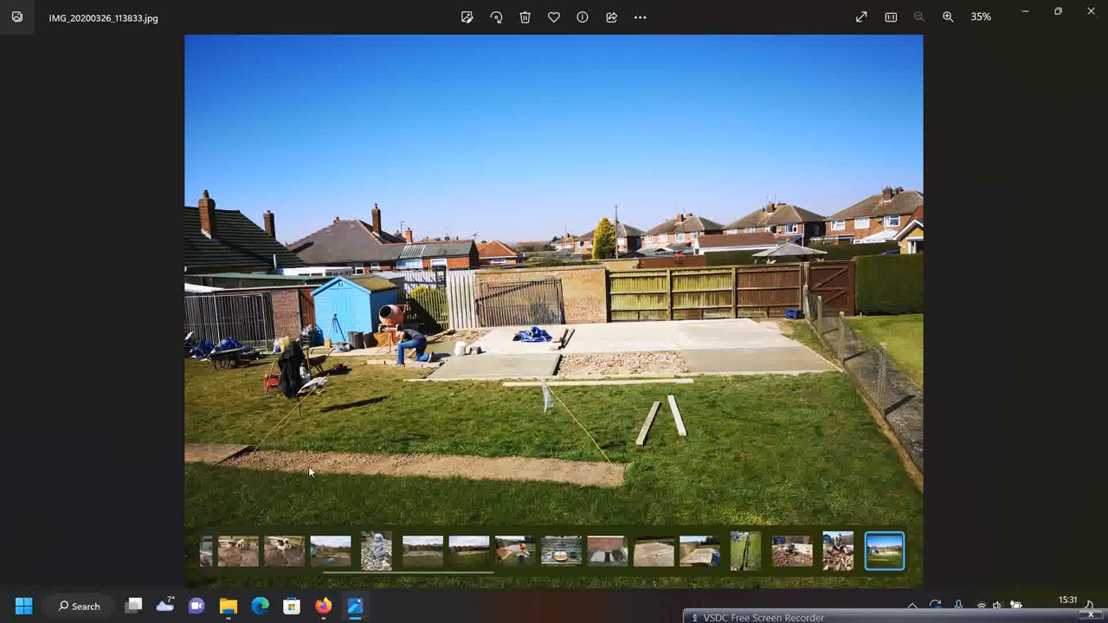
pyautogui.moveTo(674, 420)
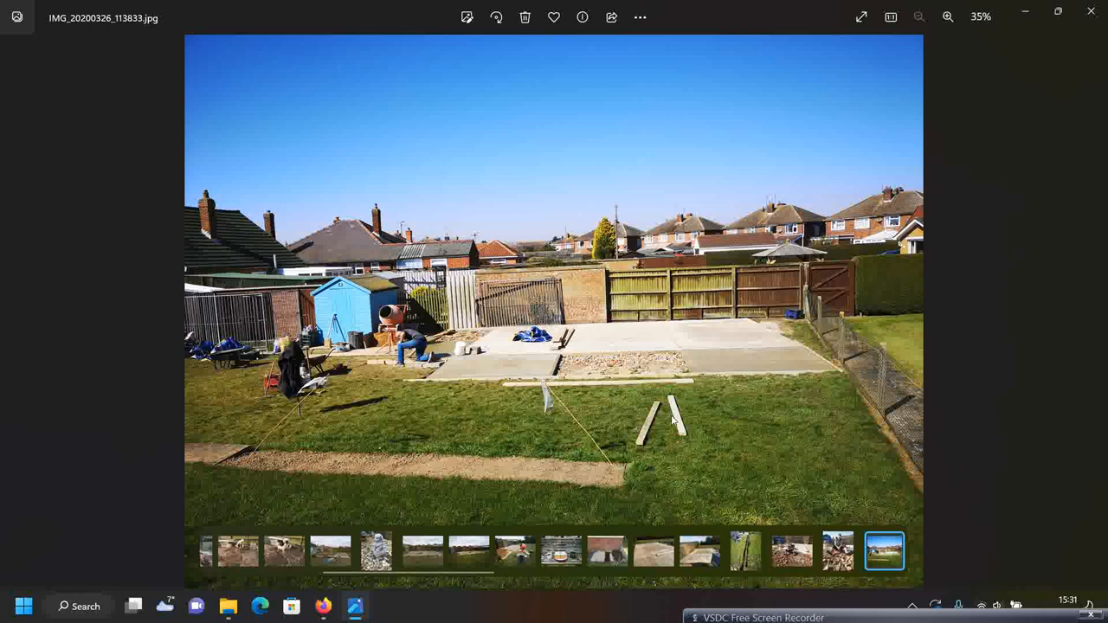
# Zoom in and out on the concrete base photo, then reach blue shed photo IMG_20200518_121318
pyautogui.click(948, 16)
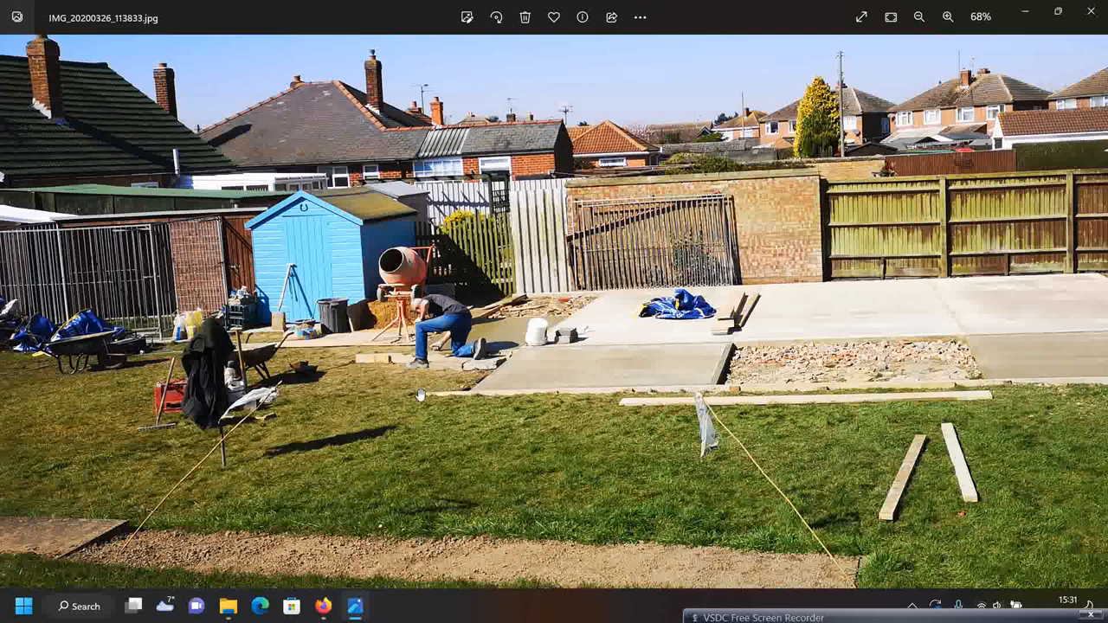
pyautogui.click(918, 16)
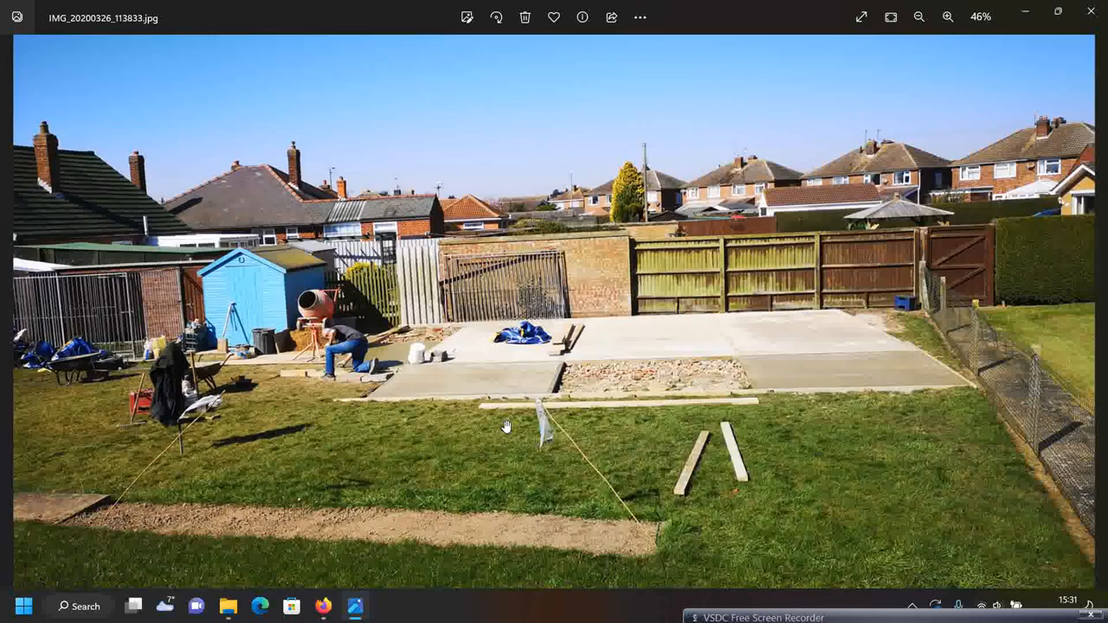
pyautogui.click(918, 16)
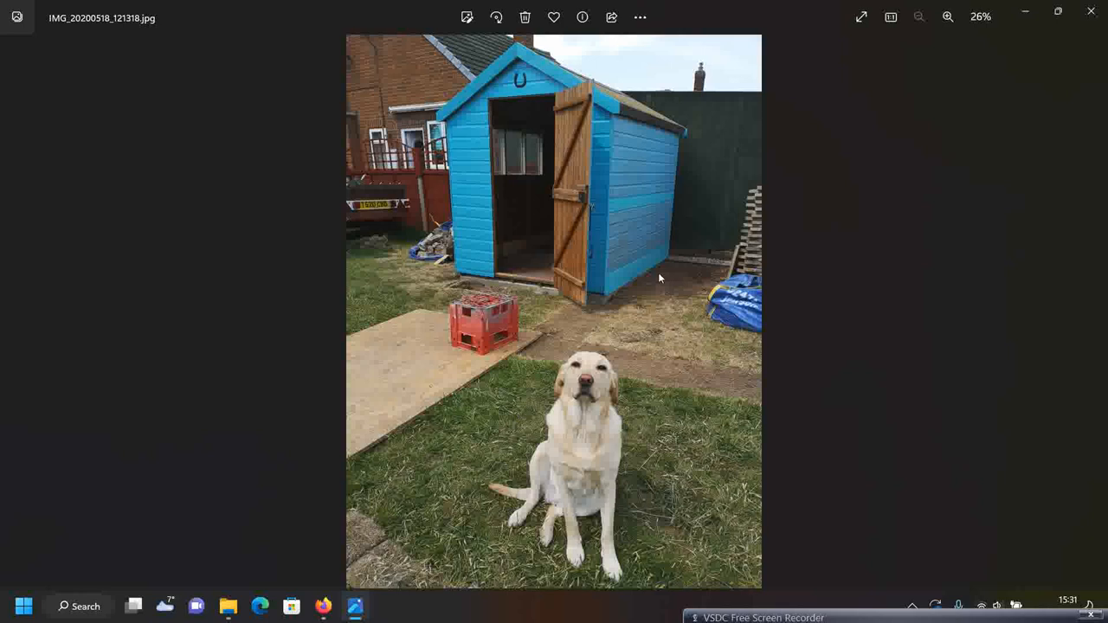
# Zoom repeatedly around the blue shed and dog, then reach forklift photo IMG_20200523_101912
pyautogui.click(948, 17)
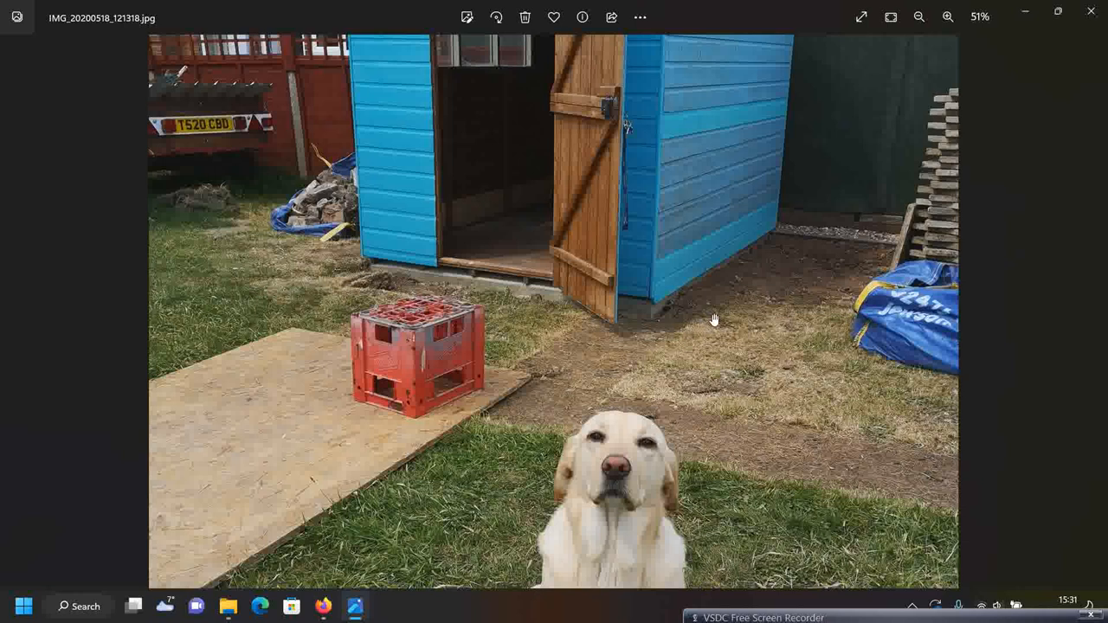
pyautogui.click(919, 17)
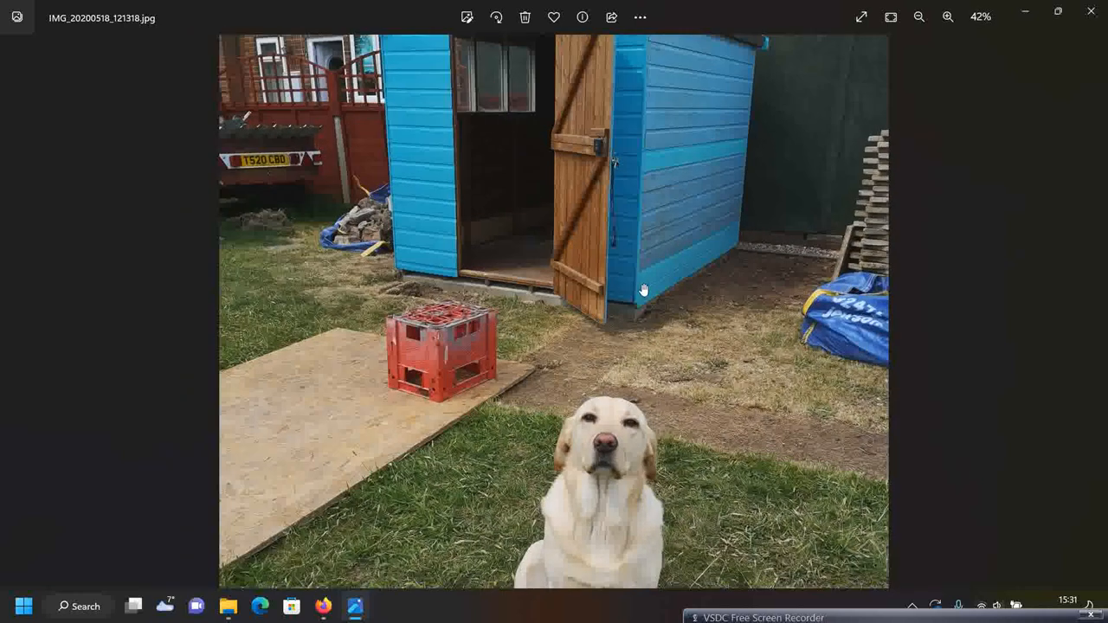
pyautogui.click(948, 17)
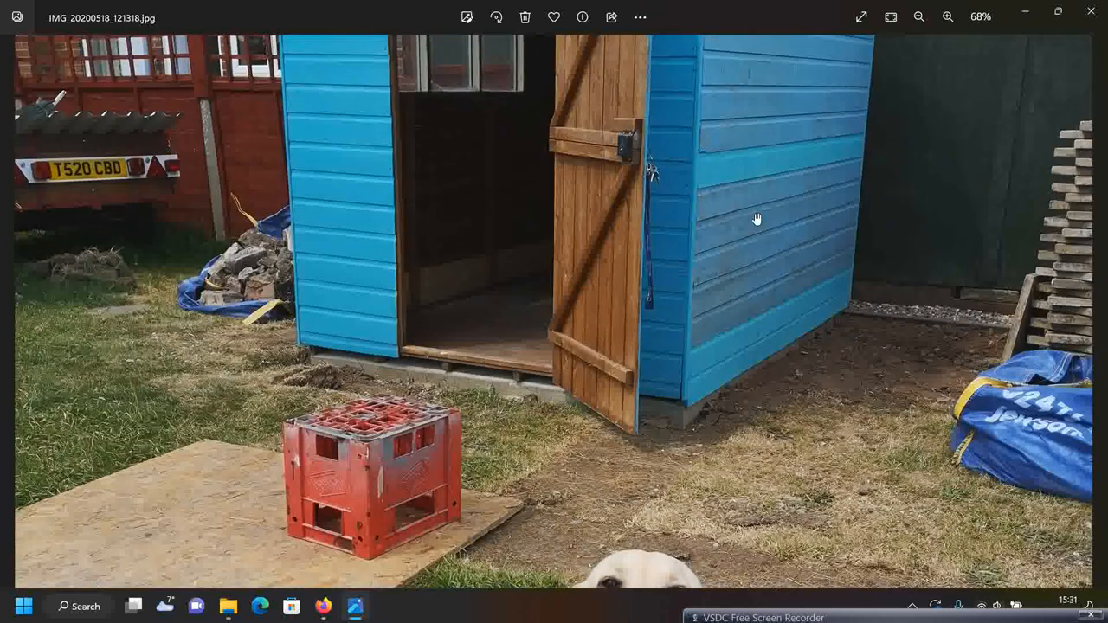
pyautogui.click(919, 16)
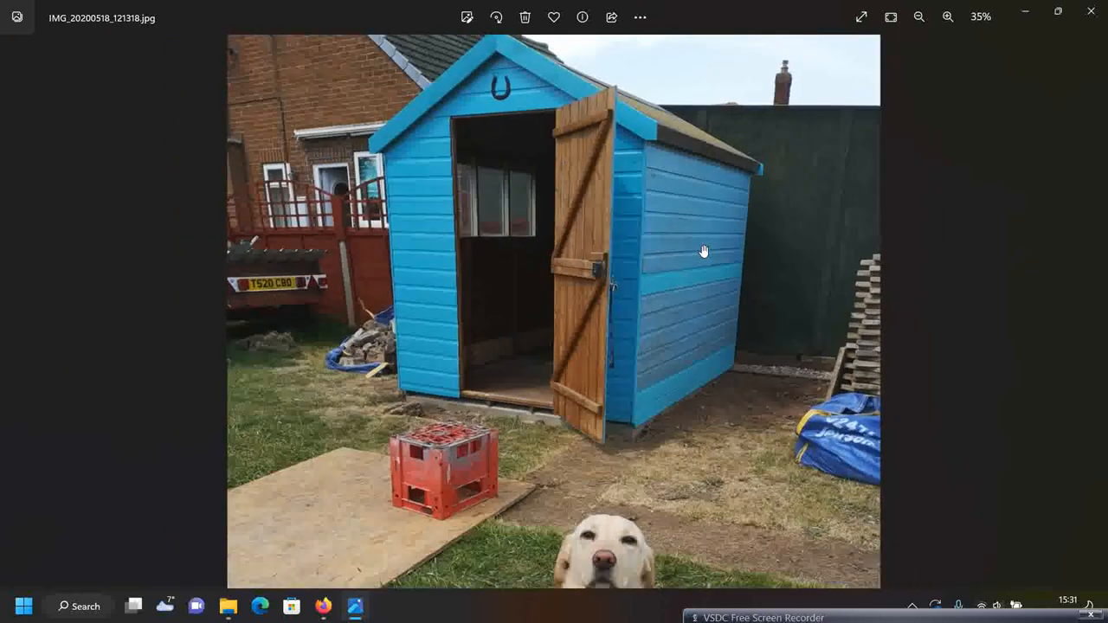
pyautogui.click(948, 17)
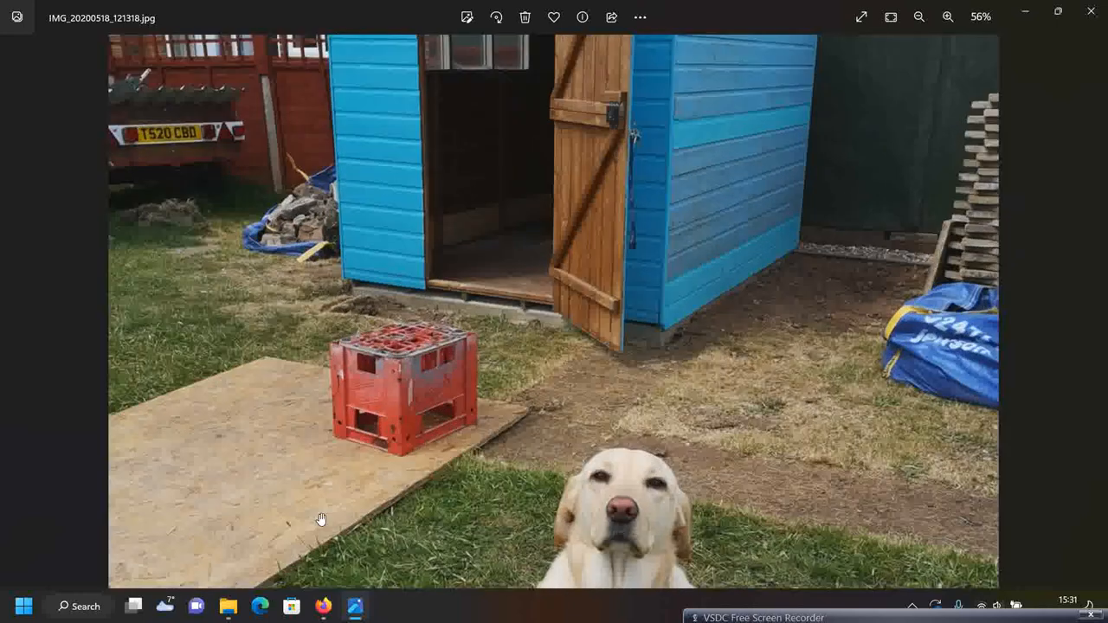
pyautogui.click(919, 16)
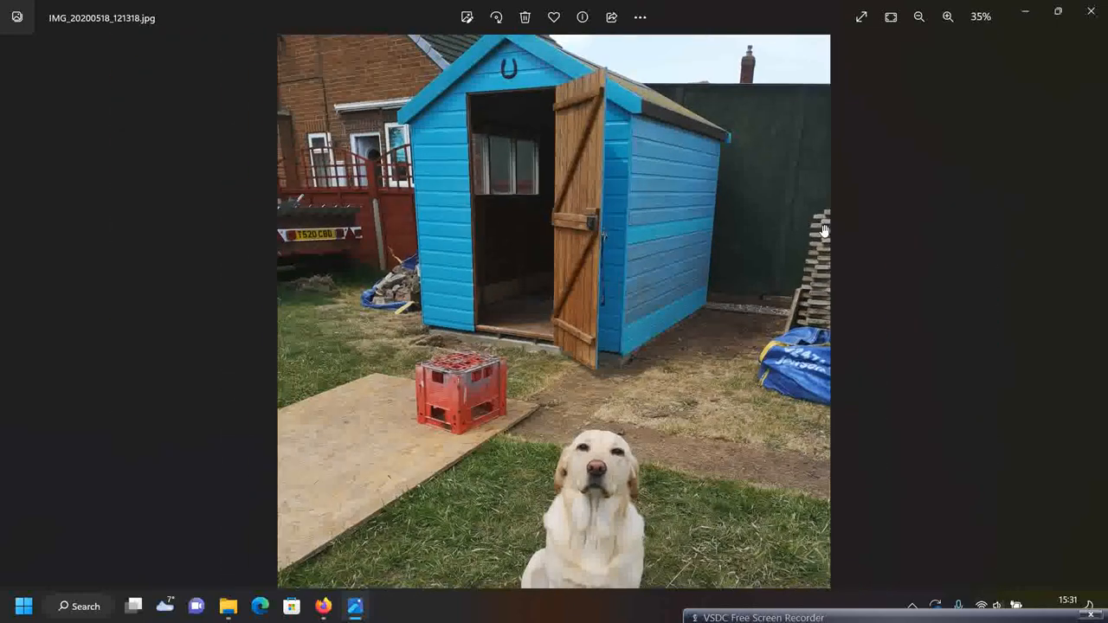
pyautogui.click(919, 16)
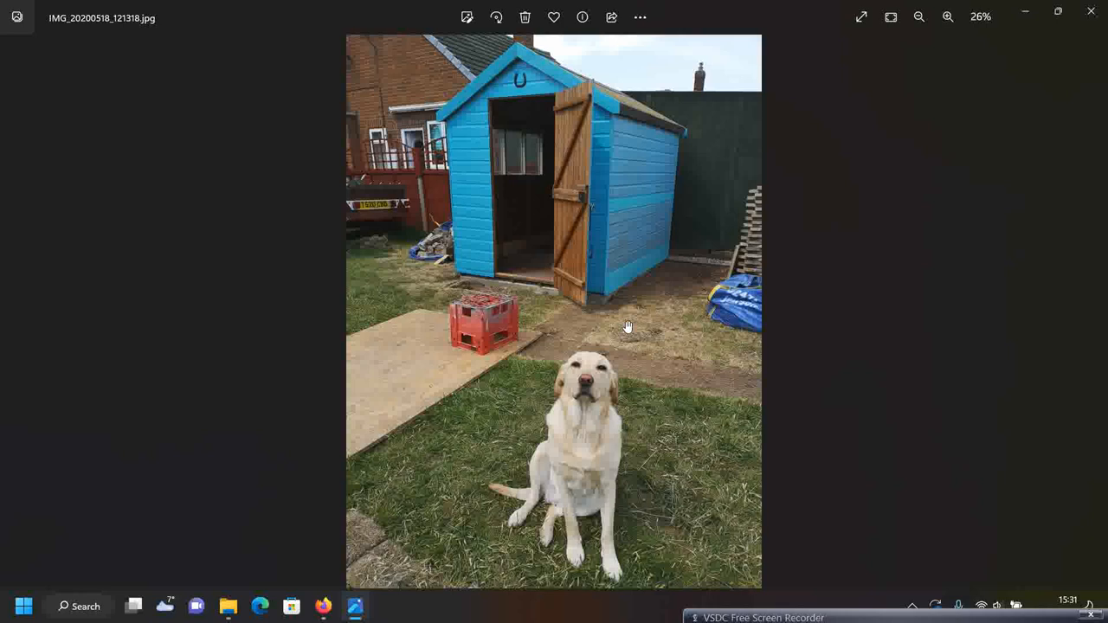
pyautogui.moveTo(690, 313)
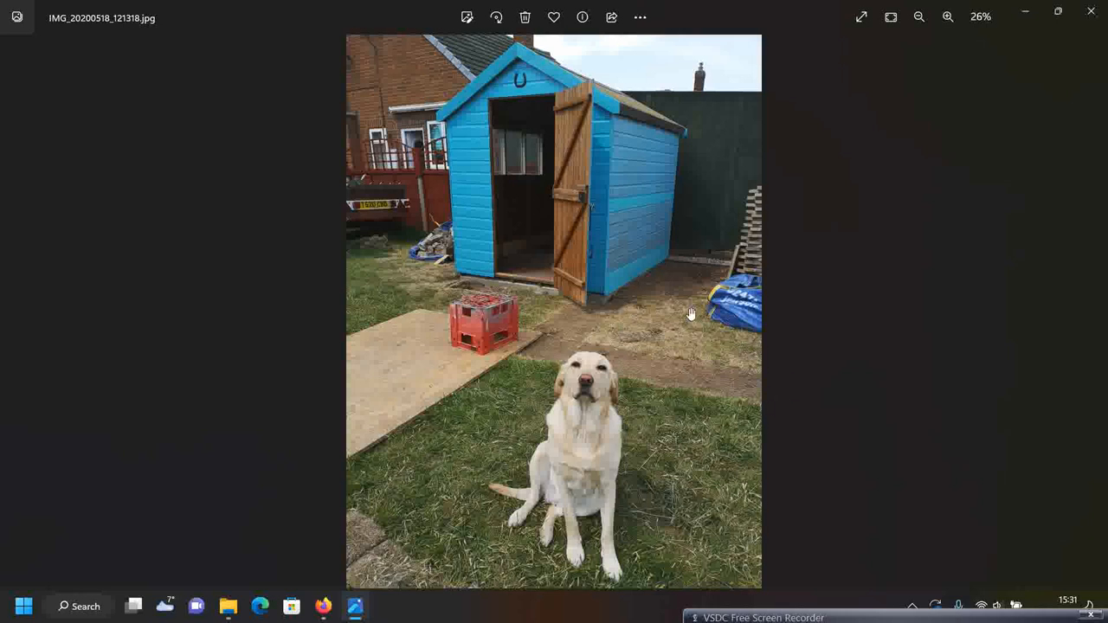
pyautogui.moveTo(580, 312)
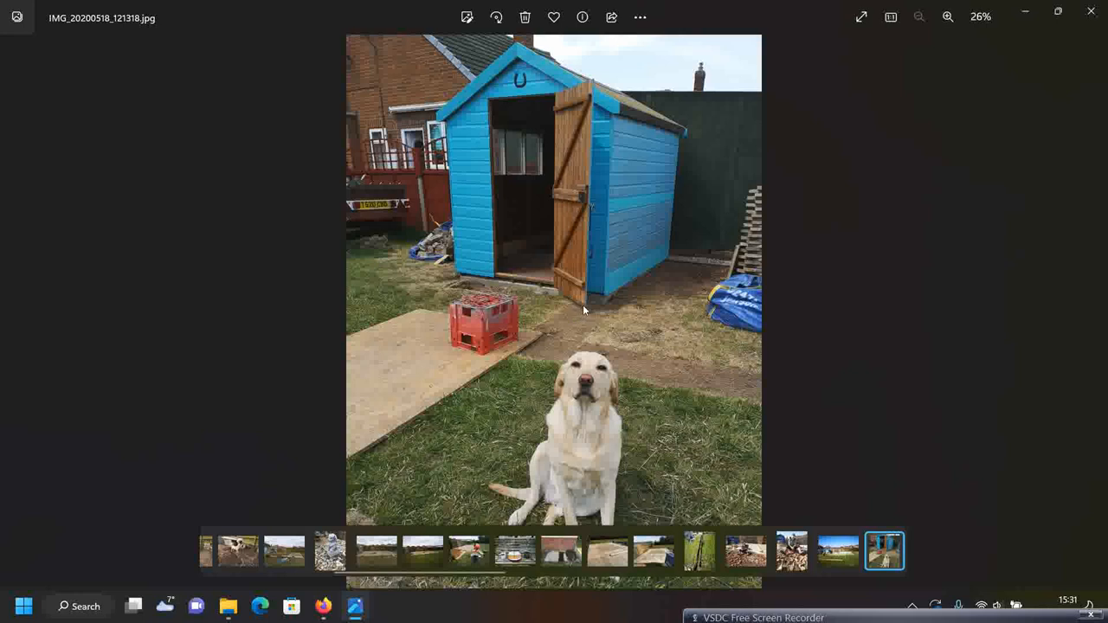
pyautogui.click(884, 551)
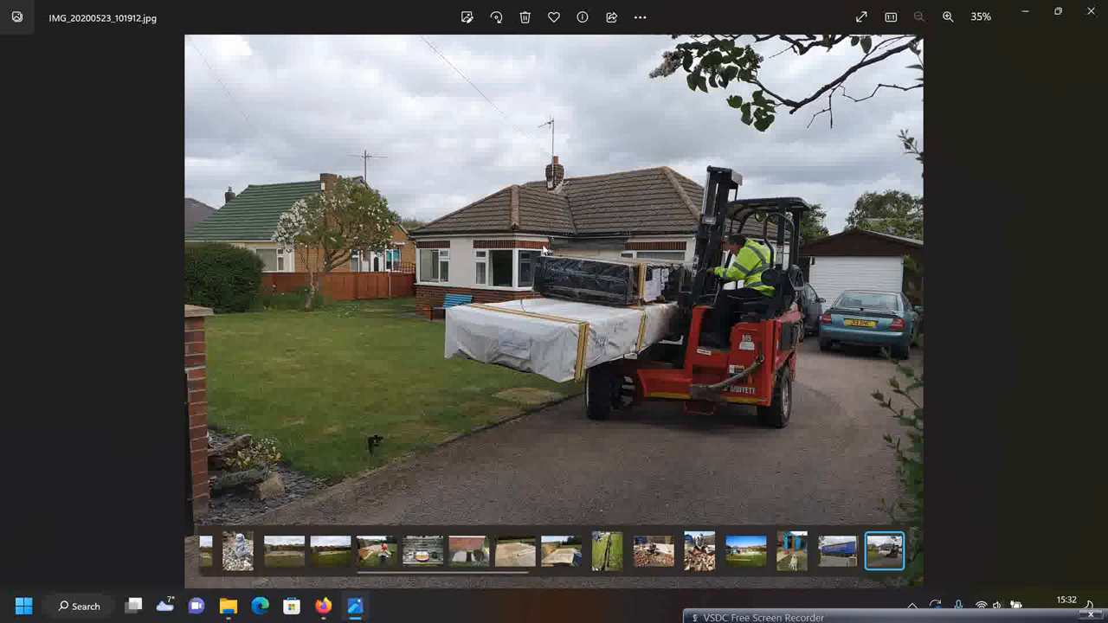
pyautogui.moveTo(562, 328)
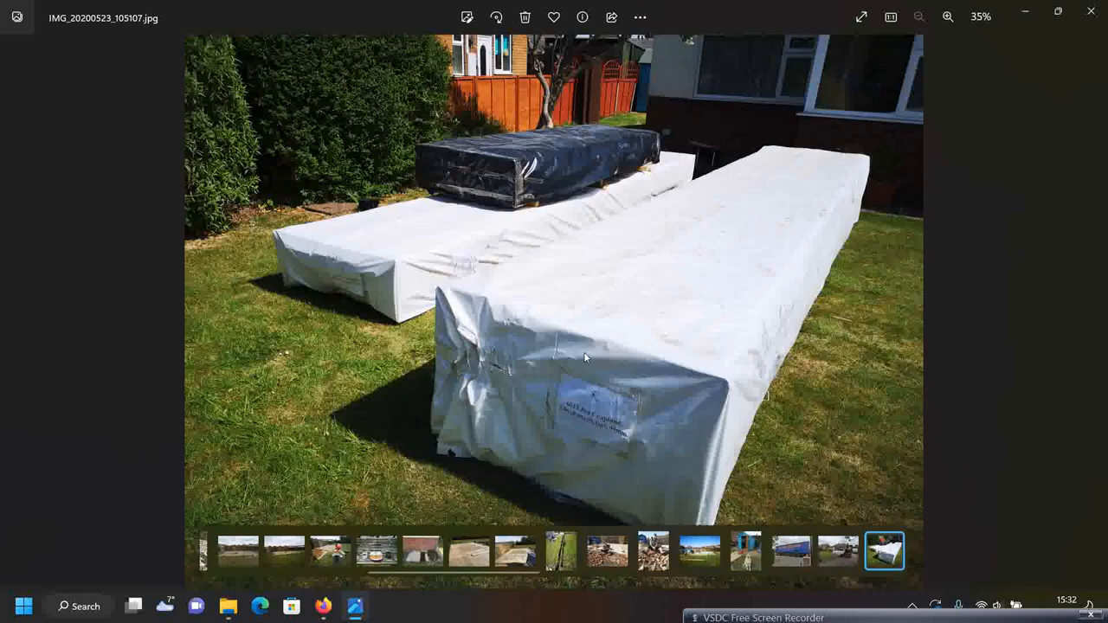
pyautogui.moveTo(862, 342)
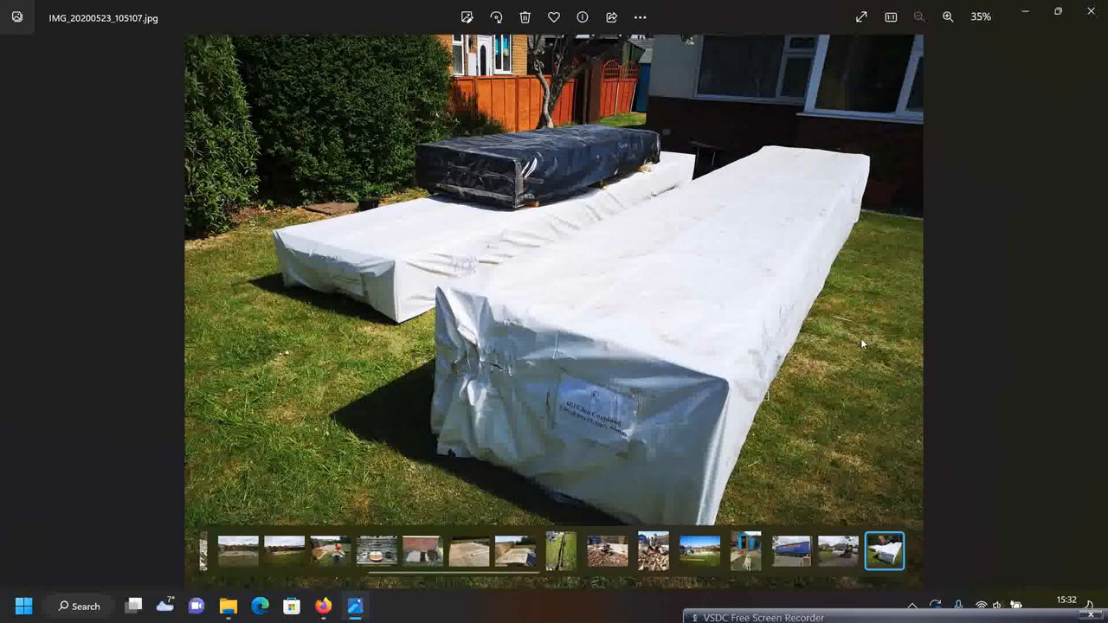
pyautogui.moveTo(786, 210)
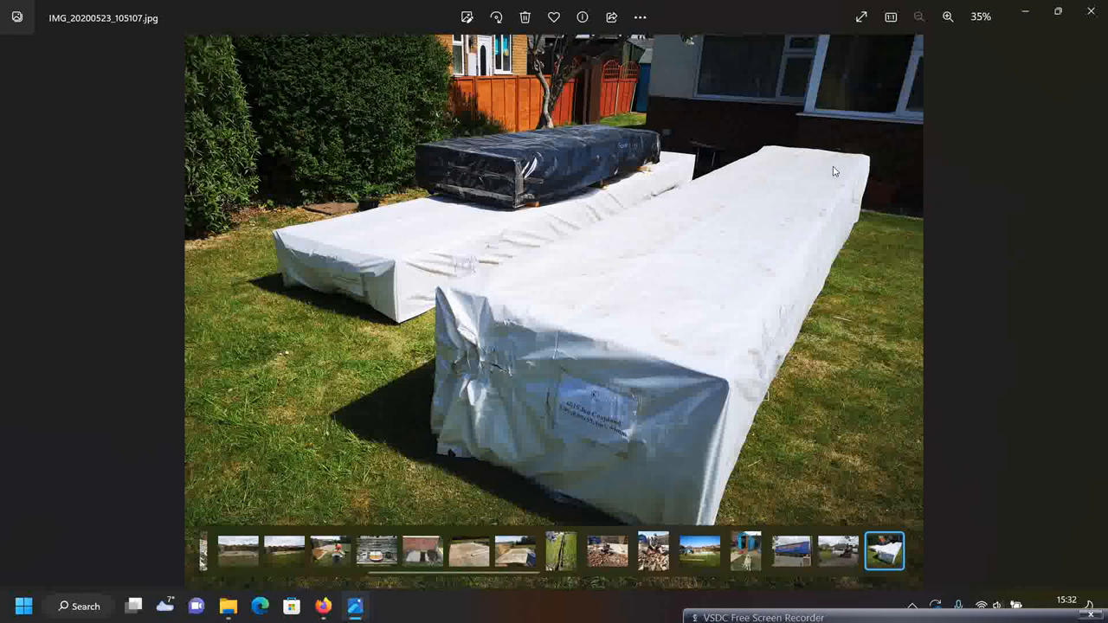
pyautogui.moveTo(579, 208)
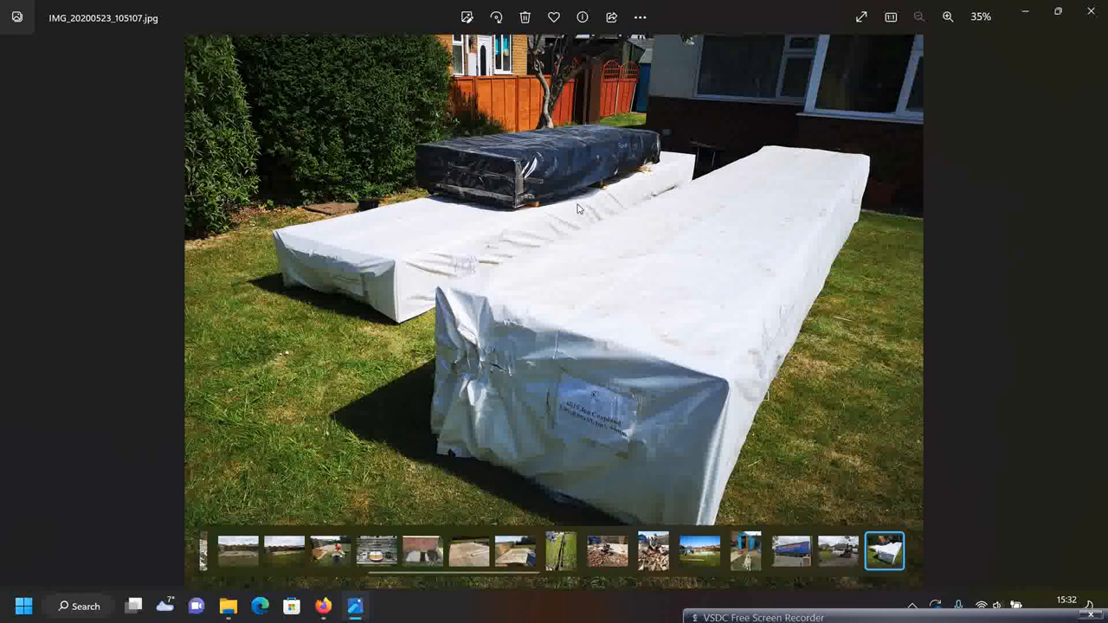
pyautogui.moveTo(498, 355)
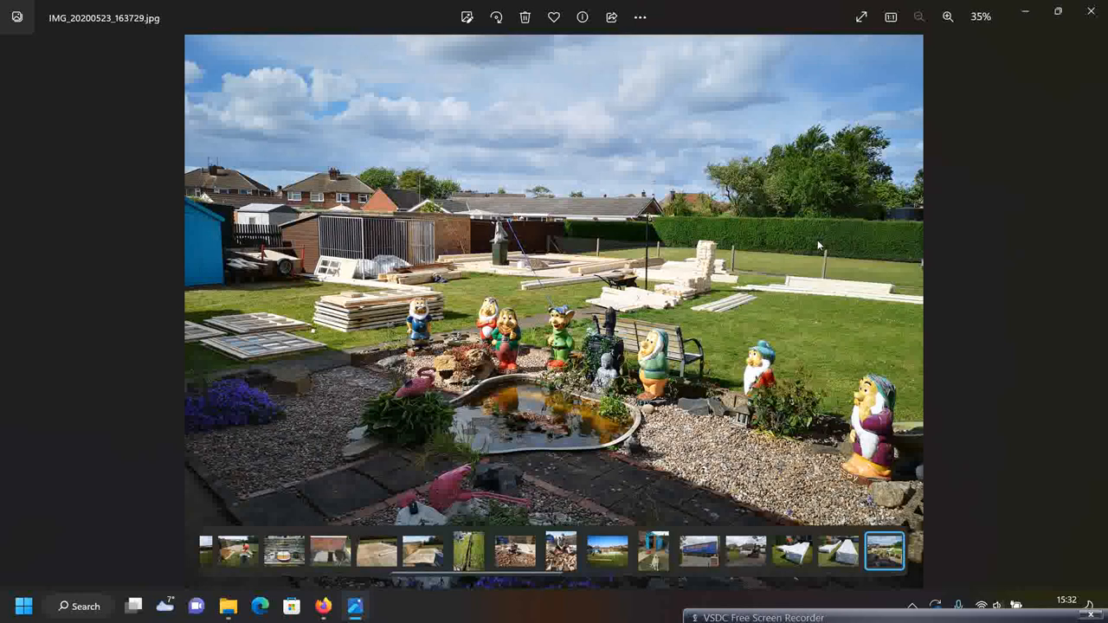
# Zoom around the gnomes, pond and timber piles, then reach cabin-wall photo IMG_20200524_104138
pyautogui.click(948, 16)
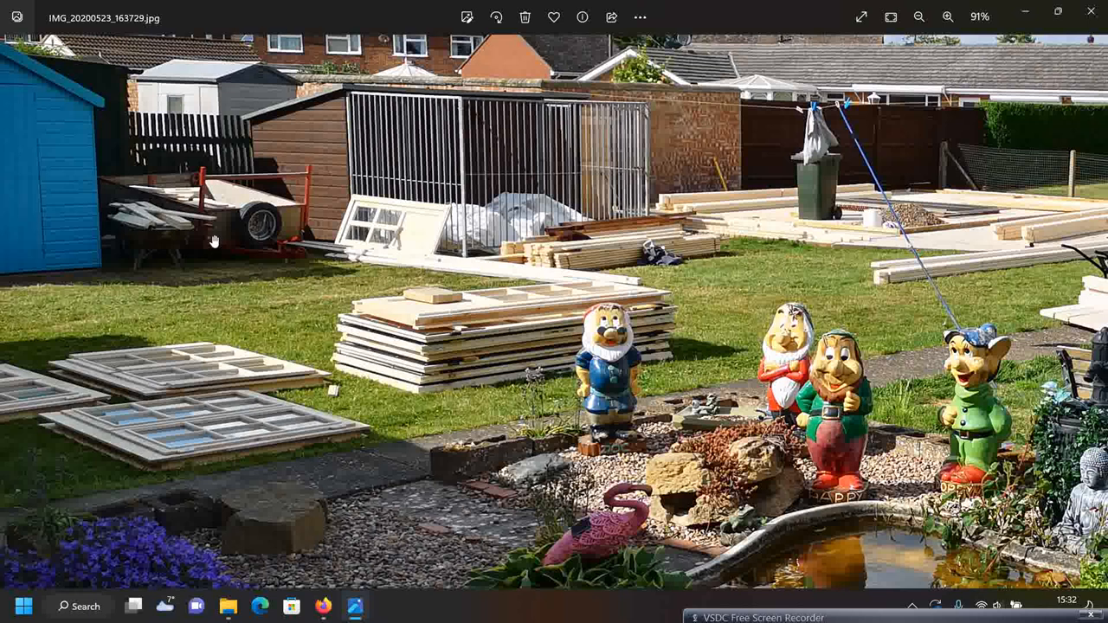
pyautogui.moveTo(189, 225)
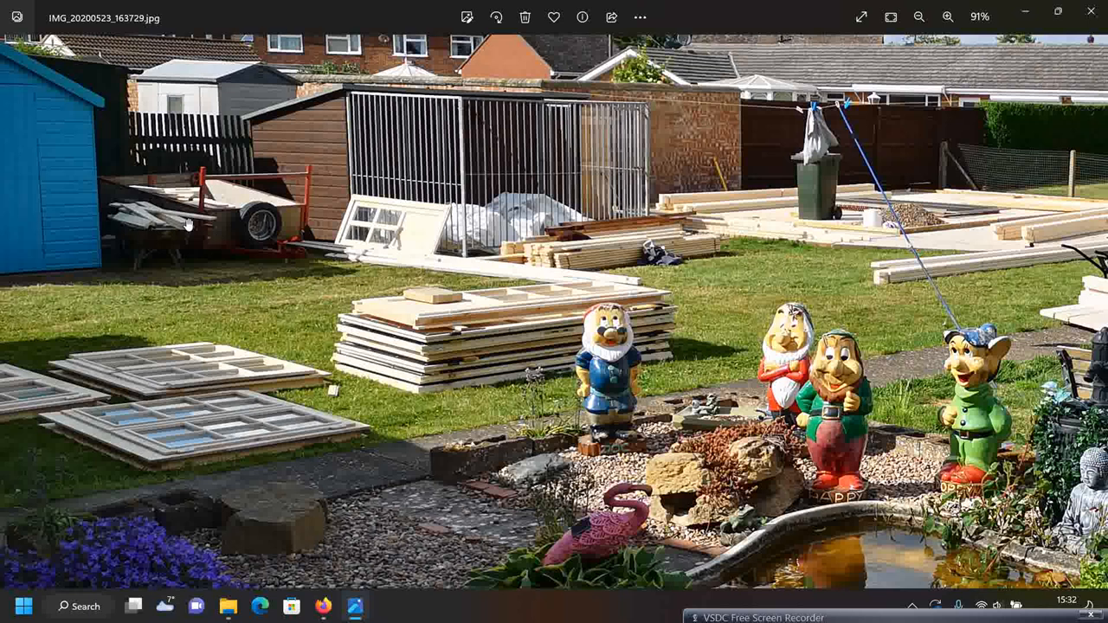
pyautogui.click(918, 16)
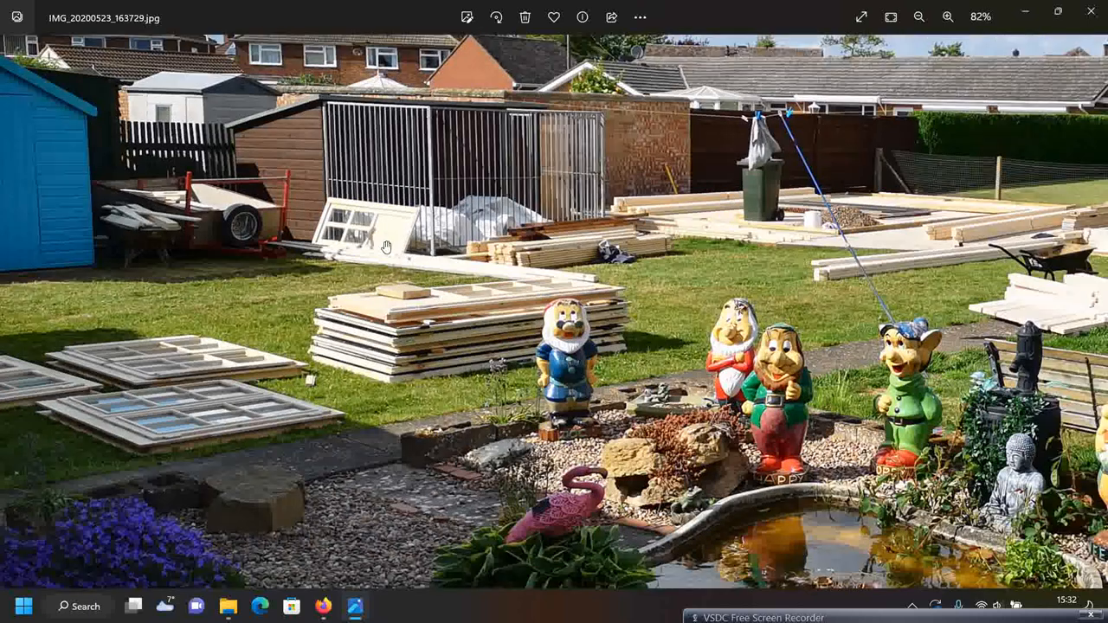
pyautogui.click(919, 16)
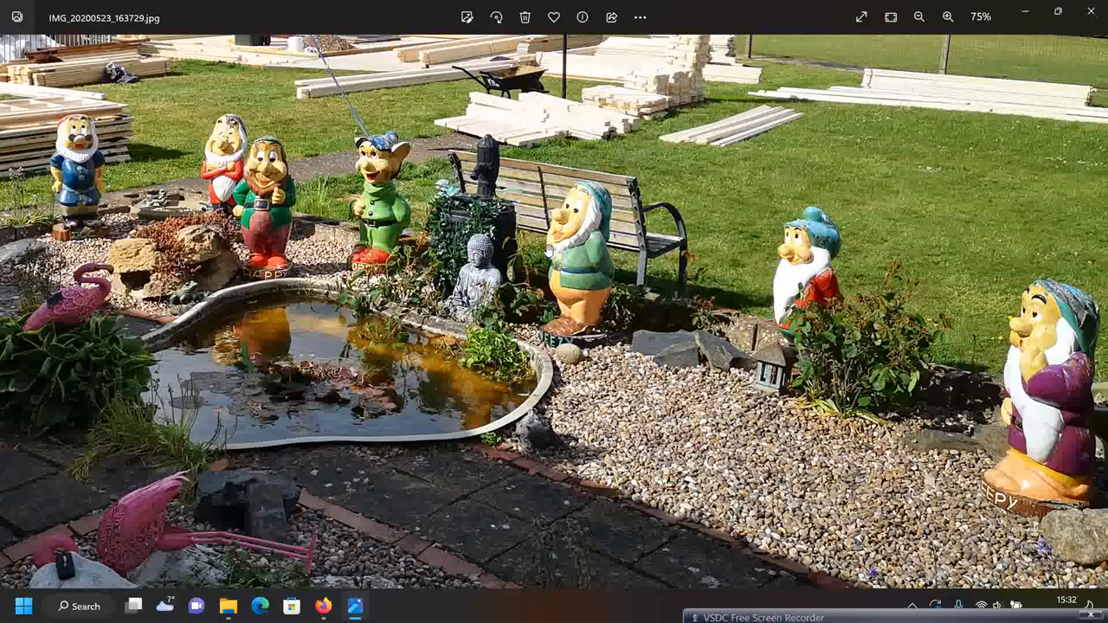
pyautogui.click(947, 17)
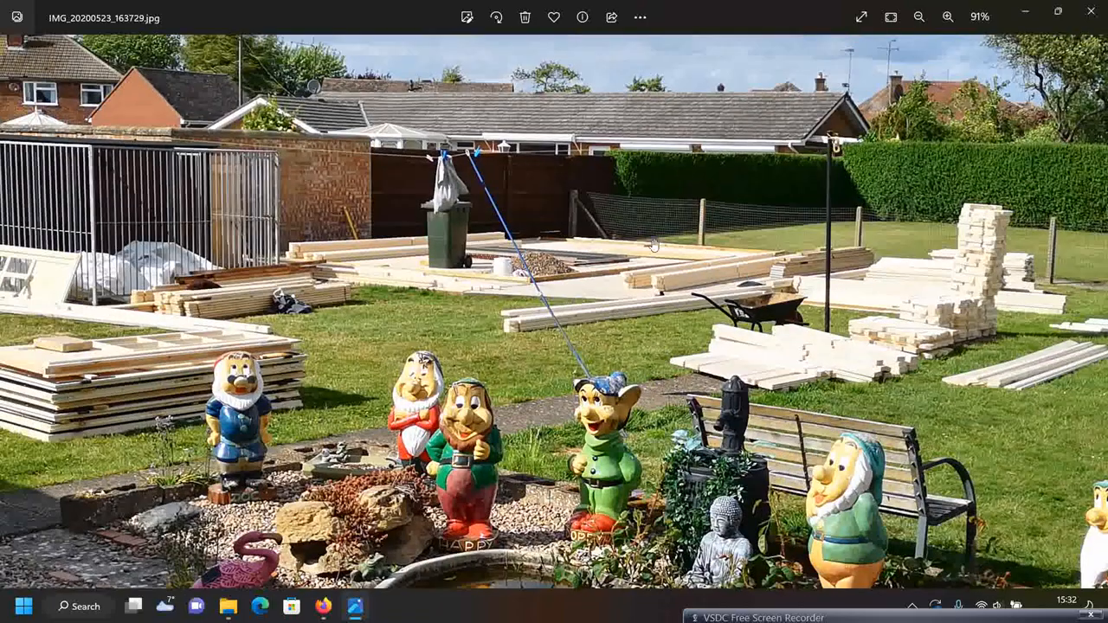
pyautogui.click(919, 16)
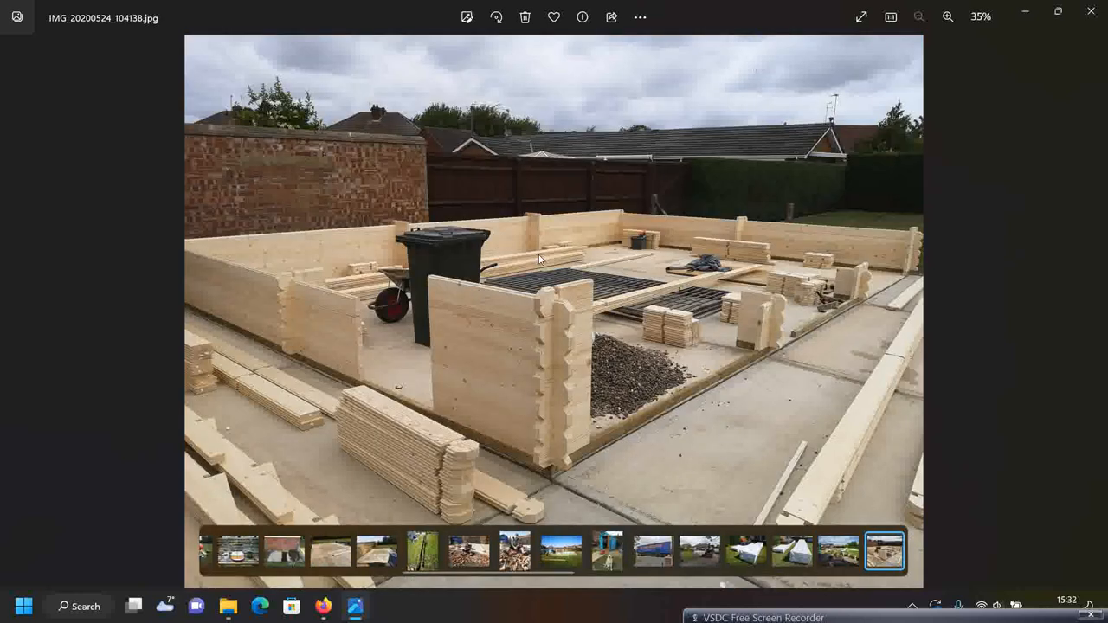
pyautogui.moveTo(550, 251)
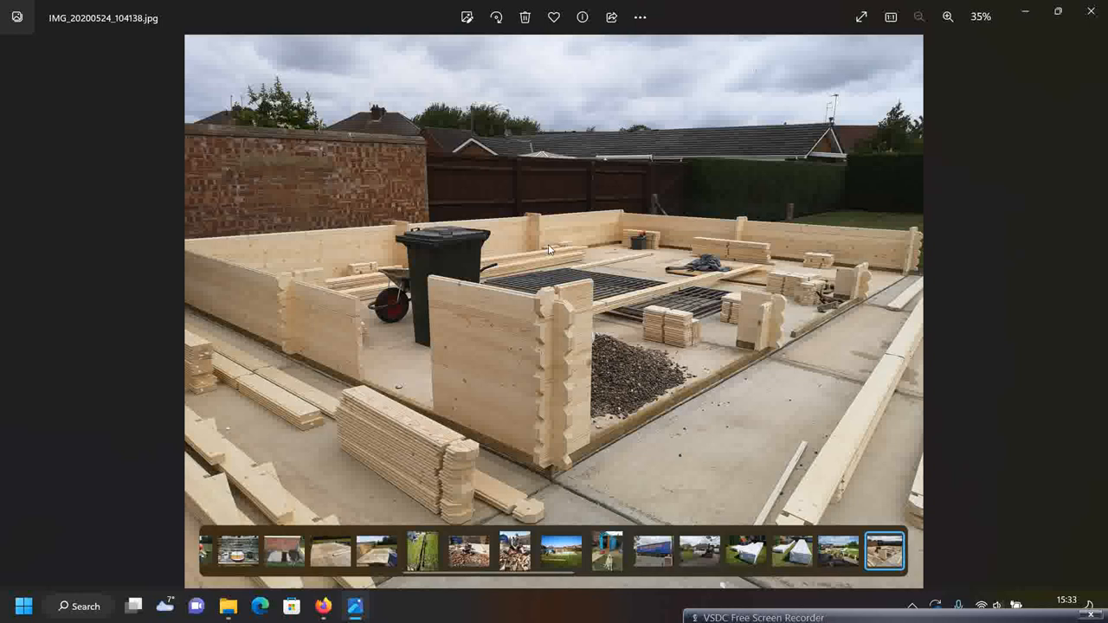
pyautogui.moveTo(433, 86)
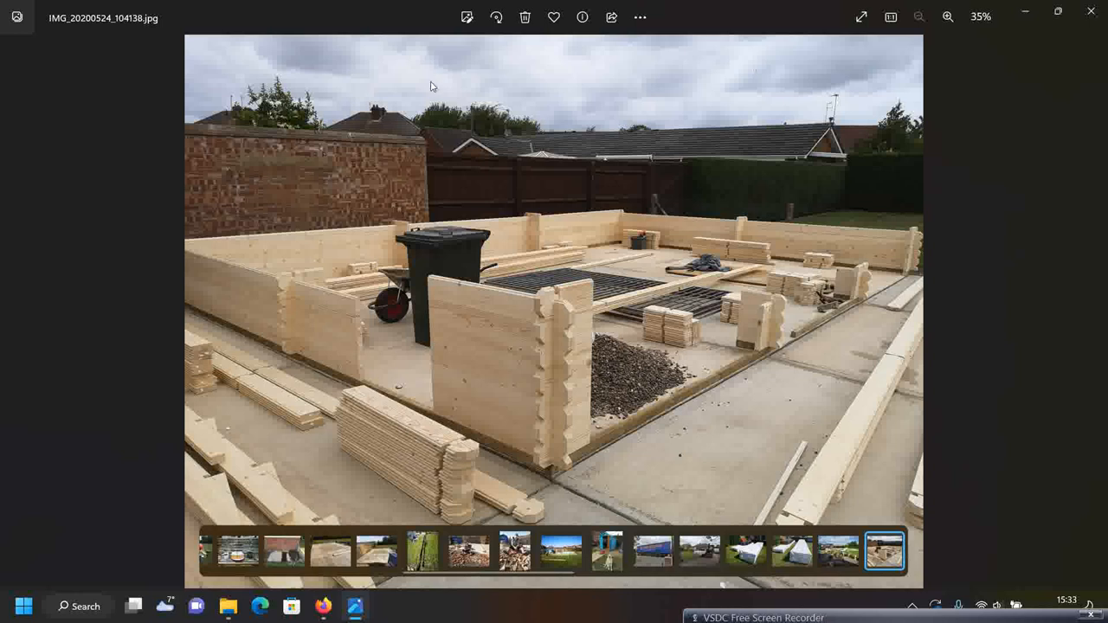
pyautogui.moveTo(484, 207)
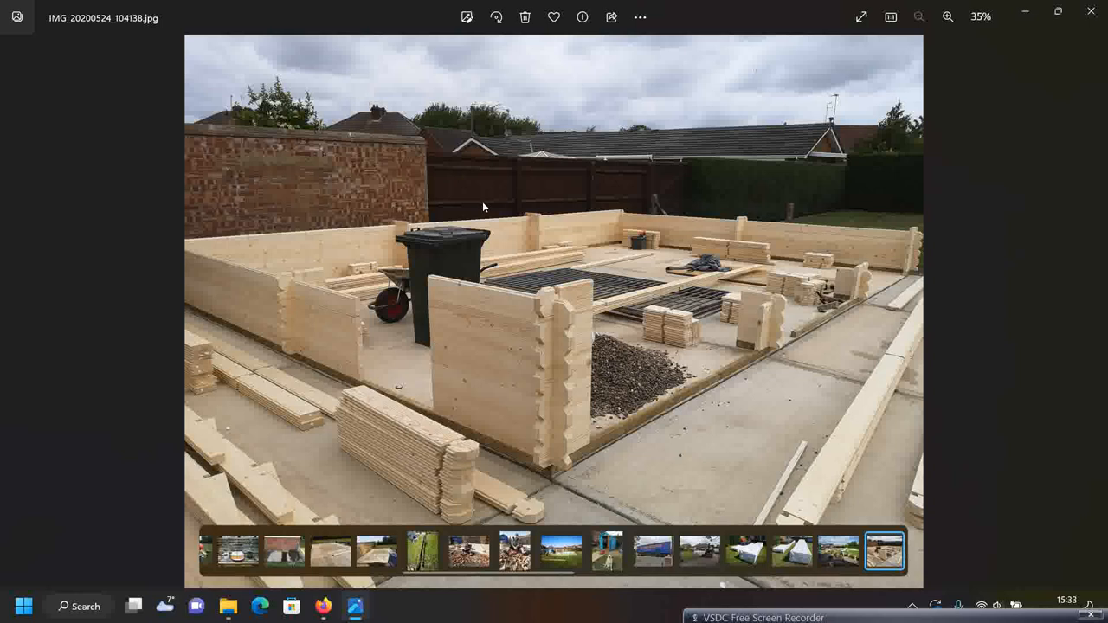
pyautogui.moveTo(613, 364)
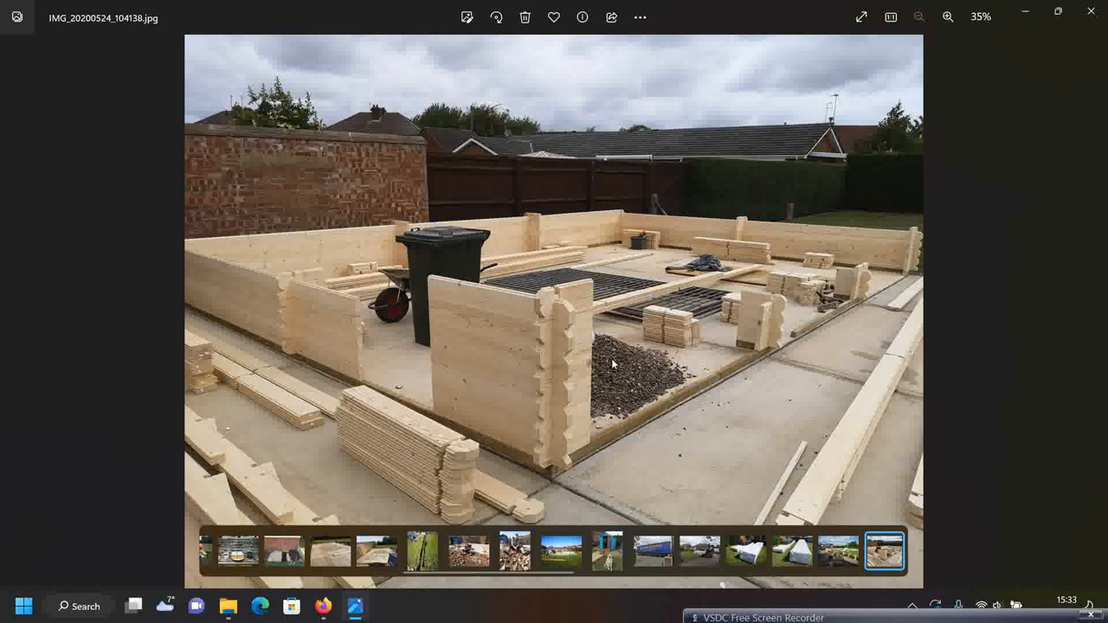
pyautogui.moveTo(631, 370)
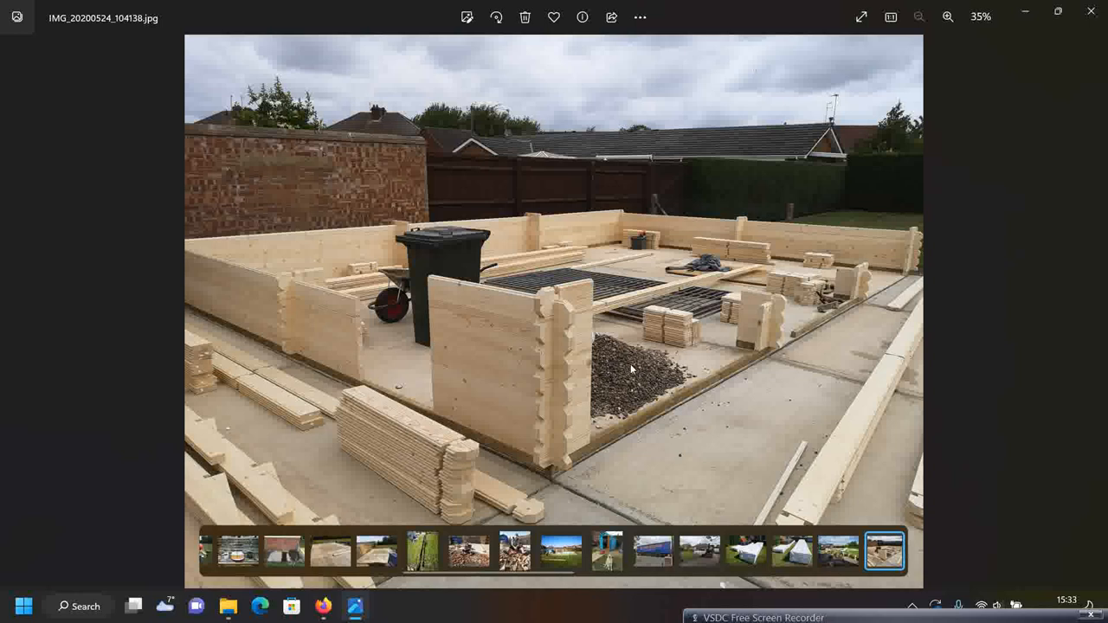
pyautogui.moveTo(327, 330)
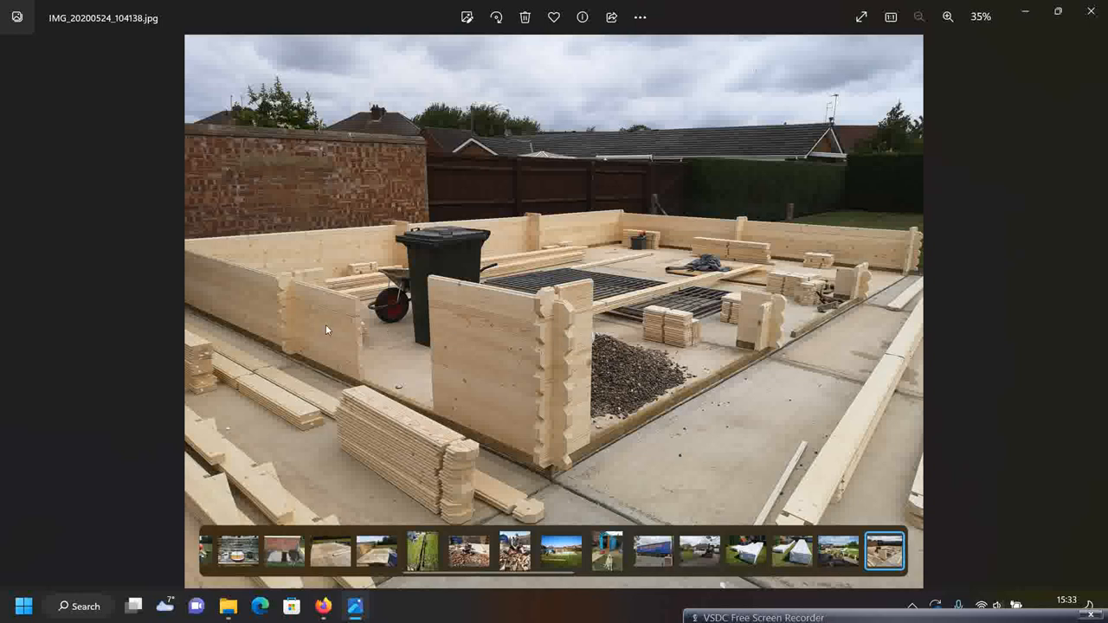
pyautogui.moveTo(607, 342)
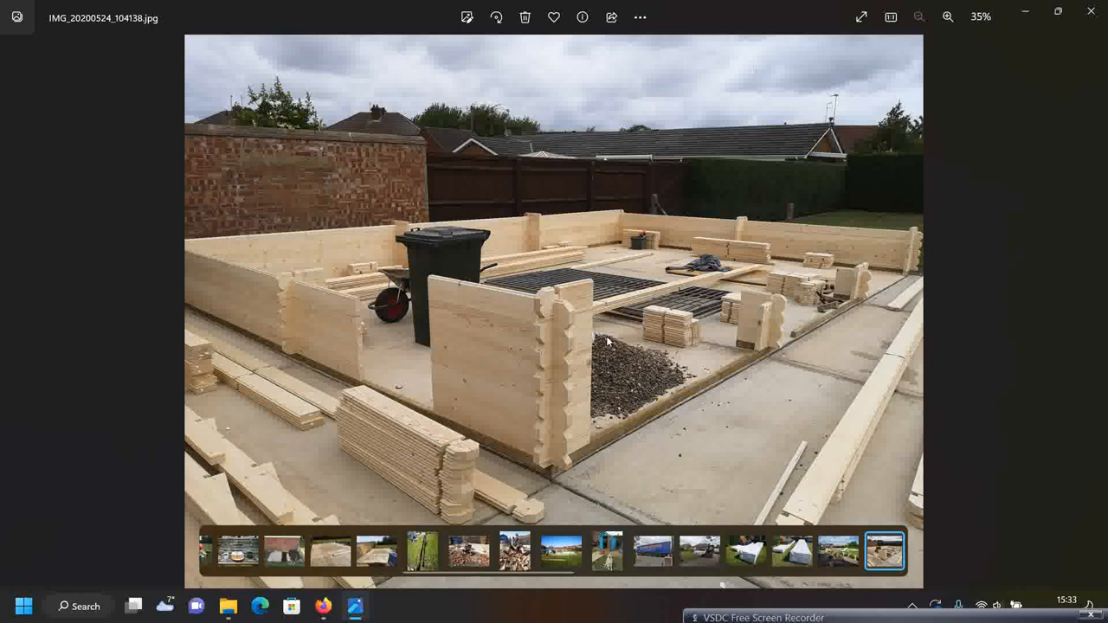
pyautogui.moveTo(534, 337)
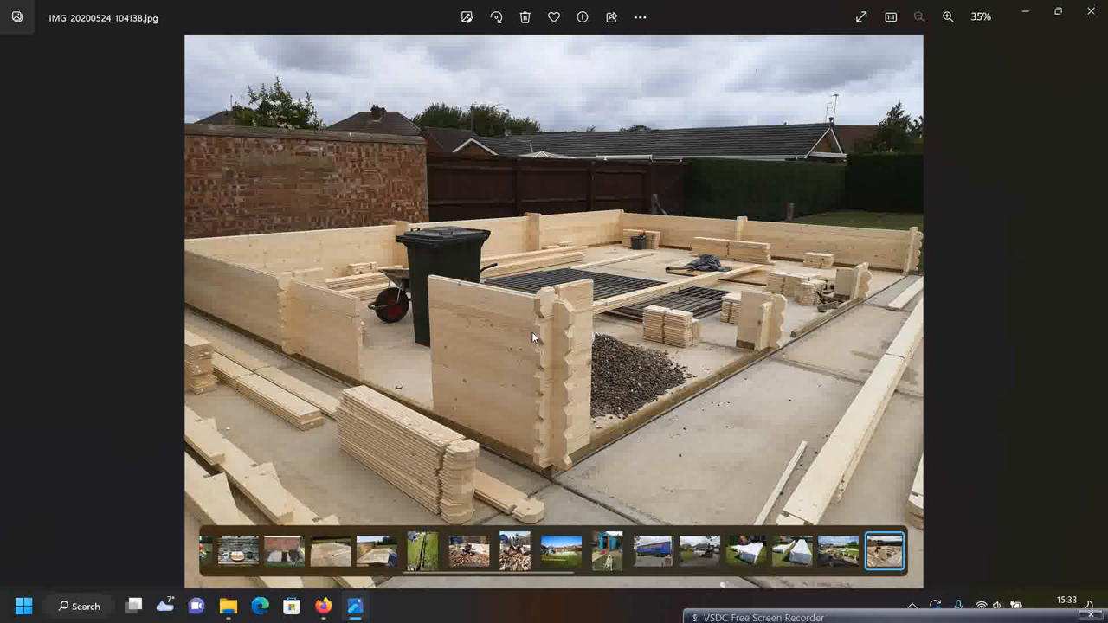
pyautogui.moveTo(544, 343)
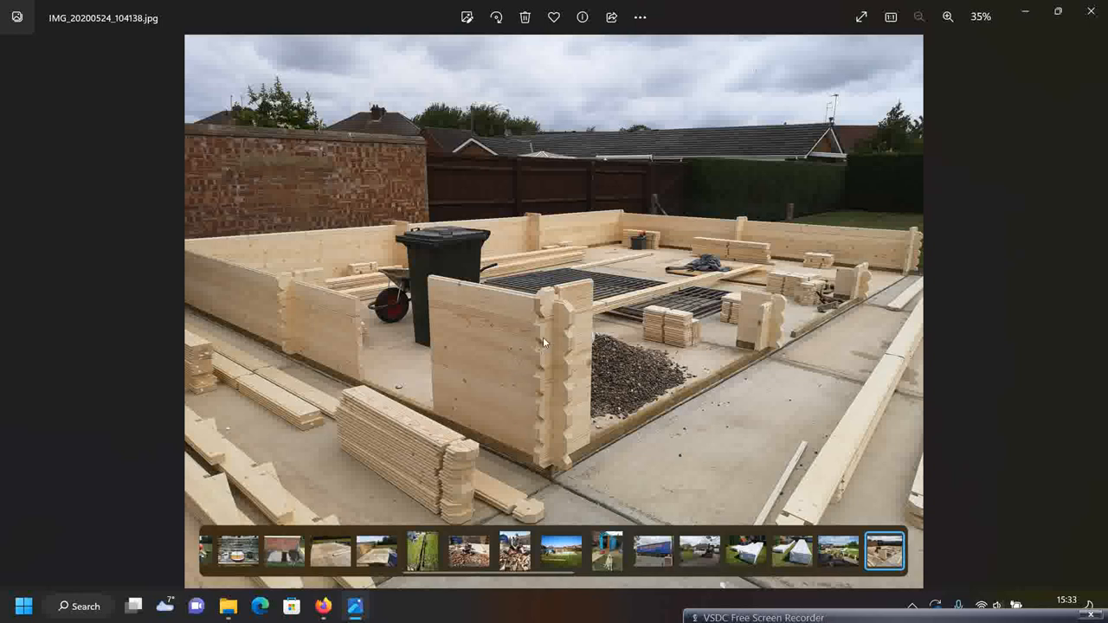
pyautogui.moveTo(516, 463)
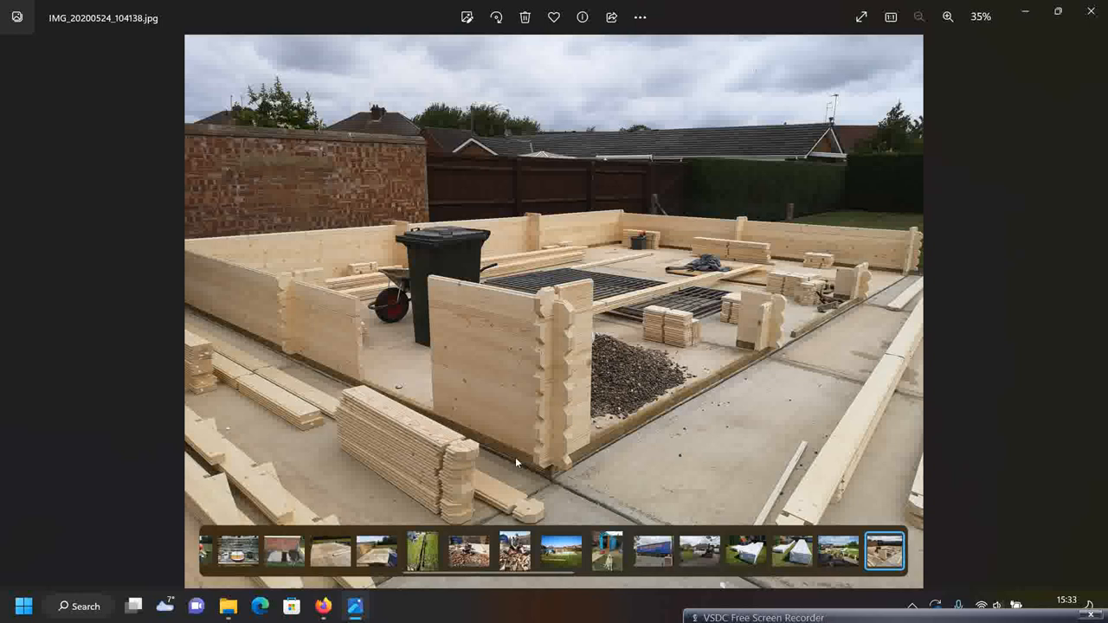
pyautogui.moveTo(716, 392)
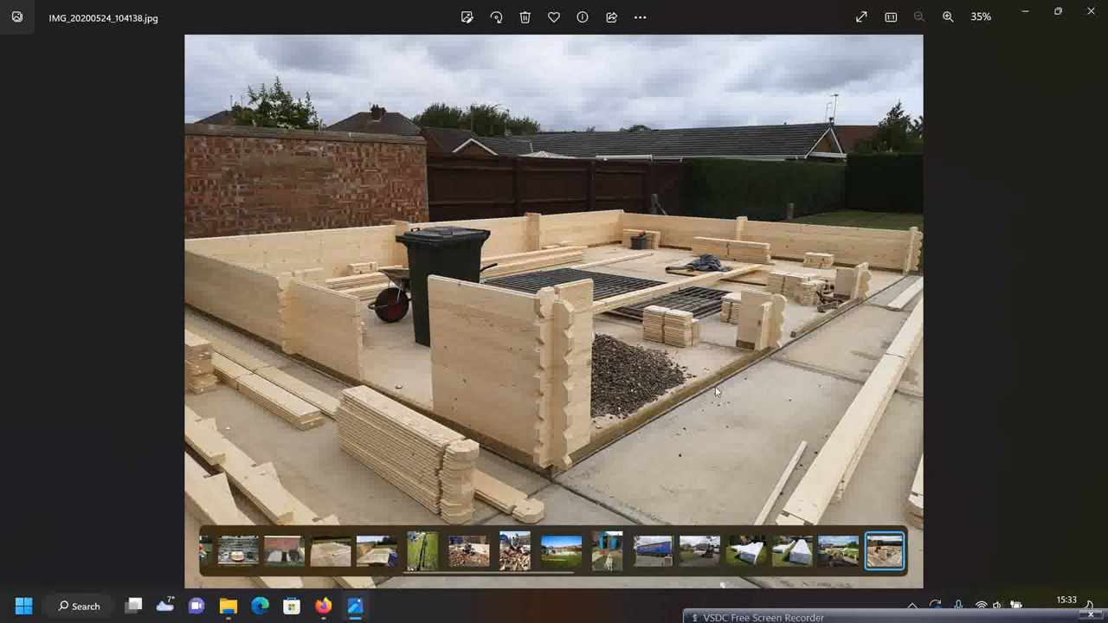
pyautogui.moveTo(439, 423)
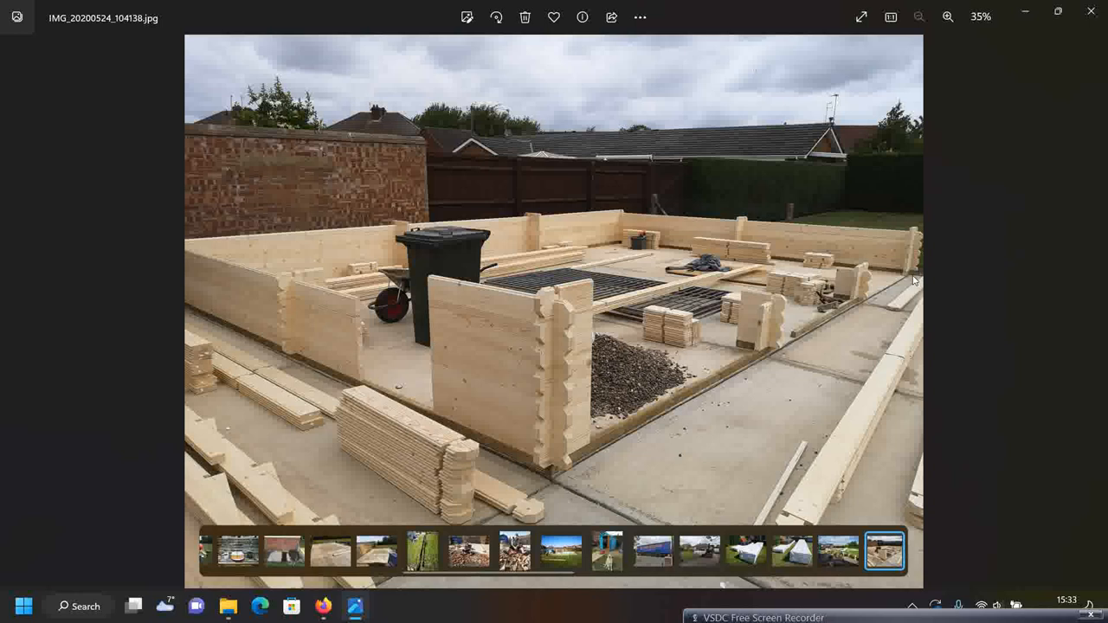
pyautogui.moveTo(775, 354)
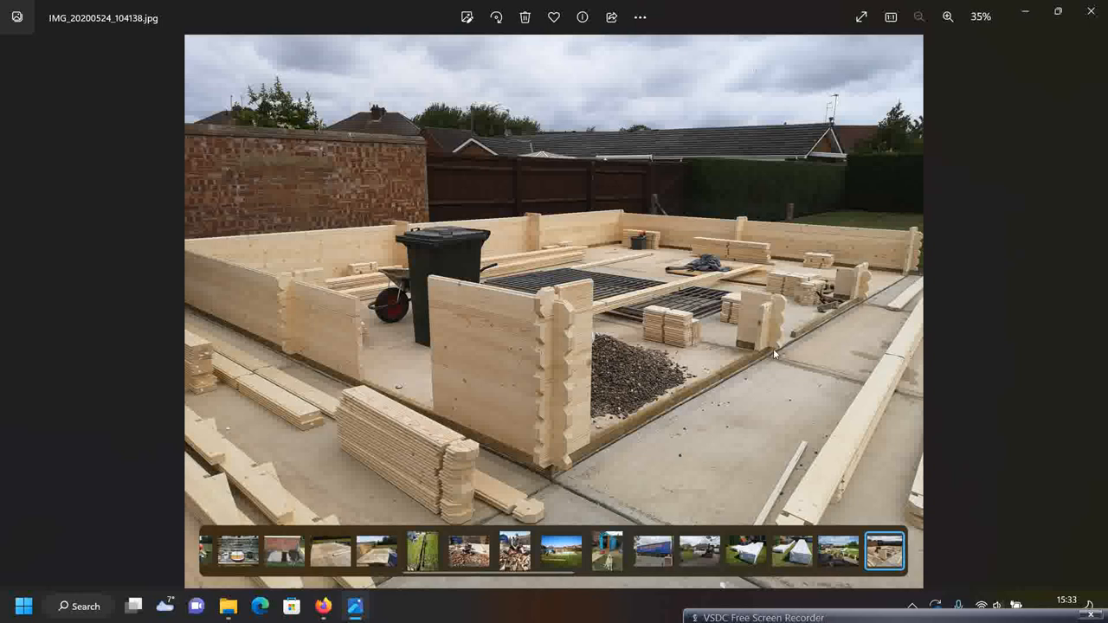
pyautogui.moveTo(491, 443)
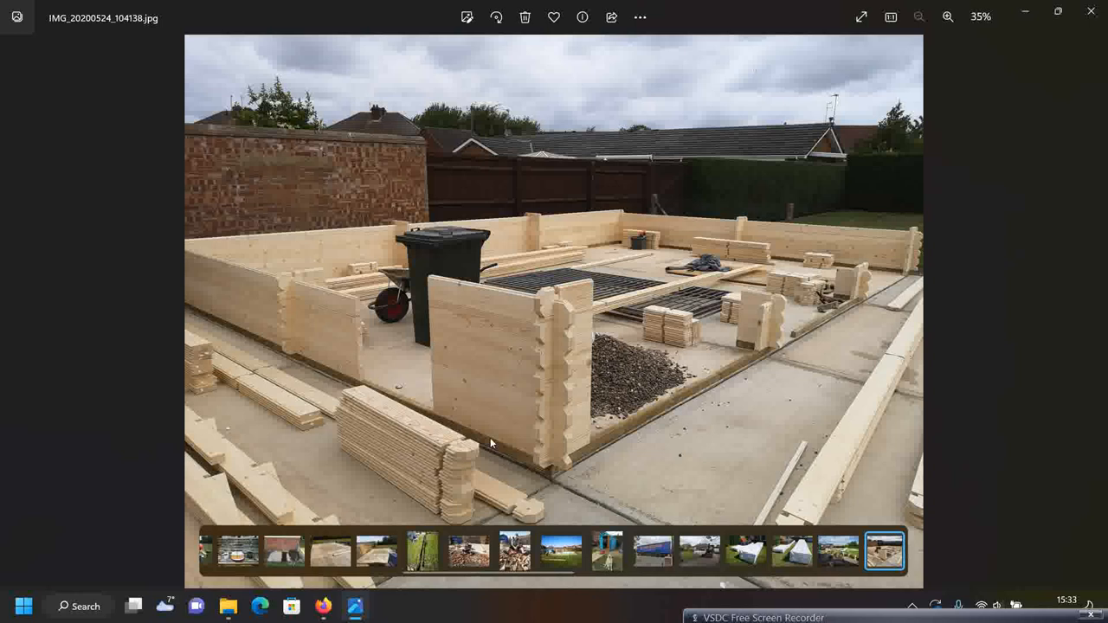
pyautogui.moveTo(517, 324)
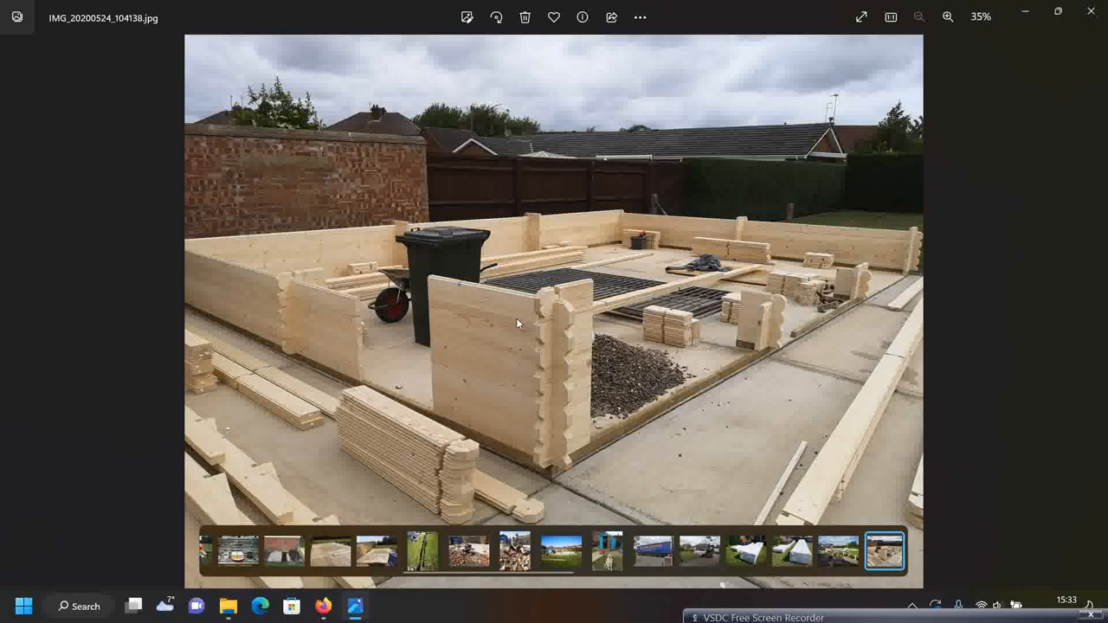
pyautogui.moveTo(512, 432)
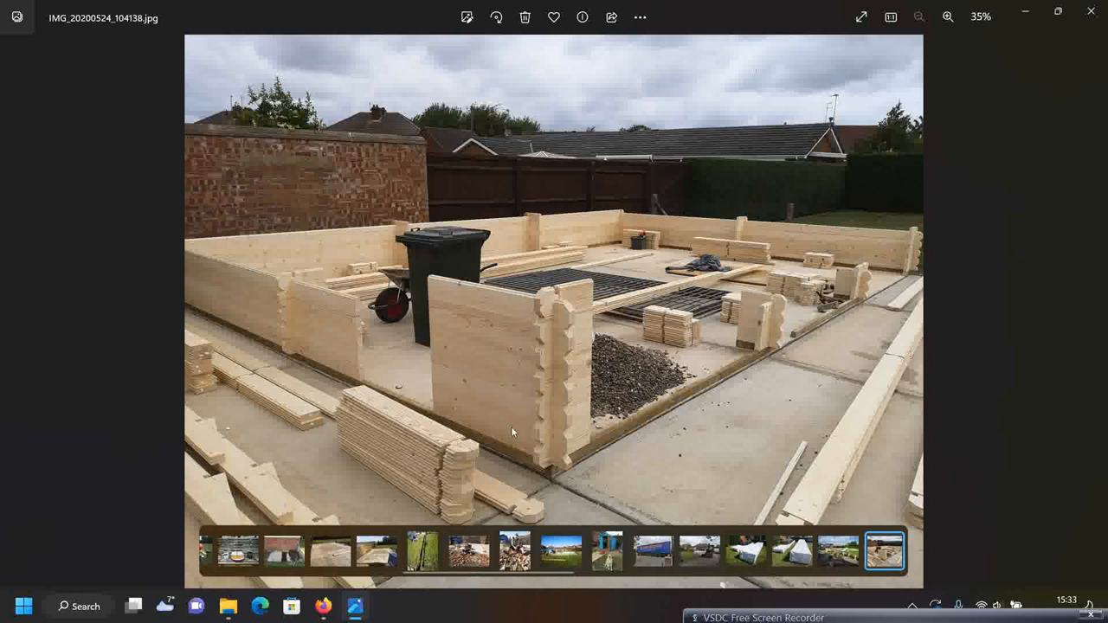
pyautogui.moveTo(758, 518)
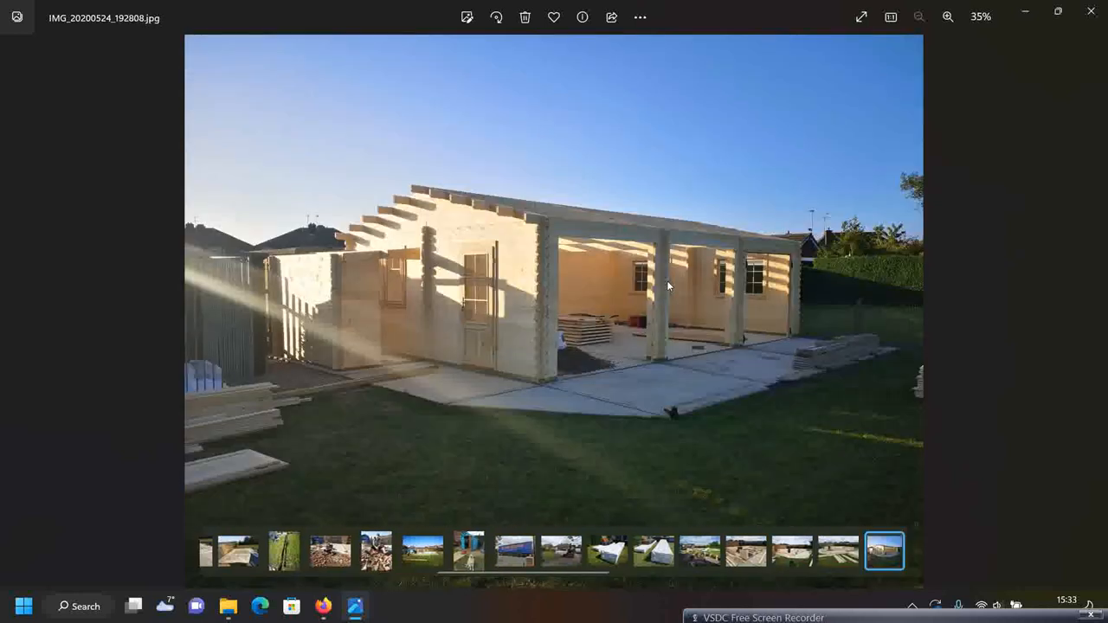
pyautogui.click(838, 551)
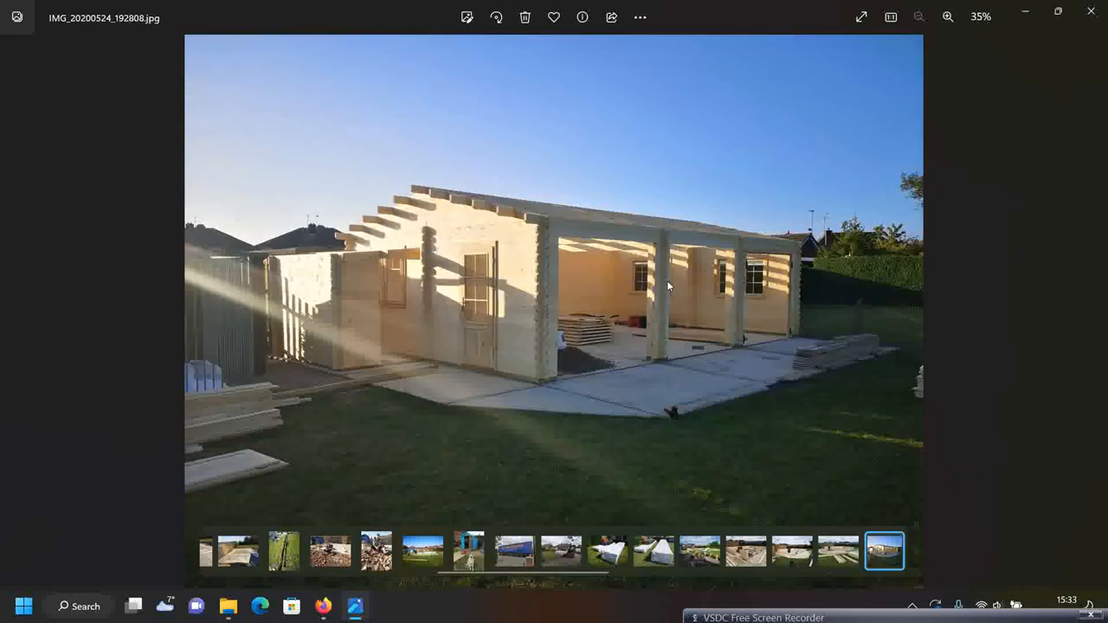
pyautogui.click(837, 552)
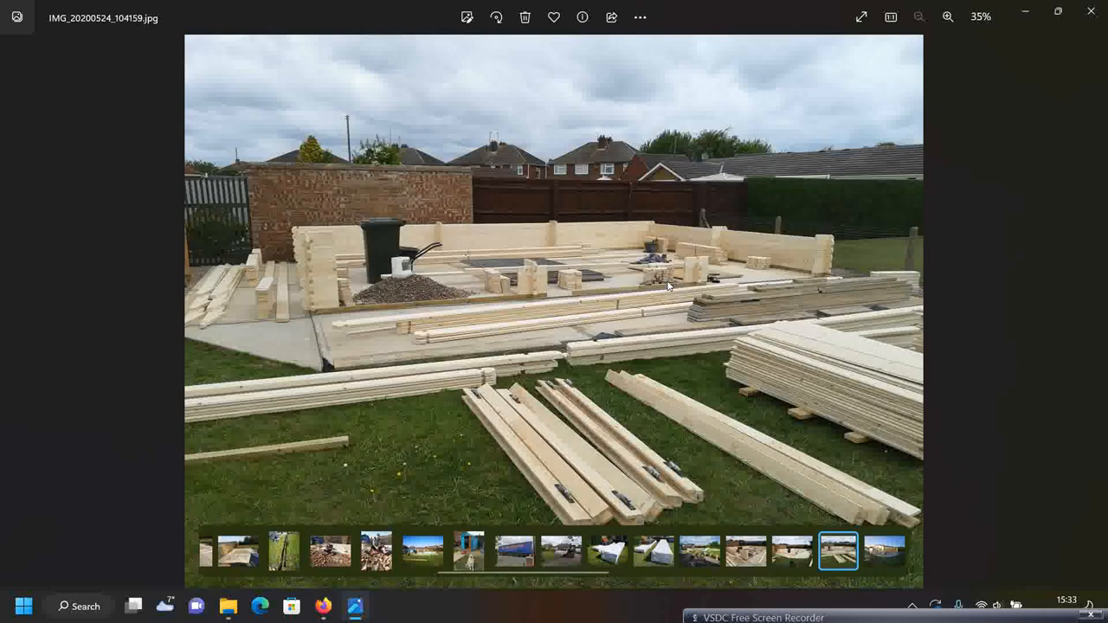
pyautogui.moveTo(596, 363)
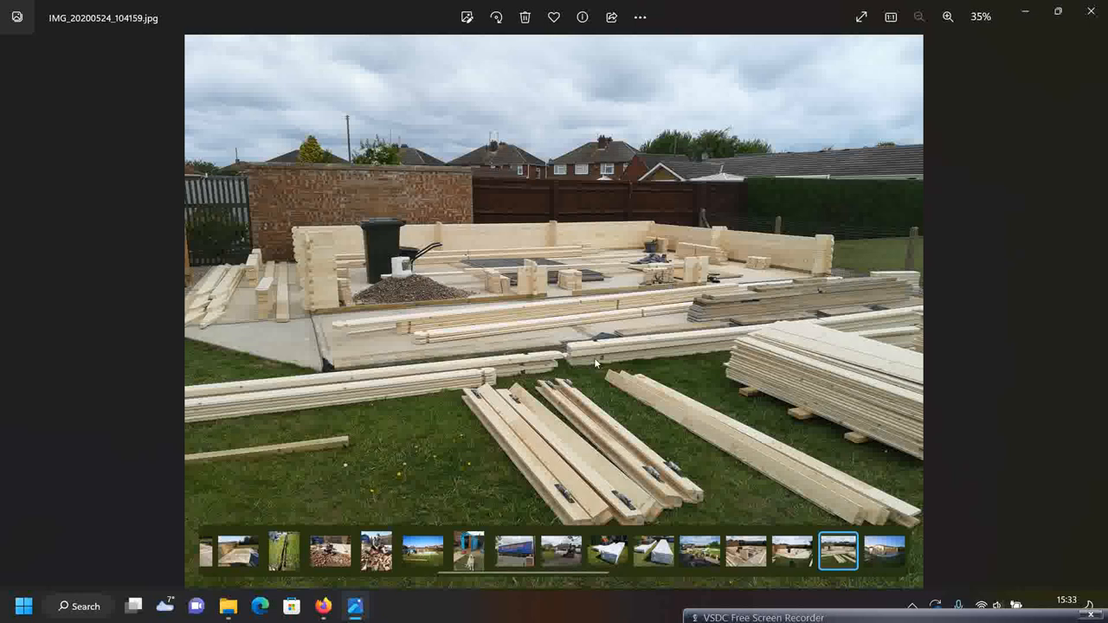
pyautogui.click(884, 551)
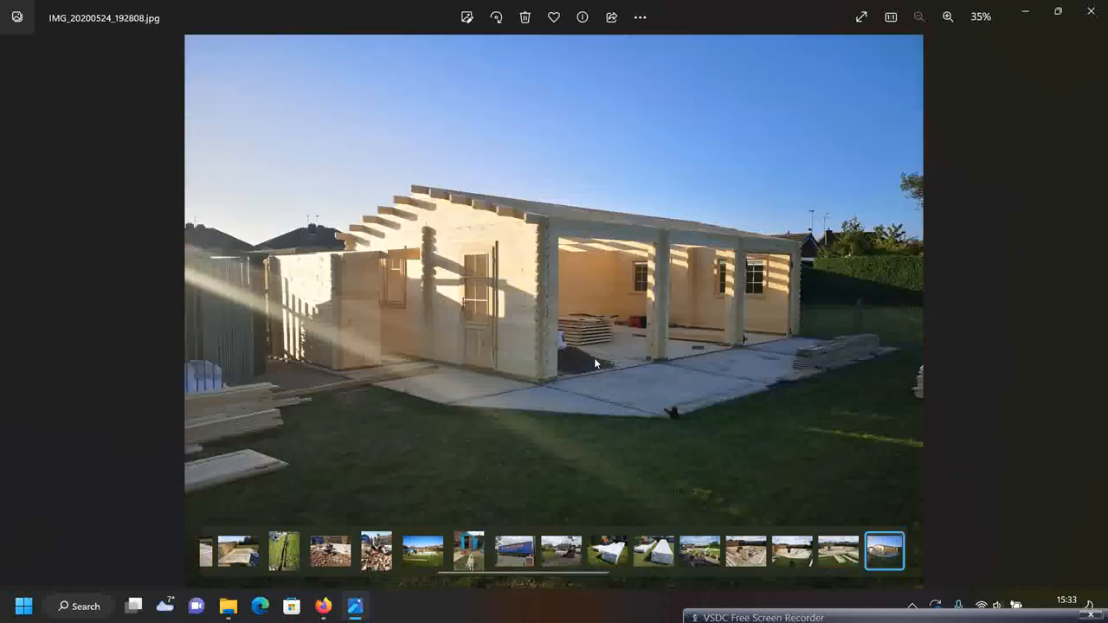
pyautogui.click(948, 17)
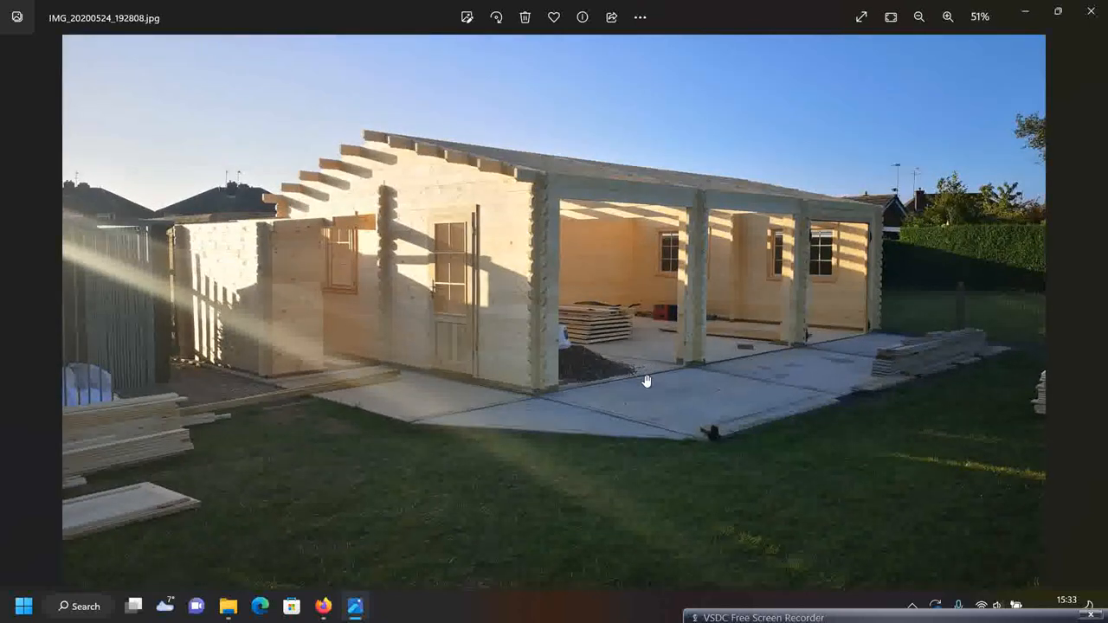
pyautogui.click(918, 16)
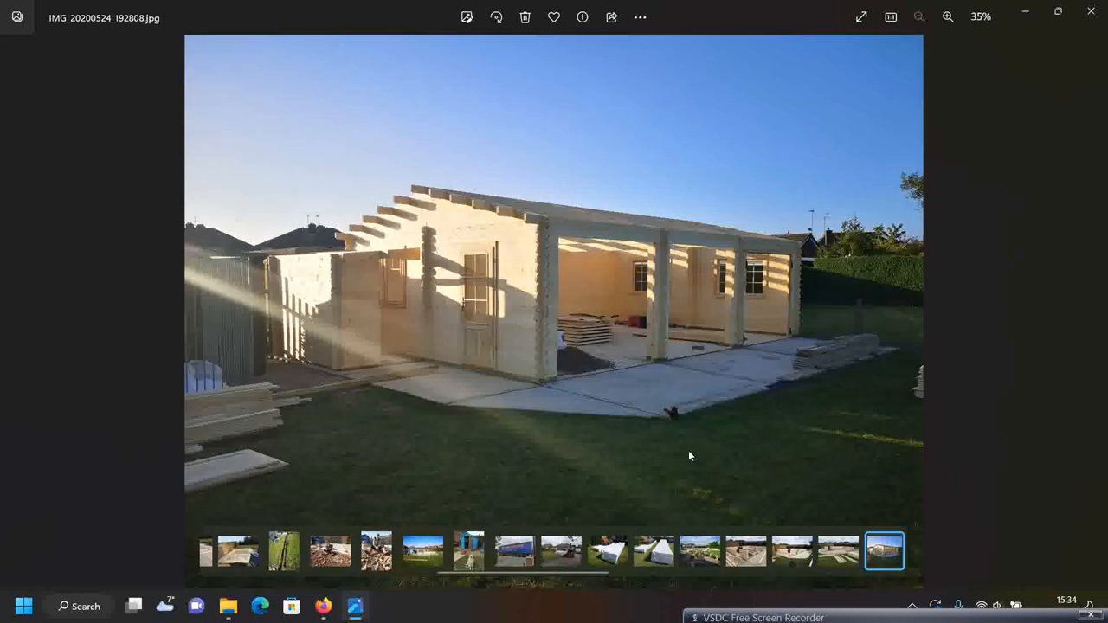
pyautogui.click(948, 16)
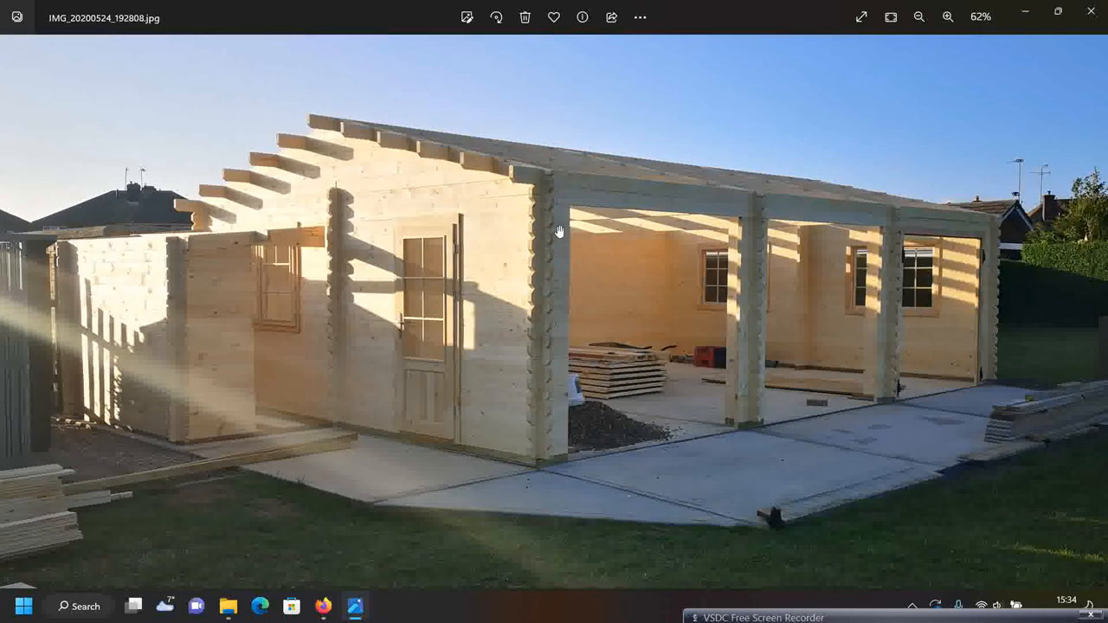
pyautogui.moveTo(819, 258)
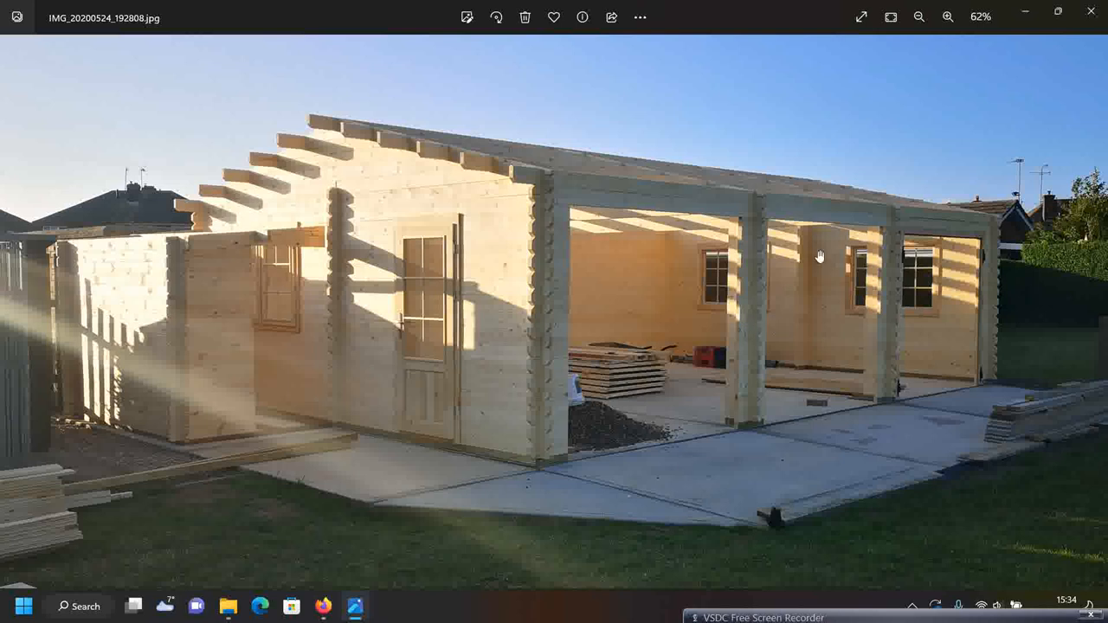
pyautogui.moveTo(528, 284)
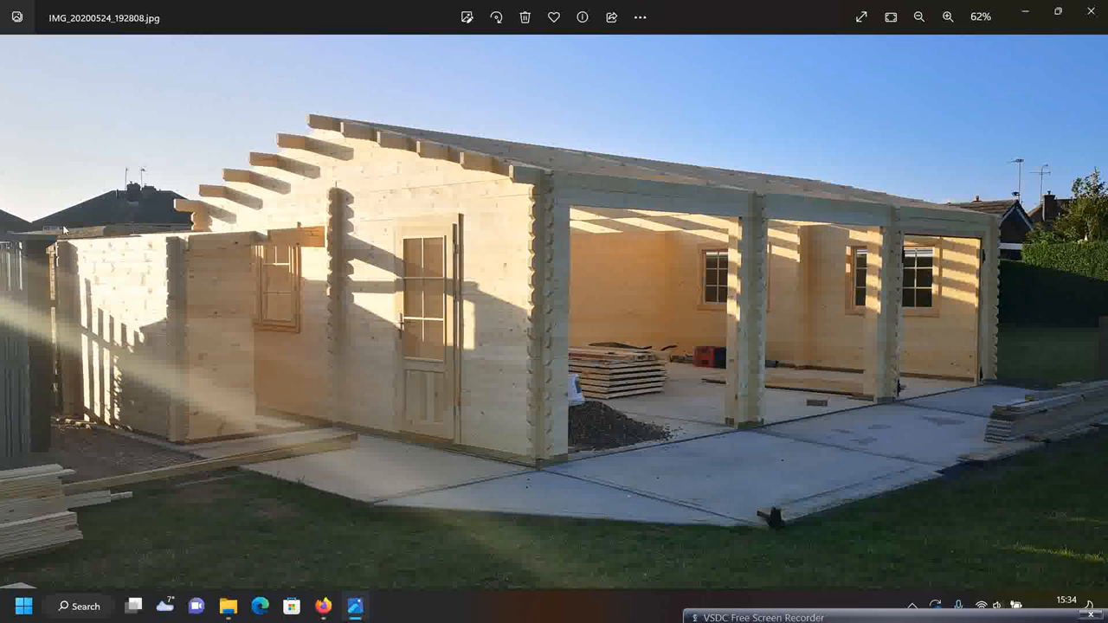
pyautogui.moveTo(291, 357)
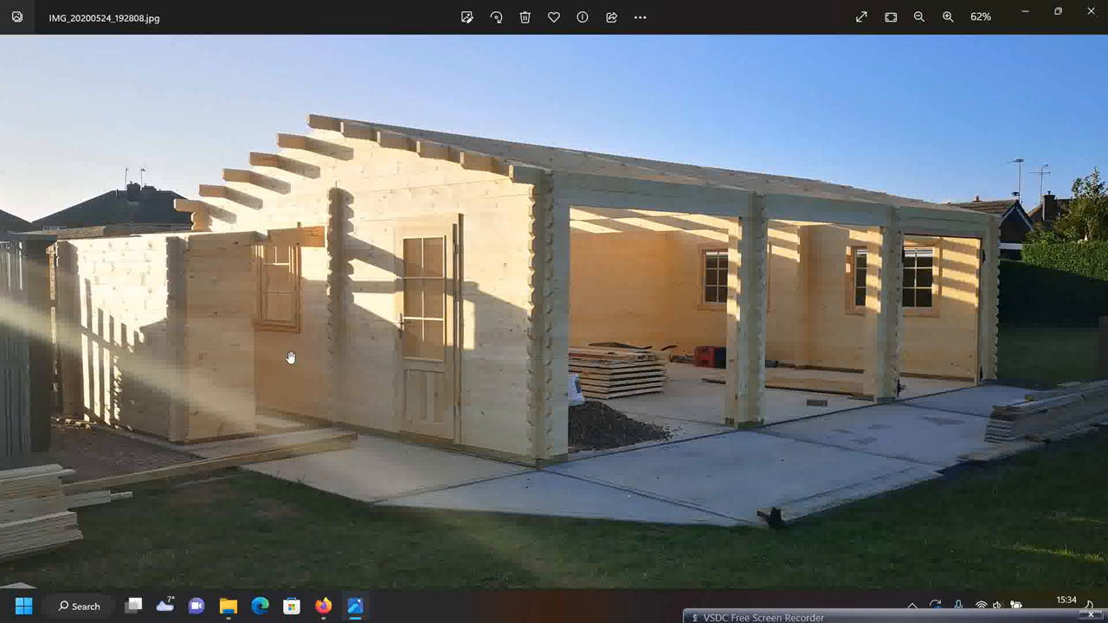
pyautogui.moveTo(301, 407)
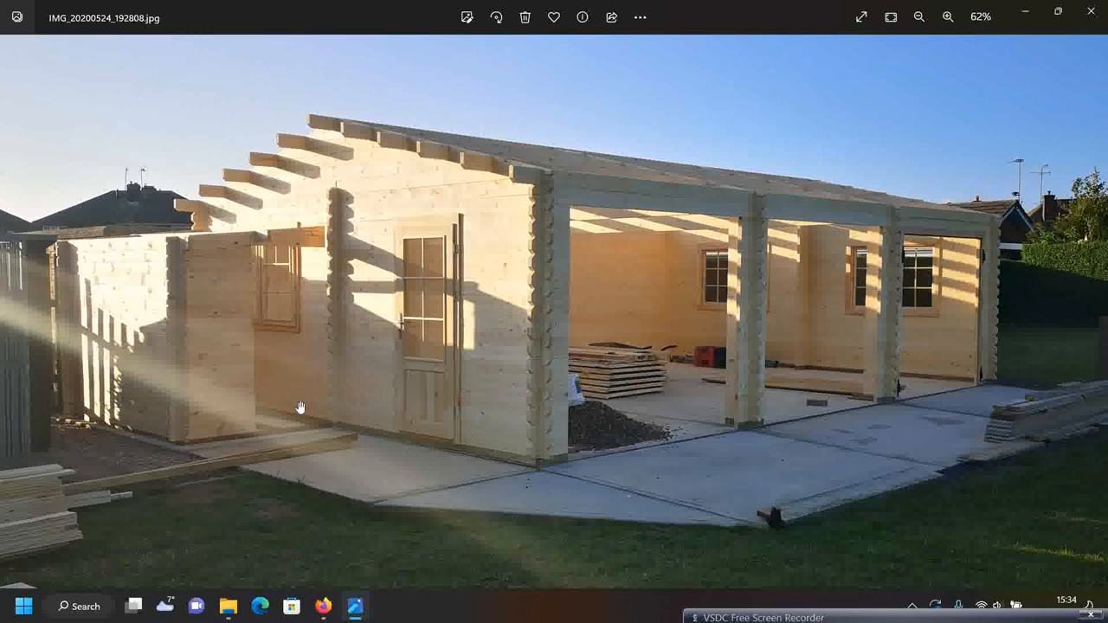
pyautogui.click(919, 16)
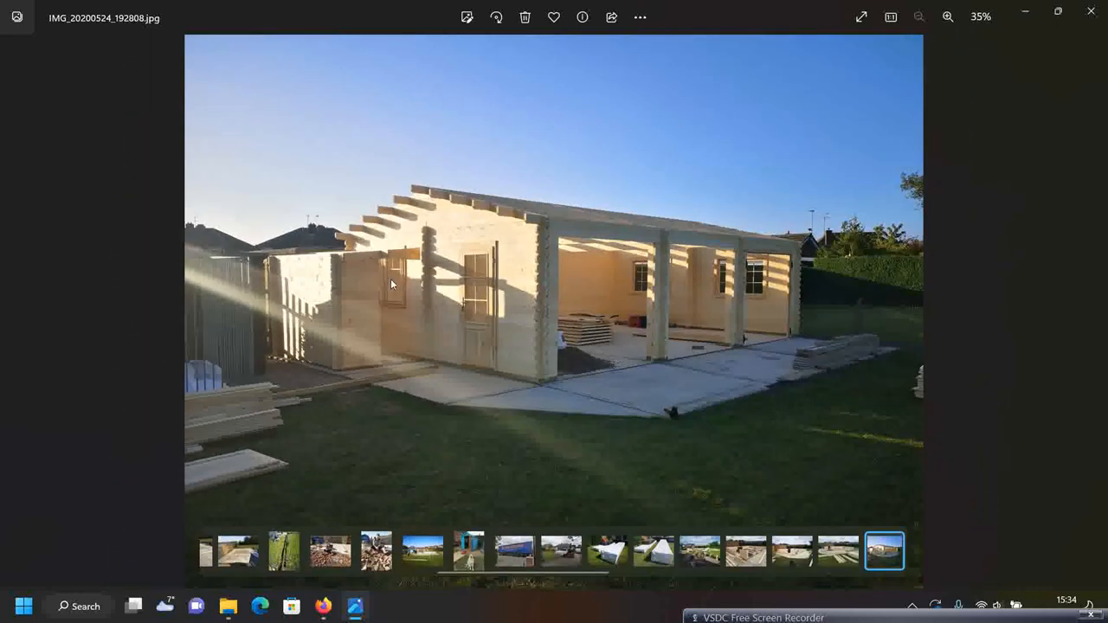
pyautogui.moveTo(625, 385)
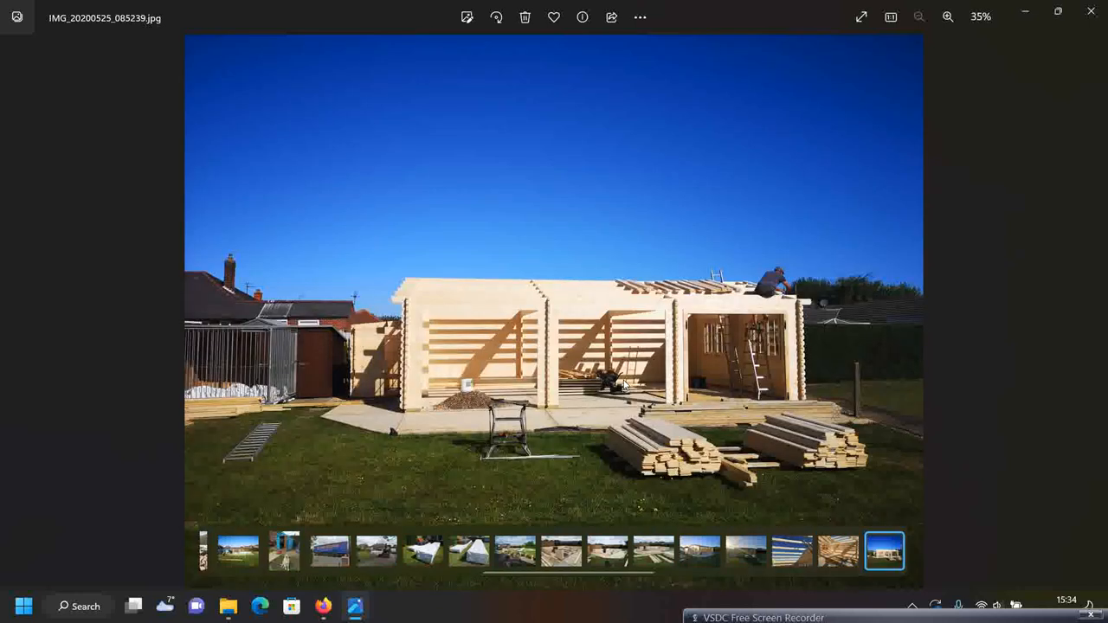
pyautogui.moveTo(400, 294)
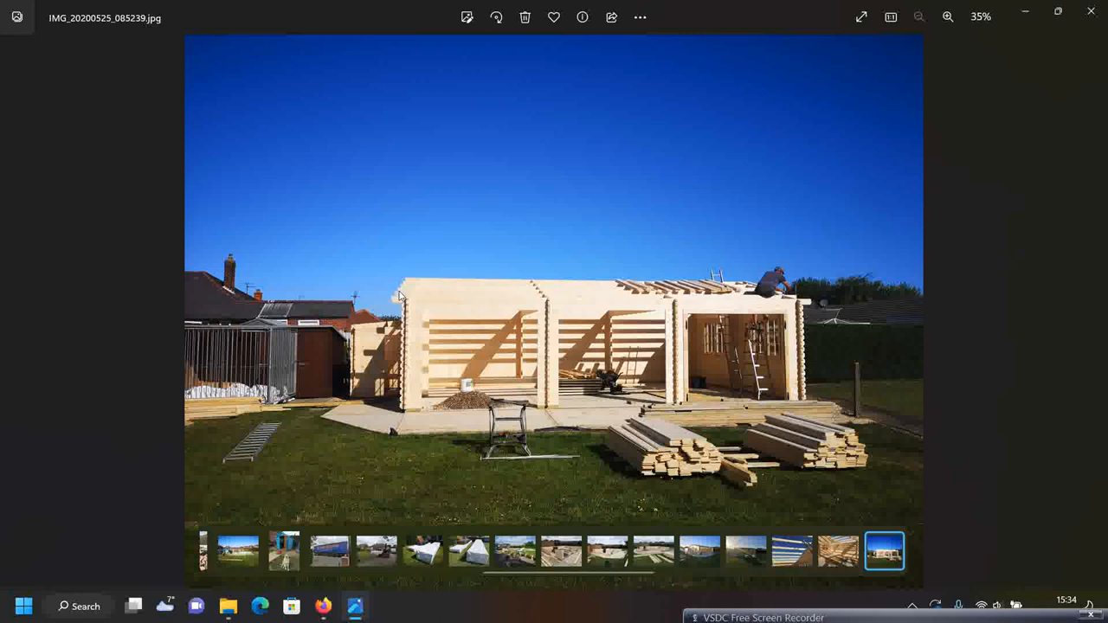
pyautogui.moveTo(732, 297)
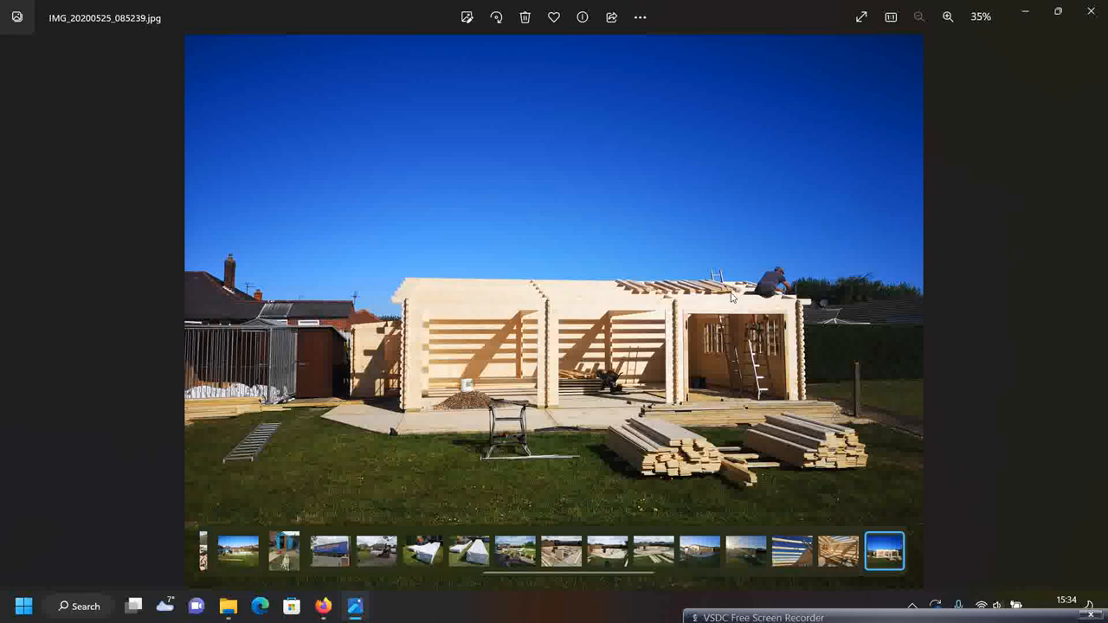
# Zoom in on the man boarding the roof, zoom out, then reach IMG_20200526_192752
pyautogui.click(948, 17)
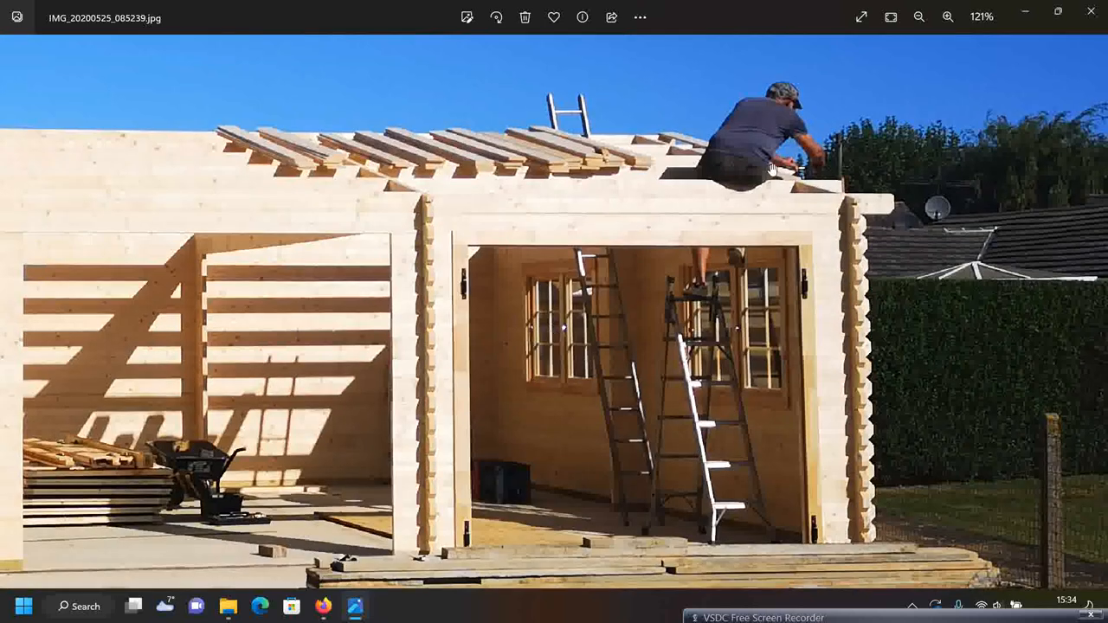
pyautogui.moveTo(656, 254)
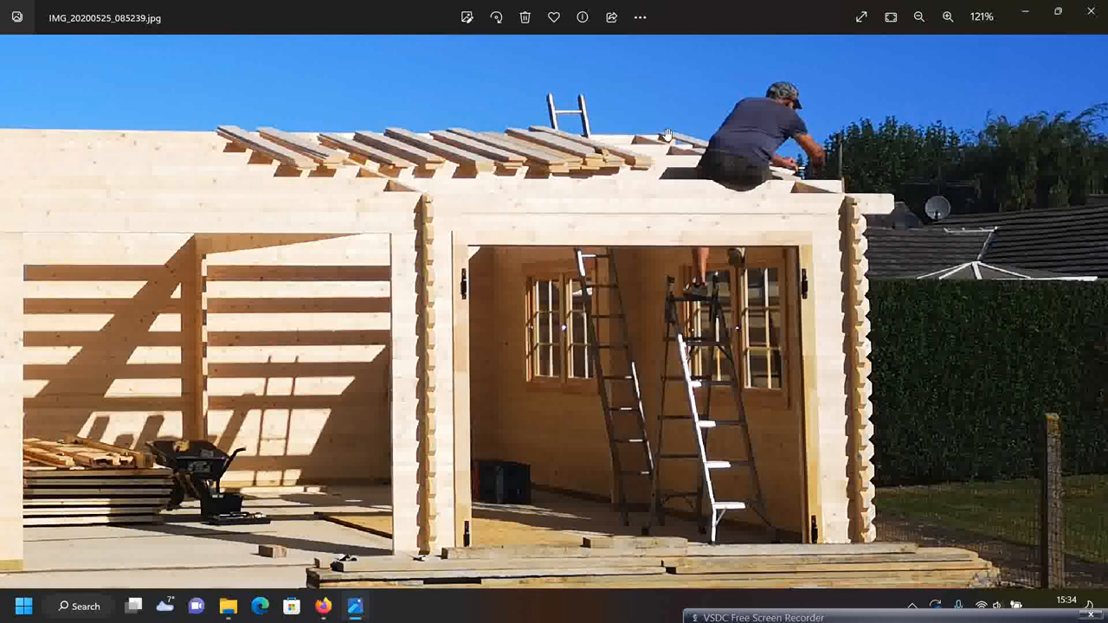
pyautogui.click(918, 16)
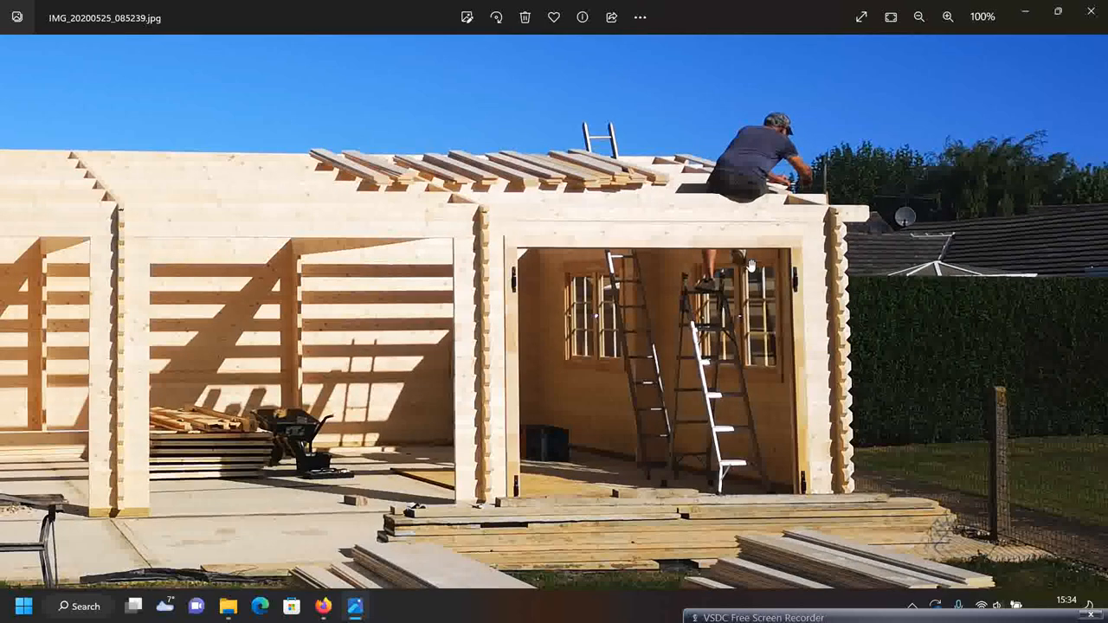
pyautogui.click(918, 16)
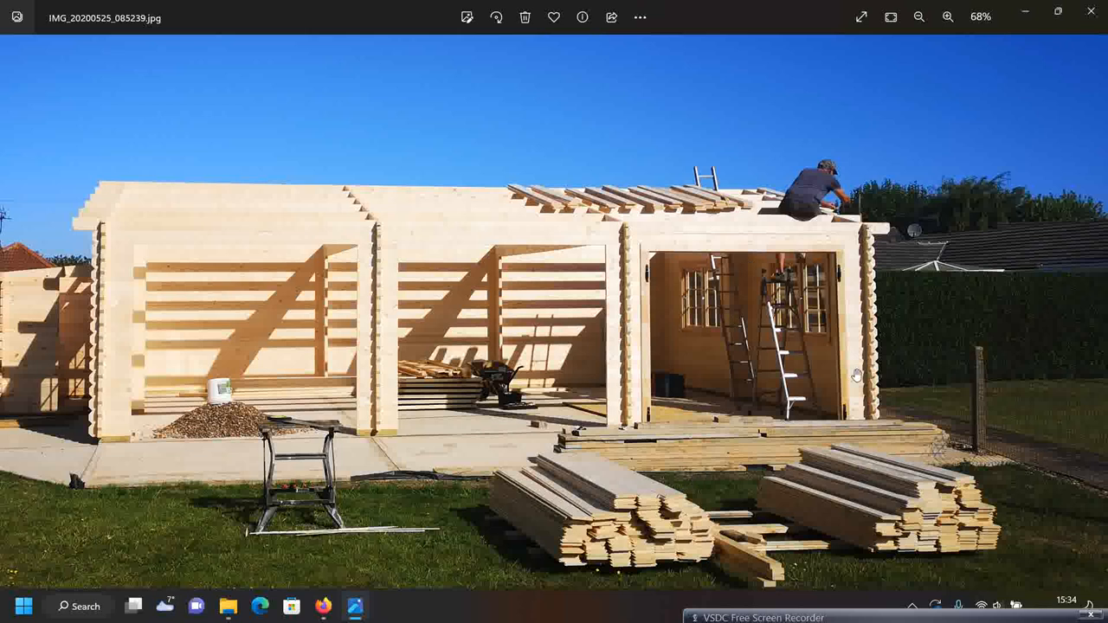
pyautogui.moveTo(760, 271)
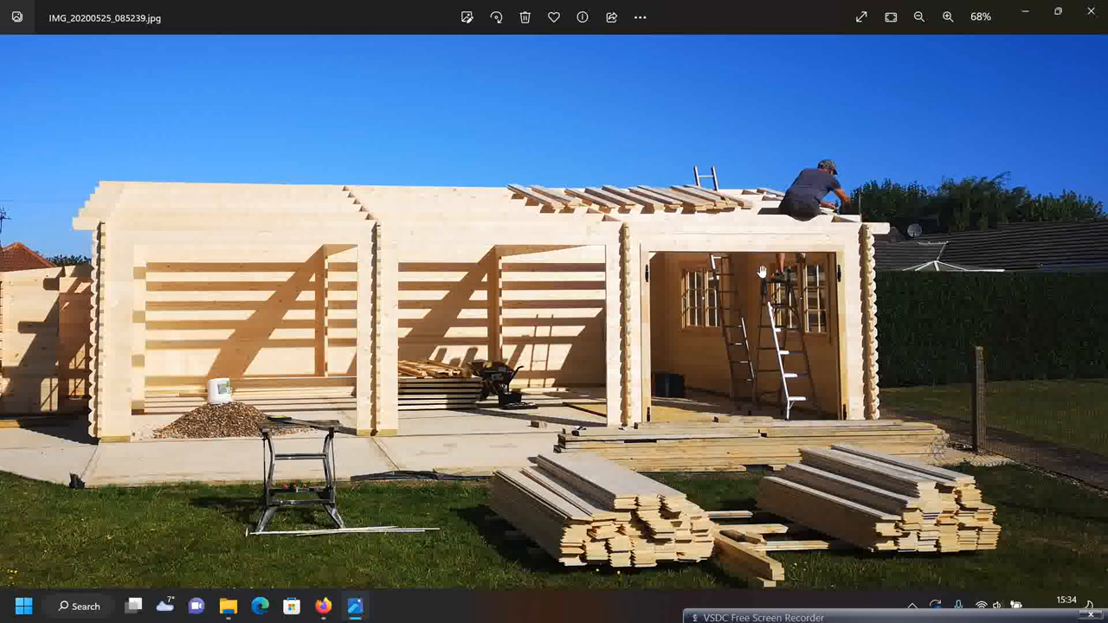
pyautogui.click(918, 16)
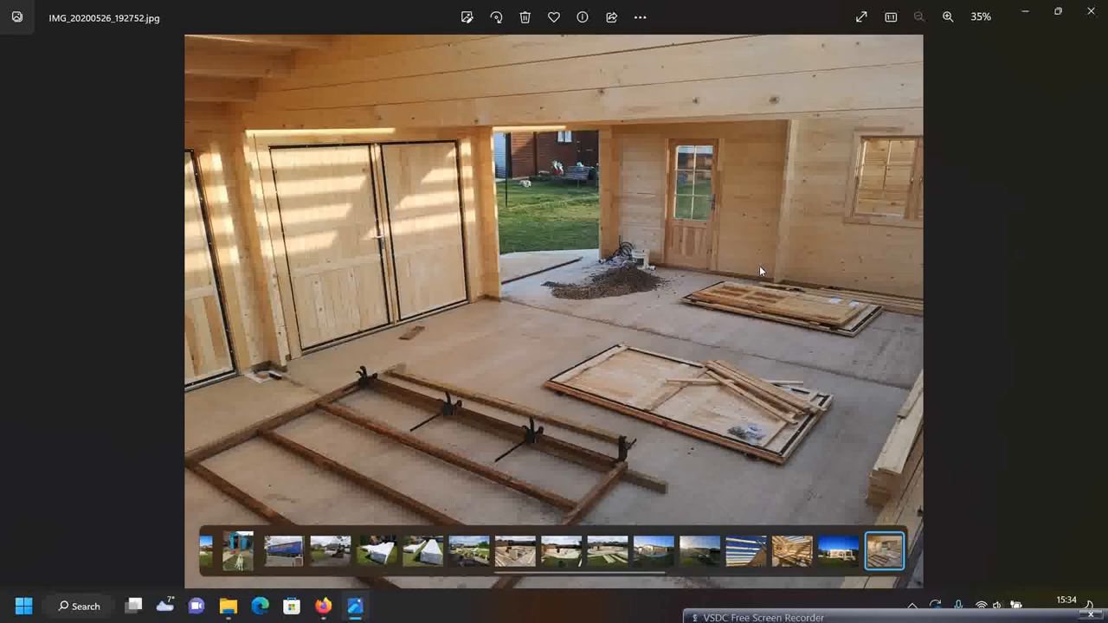
pyautogui.moveTo(534, 226)
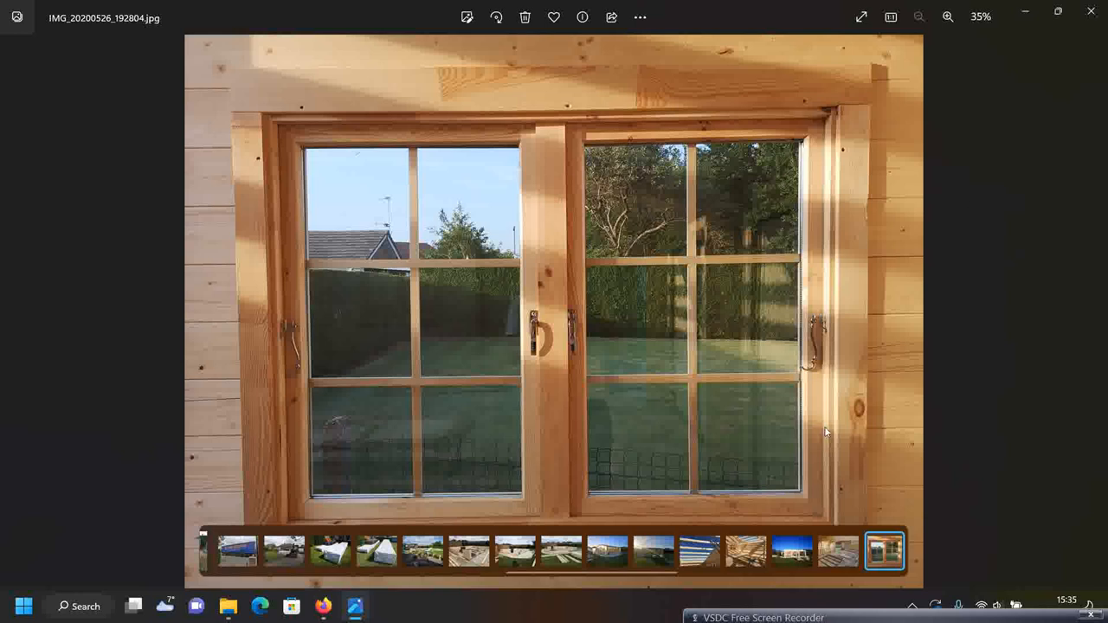
pyautogui.moveTo(634, 299)
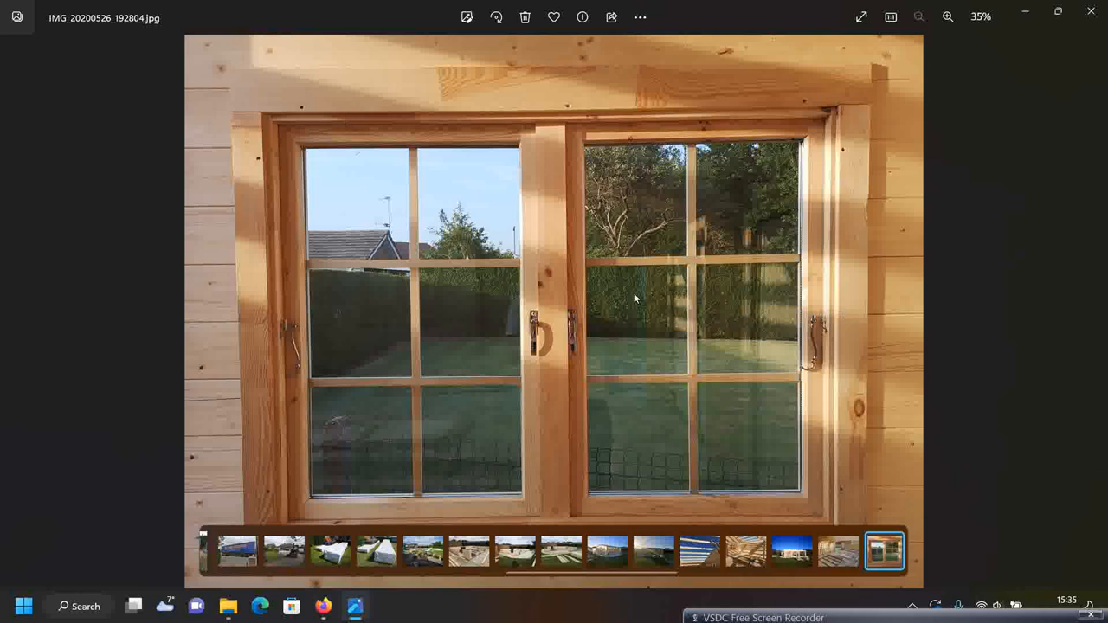
pyautogui.moveTo(635, 456)
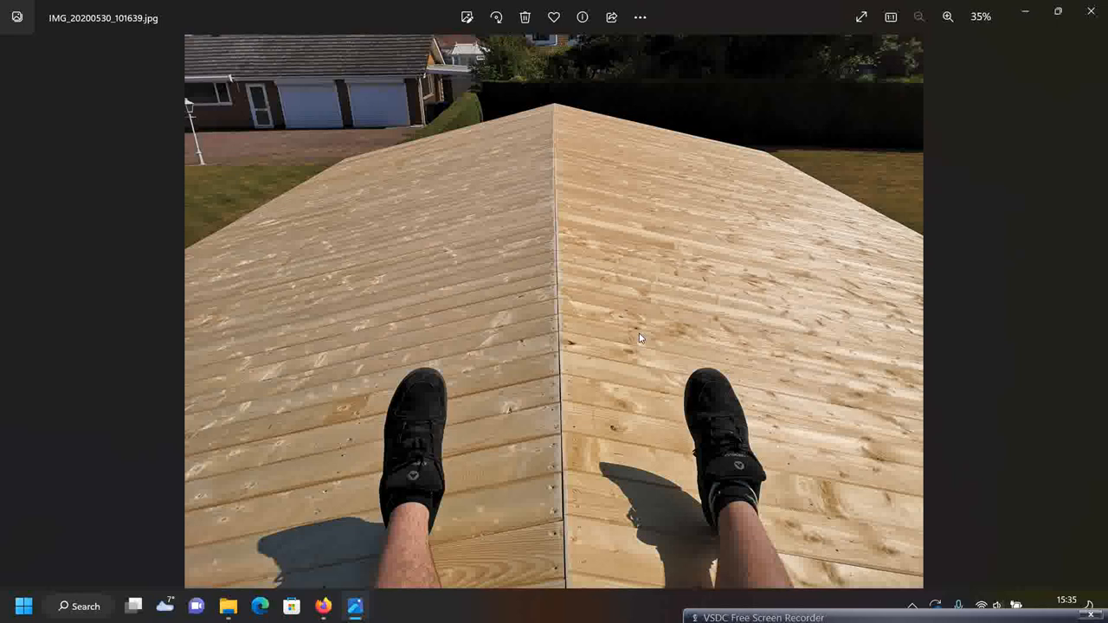
pyautogui.moveTo(379, 387)
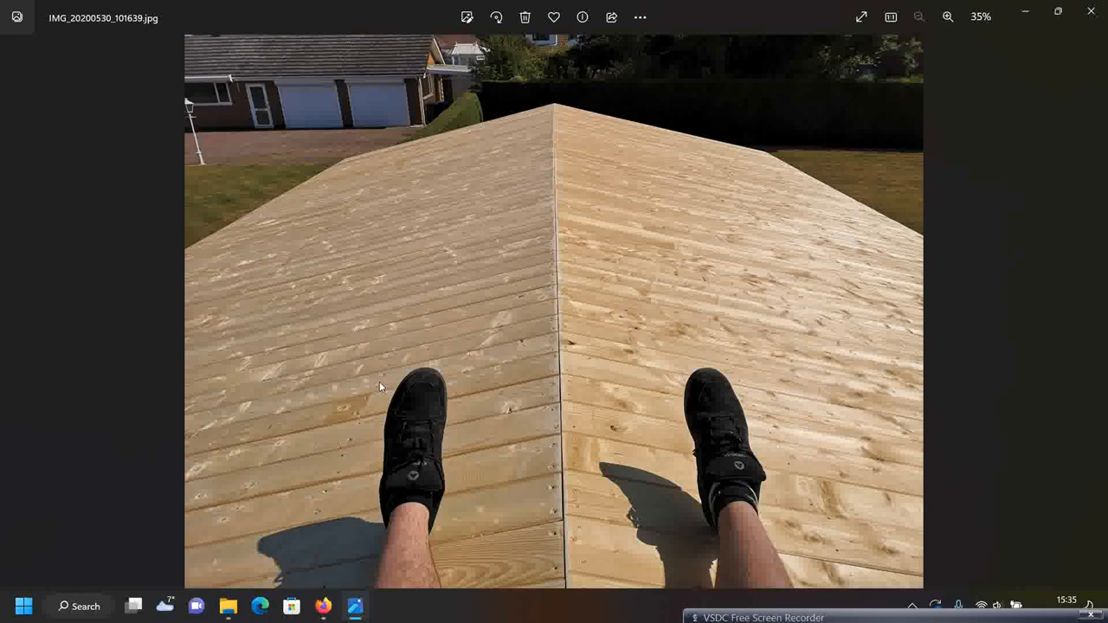
# Zoom in on the roof ridge boards, then return to the fitted full-photo view
pyautogui.click(948, 16)
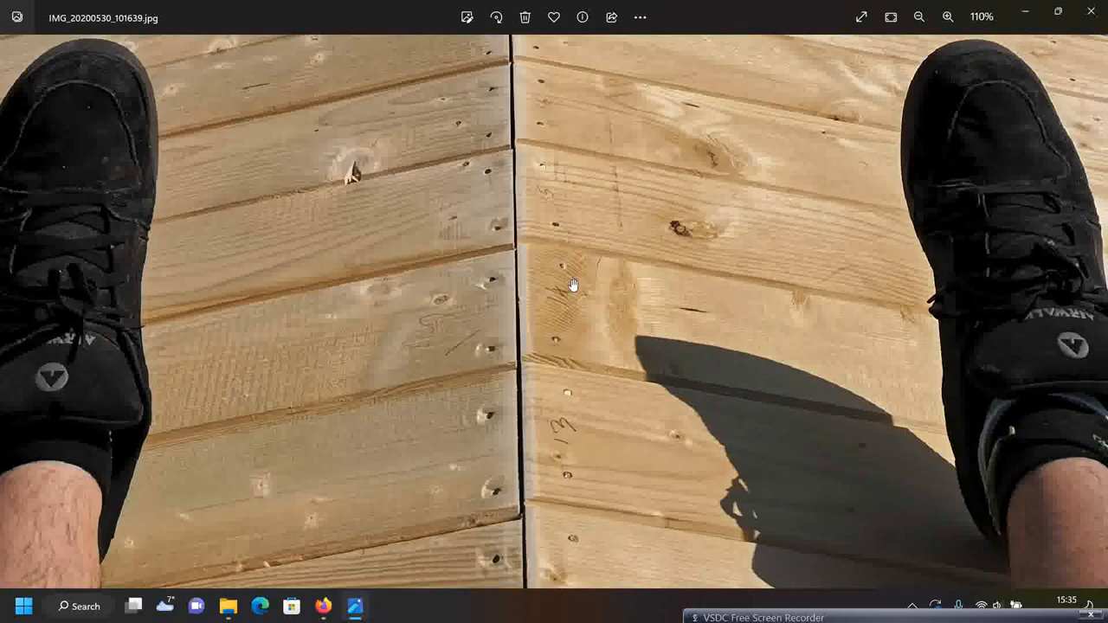
pyautogui.click(919, 16)
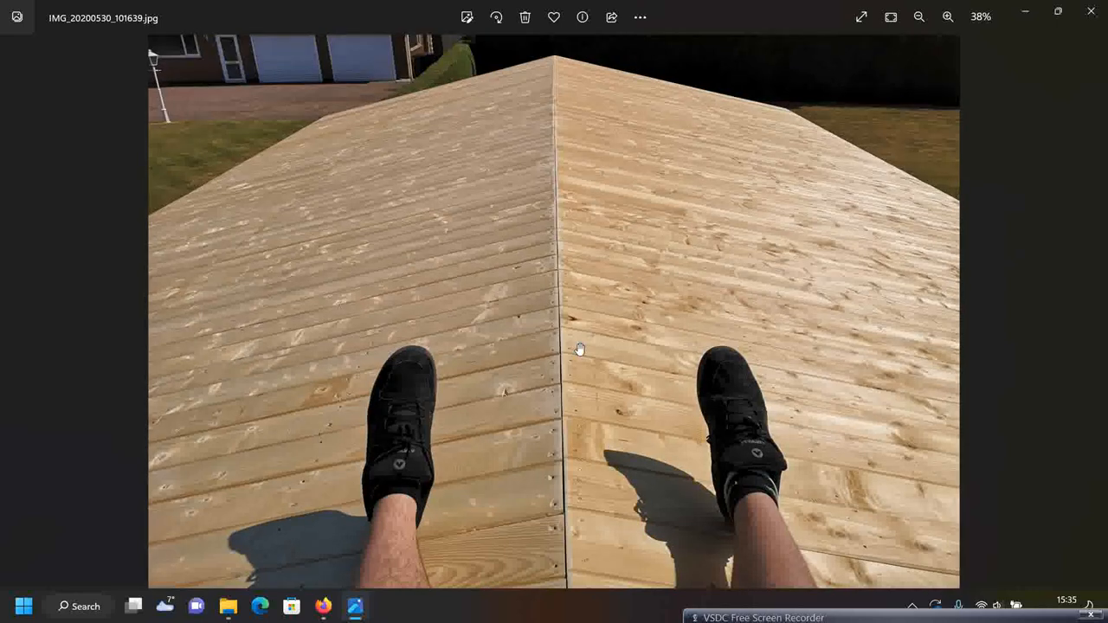
pyautogui.click(919, 17)
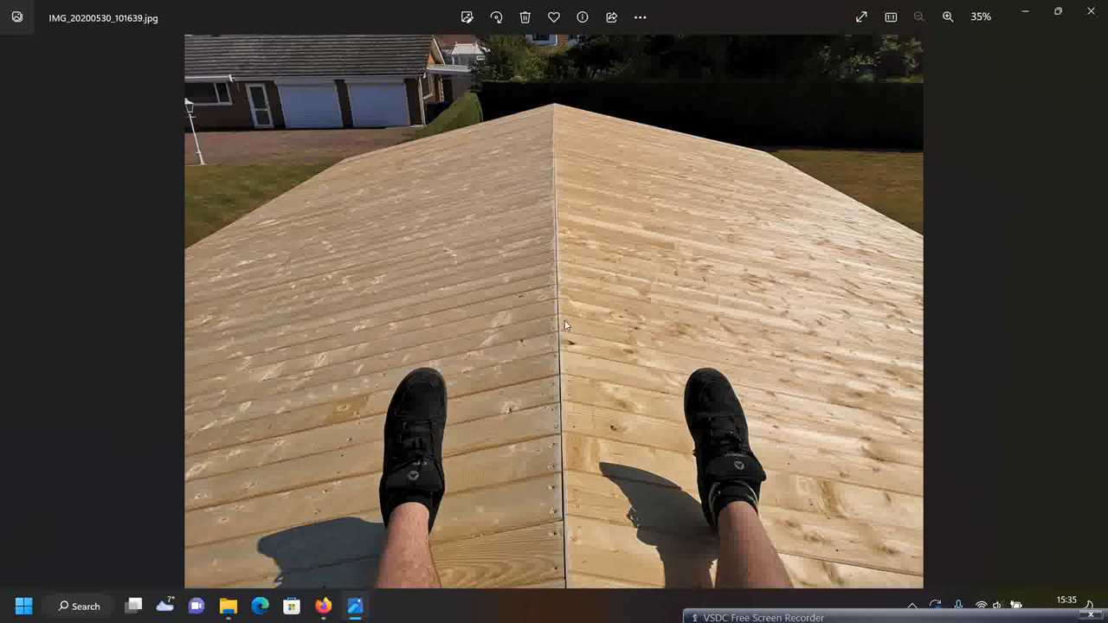
pyautogui.moveTo(676, 397)
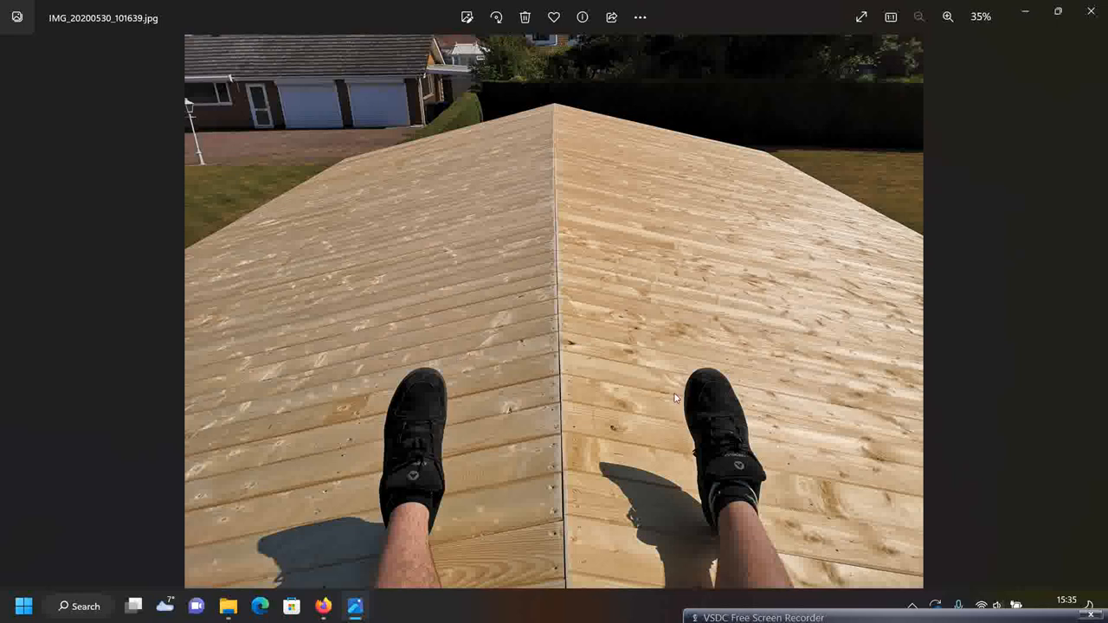
pyautogui.moveTo(704, 316)
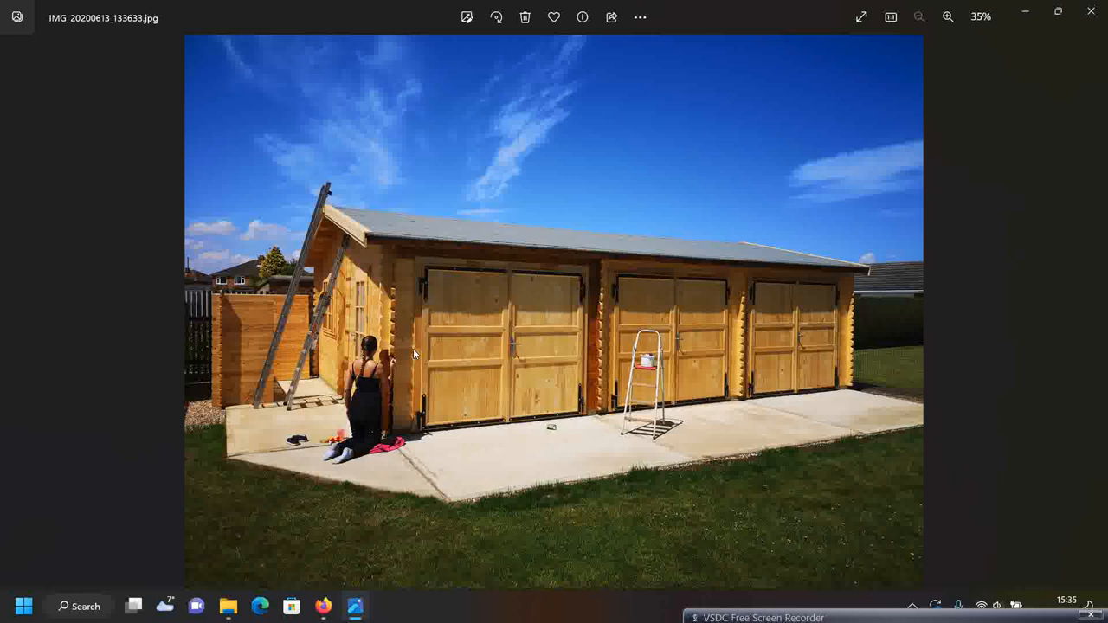
pyautogui.moveTo(422, 367)
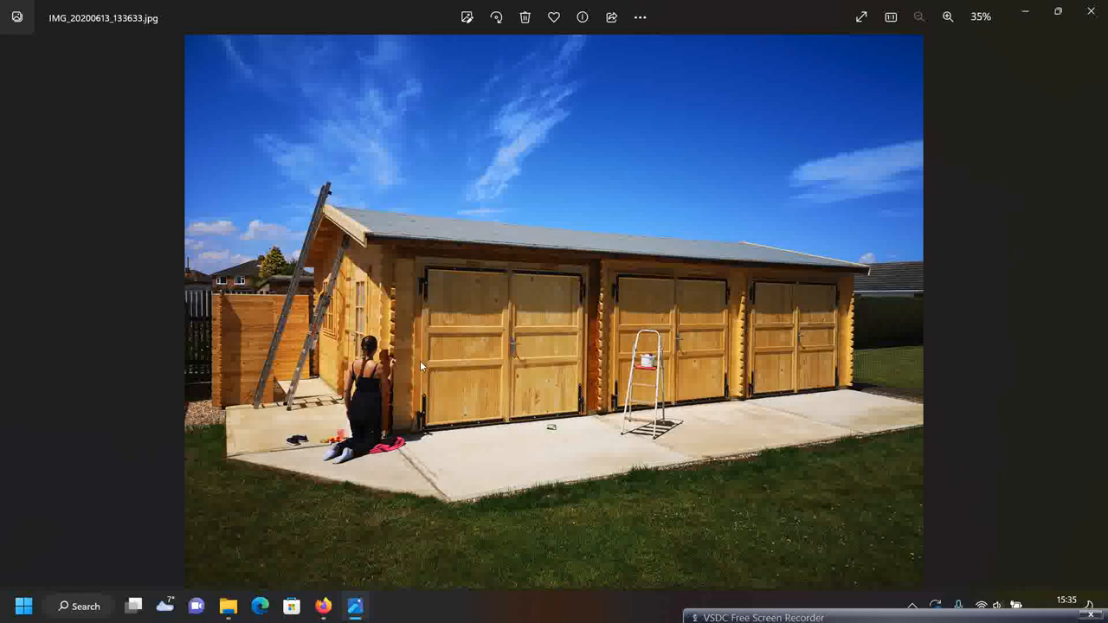
pyautogui.moveTo(361, 434)
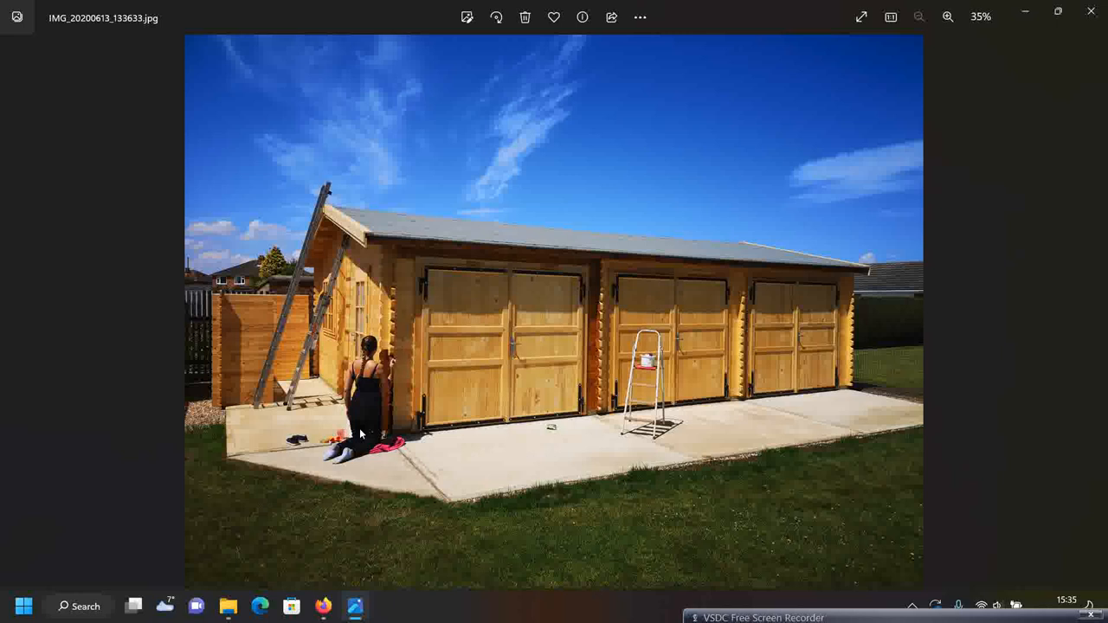
# Zoom in and out on the unpainted garage's doors and roof to inspect them
pyautogui.click(948, 16)
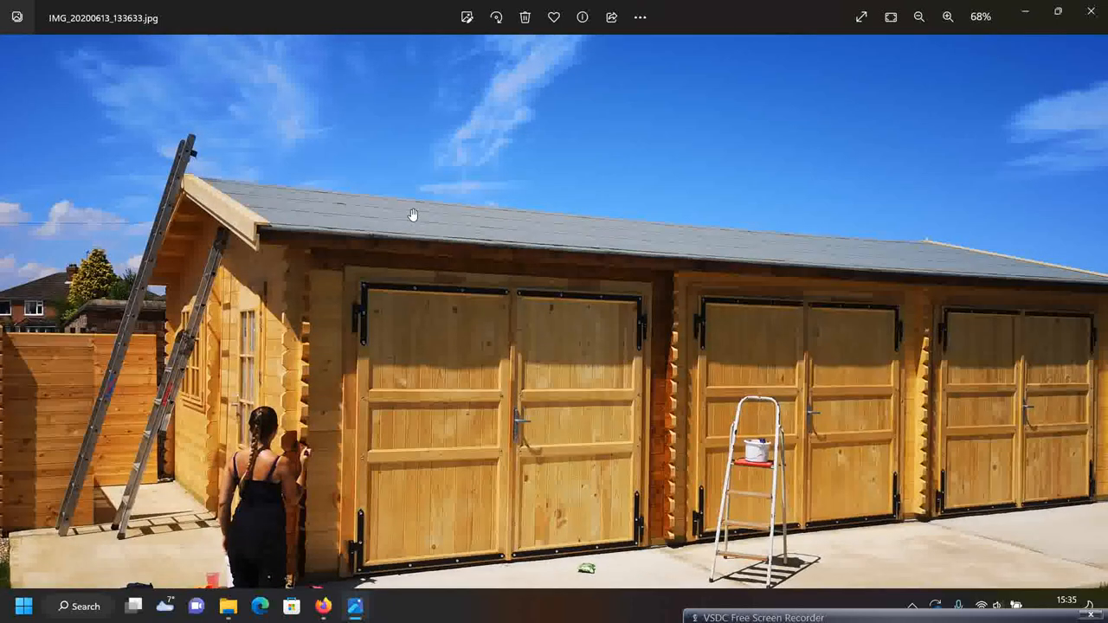
pyautogui.click(947, 17)
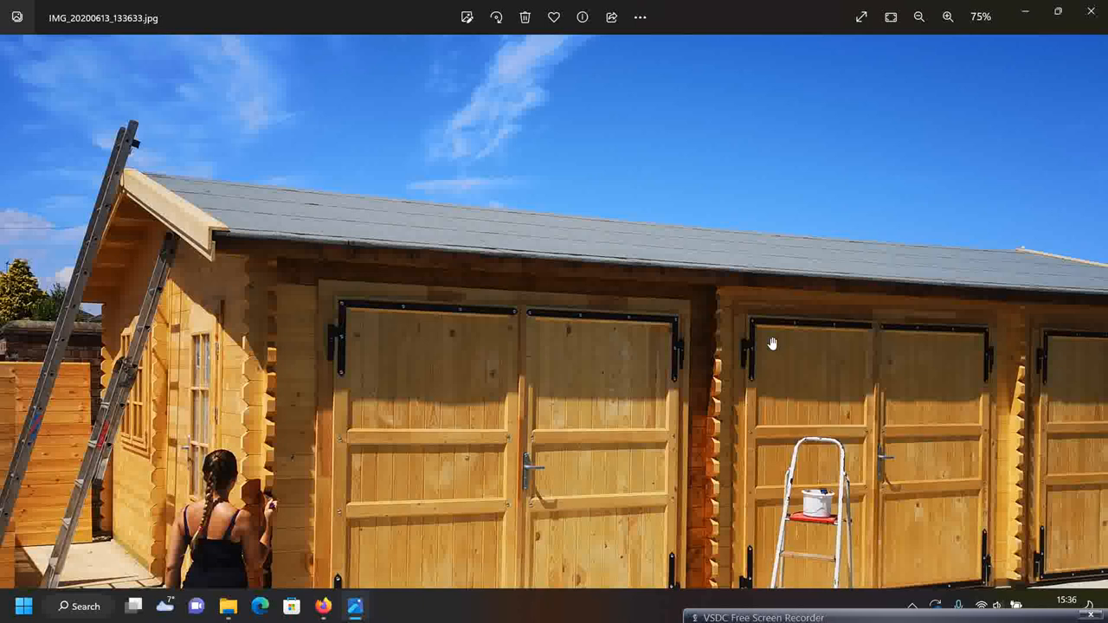
pyautogui.moveTo(302, 208)
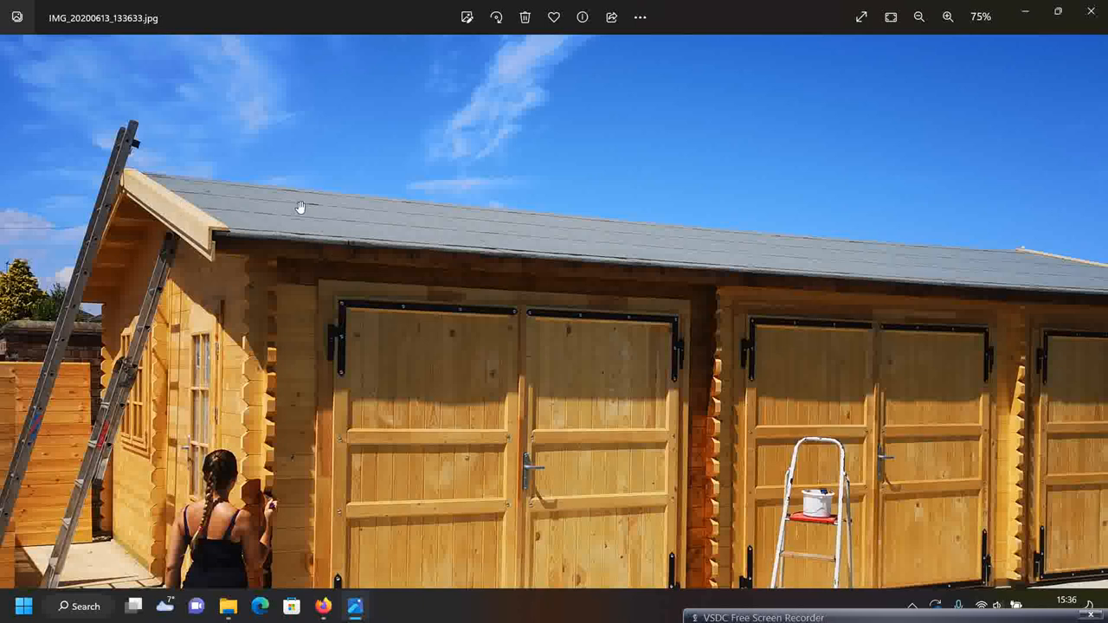
pyautogui.click(919, 17)
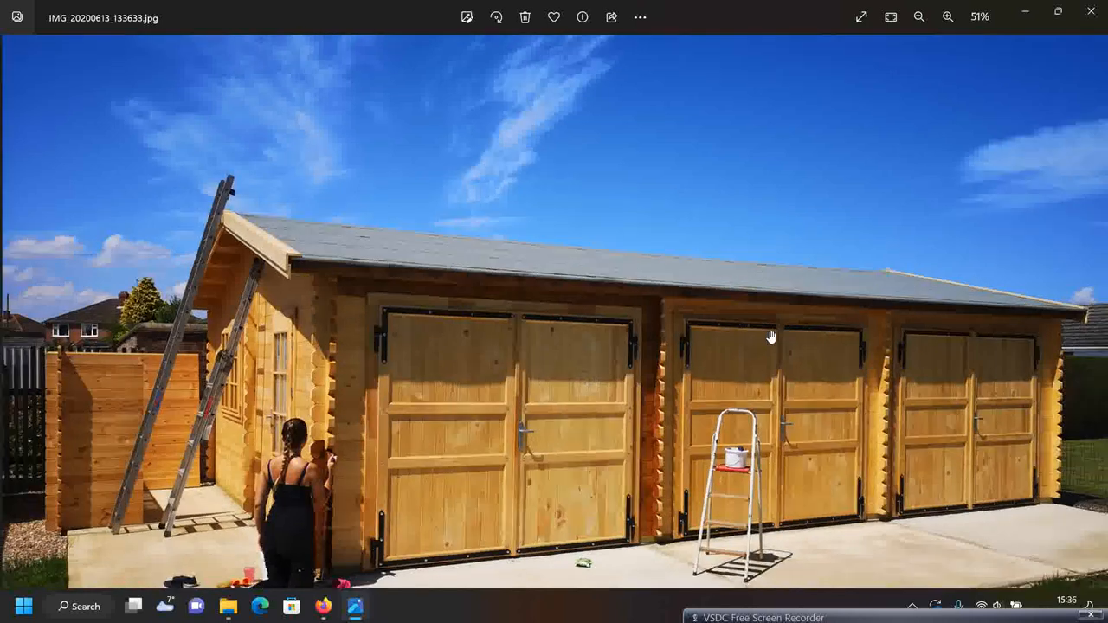
pyautogui.click(918, 16)
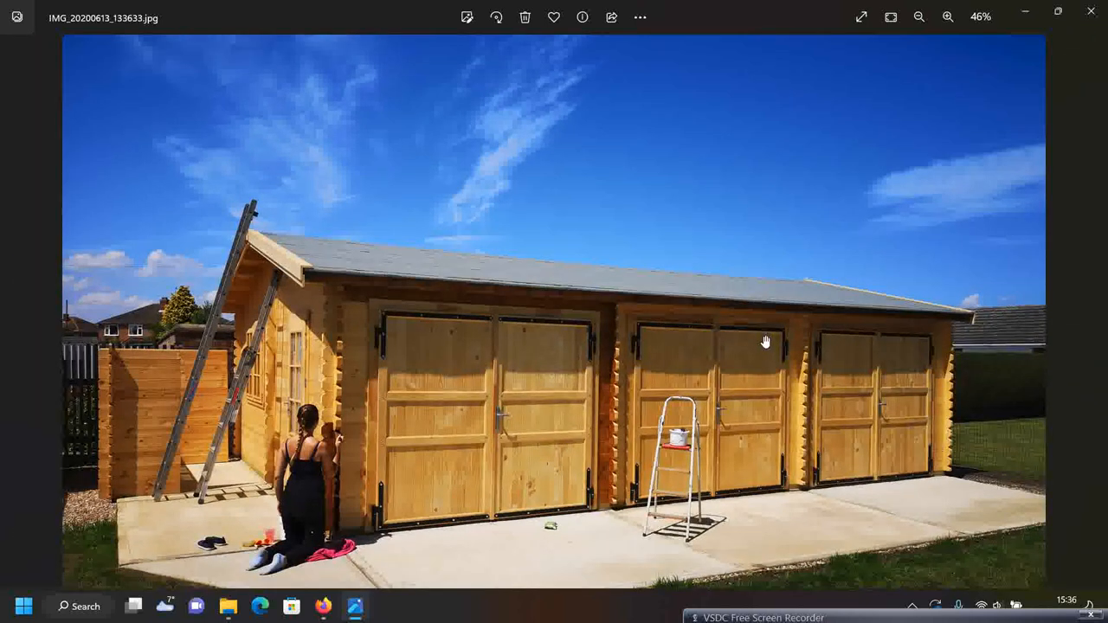
pyautogui.click(918, 16)
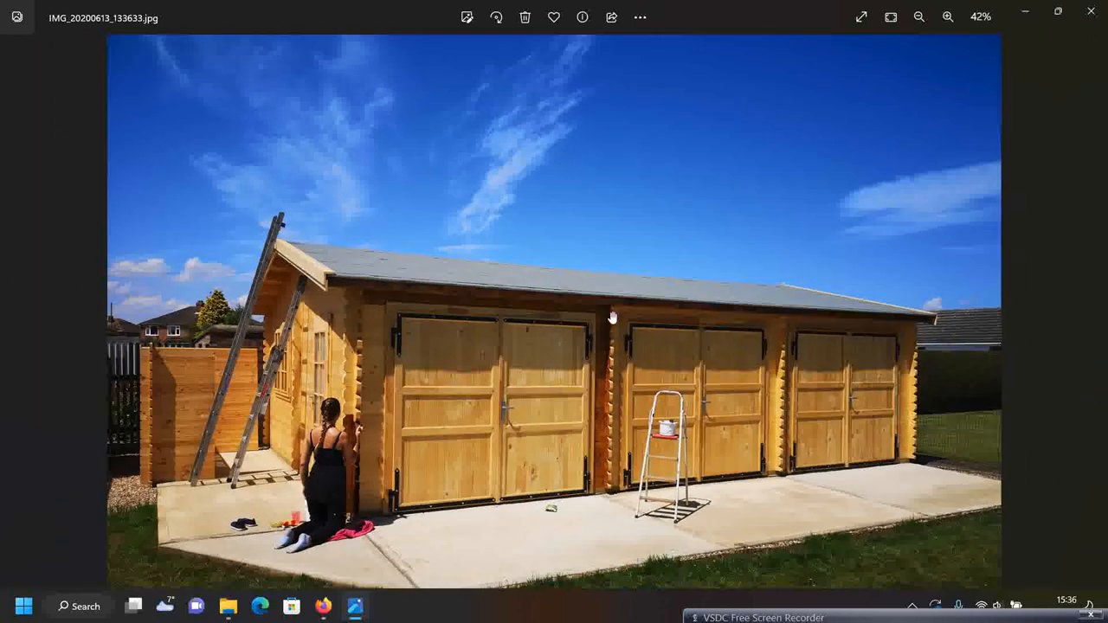
pyautogui.click(947, 16)
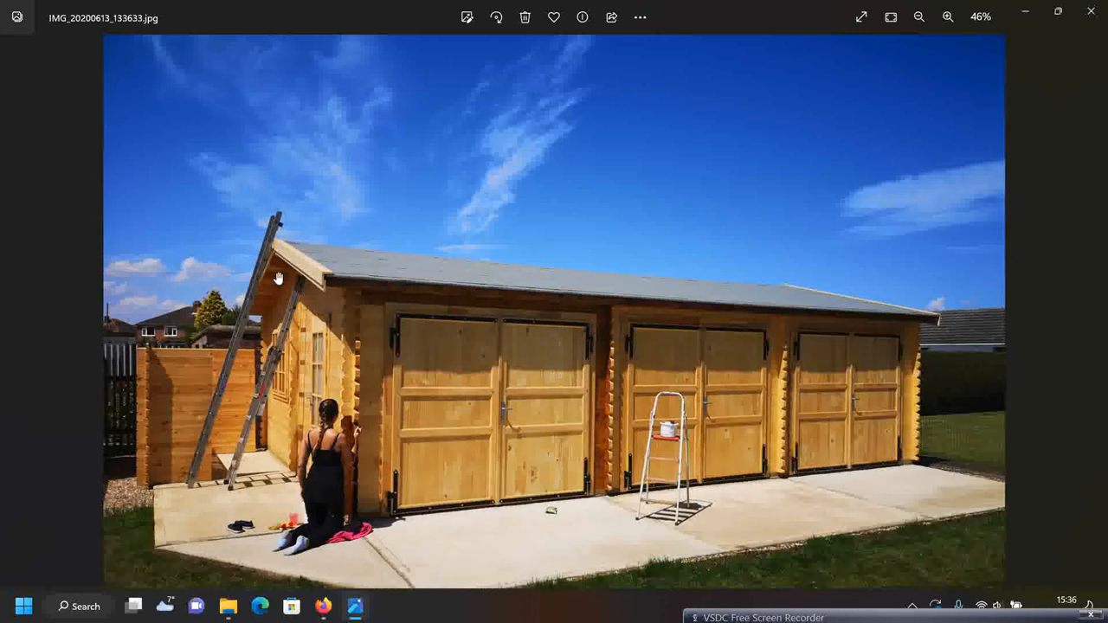
pyautogui.click(948, 17)
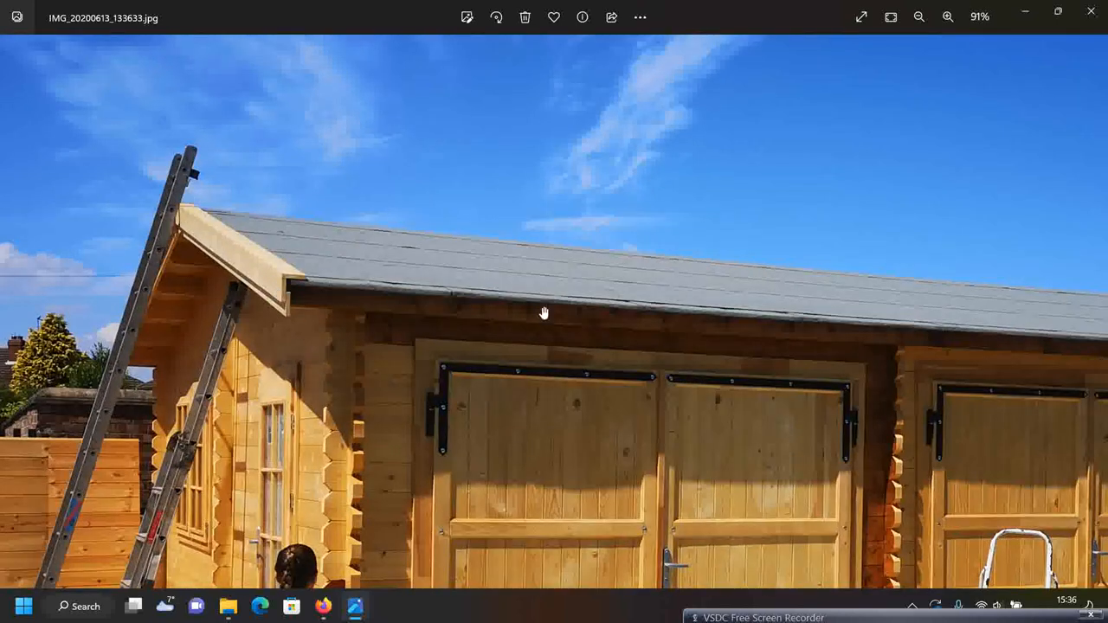
pyautogui.click(918, 17)
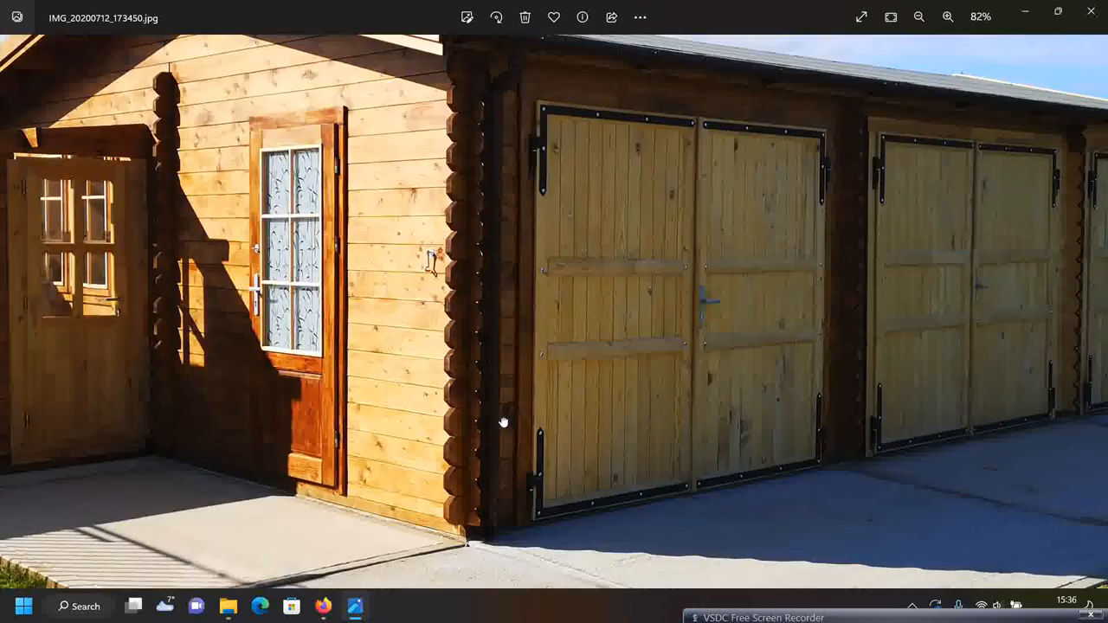
# Pan the July garage photo left to show the side entrance doors
pyautogui.moveTo(502, 422); pyautogui.dragTo(673, 288)
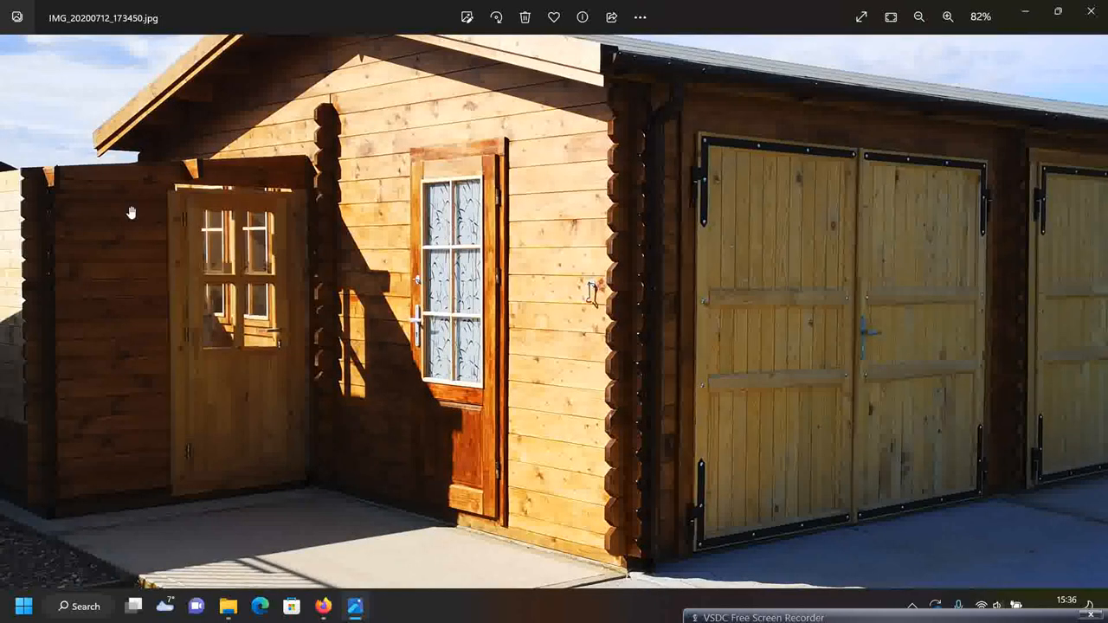
pyautogui.click(918, 17)
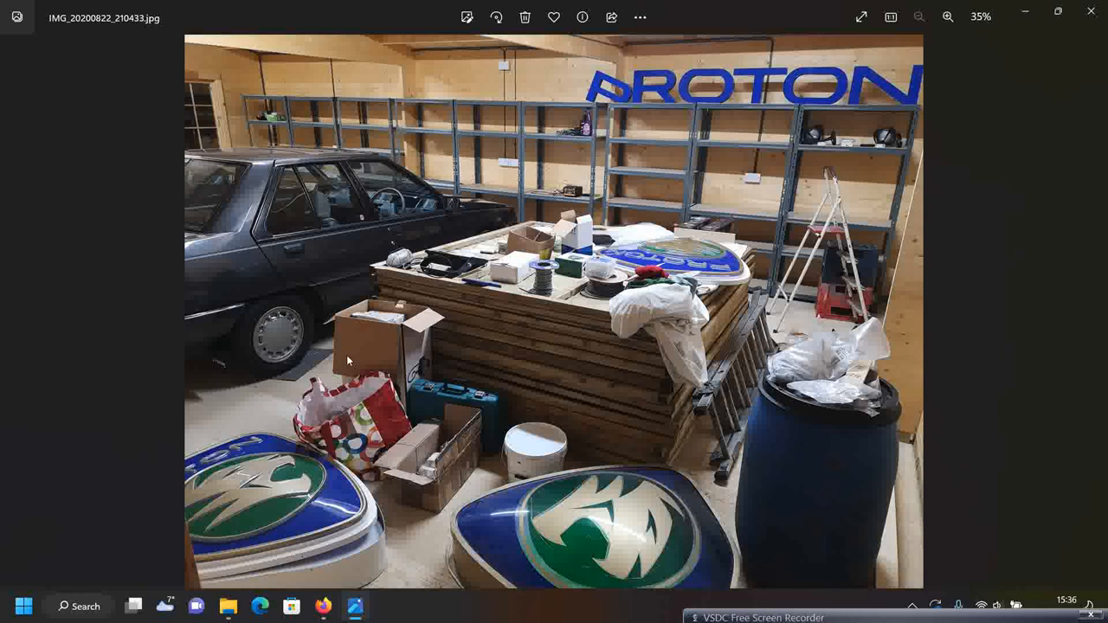
pyautogui.moveTo(318, 108)
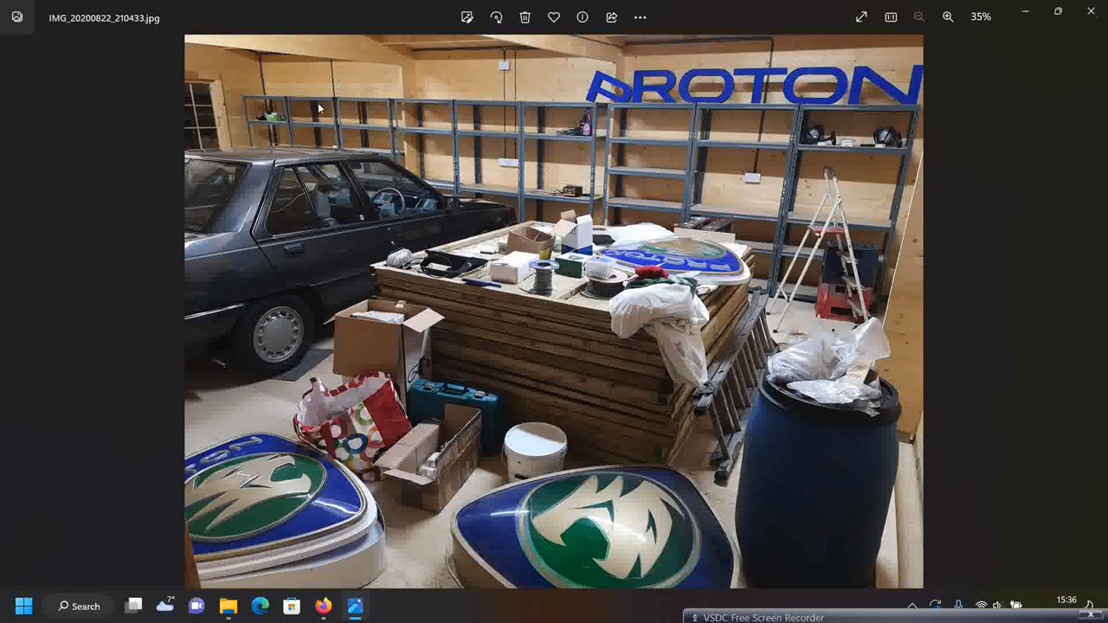
pyautogui.moveTo(870, 130)
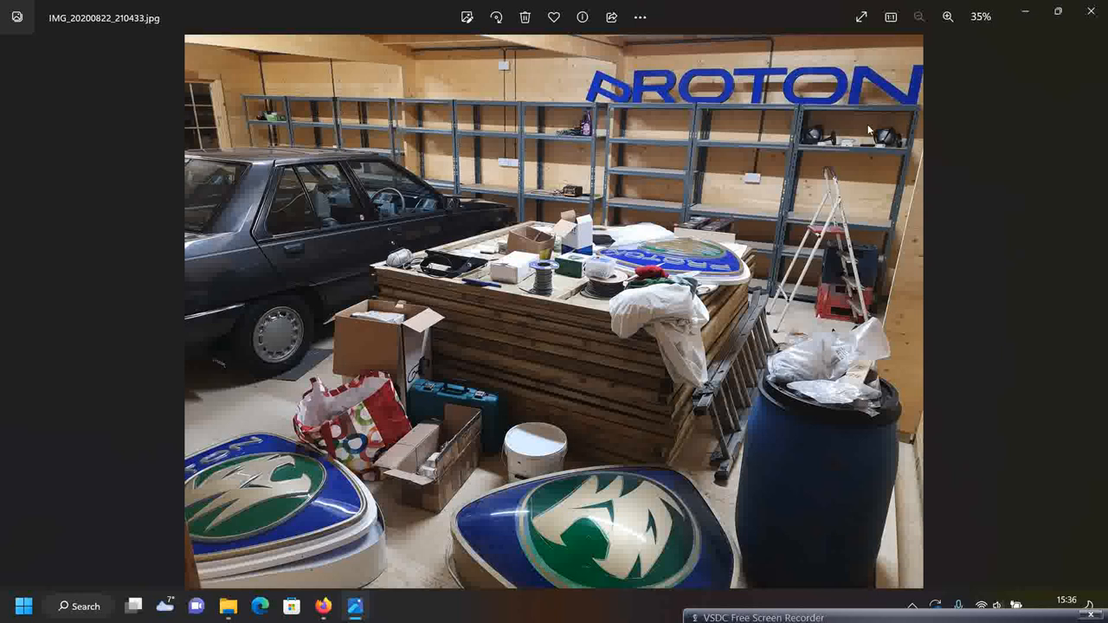
pyautogui.moveTo(953, 243)
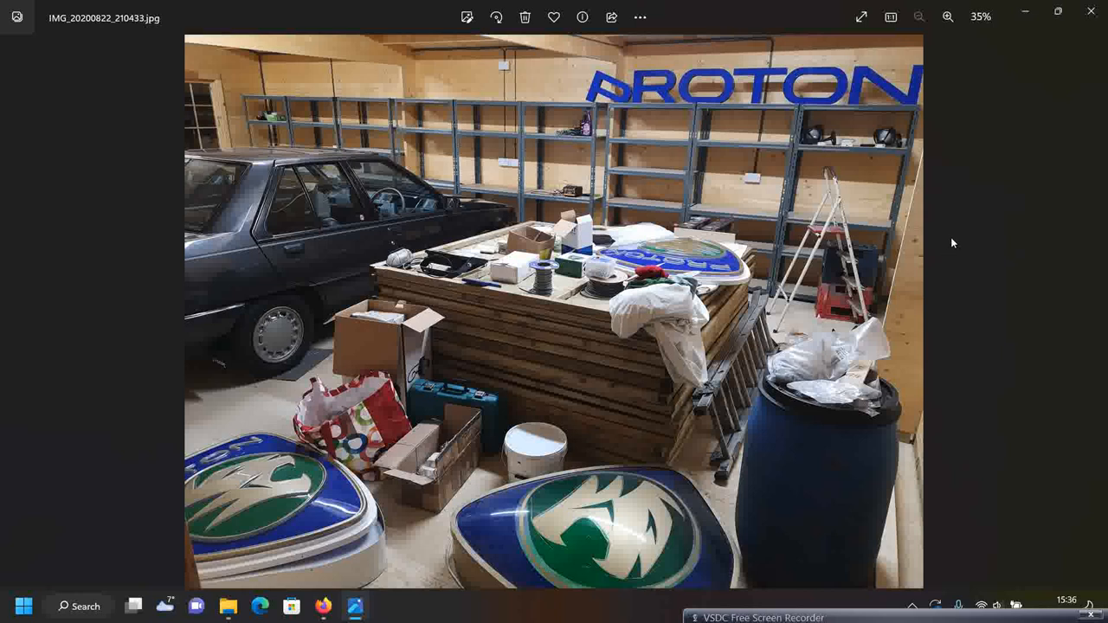
pyautogui.moveTo(680, 461)
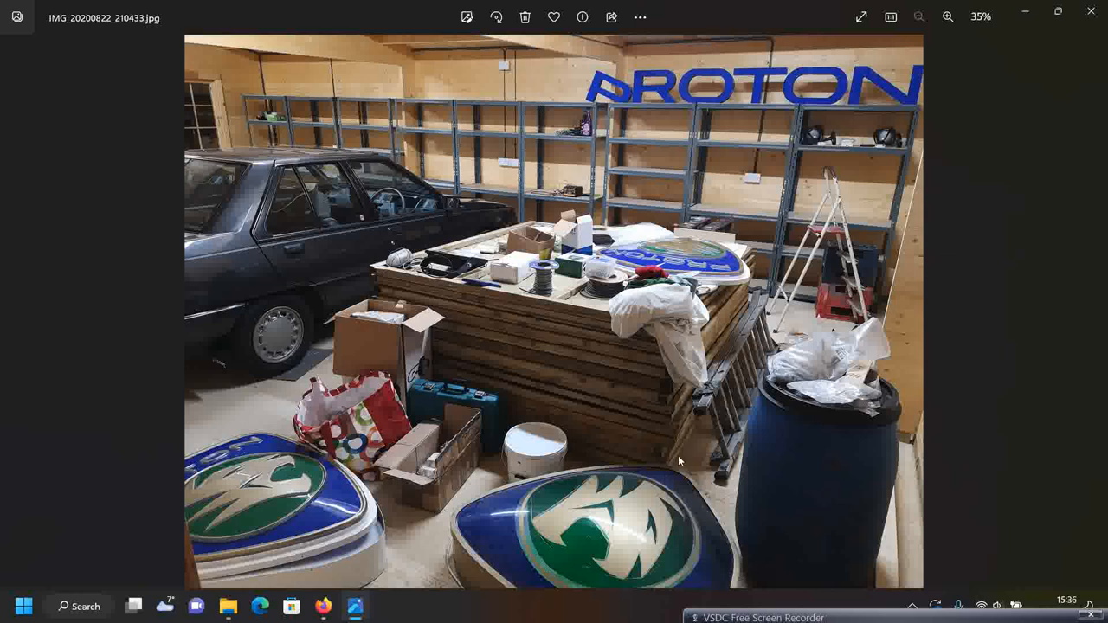
pyautogui.moveTo(974, 318)
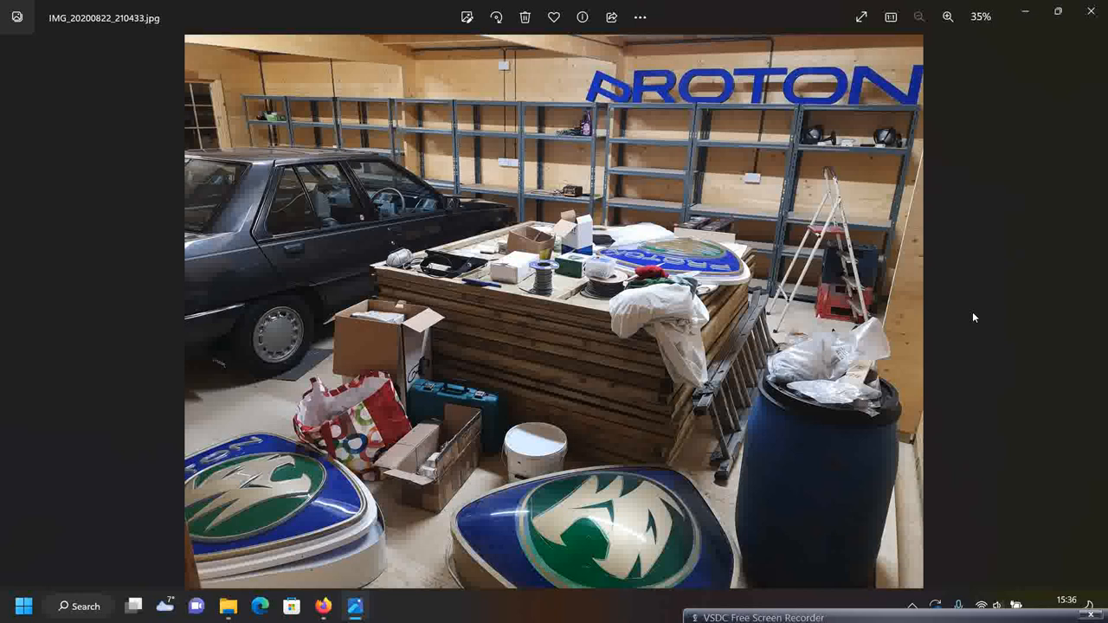
pyautogui.moveTo(911, 292)
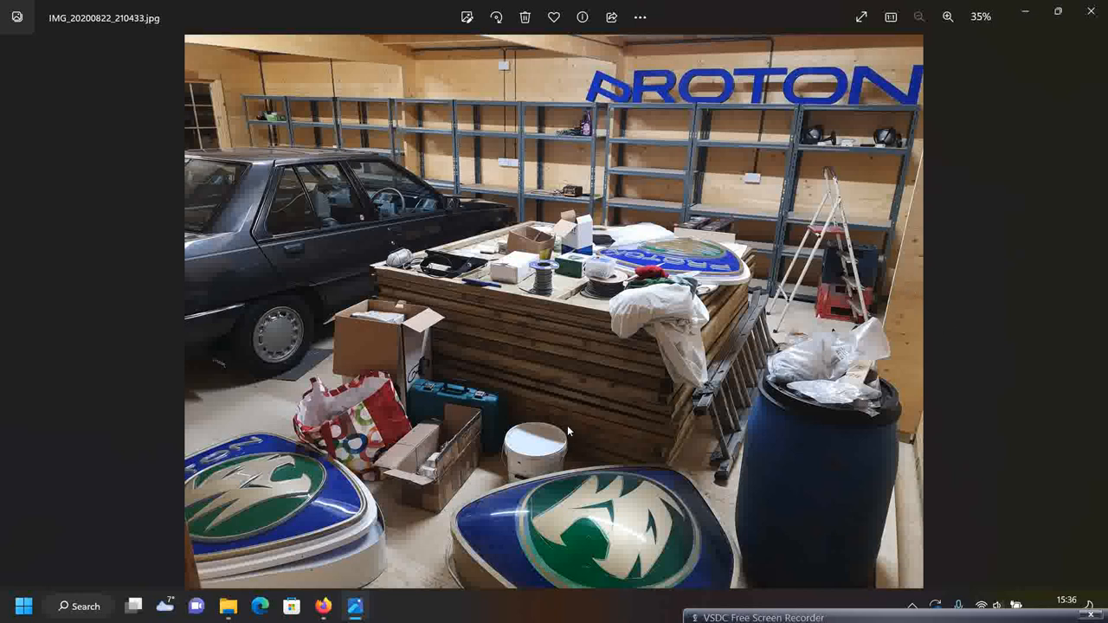
pyautogui.moveTo(631, 406)
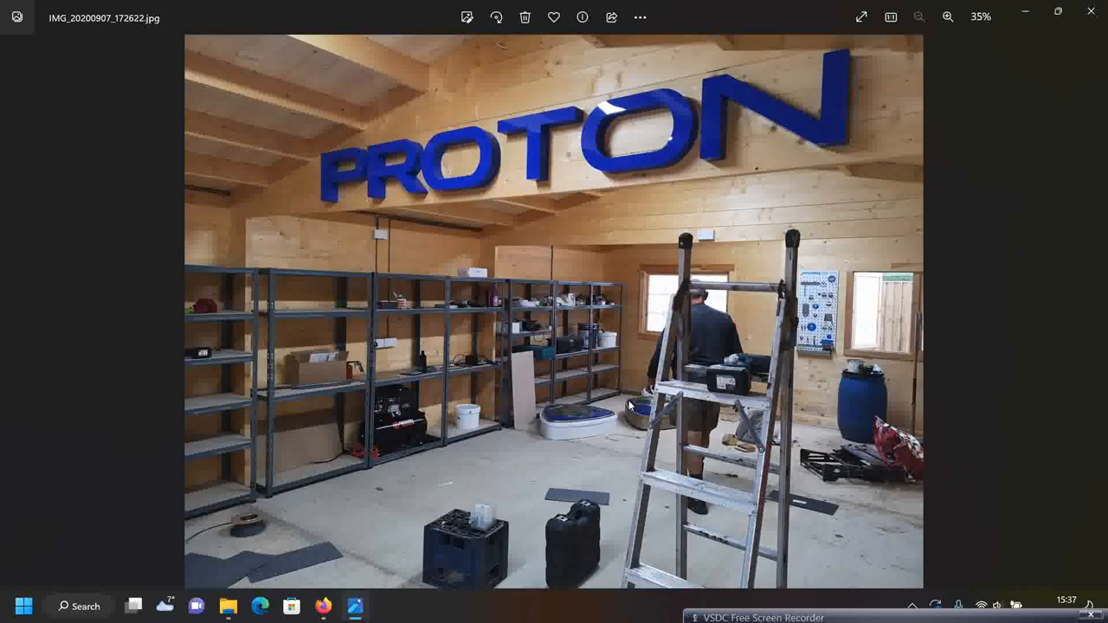
pyautogui.moveTo(818, 301)
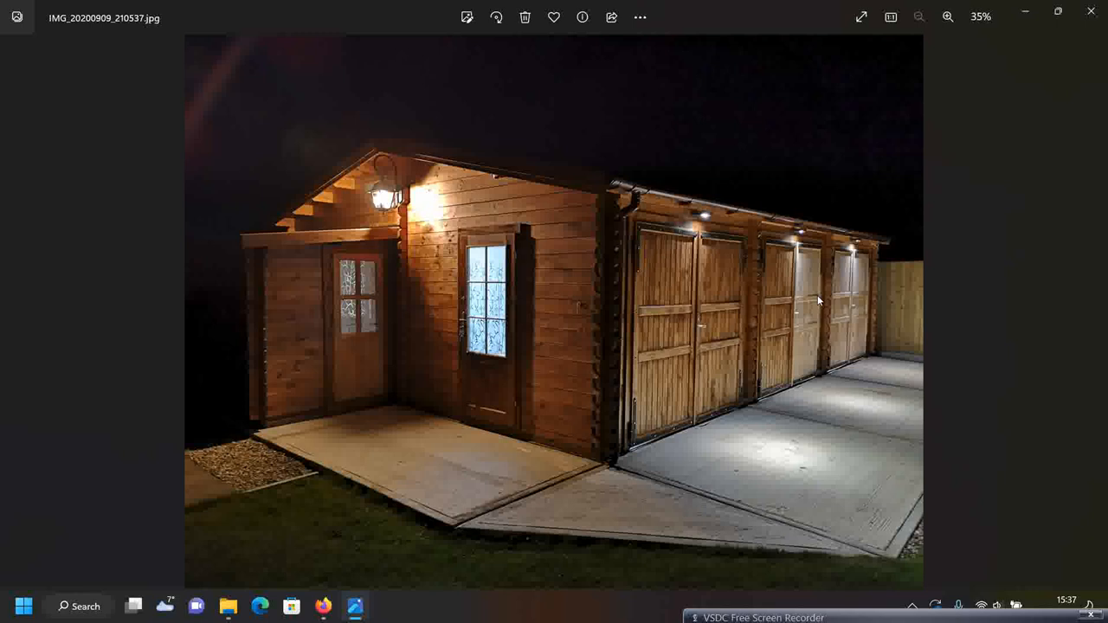
pyautogui.moveTo(561, 351)
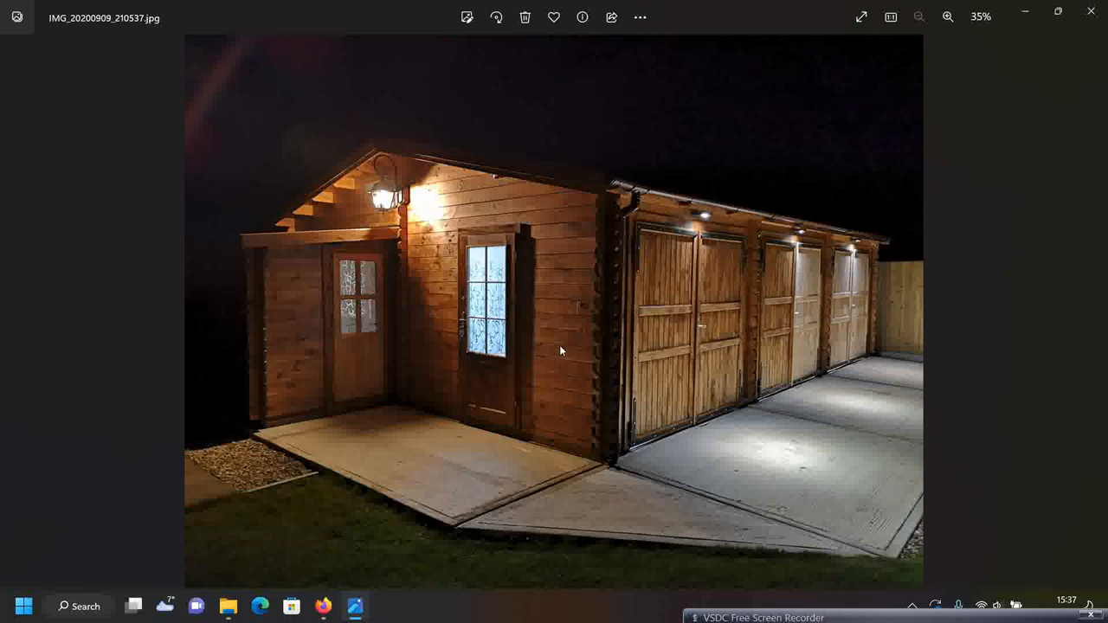
pyautogui.moveTo(573, 337)
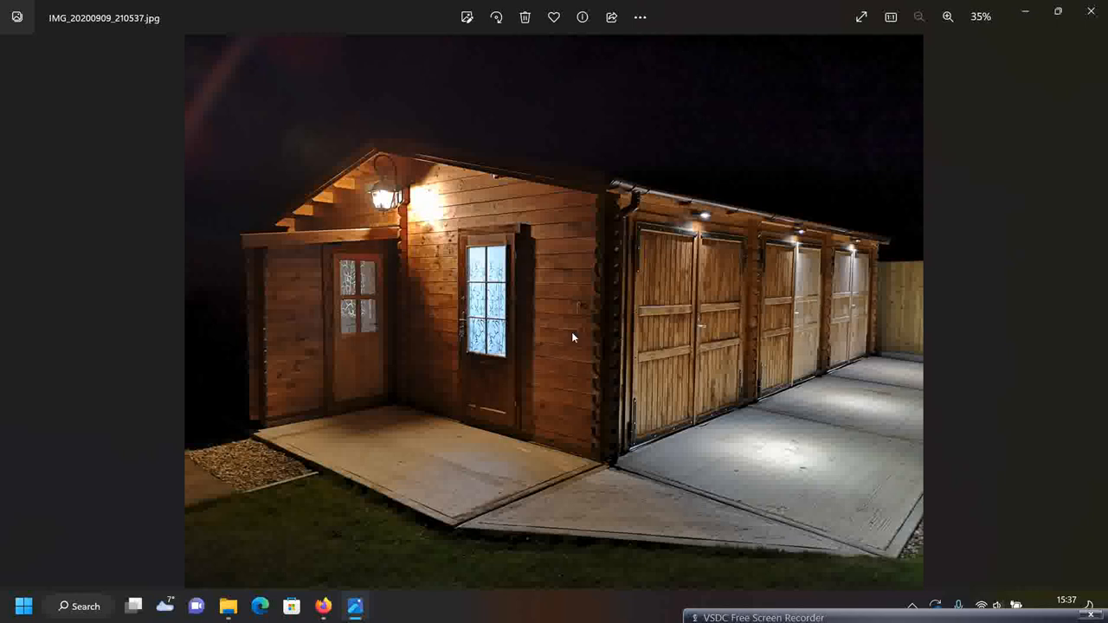
pyautogui.moveTo(337, 267)
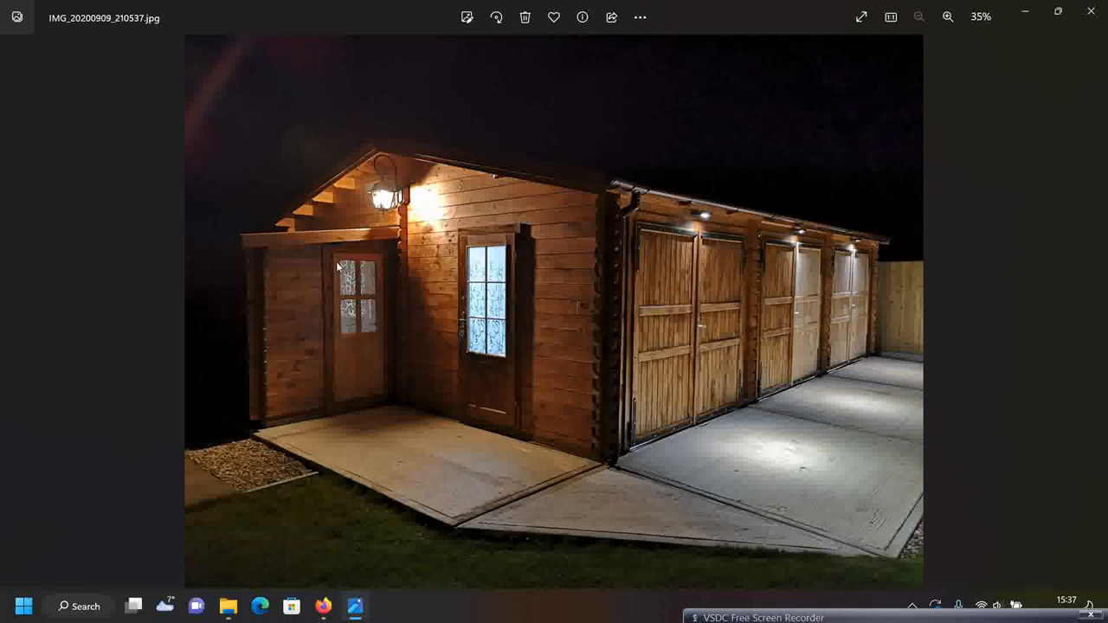
pyautogui.moveTo(592, 259)
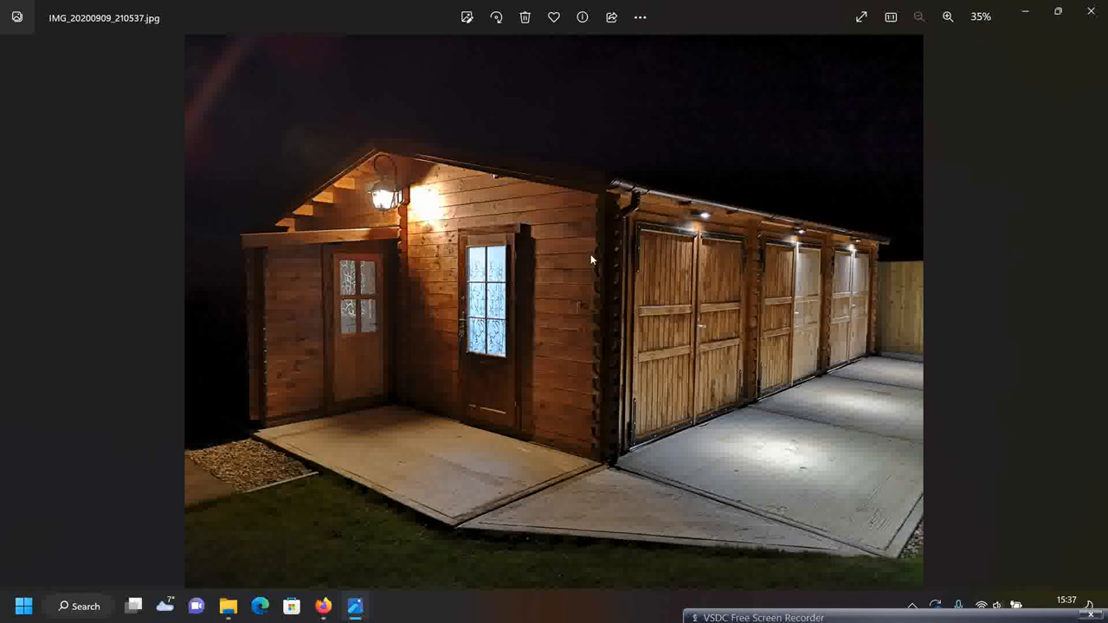
pyautogui.moveTo(478, 336)
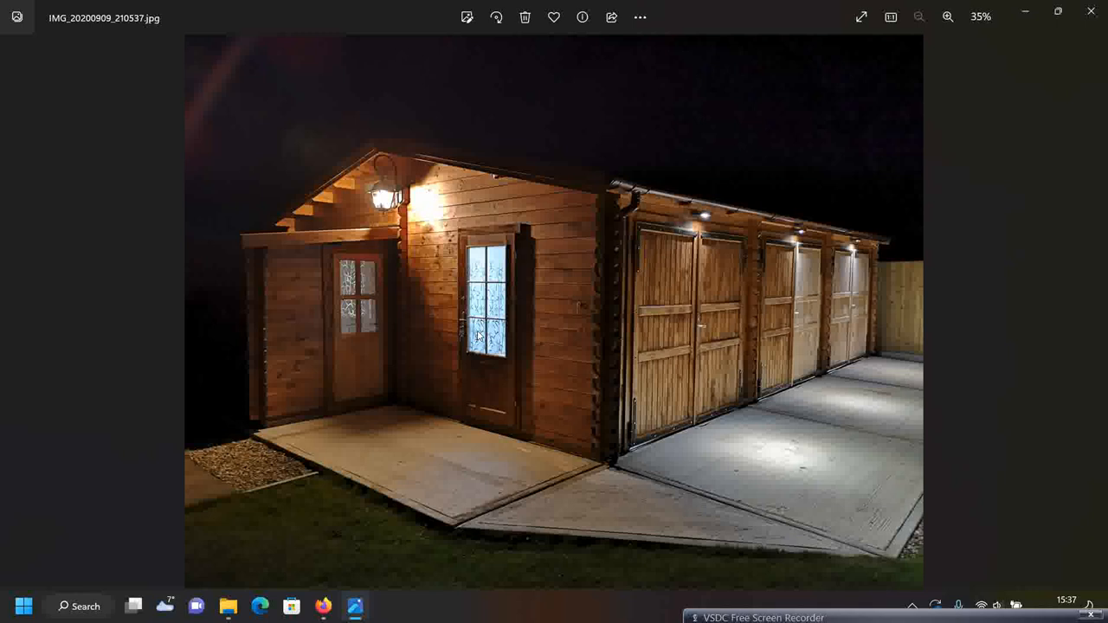
pyautogui.moveTo(501, 387)
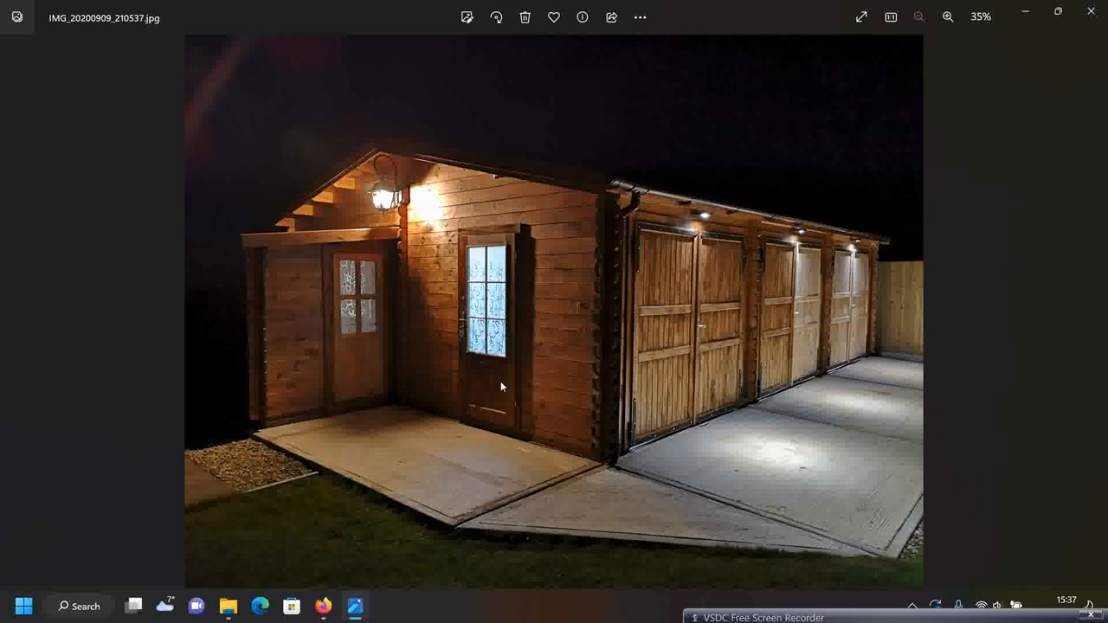
pyautogui.moveTo(522, 295)
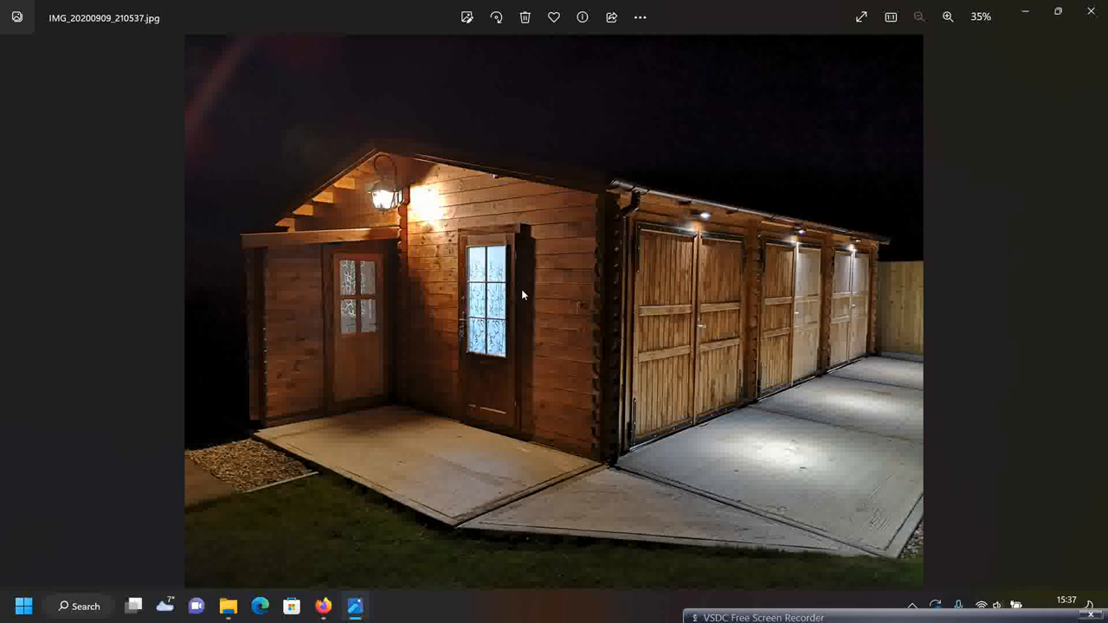
pyautogui.moveTo(424, 320)
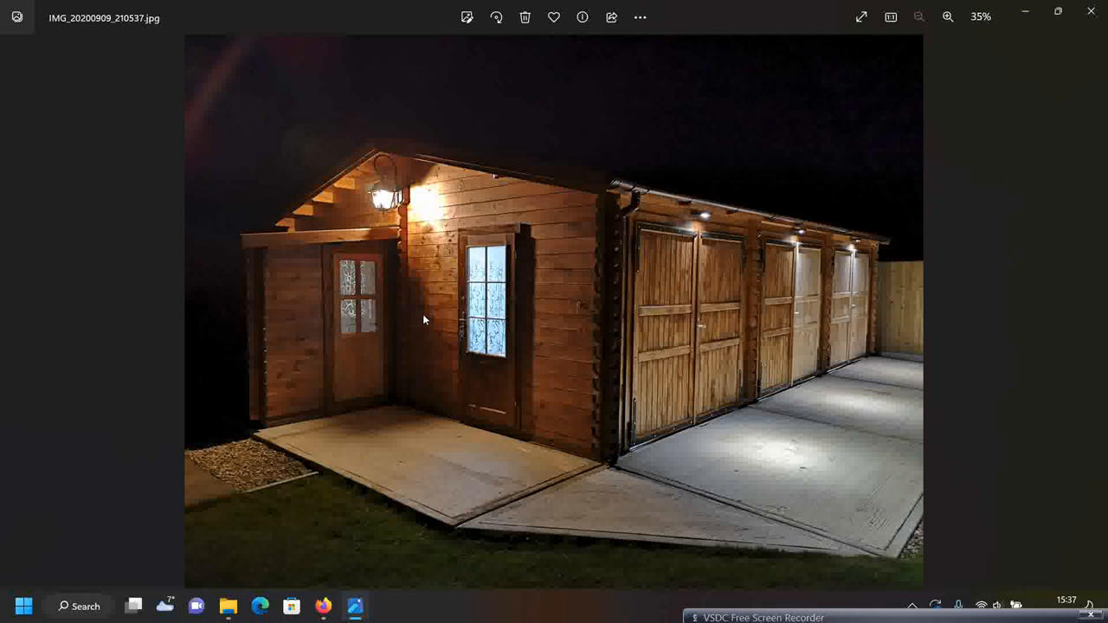
pyautogui.moveTo(901, 297)
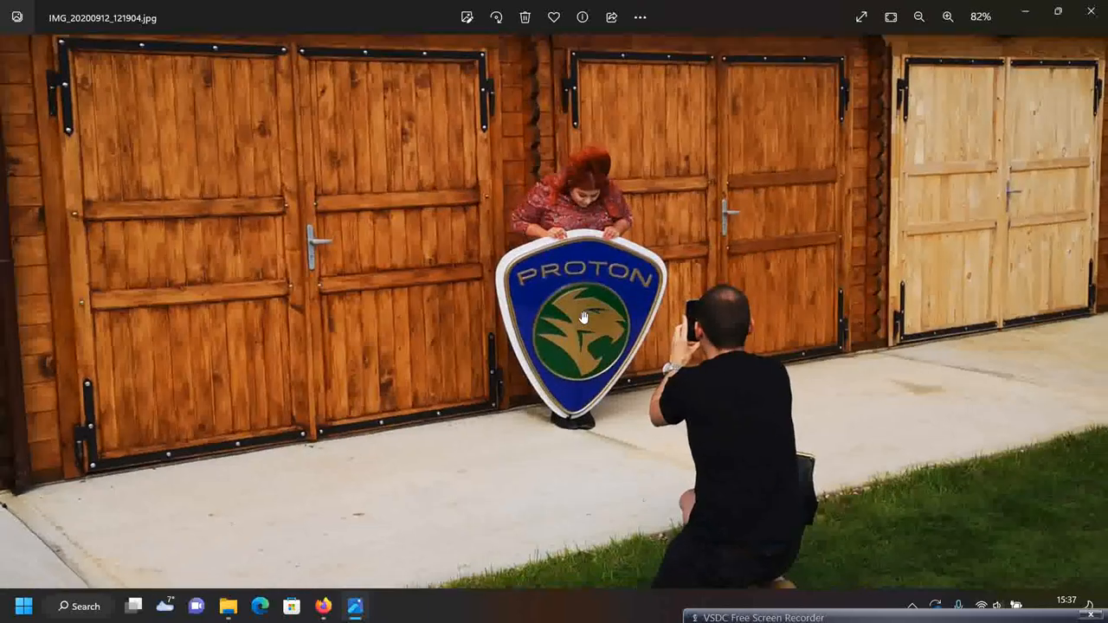
# Fit the Proton shield photo IMG_20200912_121904 to the window at 35%
pyautogui.click(919, 16)
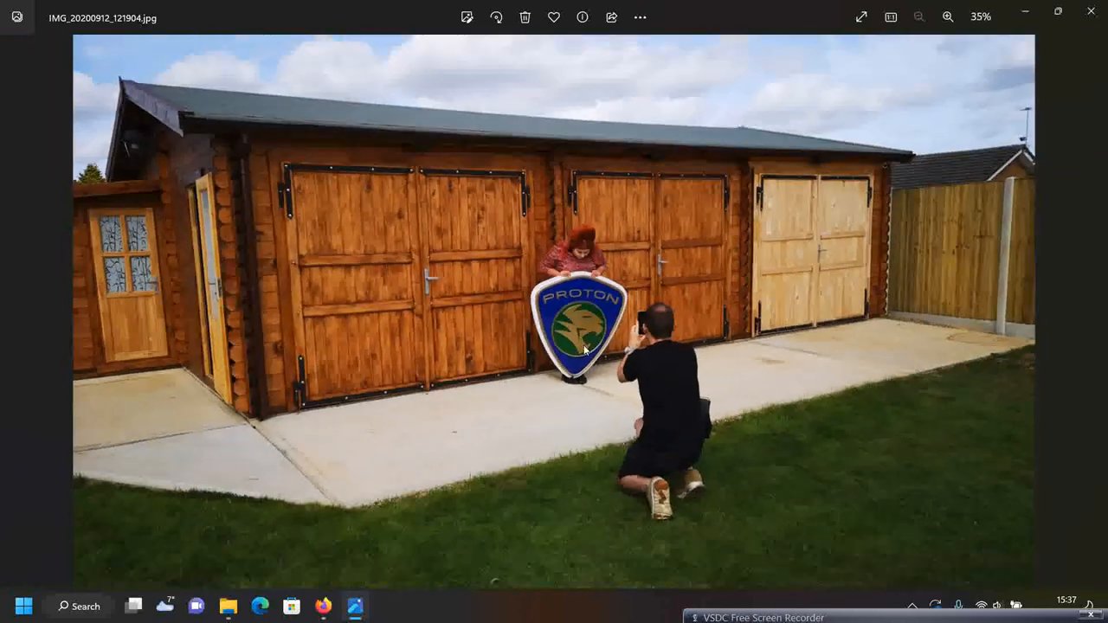
pyautogui.click(919, 16)
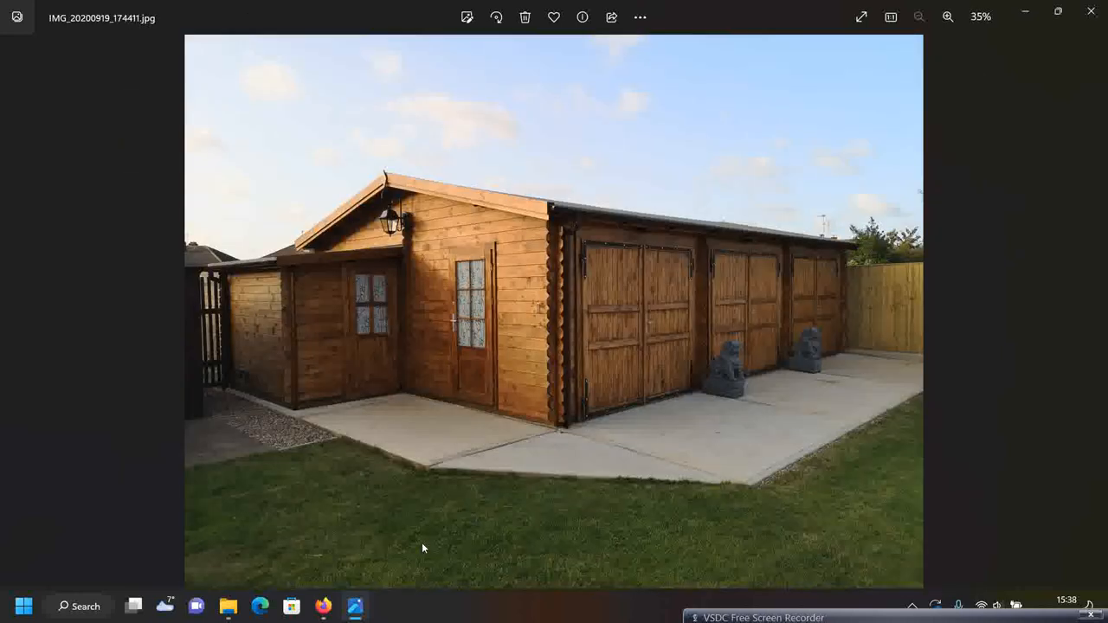
pyautogui.moveTo(773, 558)
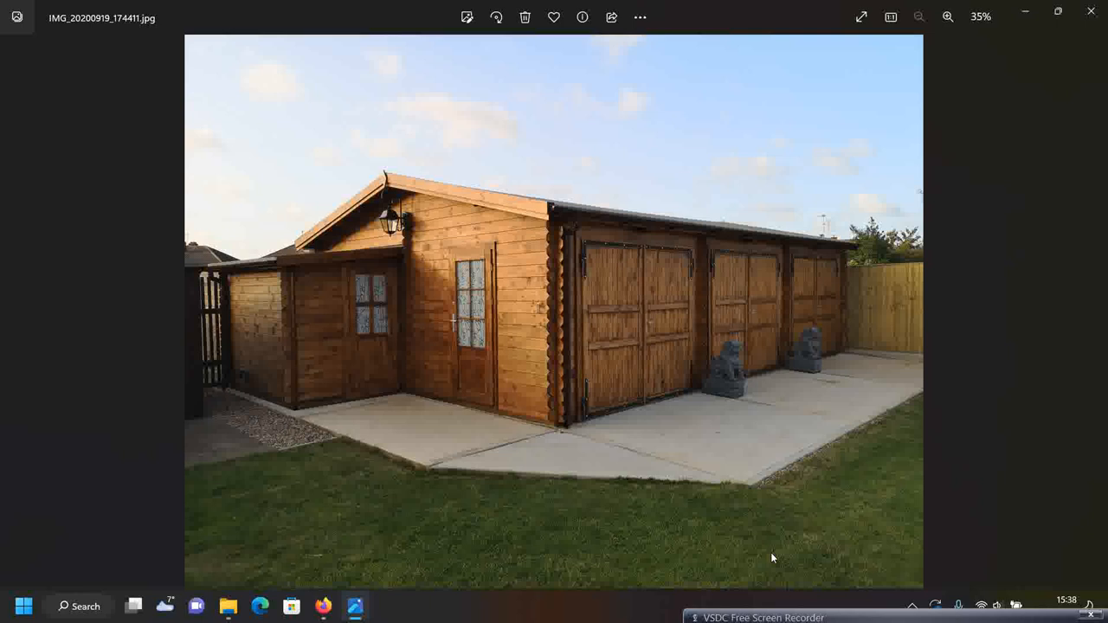
pyautogui.moveTo(759, 226)
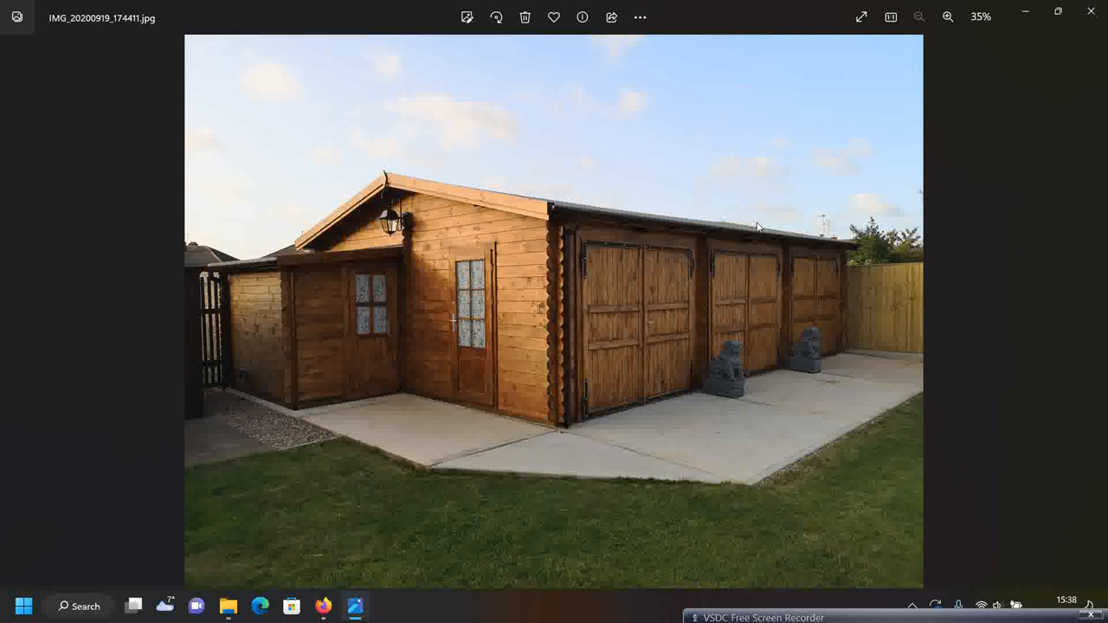
pyautogui.moveTo(856, 516)
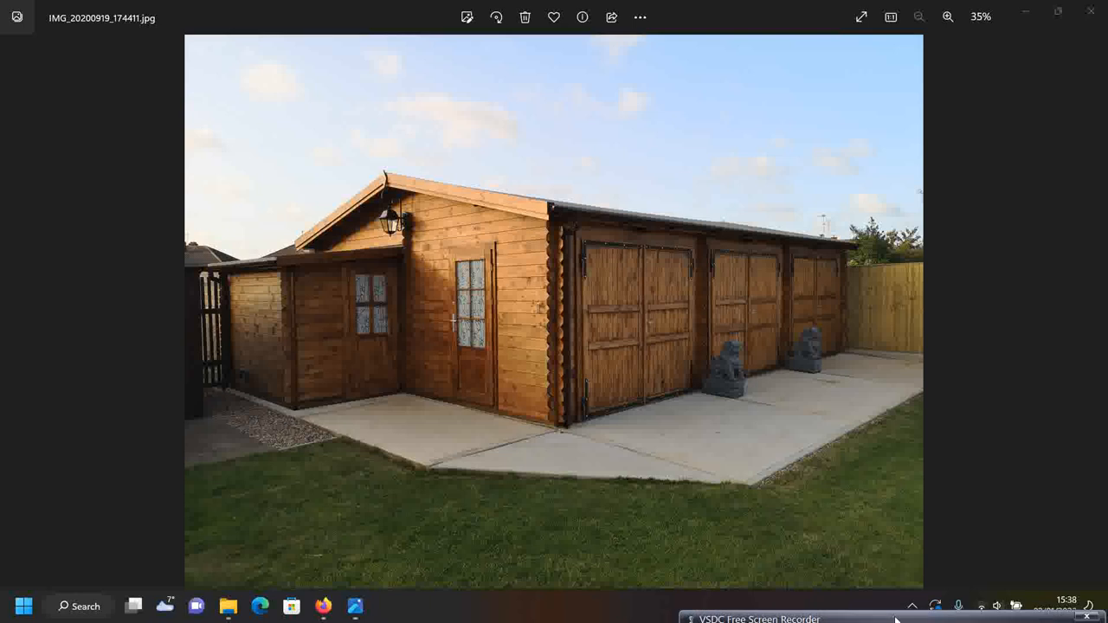
pyautogui.click(759, 618)
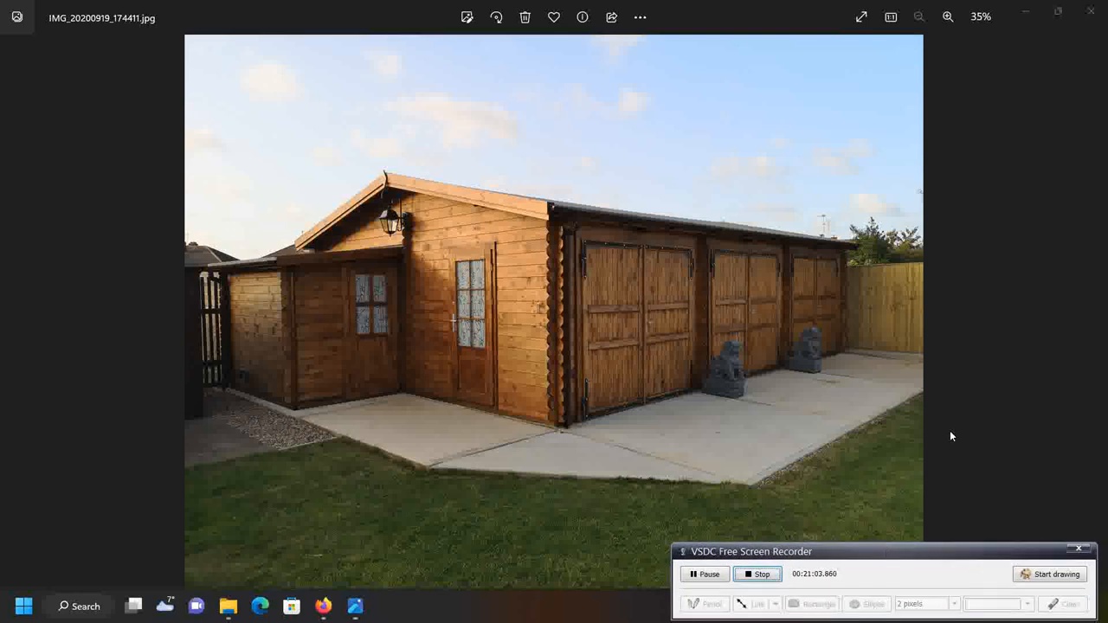